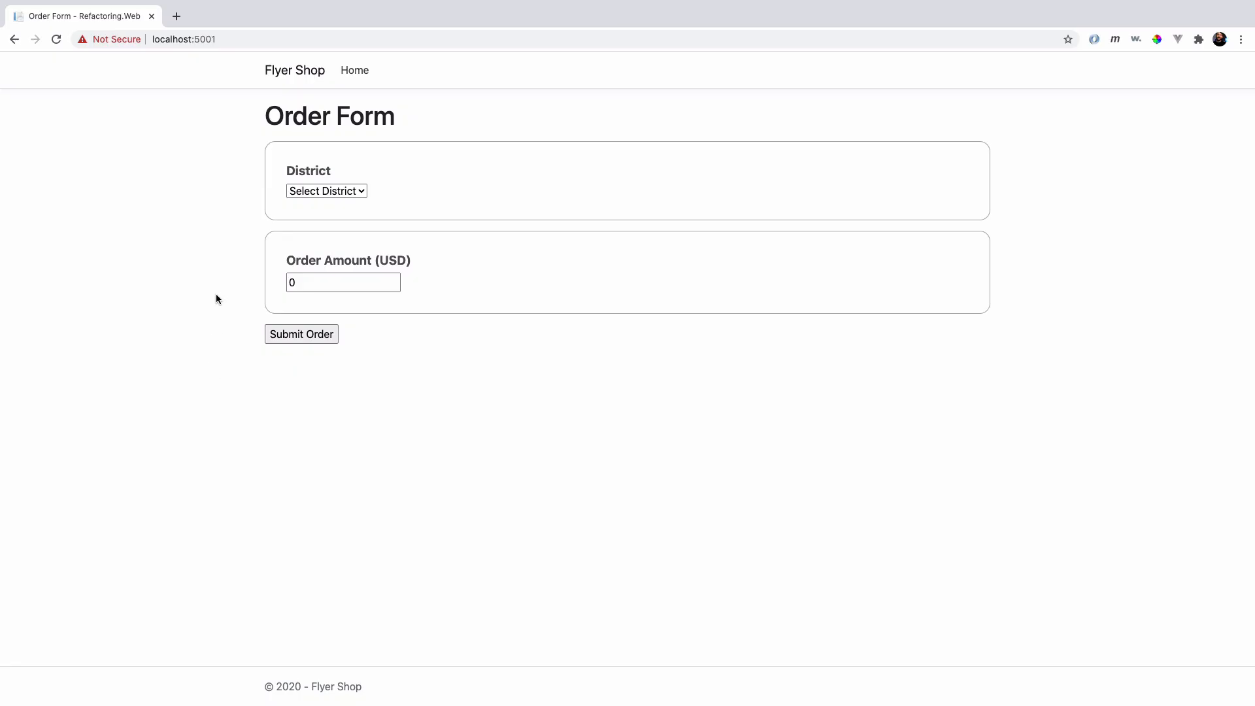
mouse_move(252, 194)
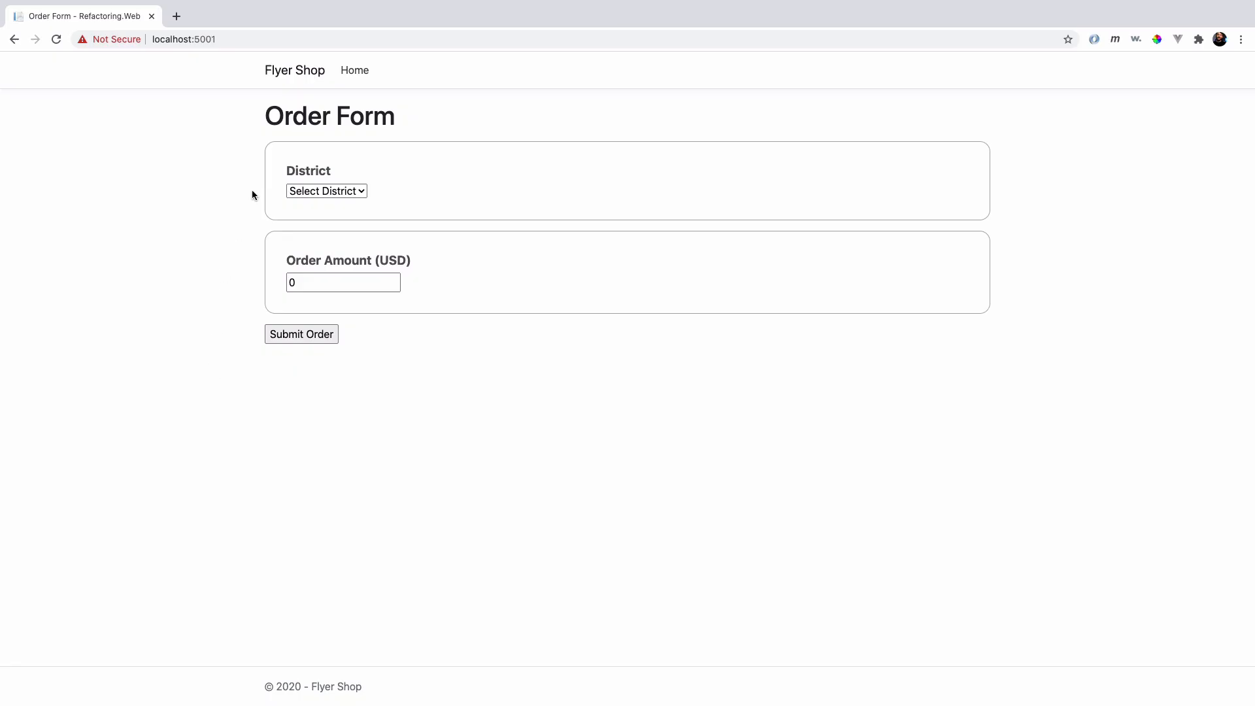
mouse_move(475, 184)
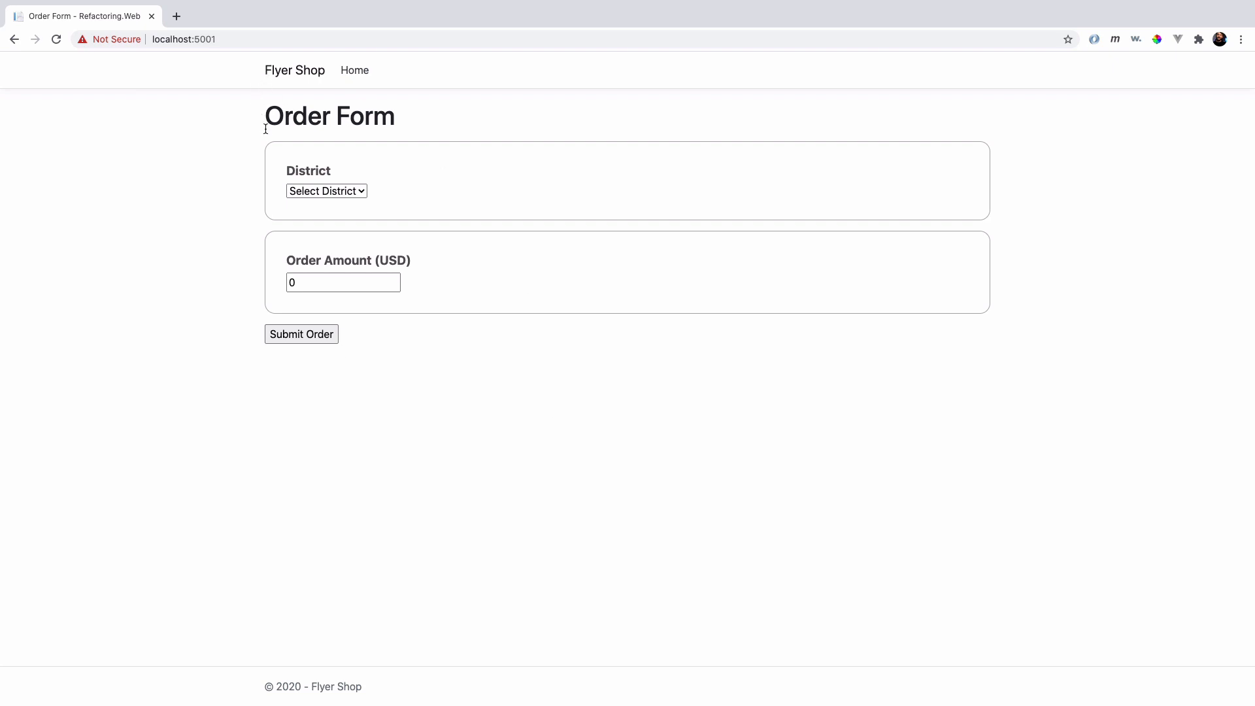
mouse_move(294, 327)
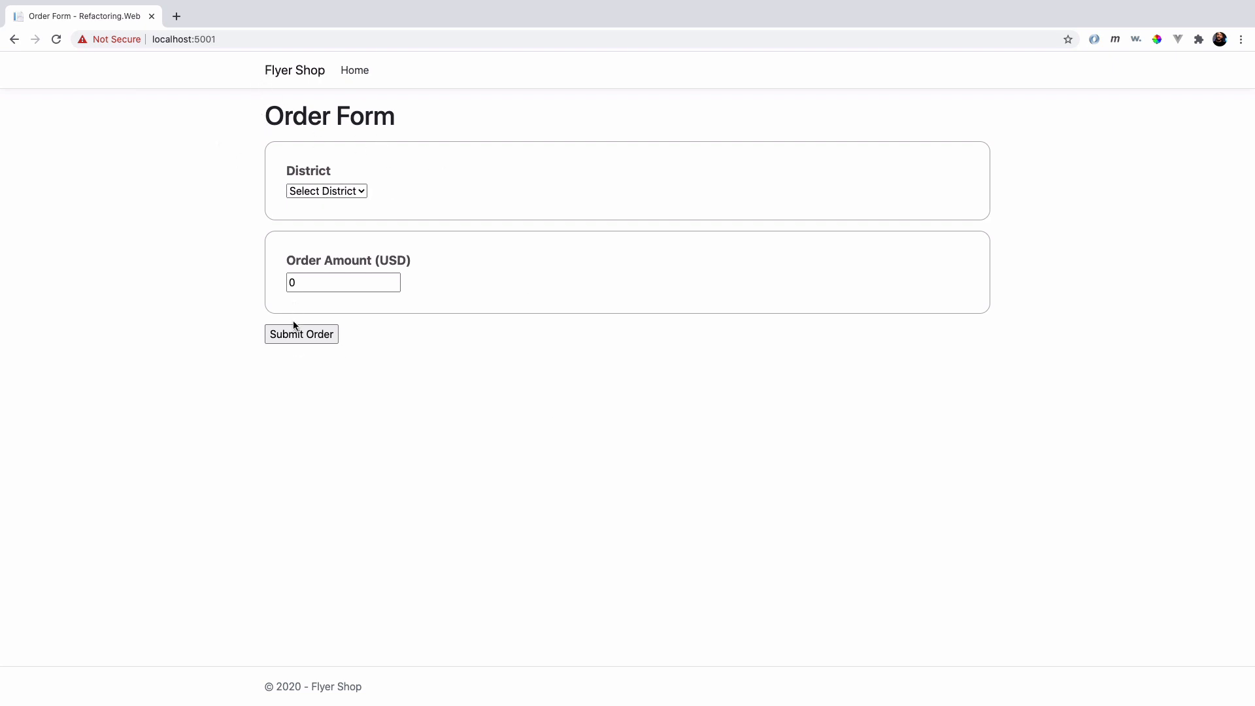
mouse_move(237, 199)
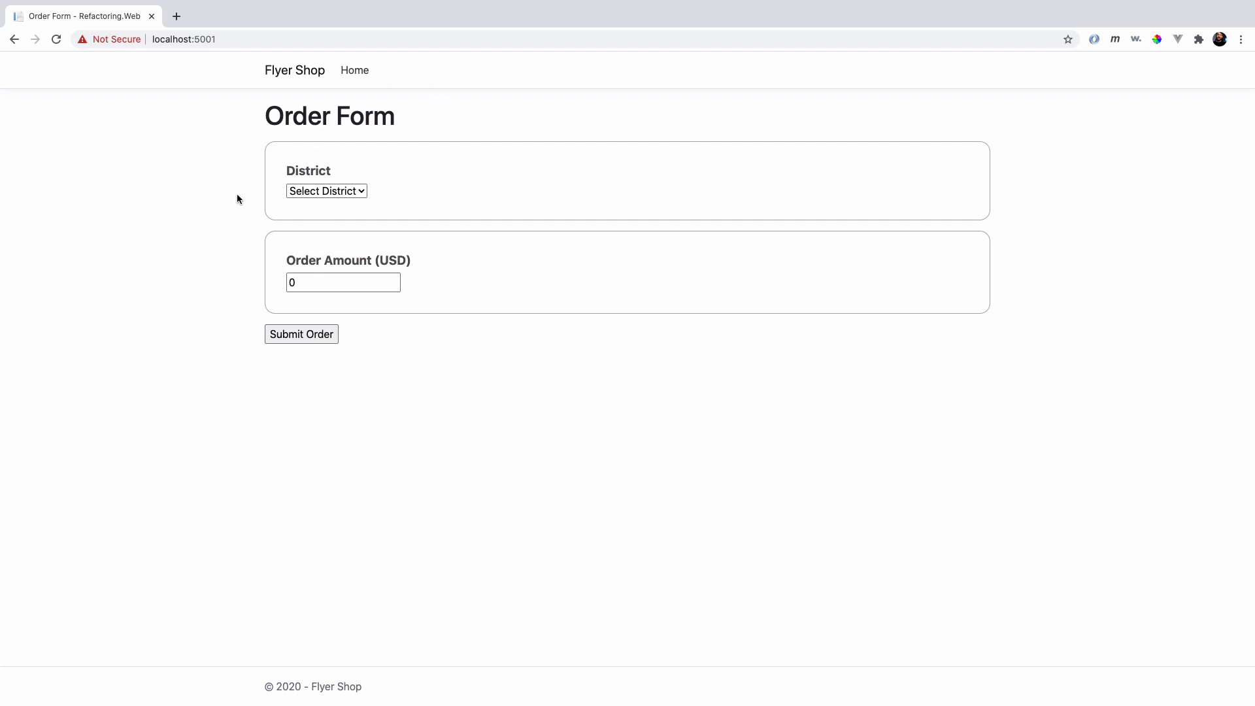
mouse_move(267, 69)
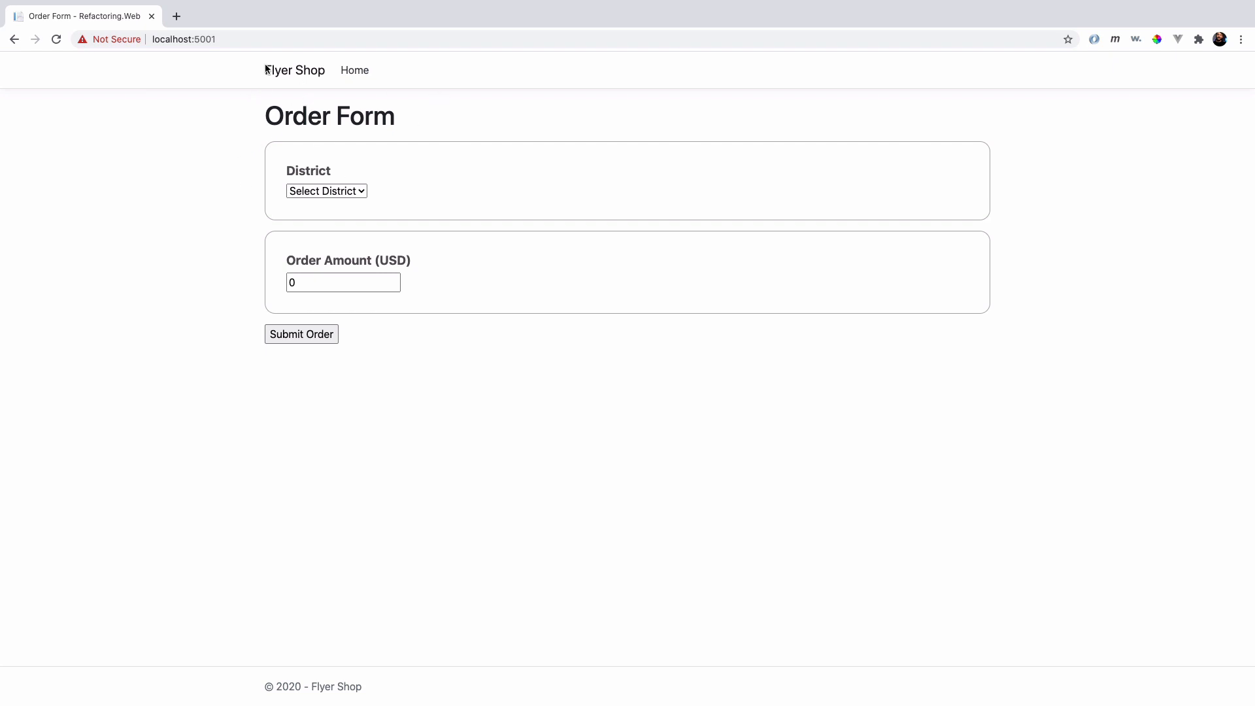
mouse_move(297, 164)
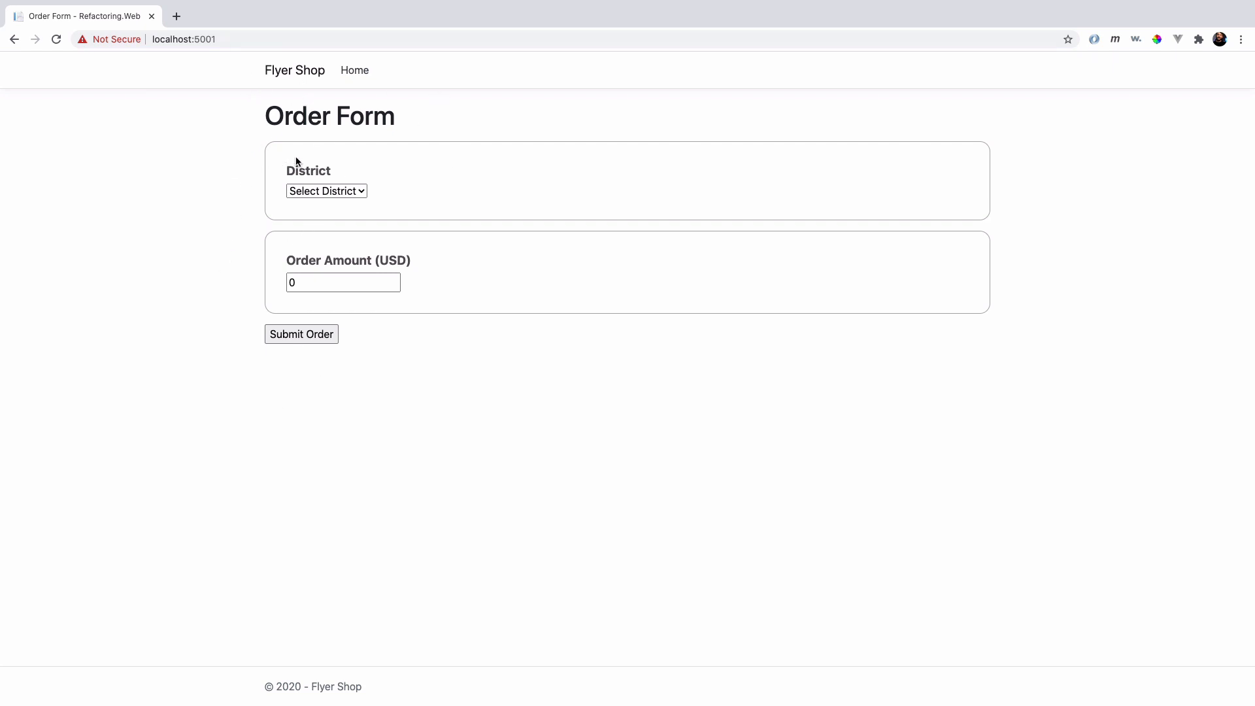
Submit an order with district Cambridge and amount 1231, reaching the Cambridge Bakery flyer confirmation.
left_click(325, 191)
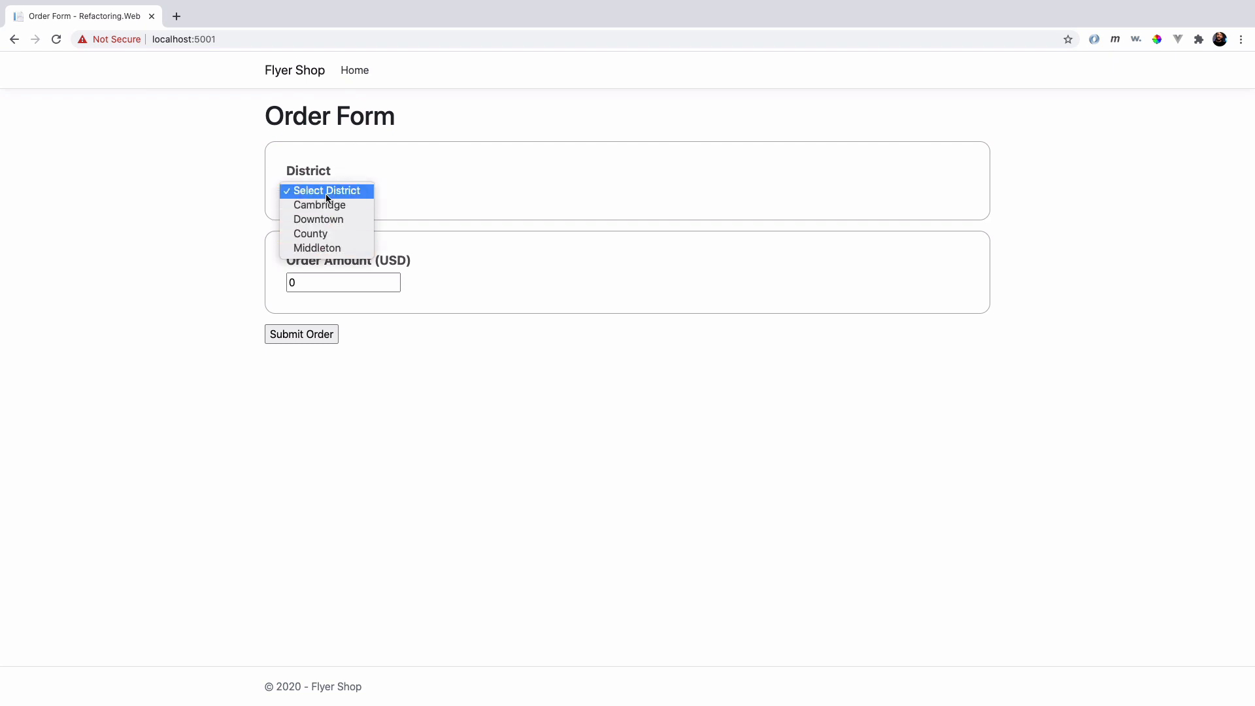
mouse_move(317, 248)
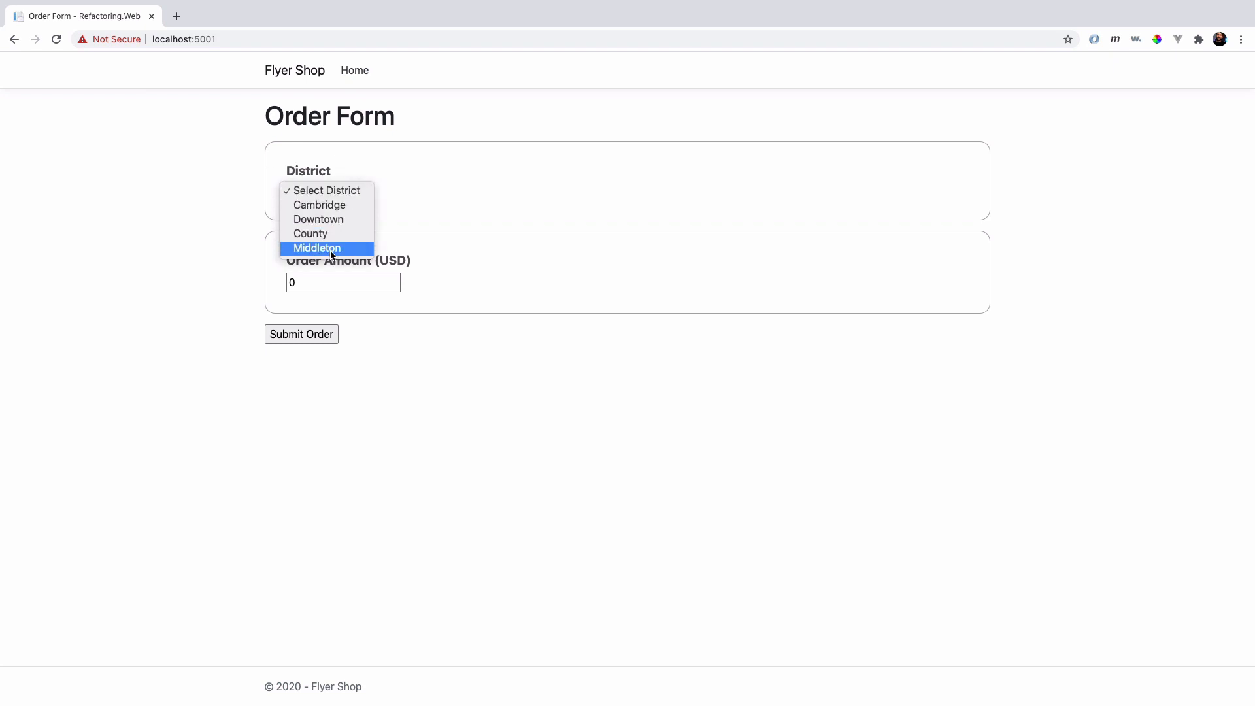
left_click(319, 206)
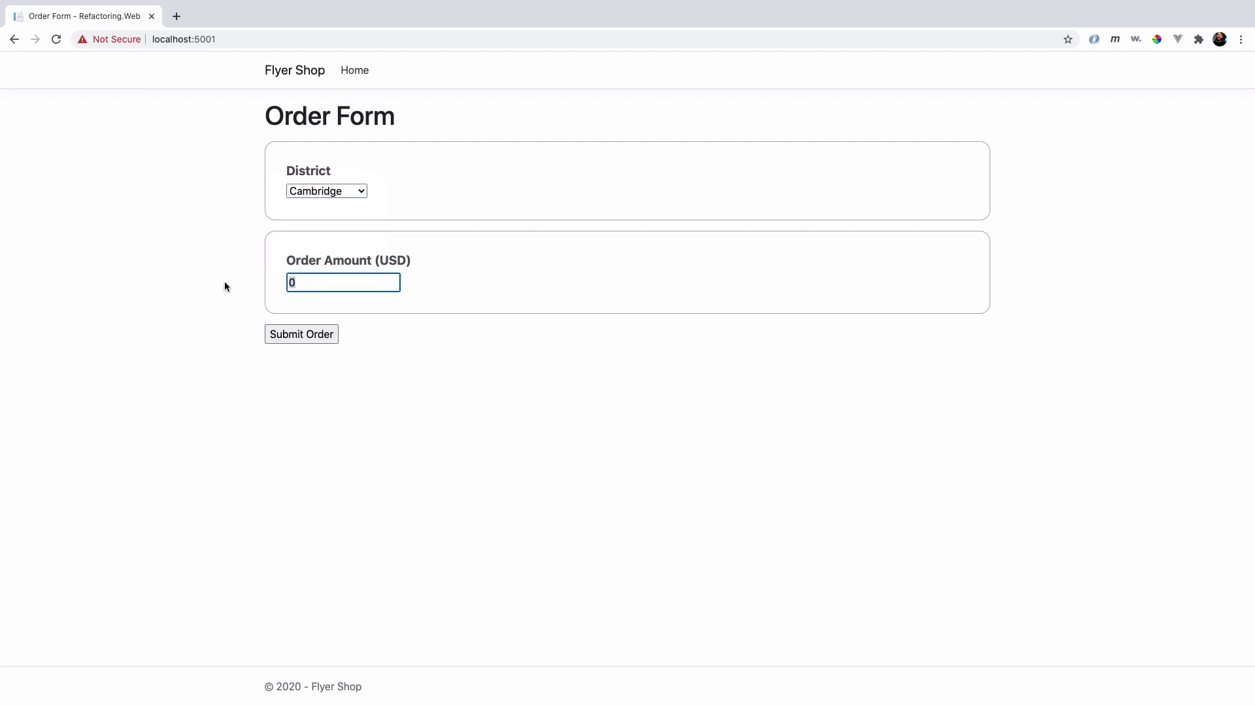
type("1231")
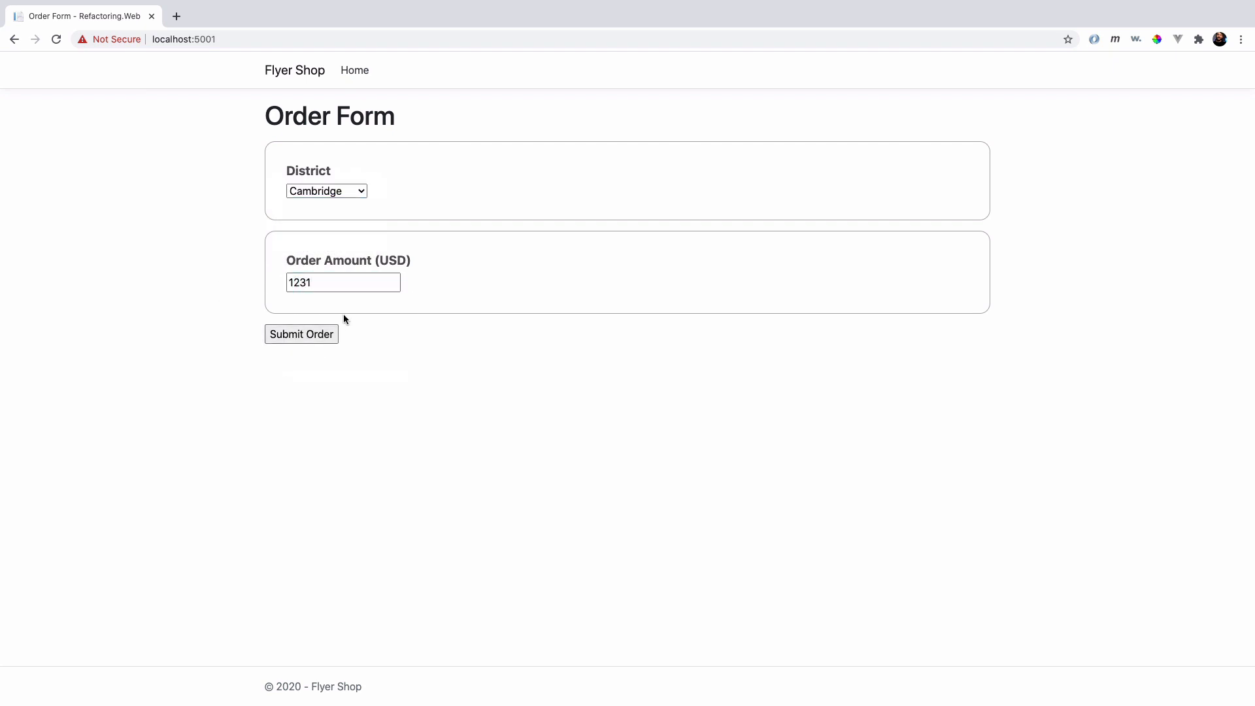
left_click(300, 334)
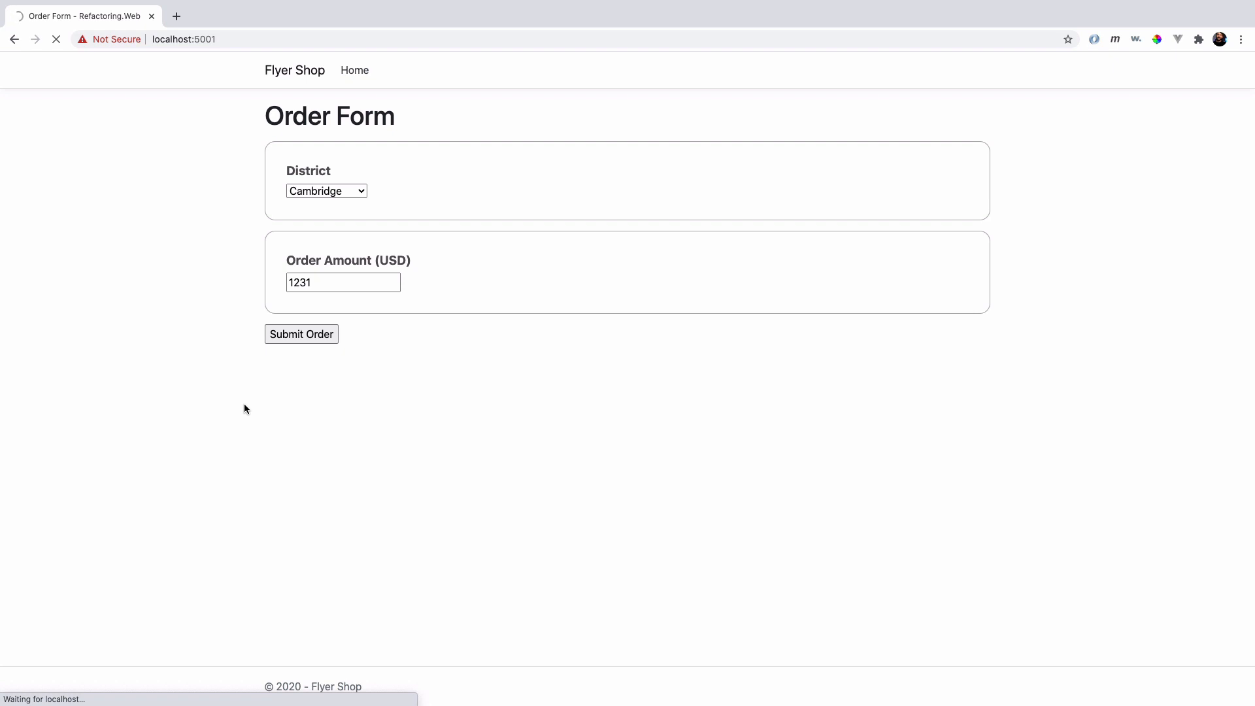
left_click(301, 334)
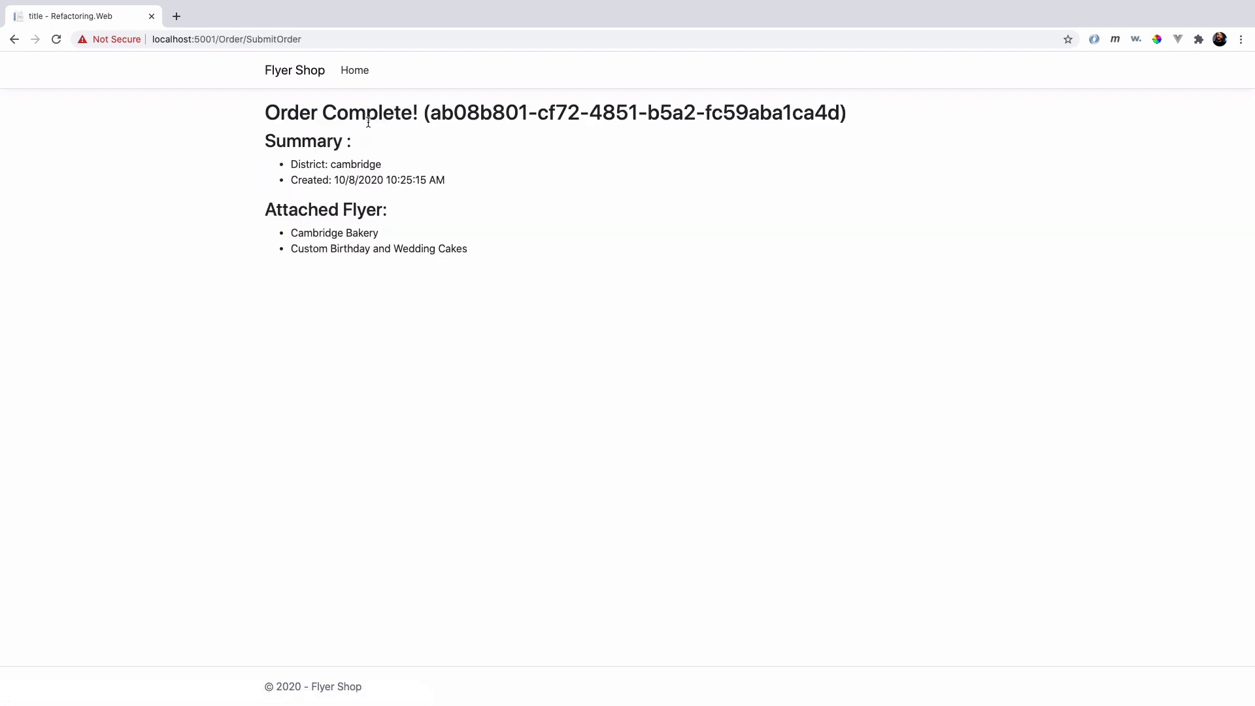
mouse_move(266, 209)
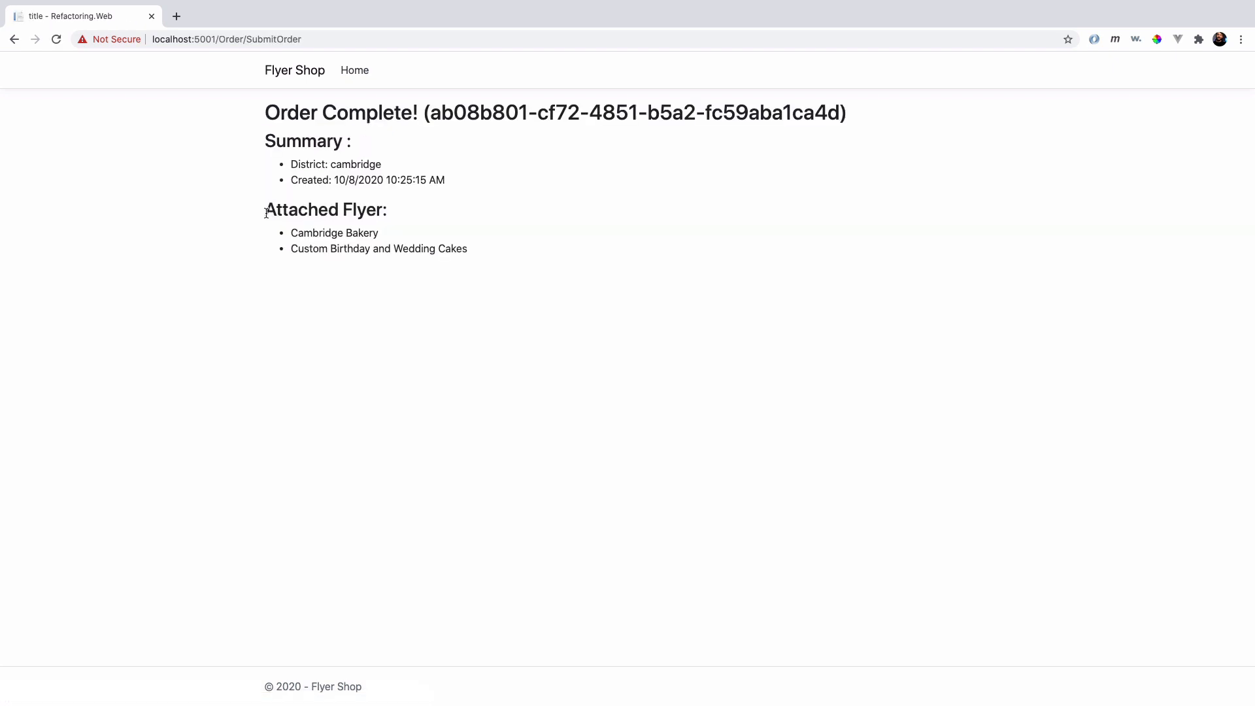
mouse_move(316, 85)
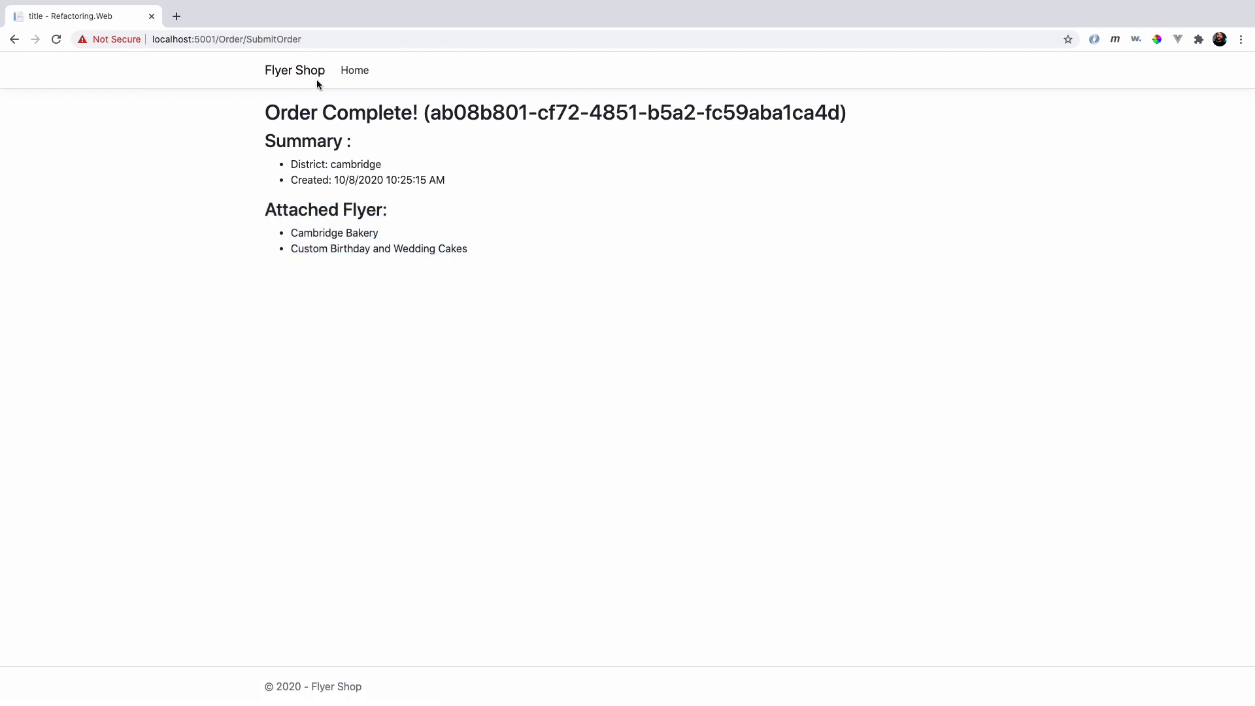
mouse_move(594, 176)
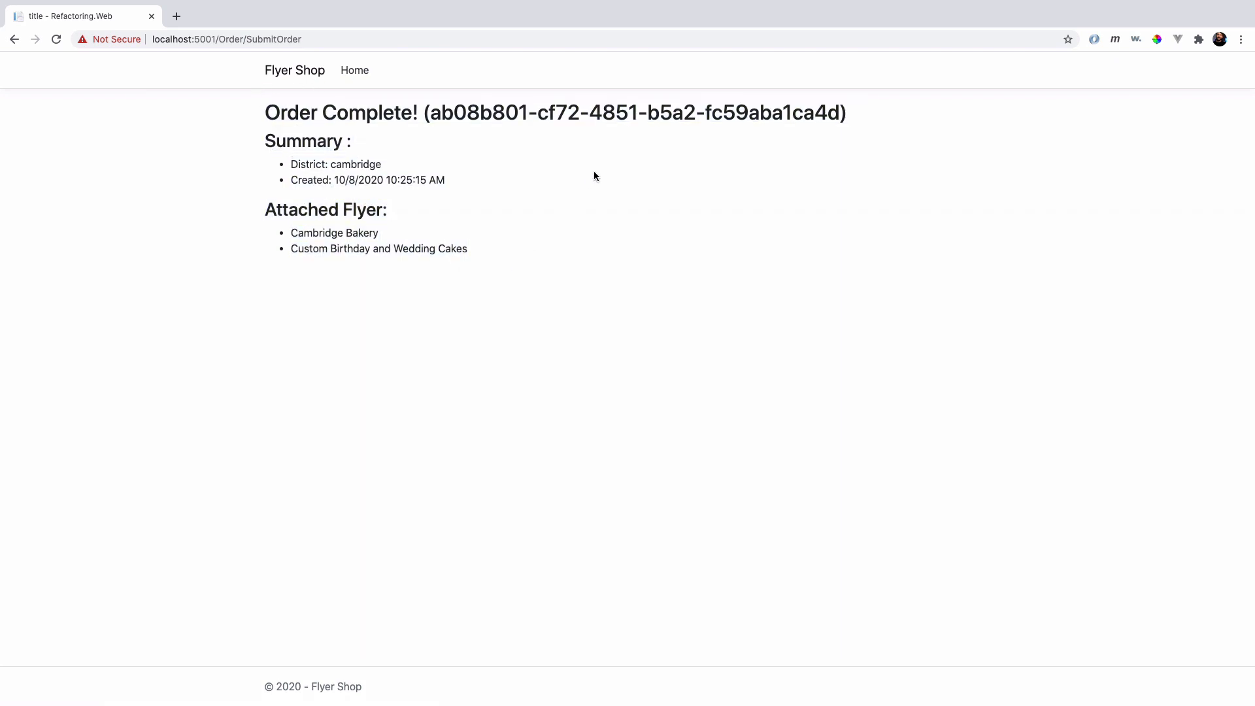
mouse_move(295, 105)
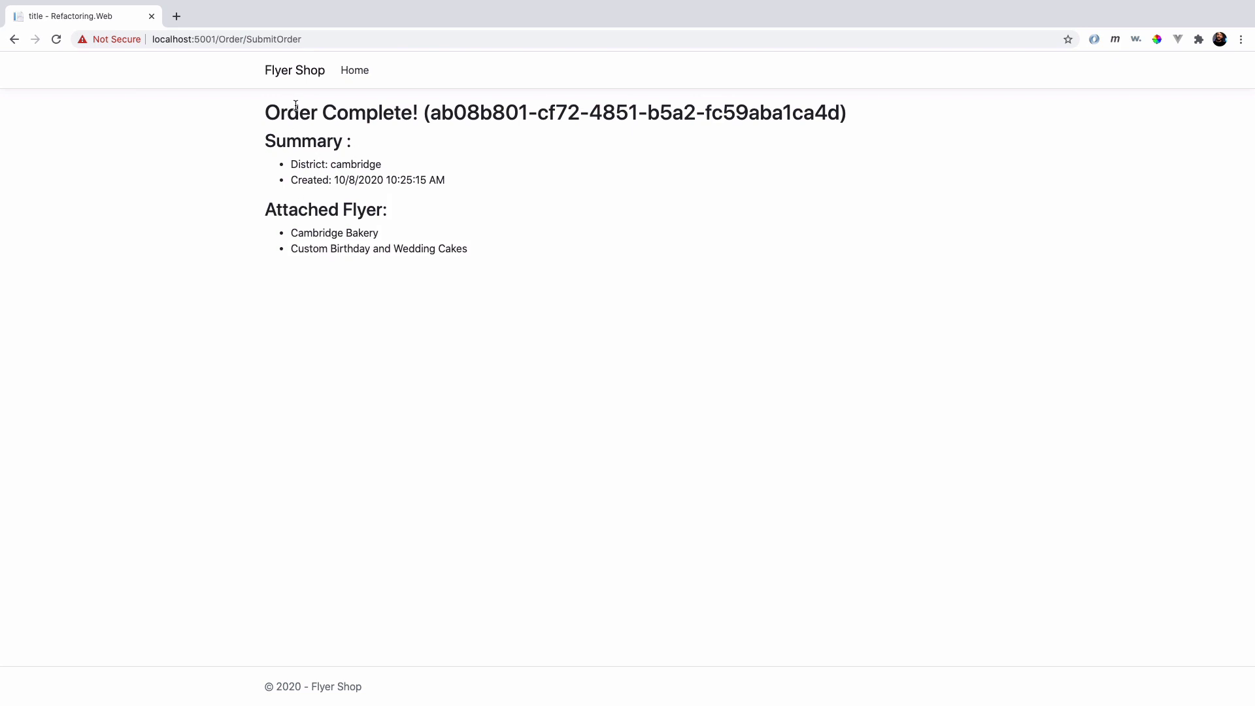
mouse_move(356, 274)
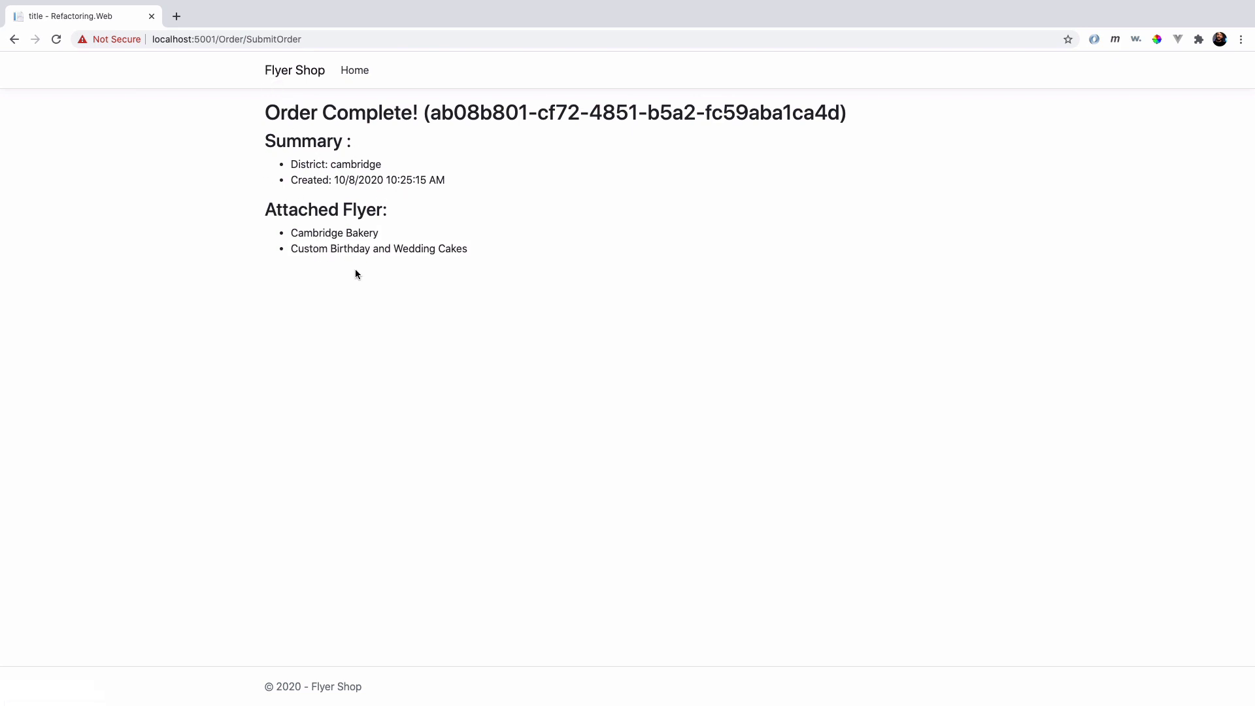
mouse_move(260, 251)
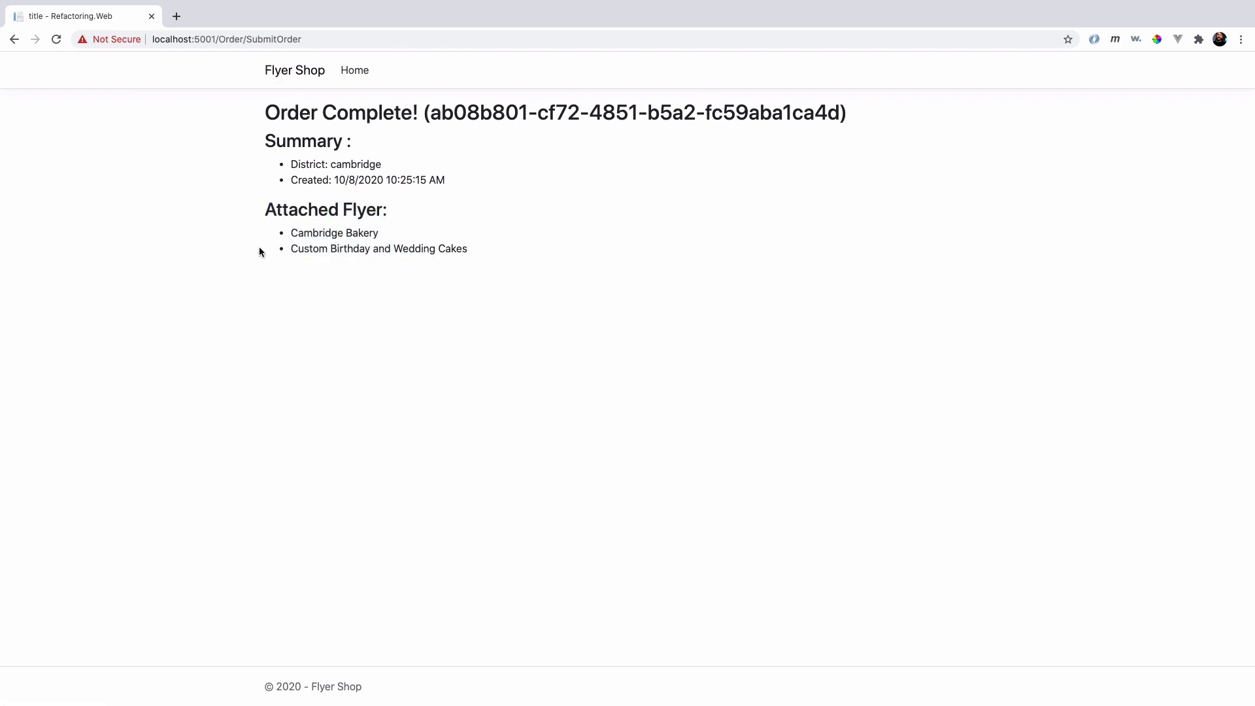
Return to the form and submit a Middleton order for 33, reaching the 5.00% off flyer confirmation.
left_click(14, 39)
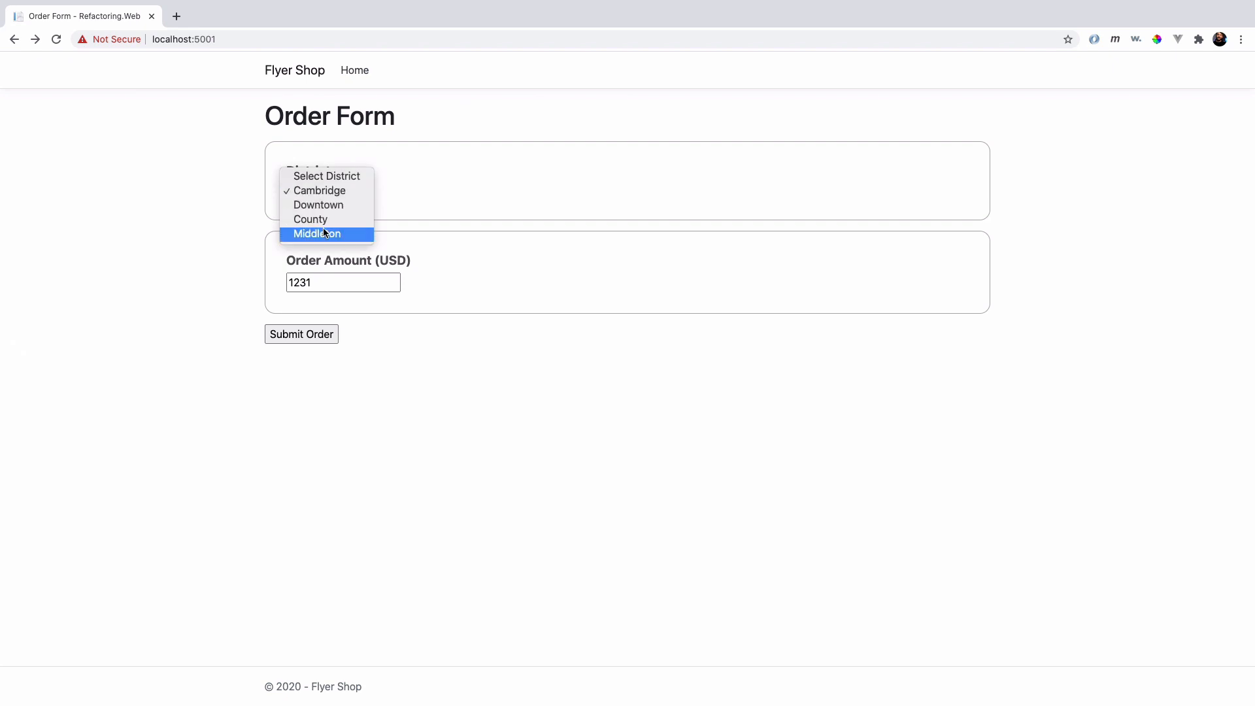
left_click(317, 234)
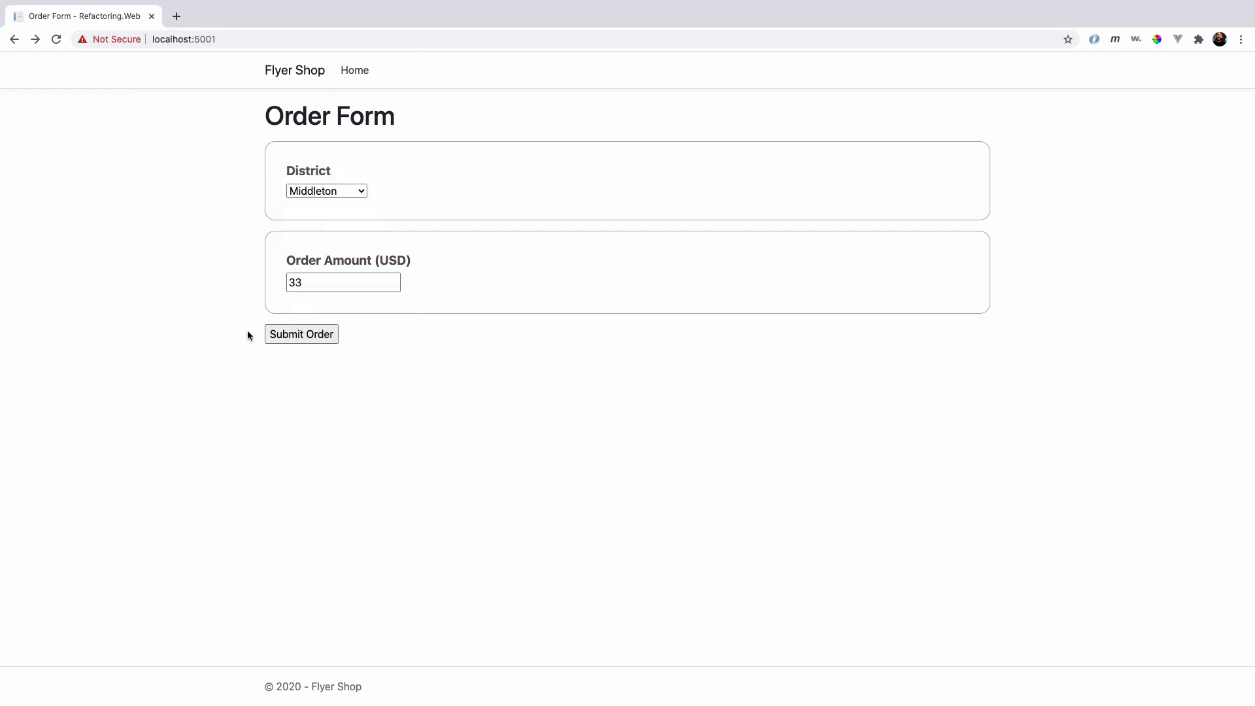
left_click(301, 333)
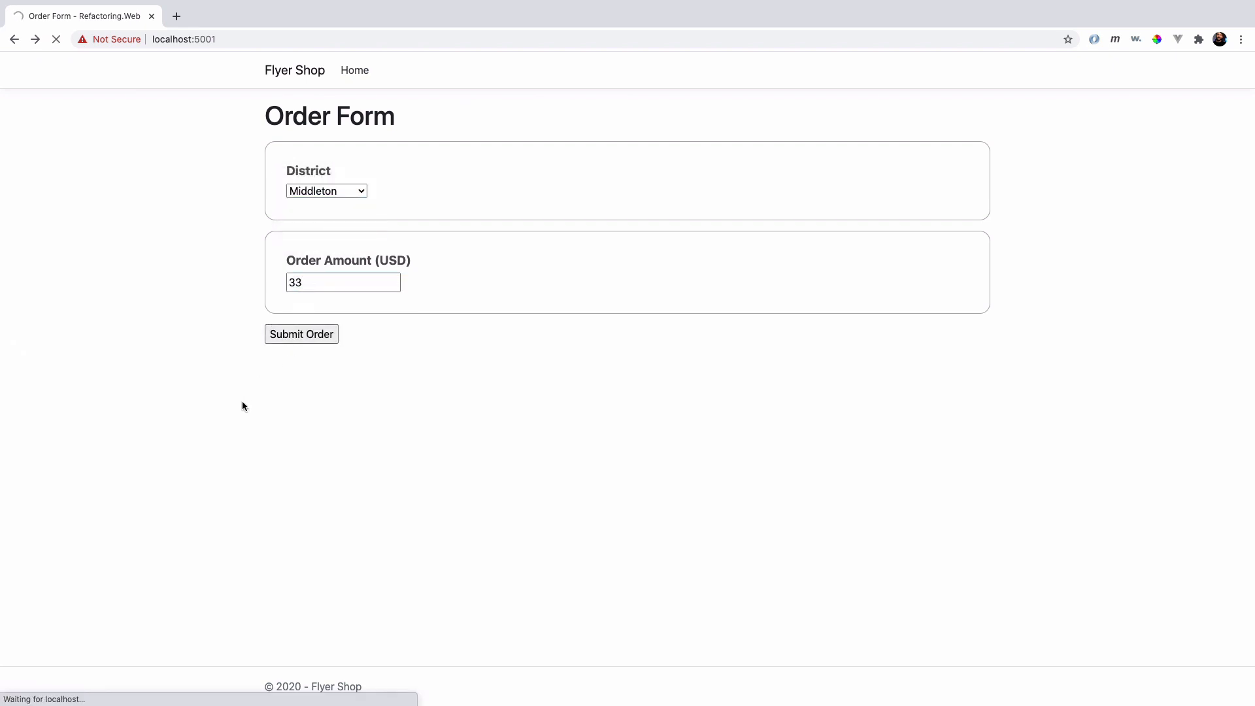
left_click(301, 333)
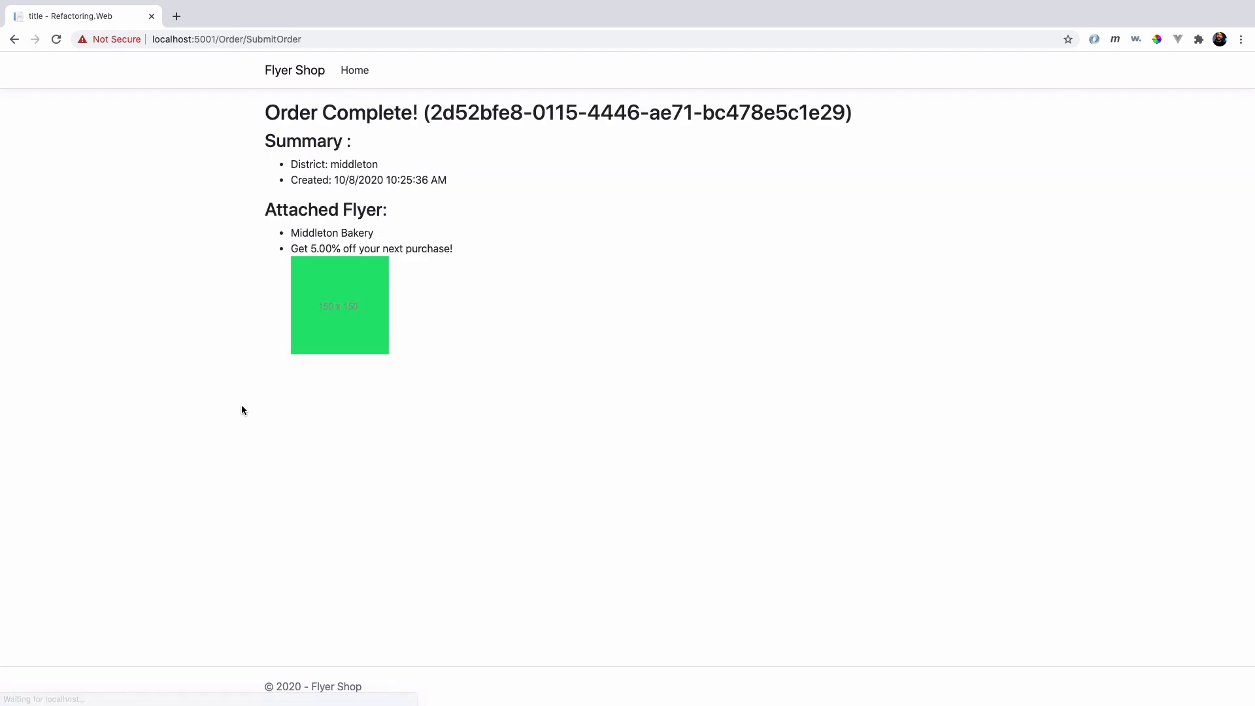
mouse_move(327, 345)
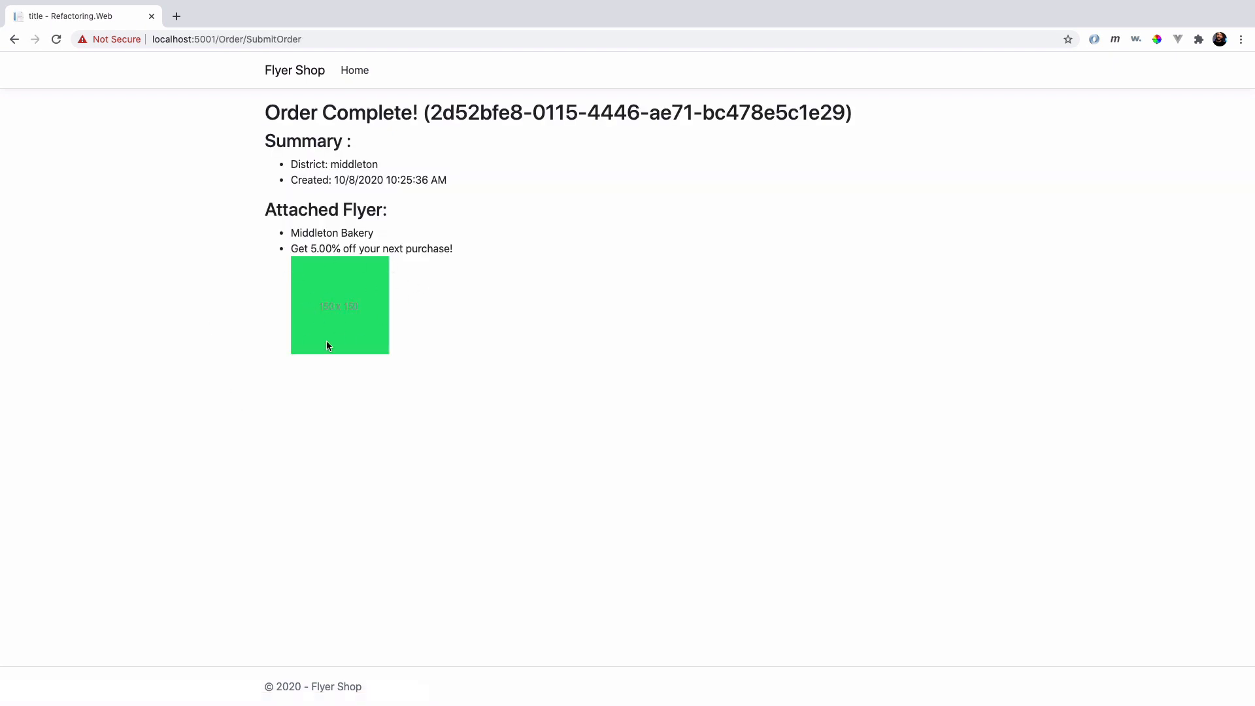
mouse_move(318, 379)
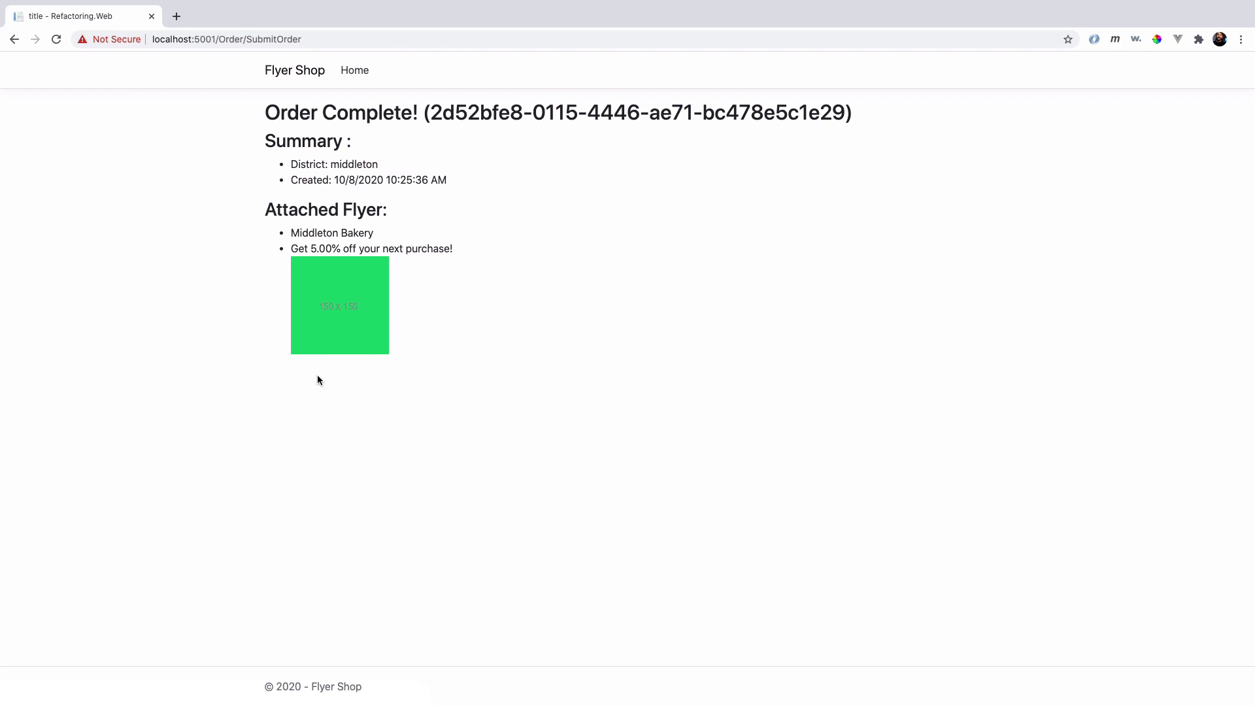
mouse_move(370, 312)
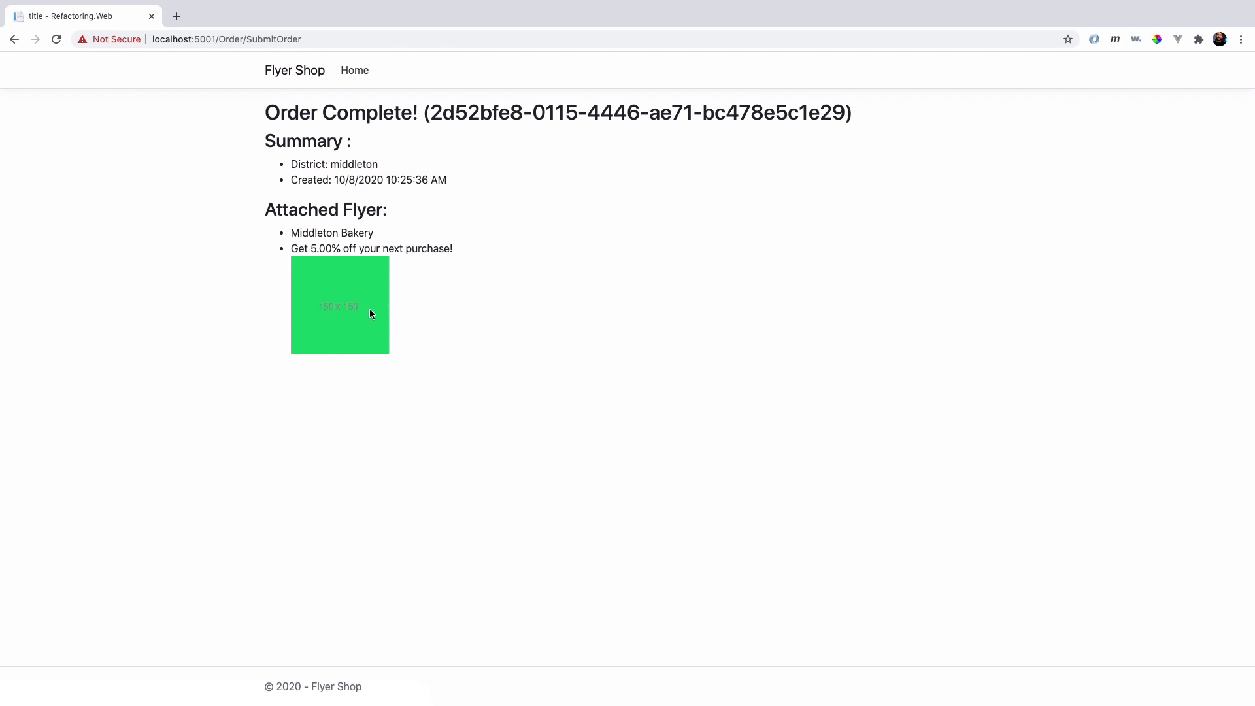
mouse_move(352, 296)
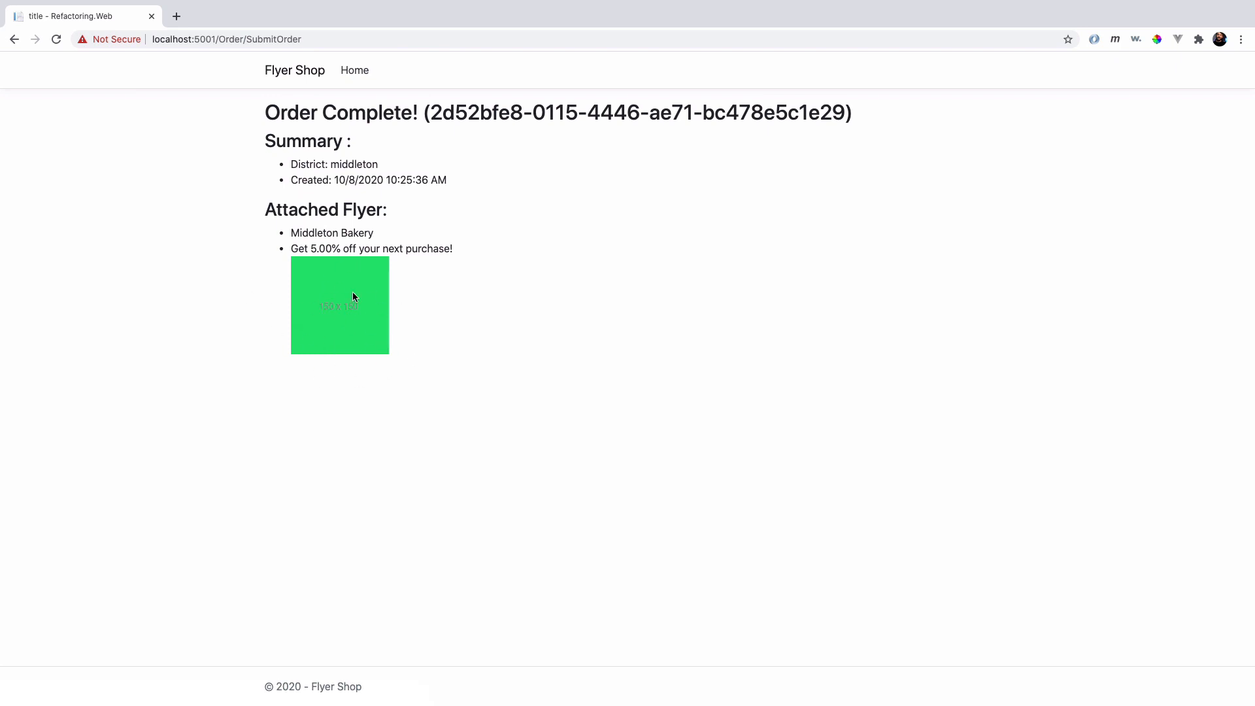
mouse_move(309, 277)
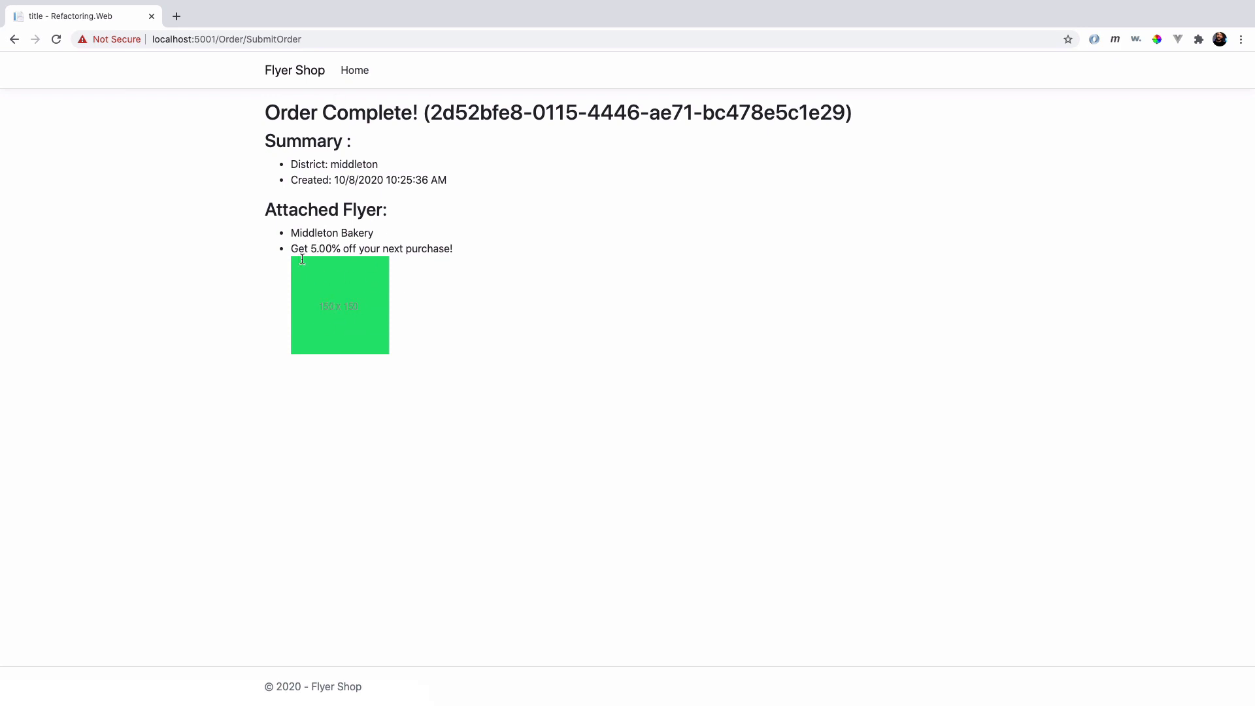
mouse_move(294, 71)
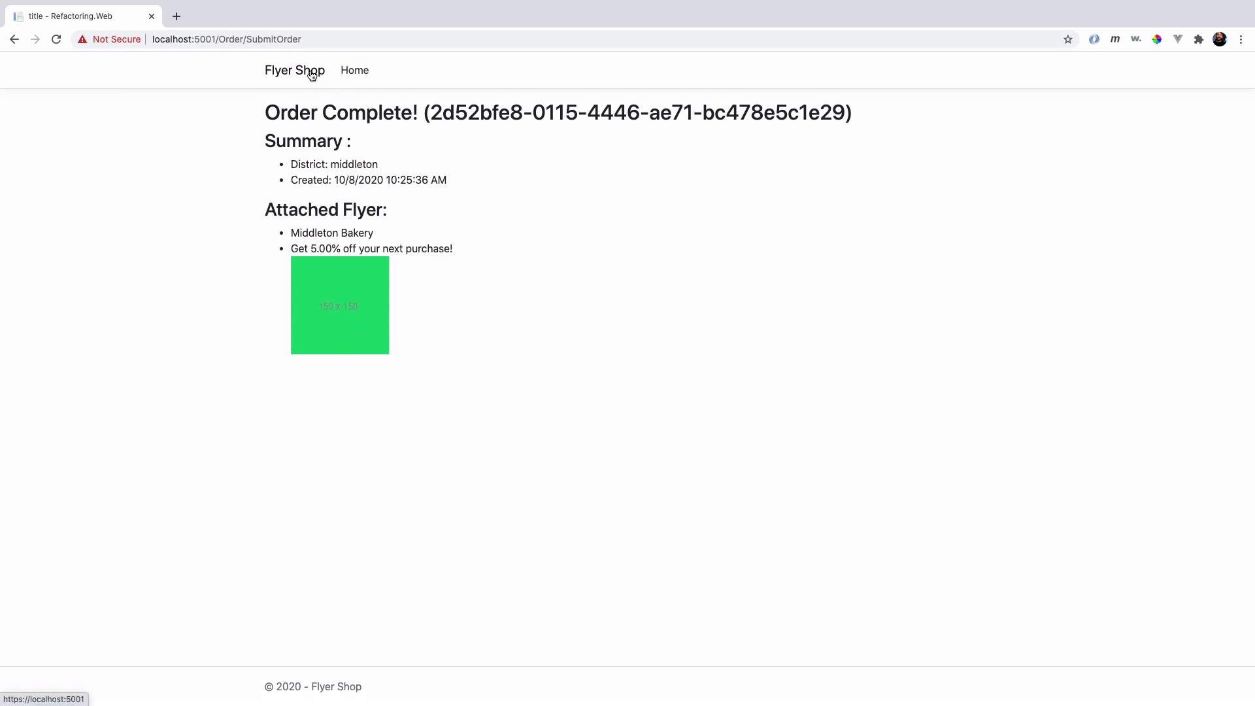
left_click(294, 70)
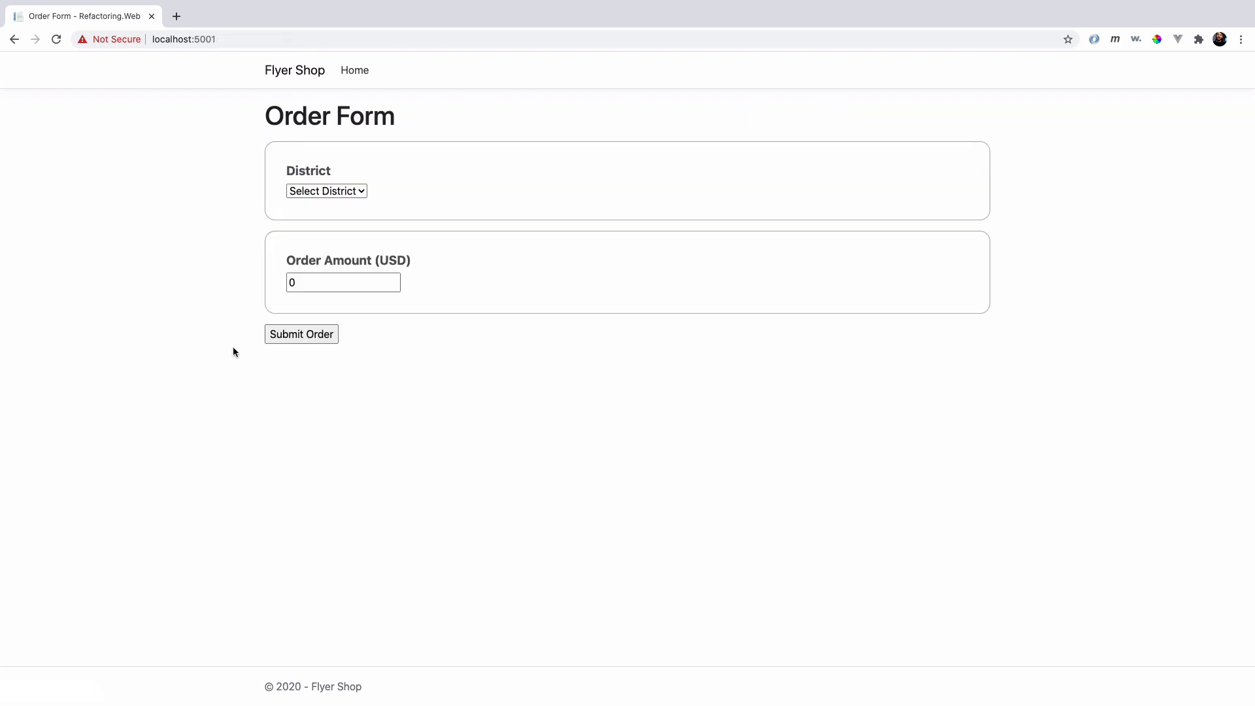
mouse_move(237, 377)
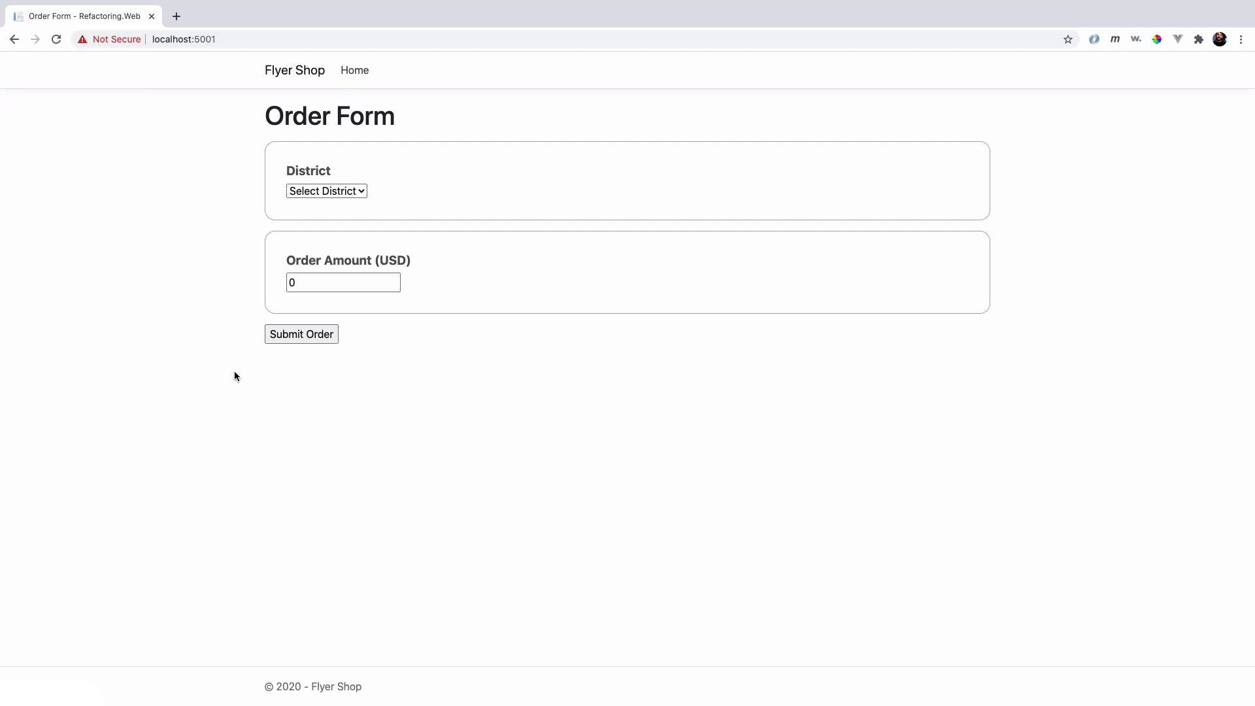
mouse_move(240, 421)
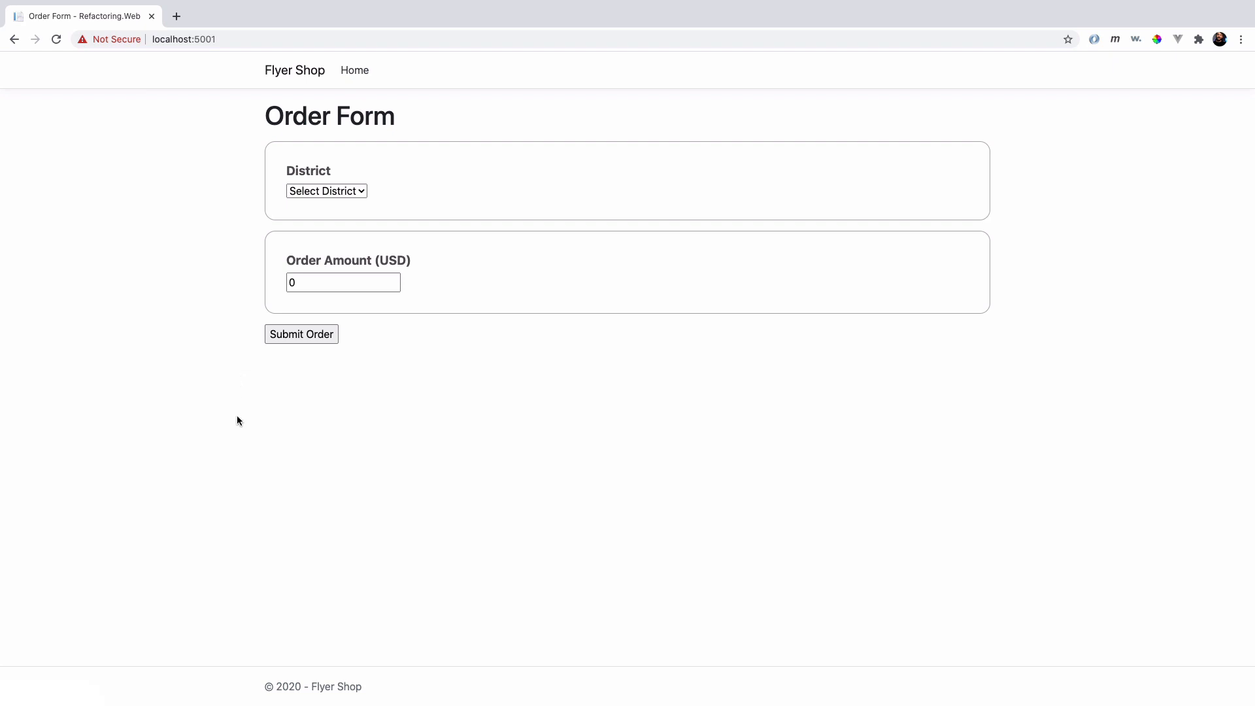
mouse_move(258, 284)
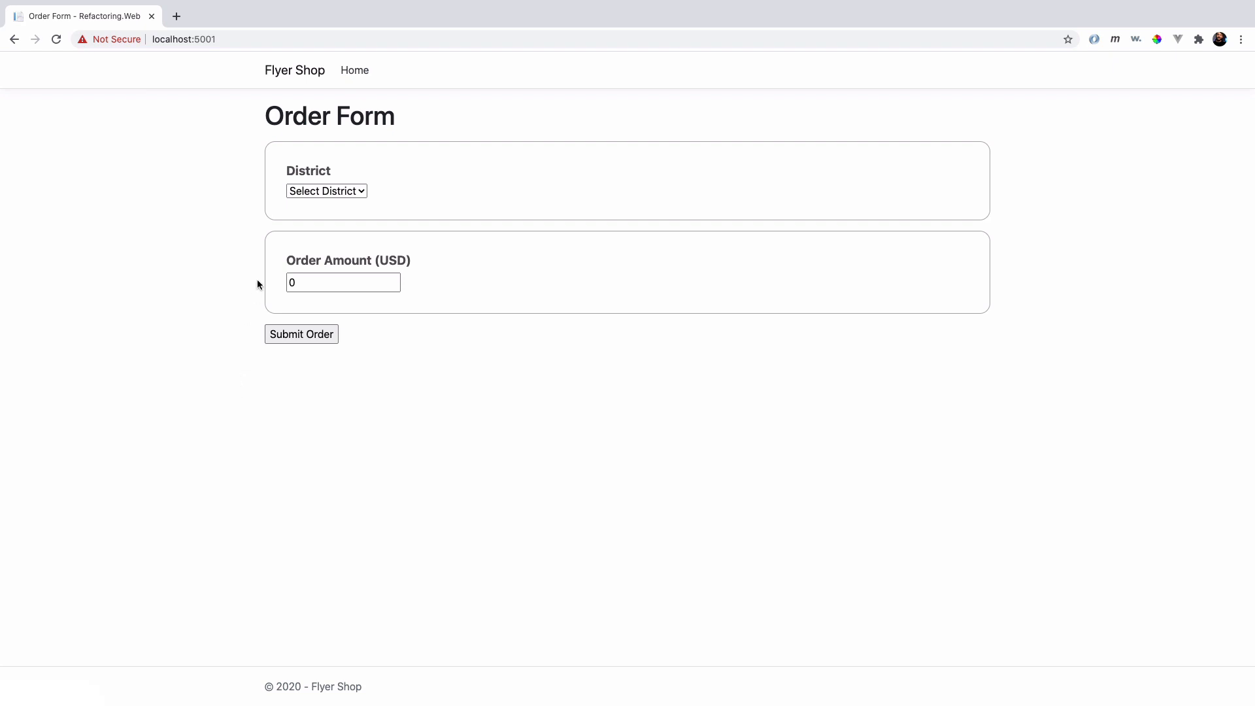
mouse_move(277, 362)
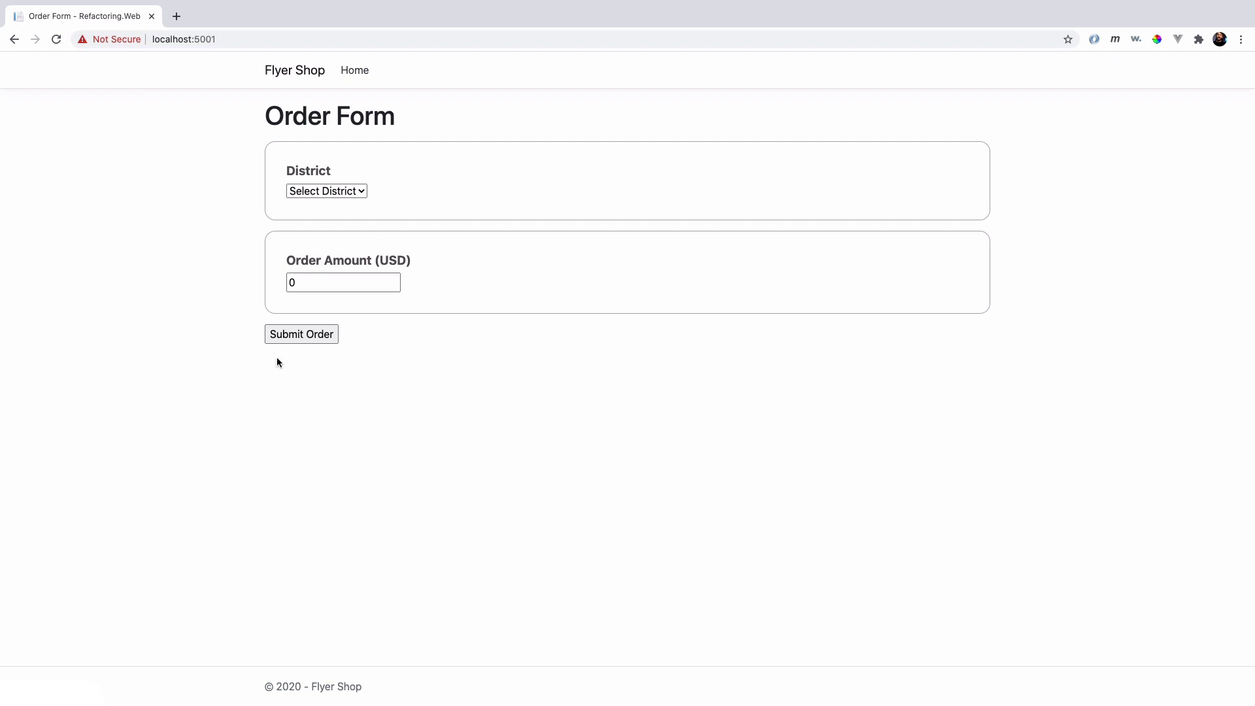
mouse_move(261, 448)
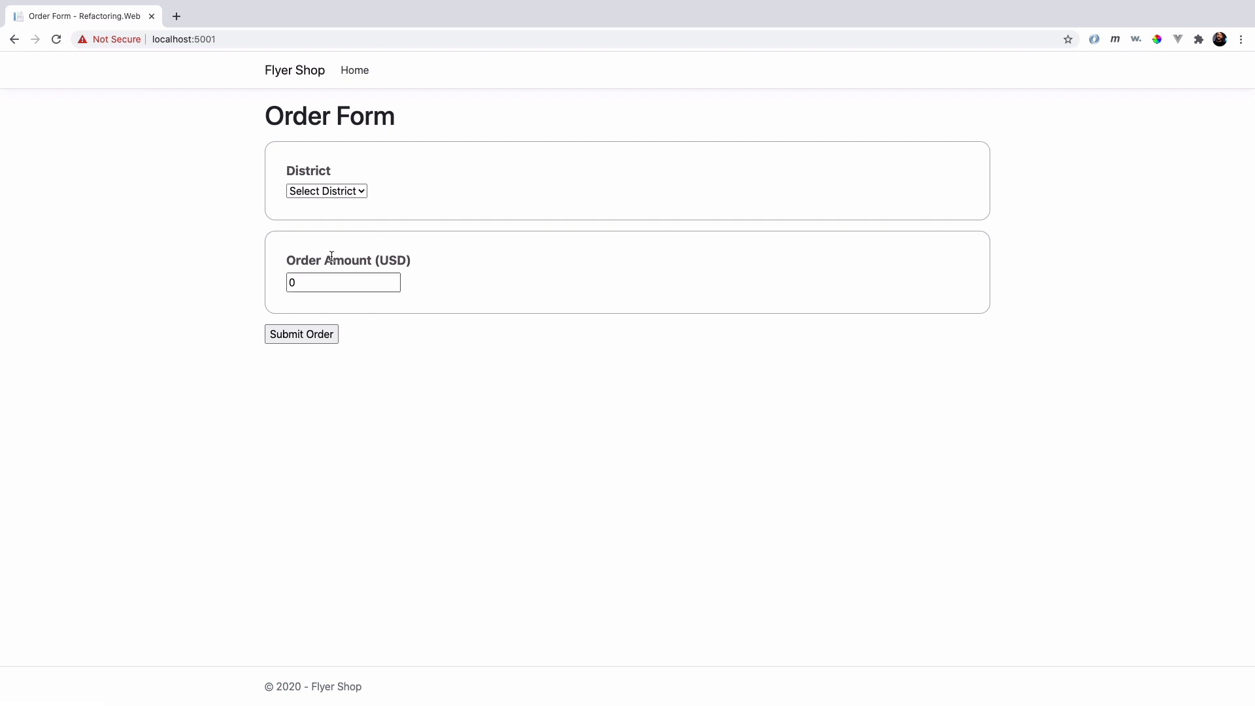
mouse_move(321, 322)
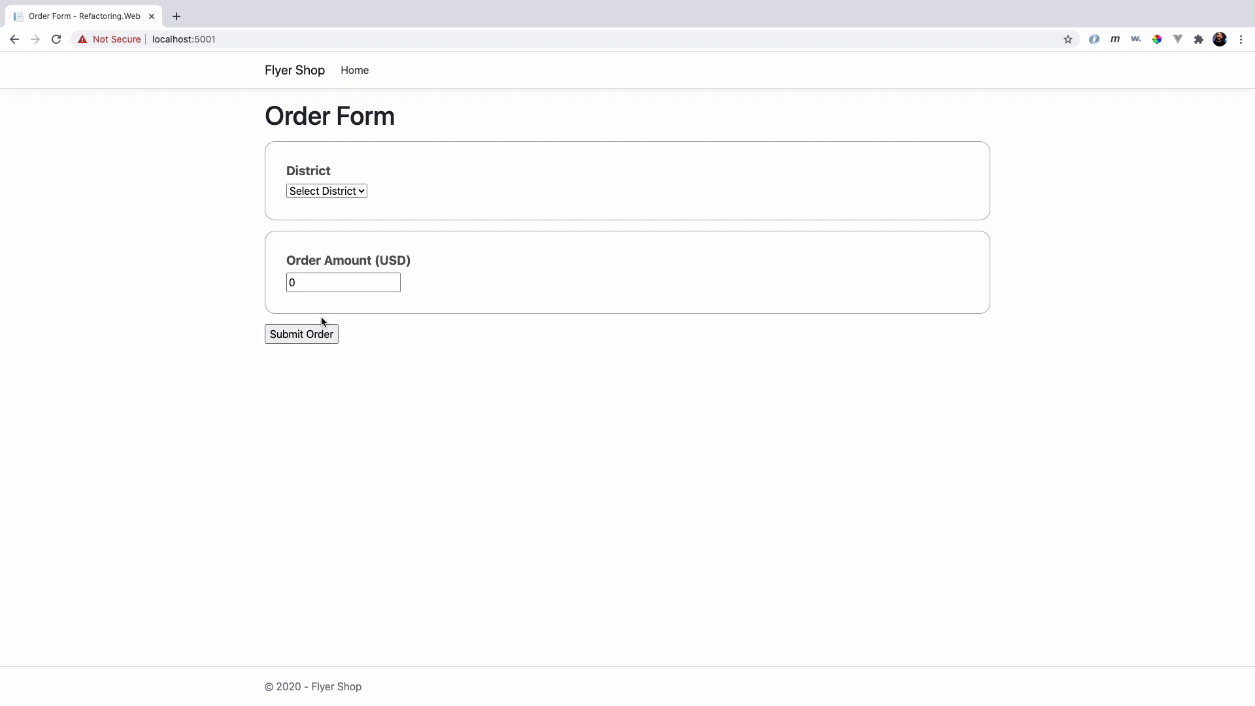
mouse_move(315, 312)
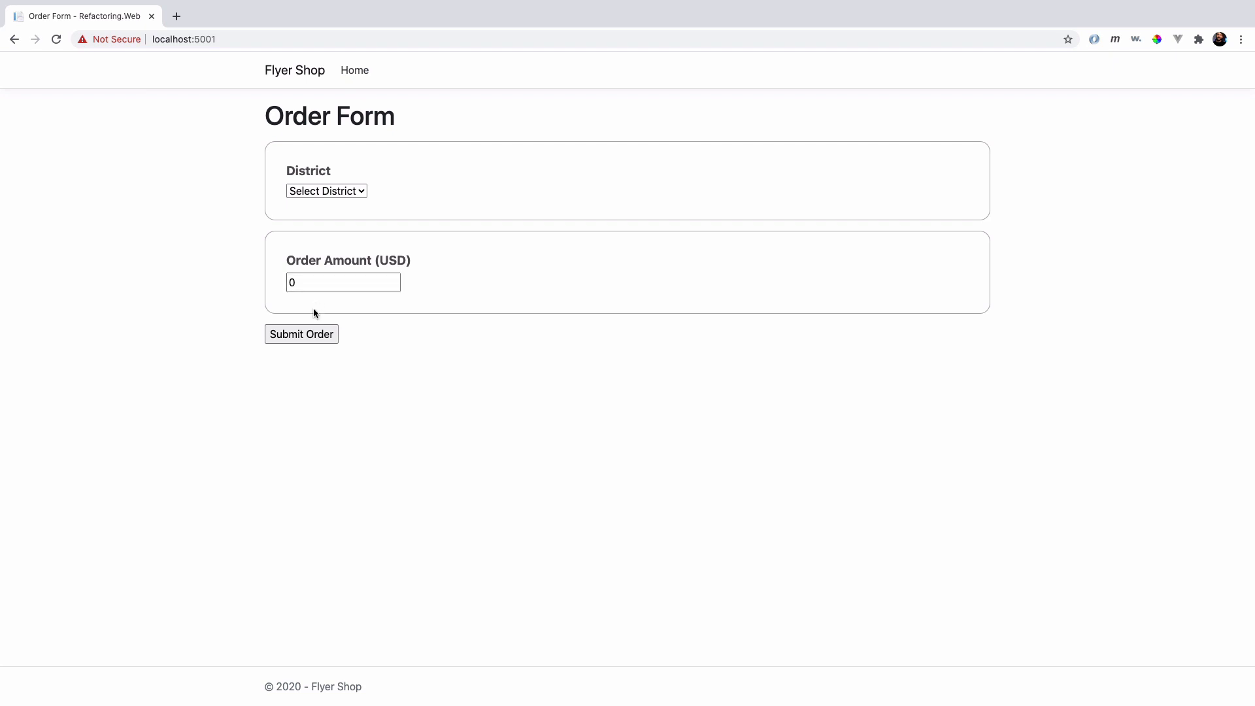
mouse_move(272, 523)
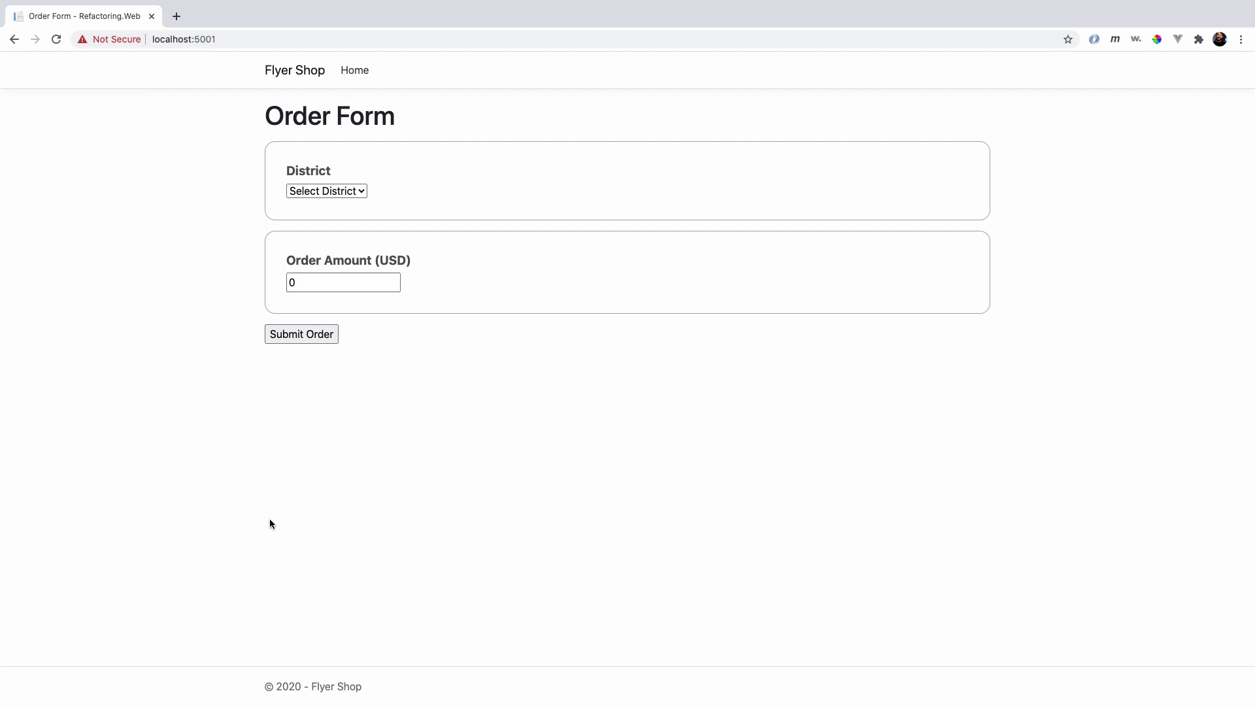
mouse_move(301, 437)
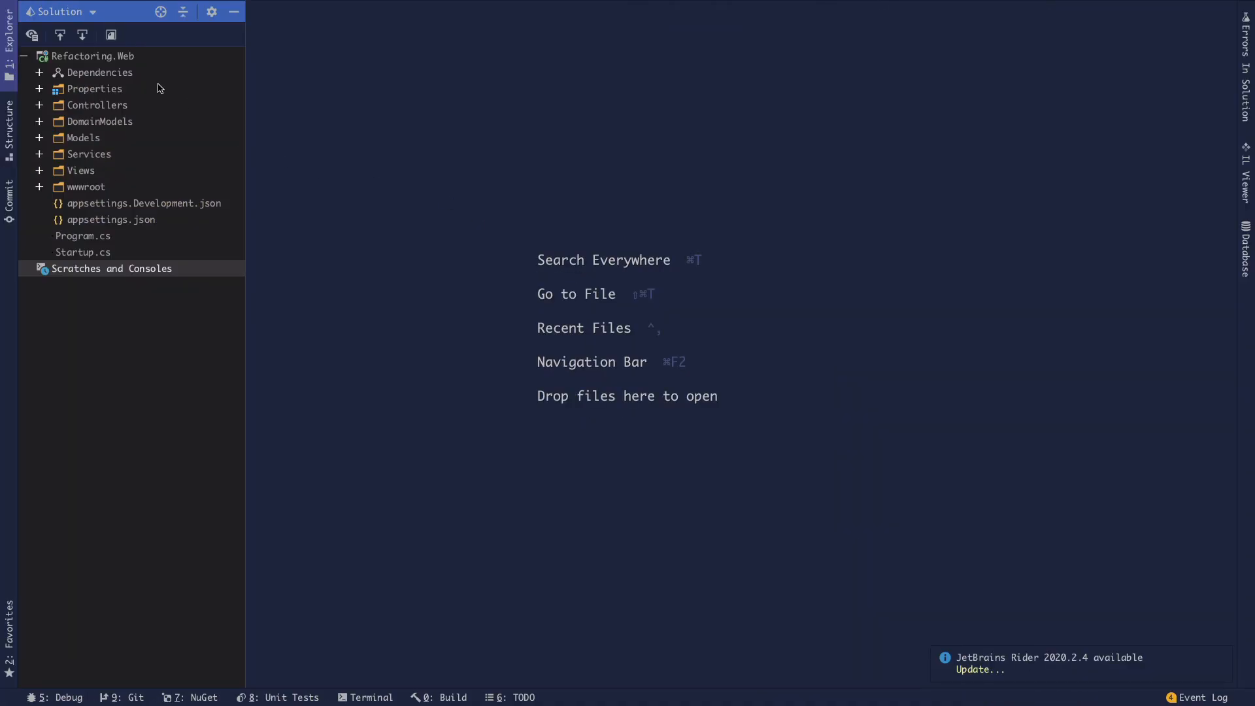
Switch to Rider and browse the Refactoring.Web project's top-level folders in the Solution Explorer.
left_click(93, 56)
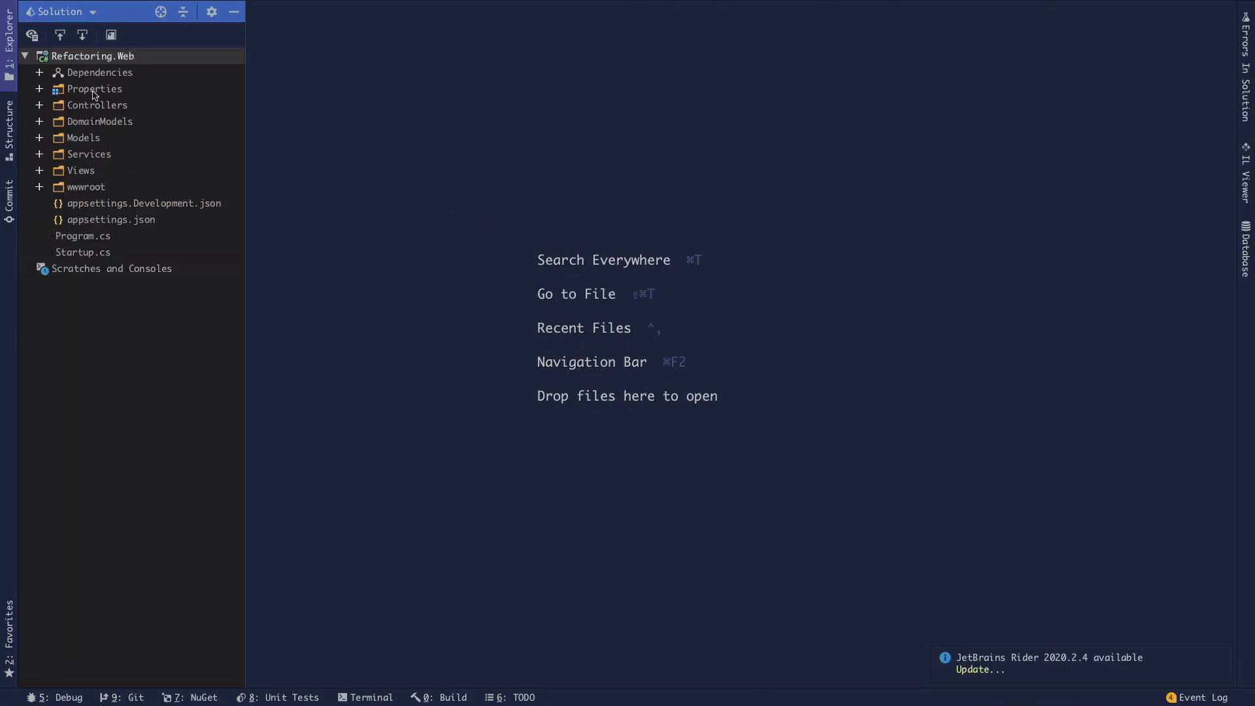
mouse_move(45, 109)
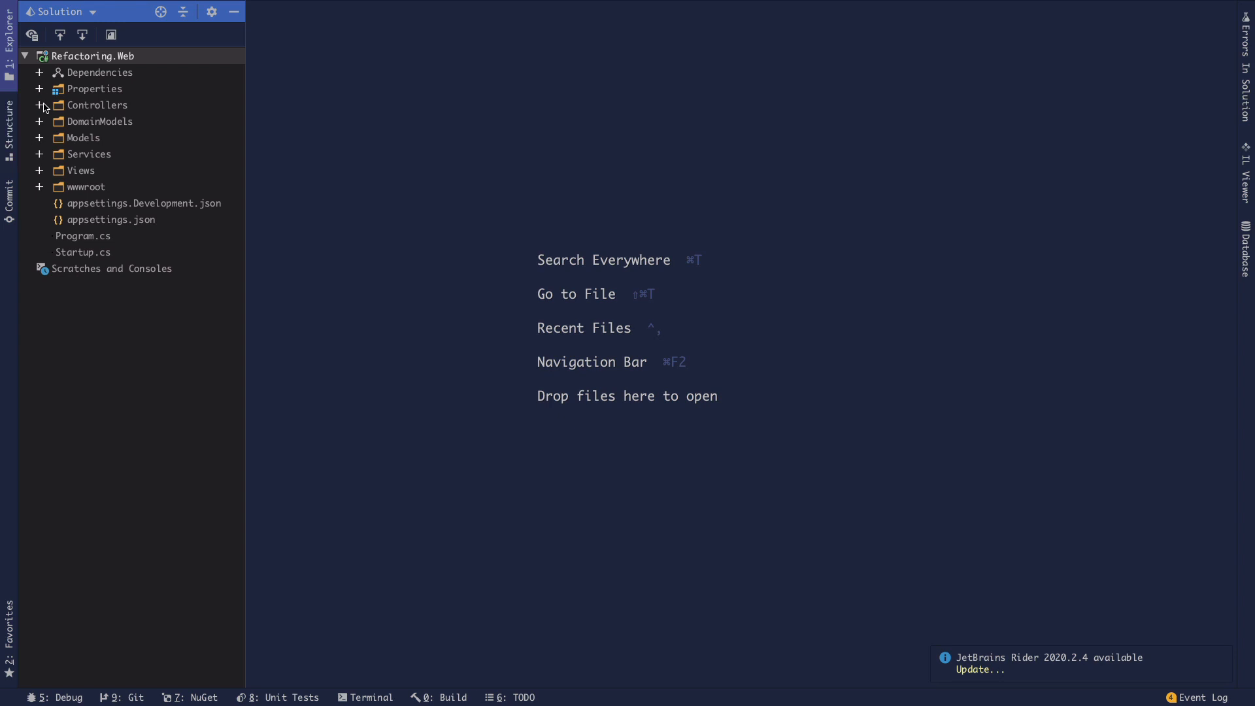
mouse_move(58, 71)
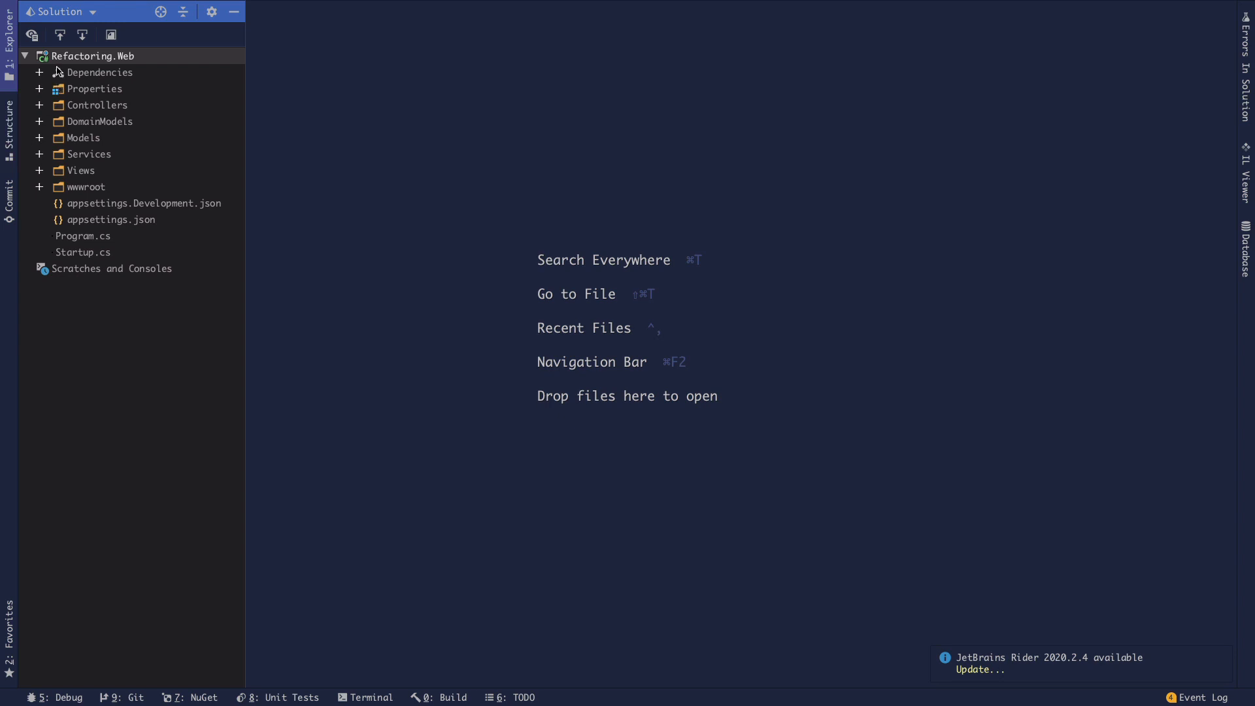
mouse_move(56, 67)
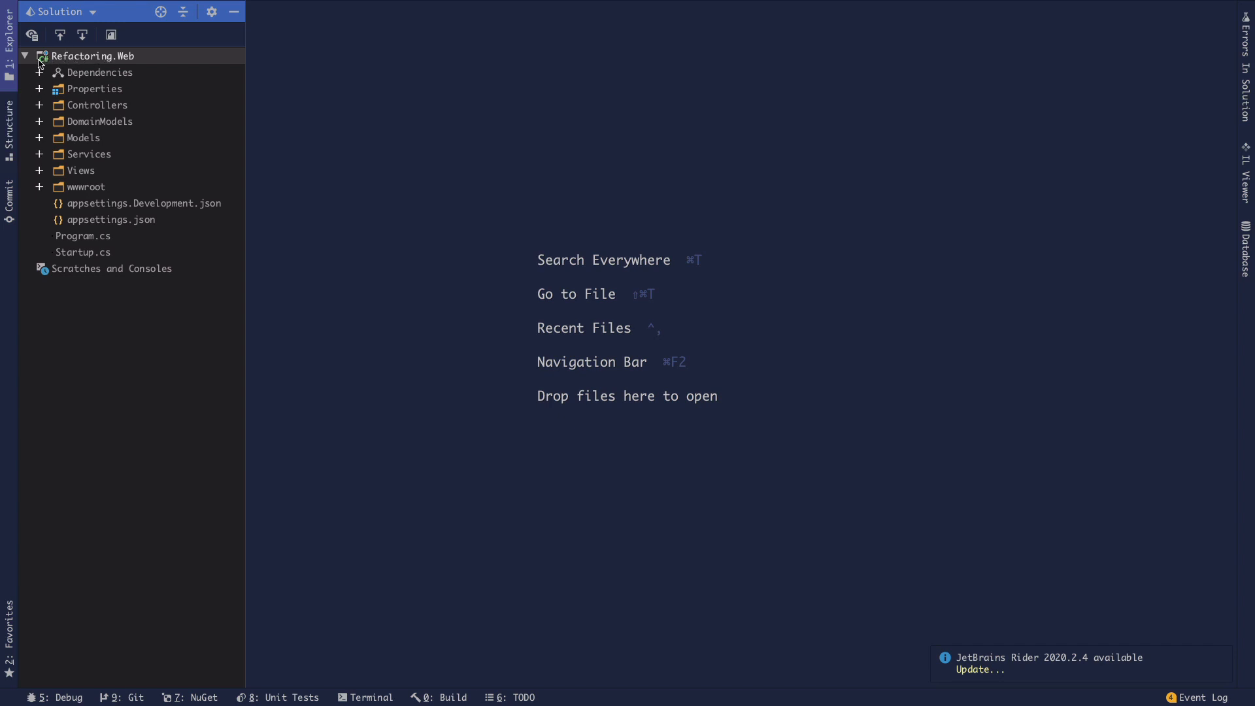
mouse_move(50, 91)
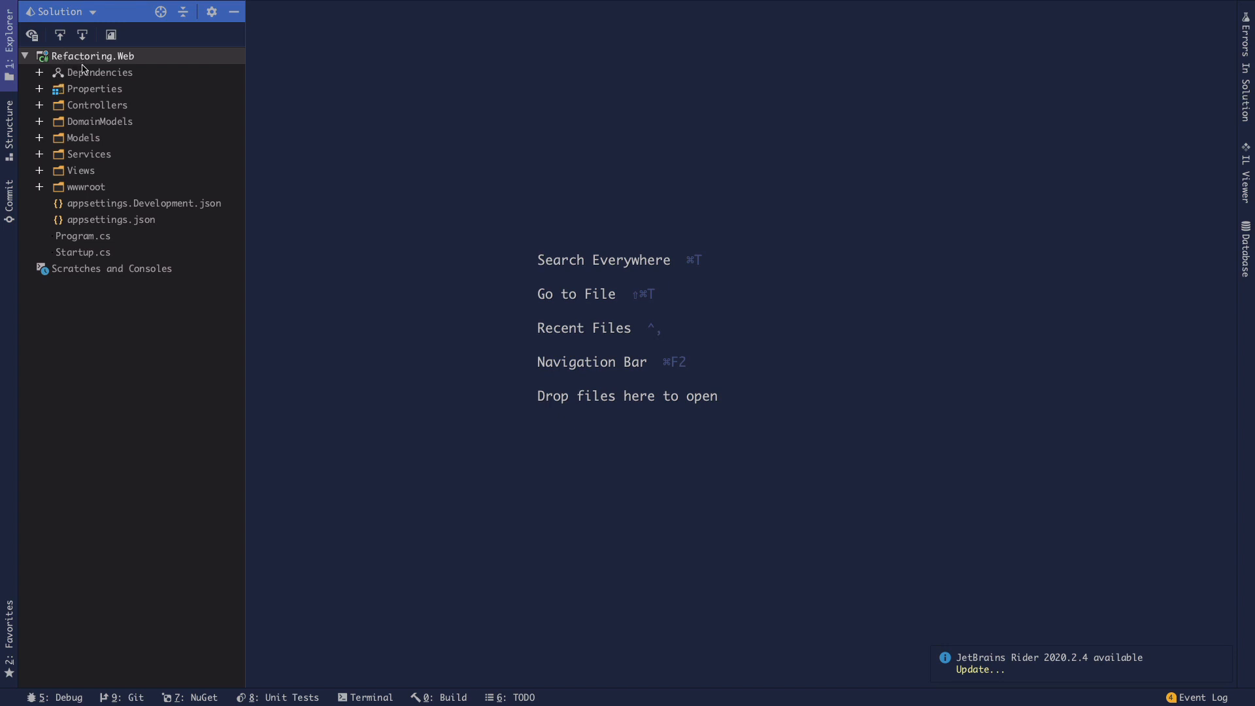
left_click(91, 155)
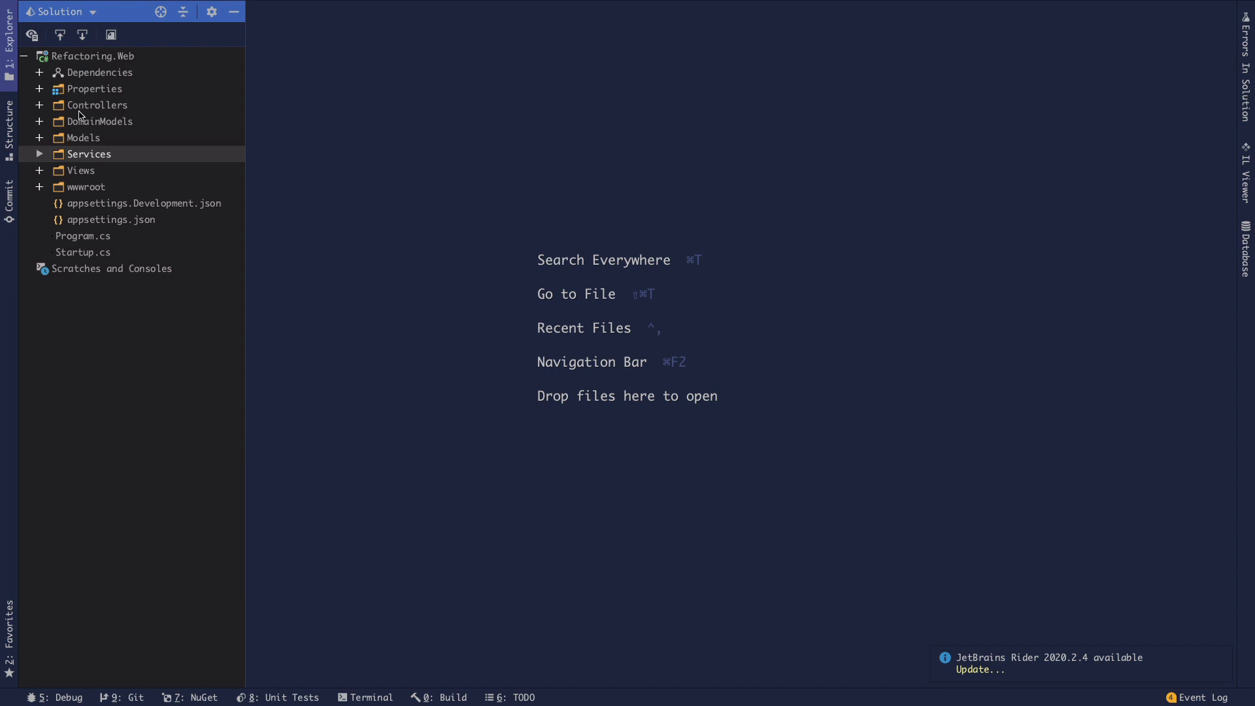
left_click(98, 105)
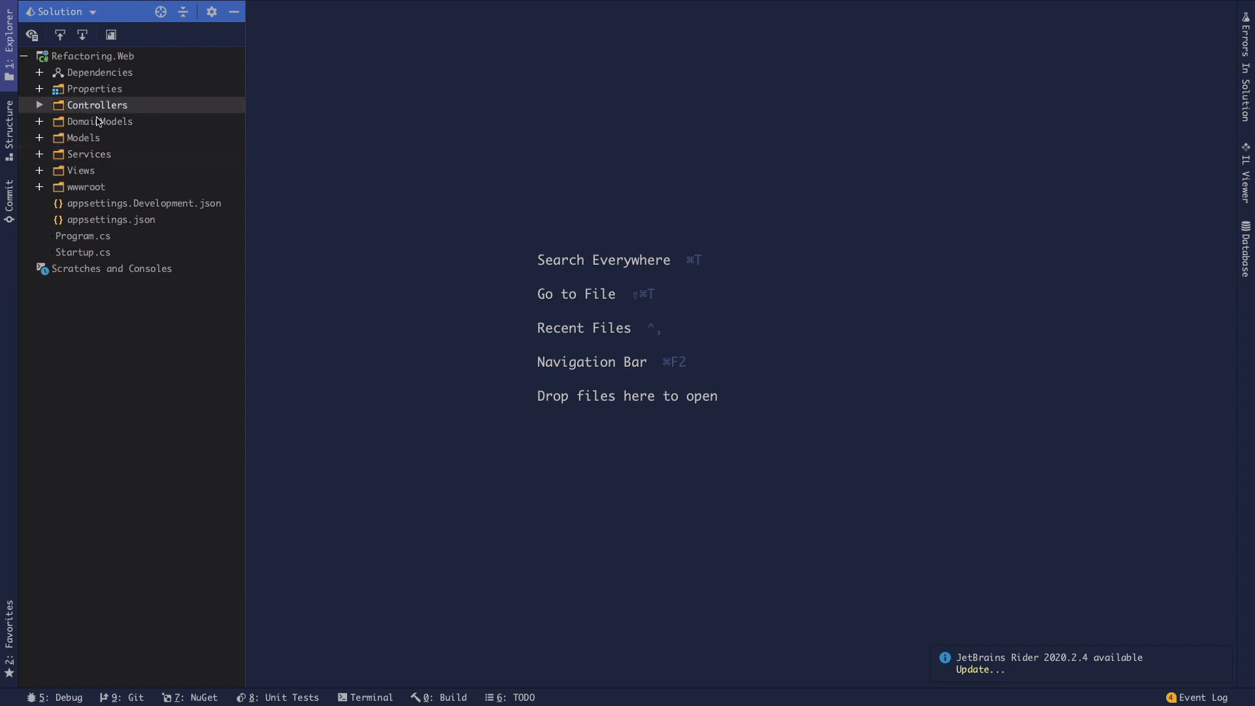
left_click(83, 137)
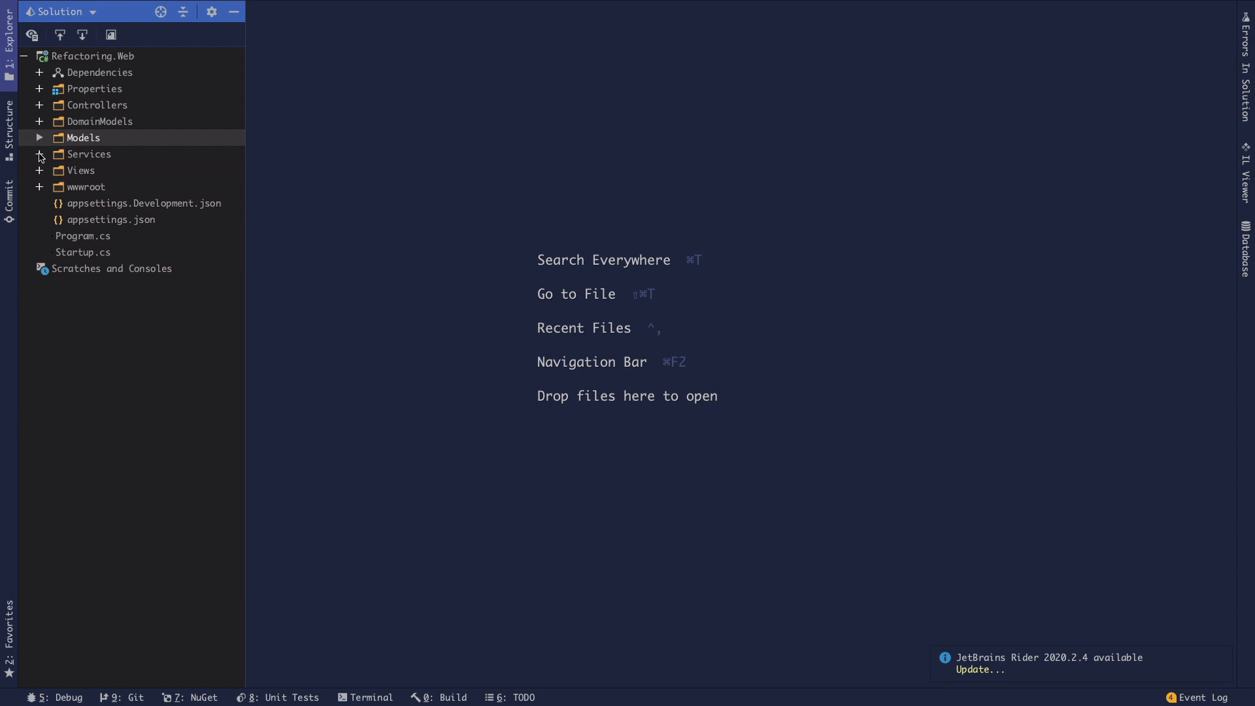
mouse_move(42, 113)
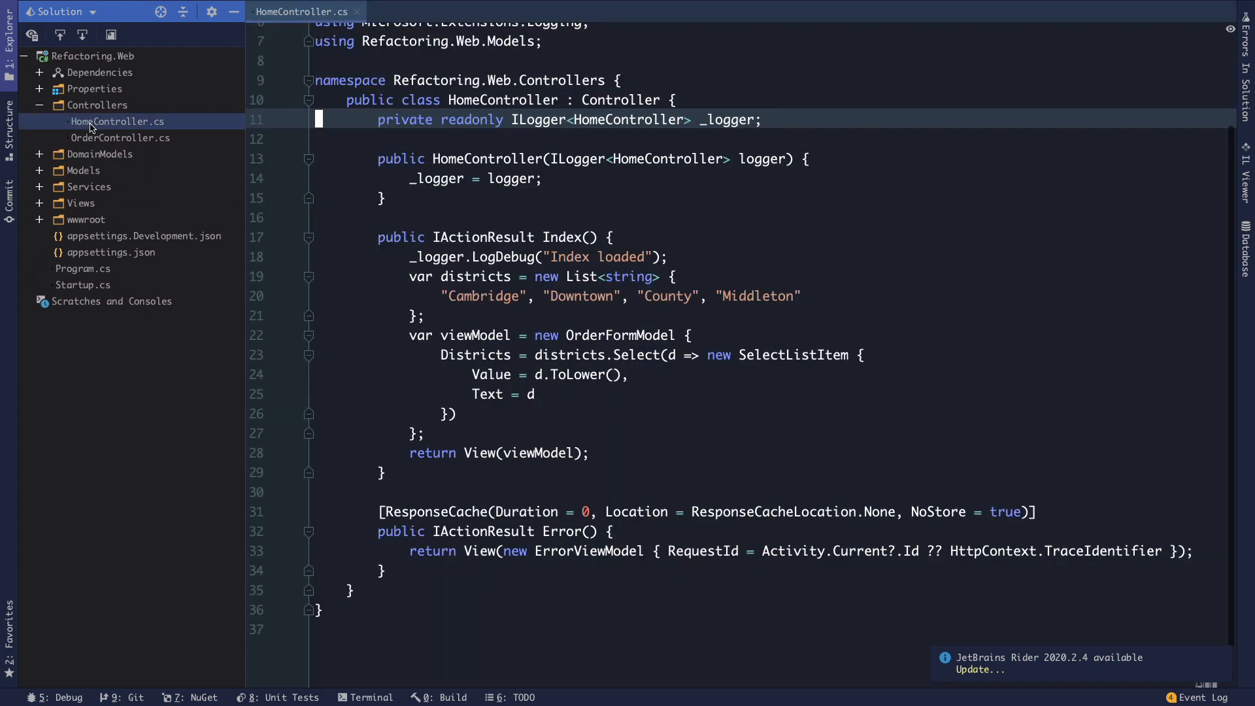
Open HomeController.cs from Controllers and review the Index action building the district list, then OrderFormModel.cs.
scroll("up", 3)
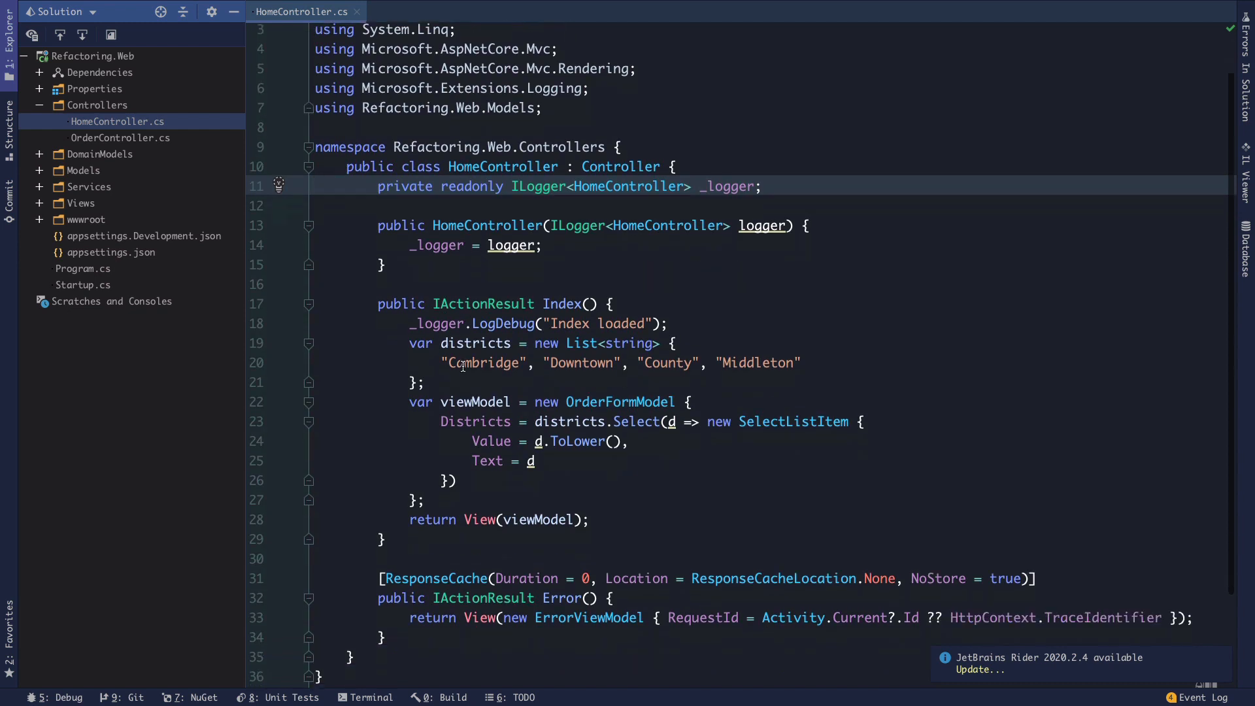
scroll("up", 3)
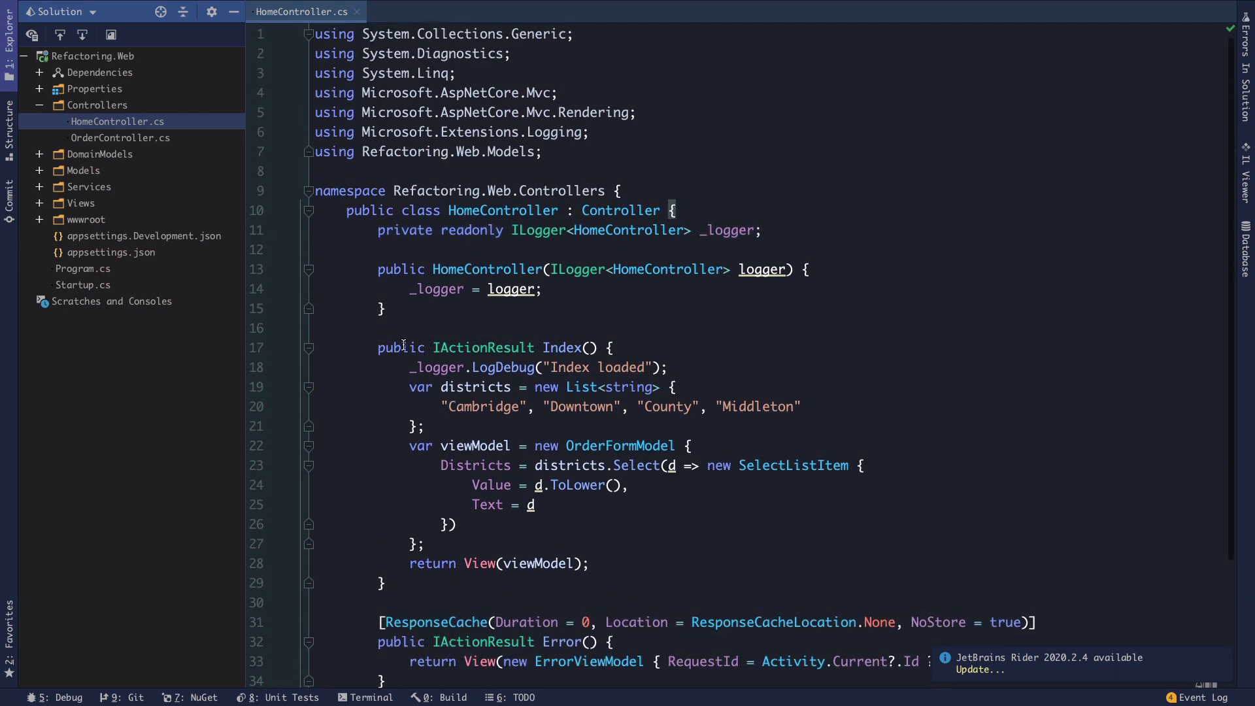
left_click(416, 543)
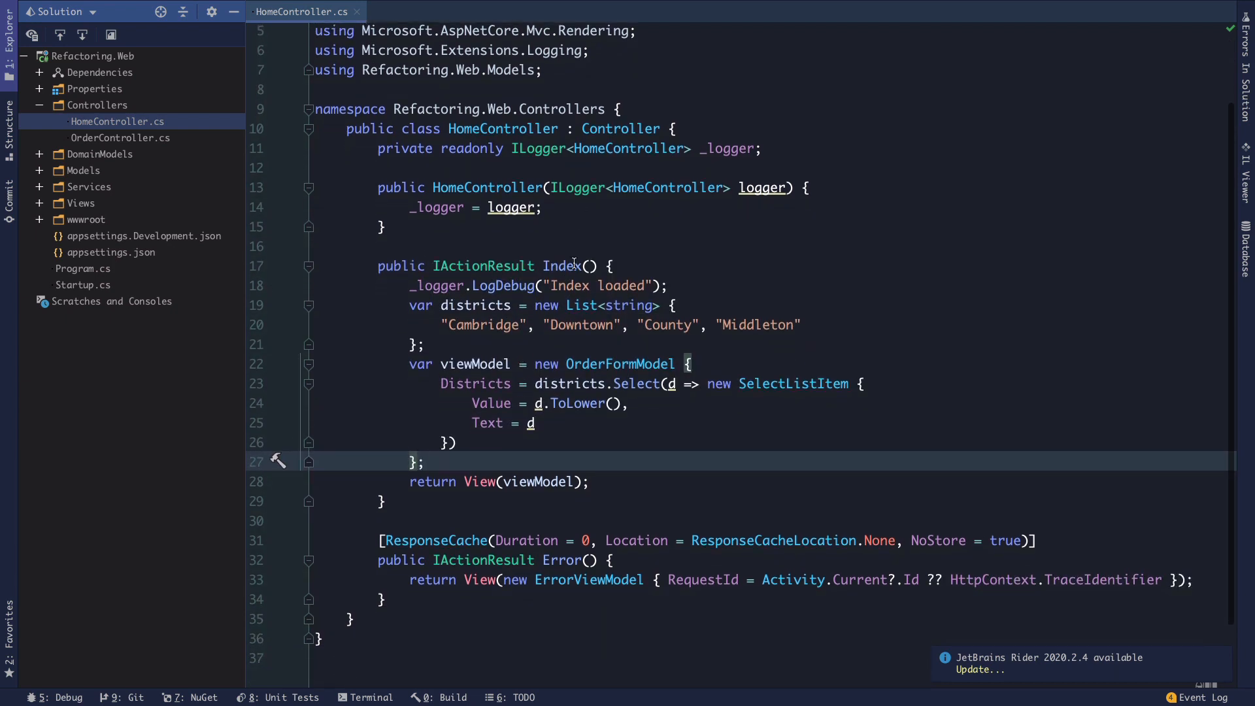
left_click(434, 246)
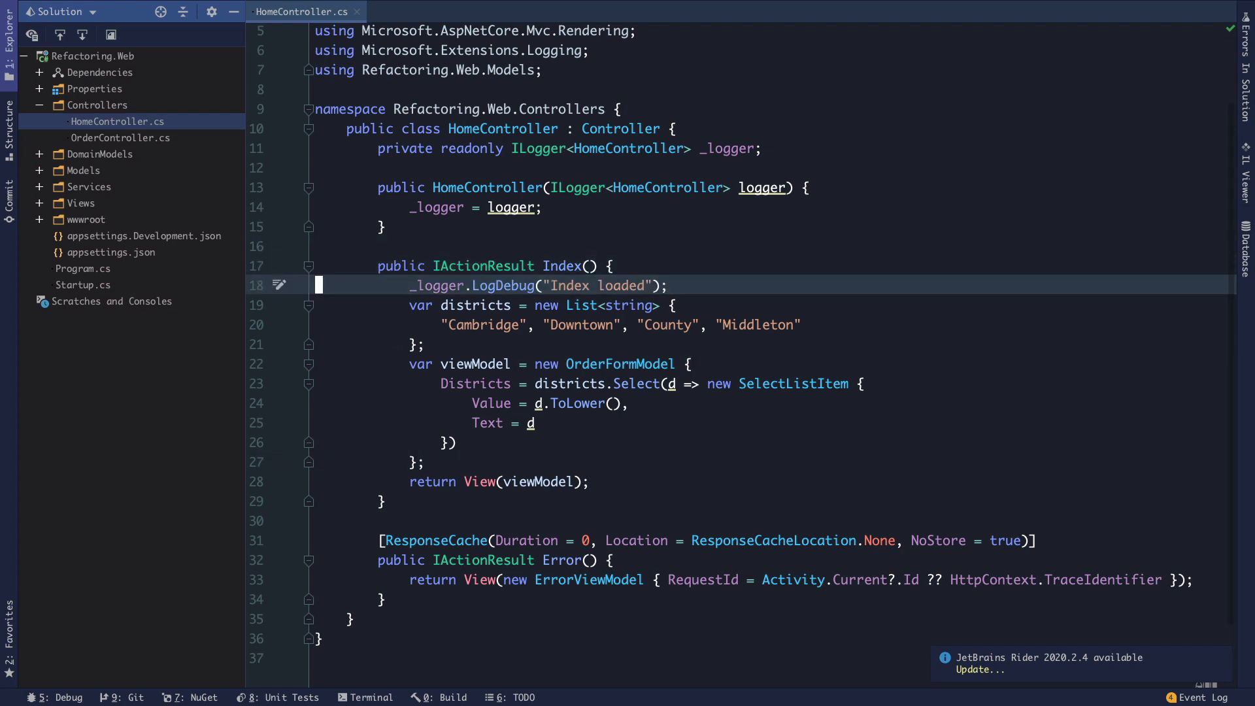
left_click(659, 226)
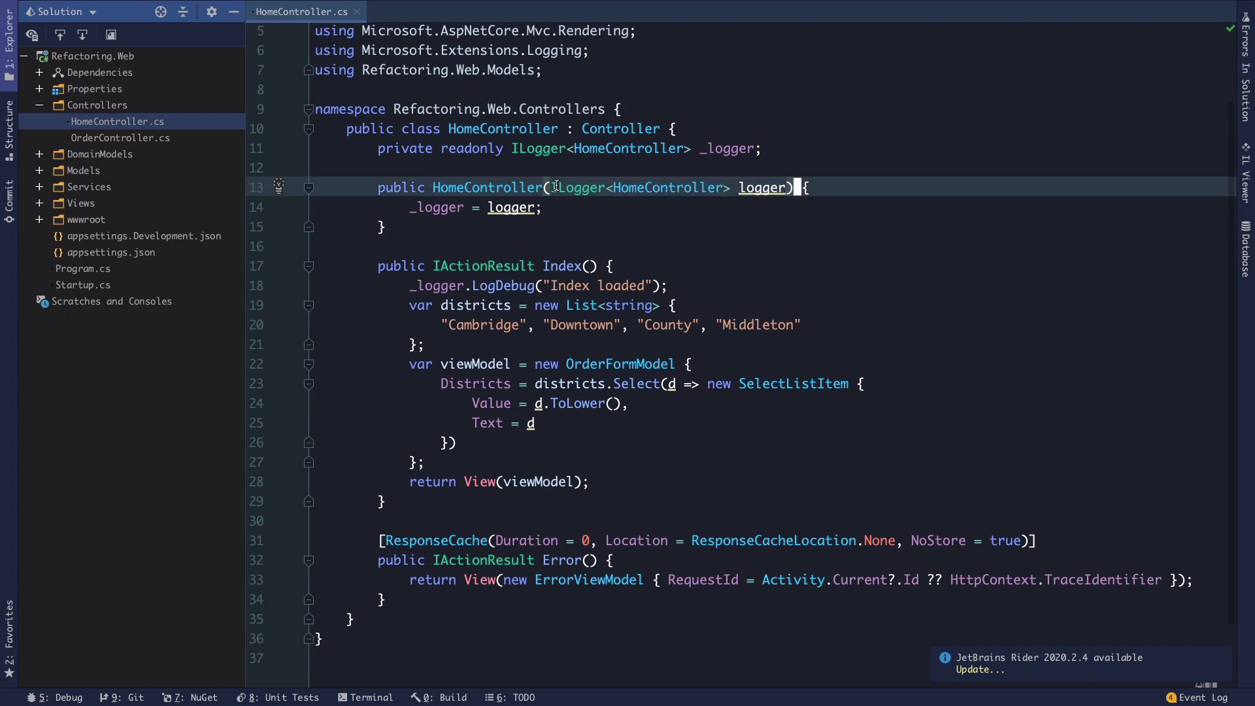
left_click(579, 206)
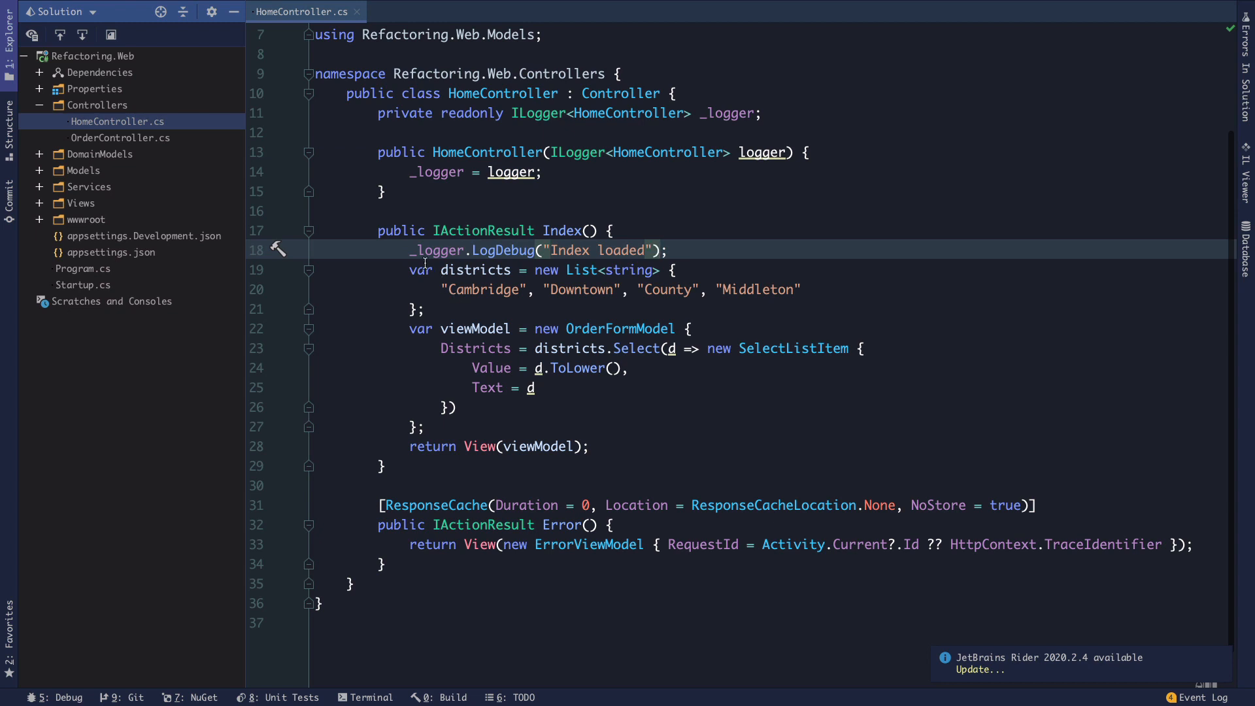
left_click(474, 328)
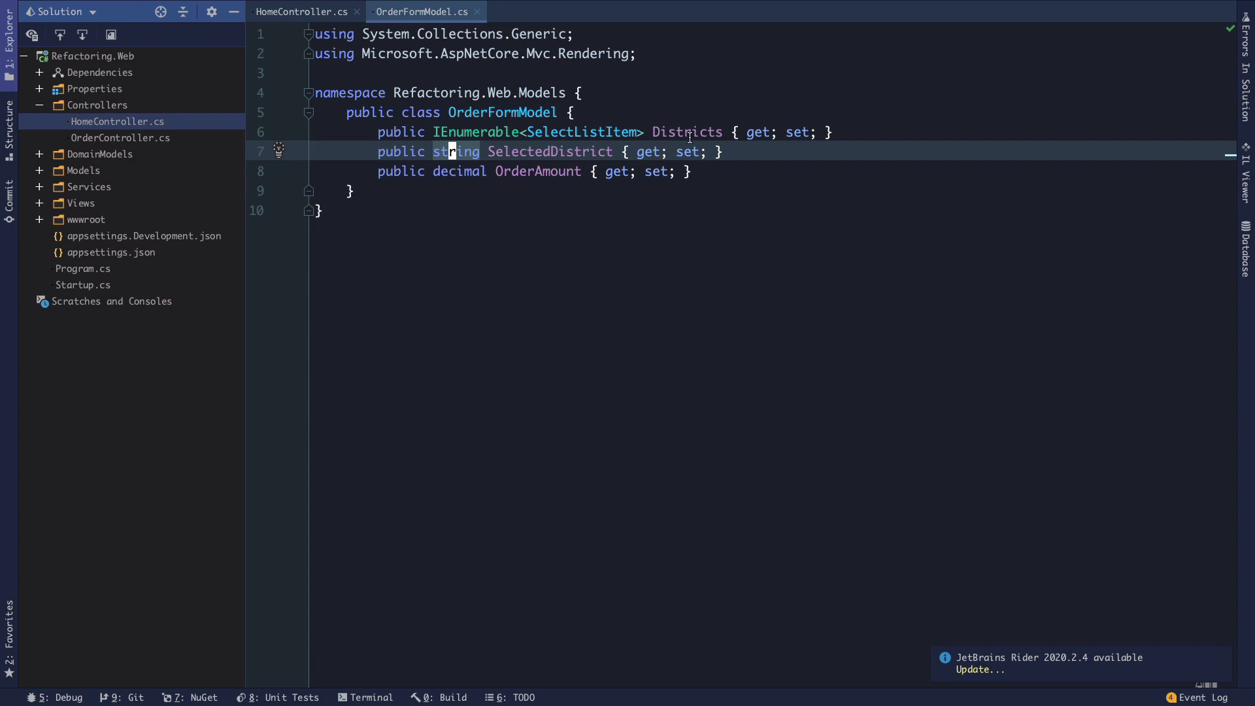
mouse_move(381, 79)
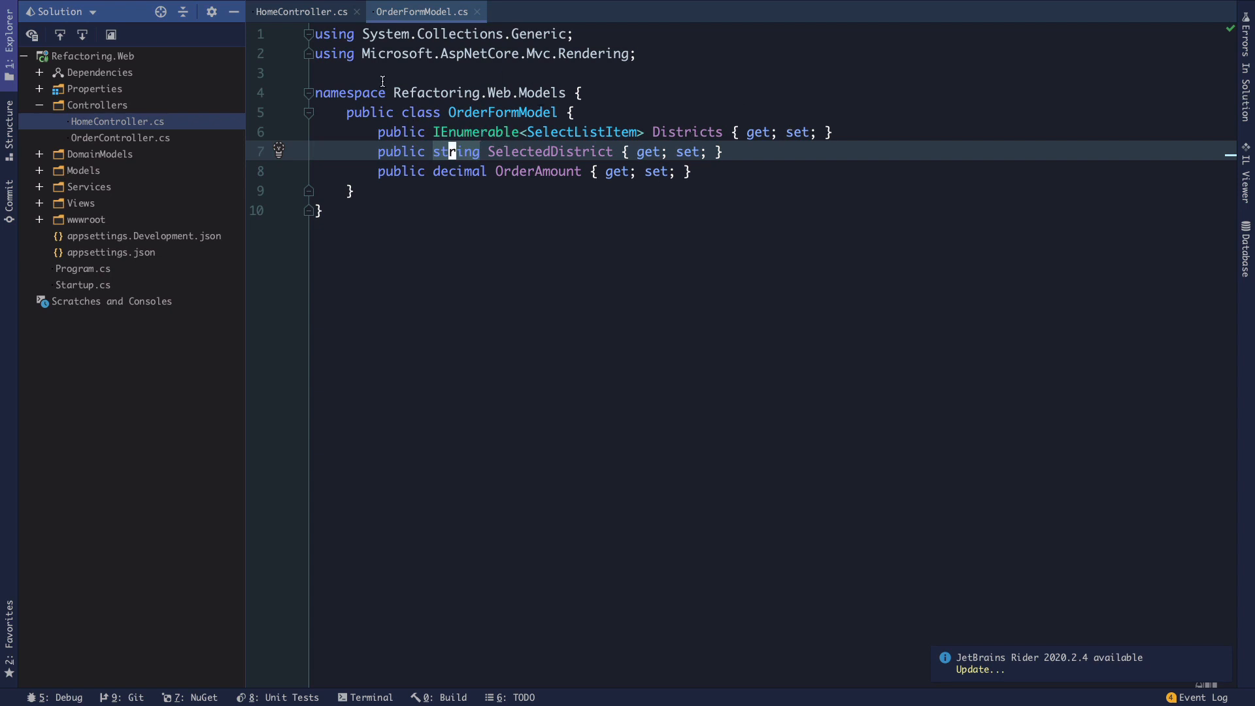
mouse_move(686, 132)
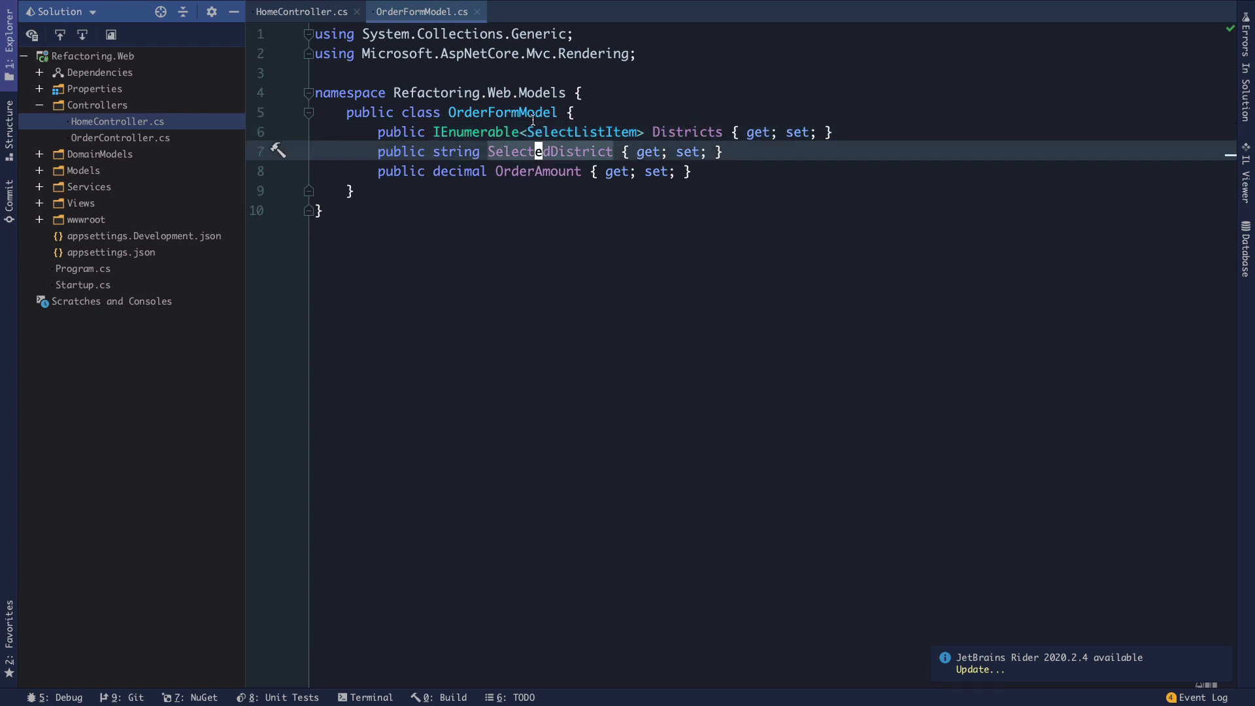
left_click(302, 11)
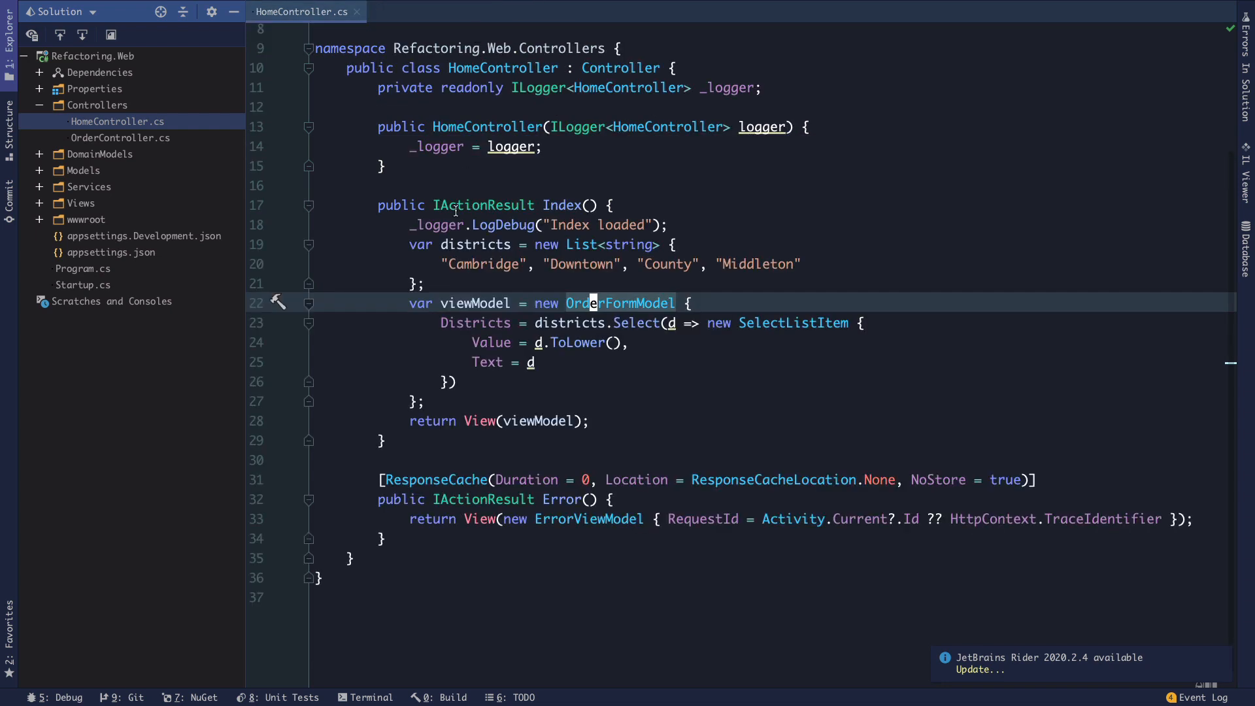
scroll("up", 3)
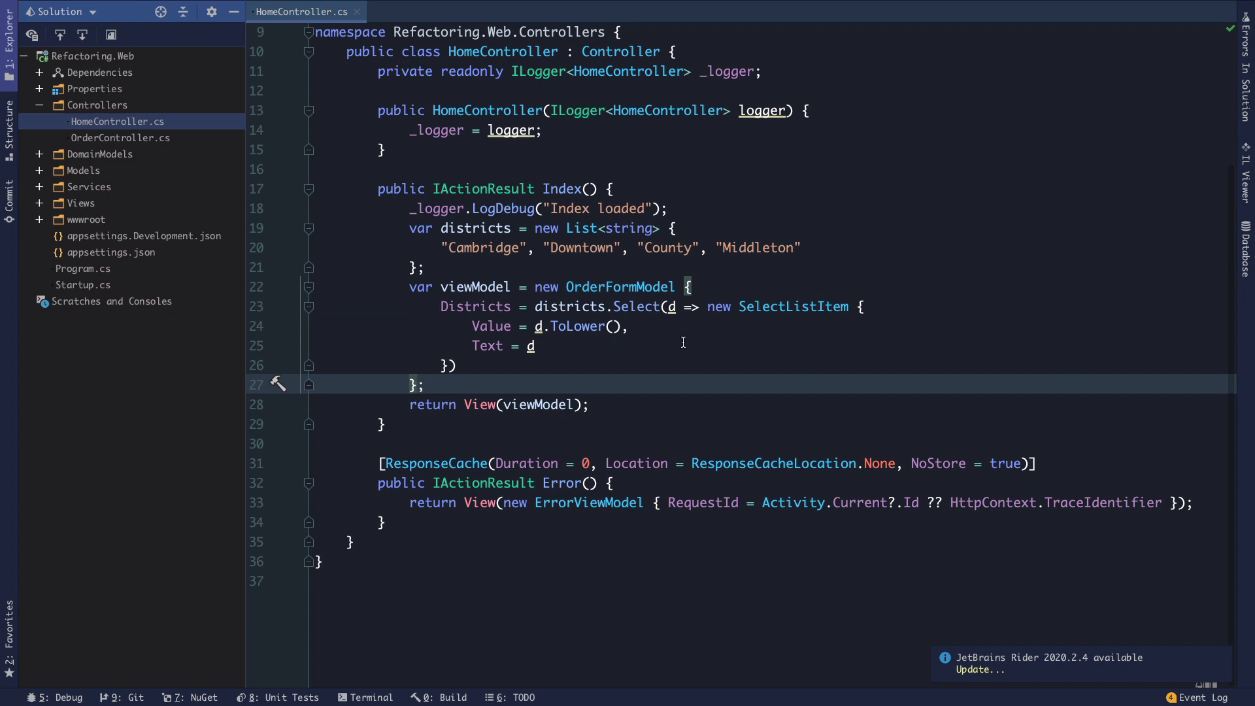
mouse_move(516, 279)
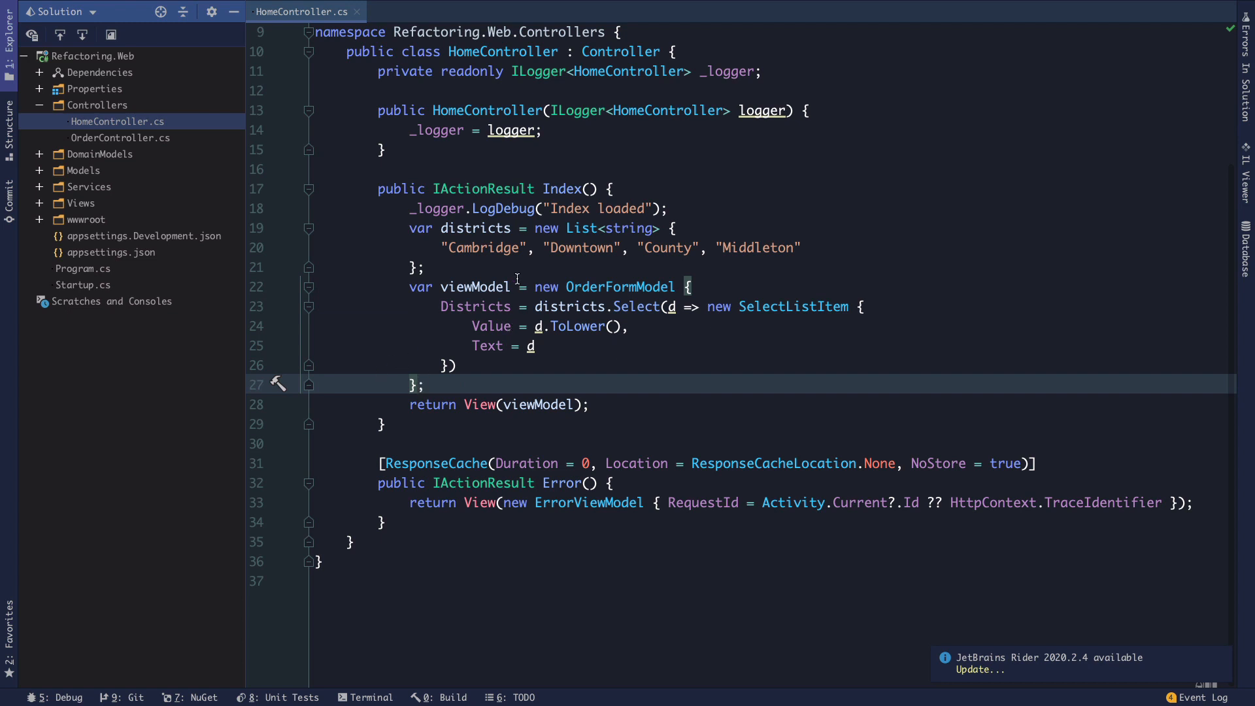
left_click(581, 248)
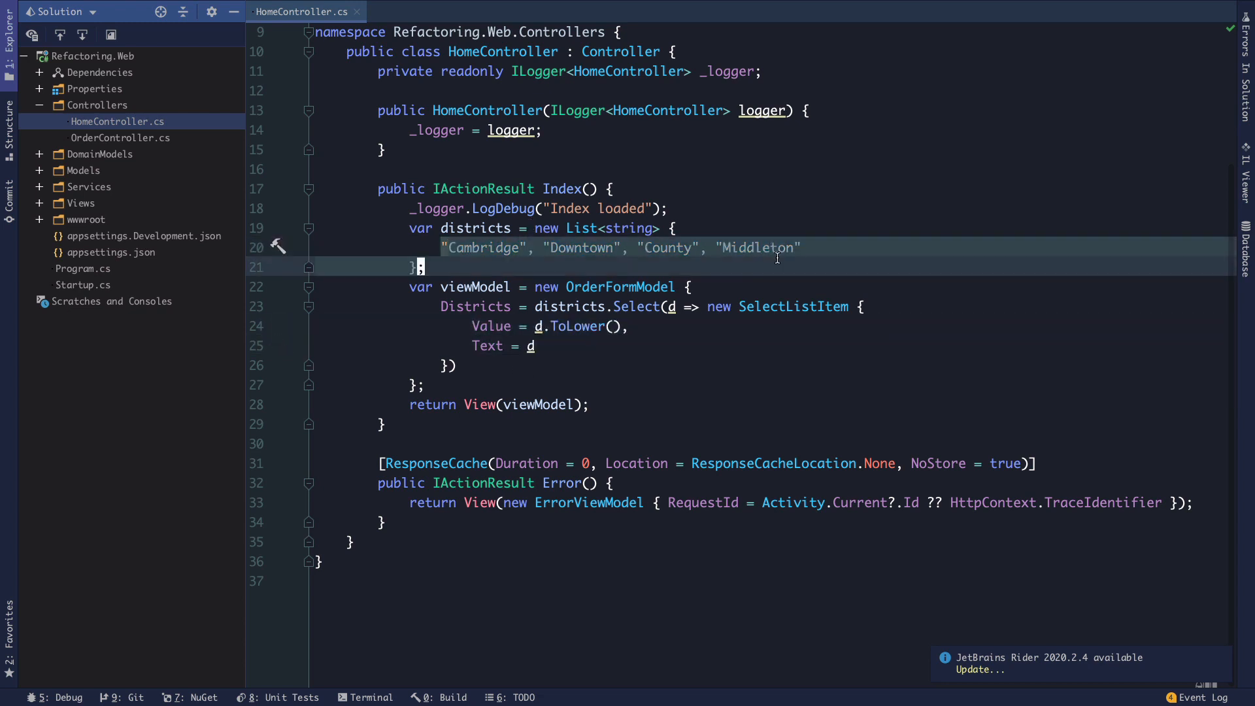
left_click(425, 266)
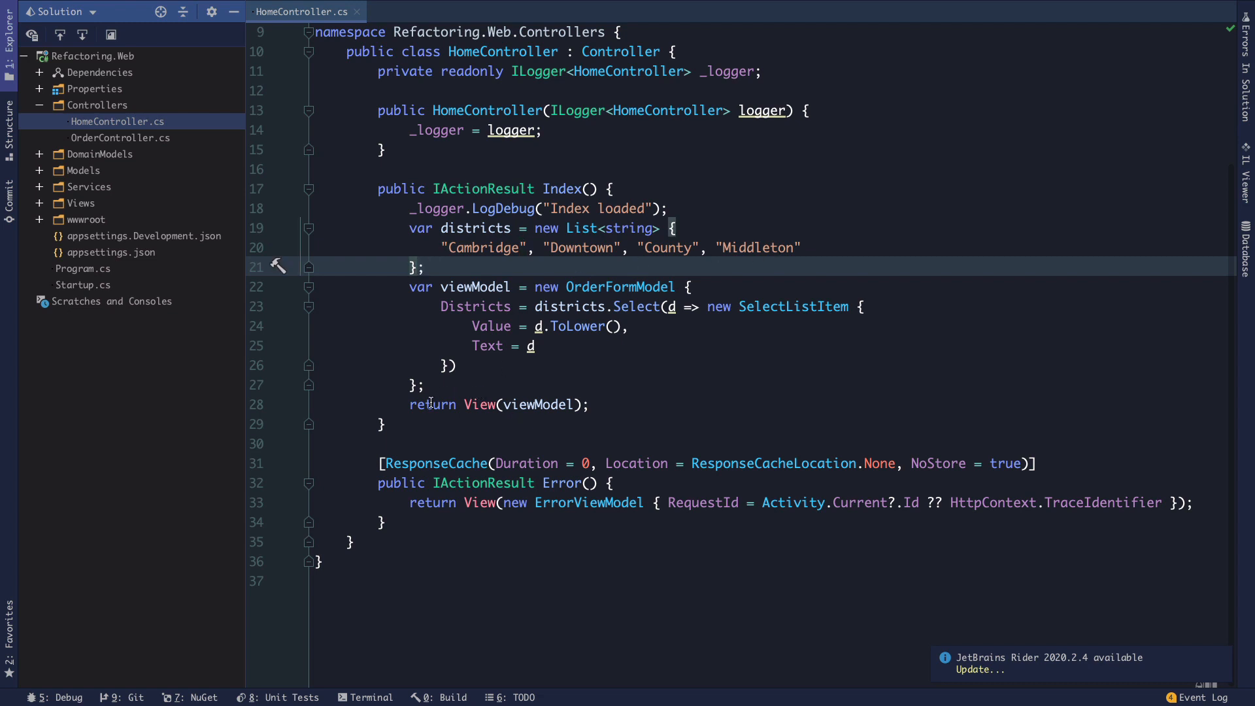
left_click(544, 404)
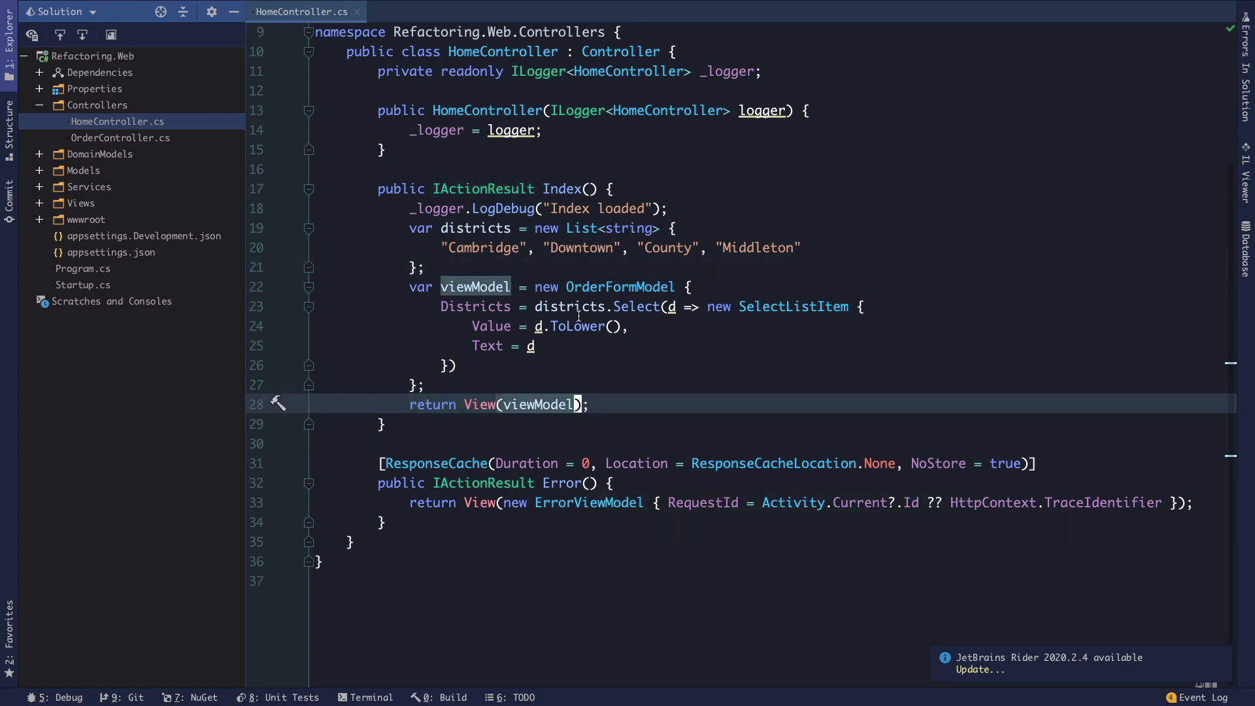
scroll("up", 3)
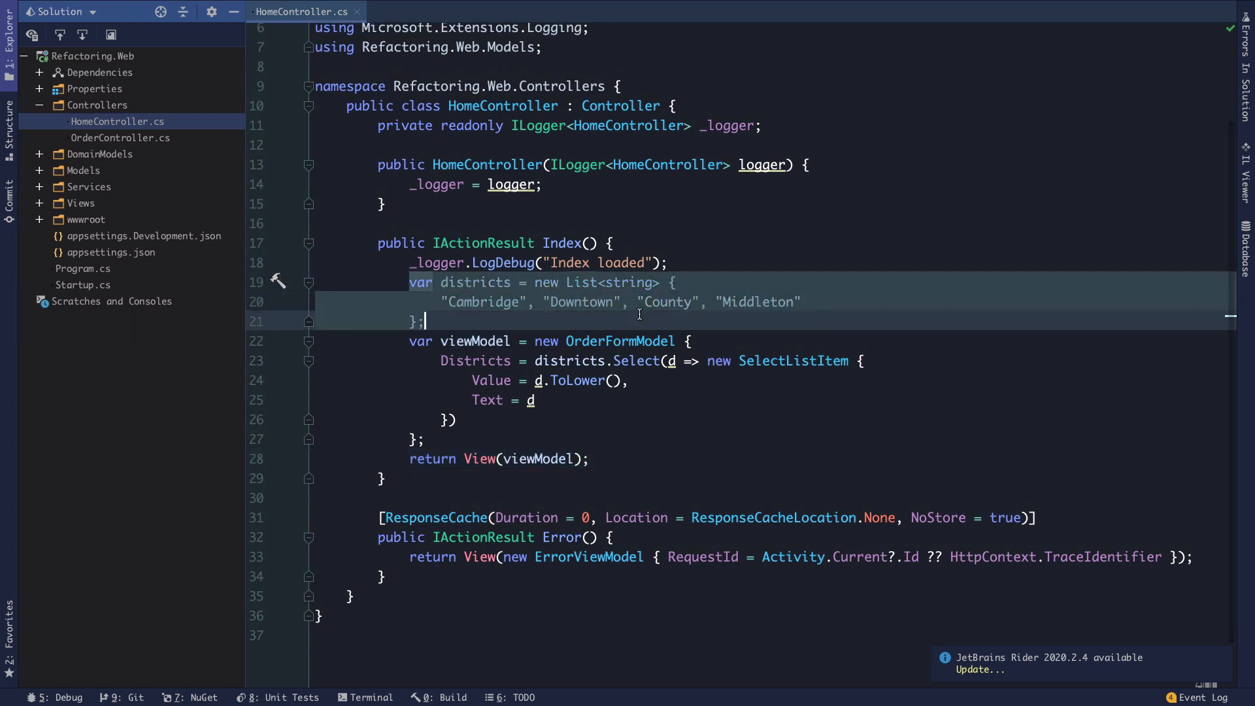
left_click(541, 342)
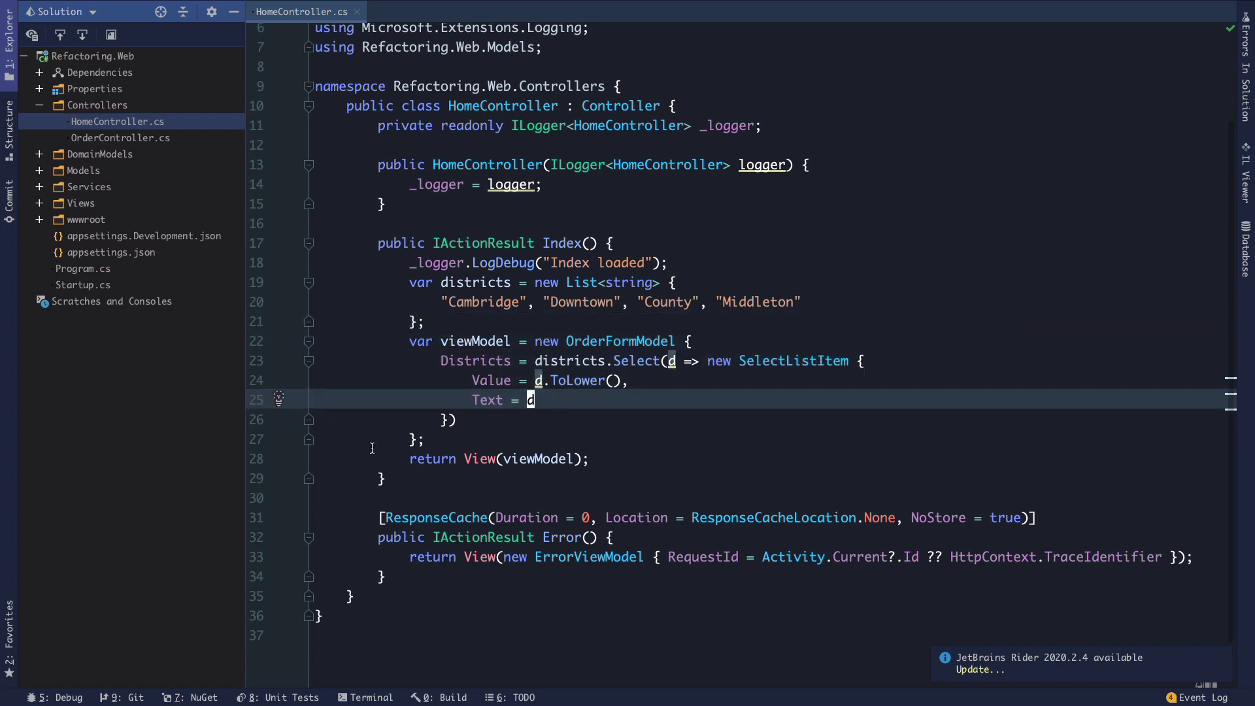
mouse_move(470, 458)
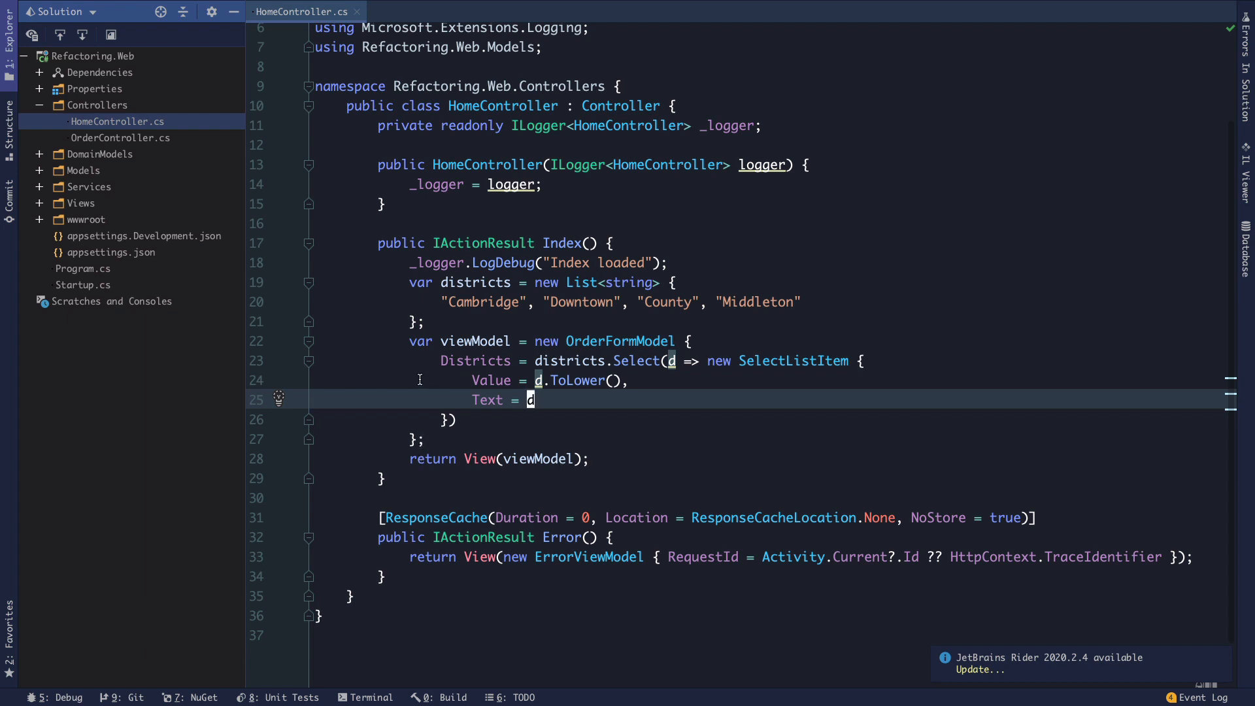
mouse_move(197, 147)
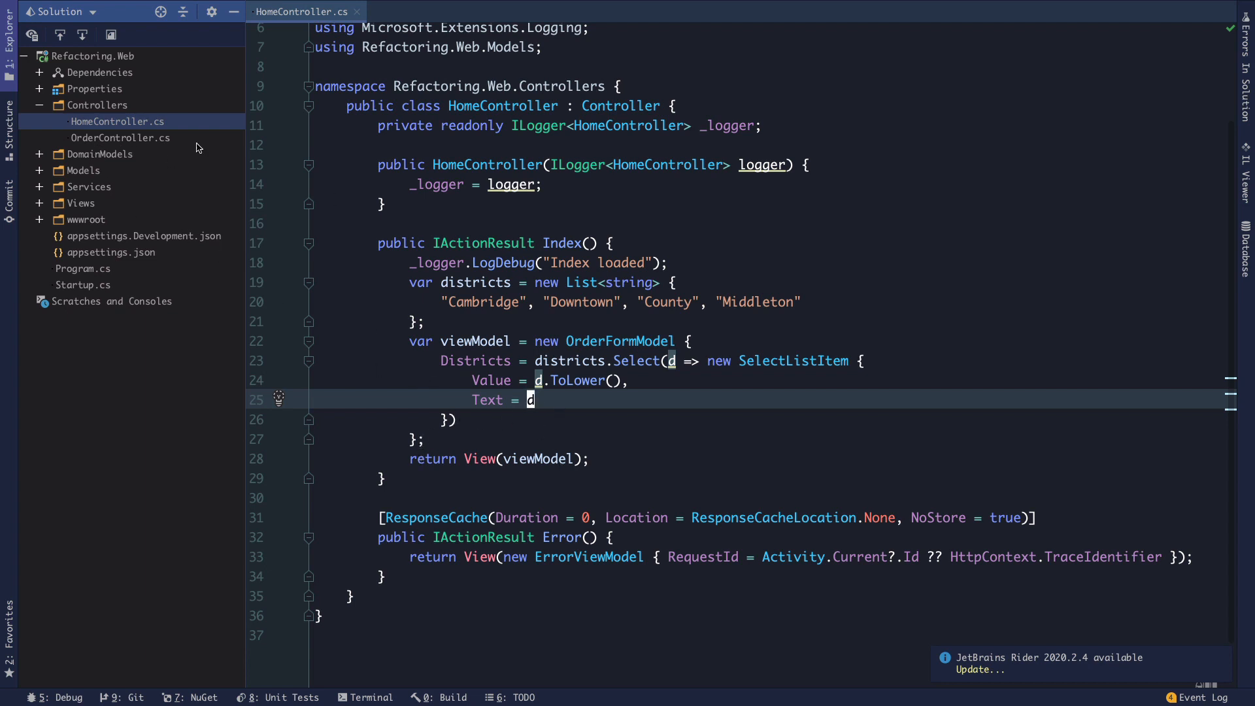
Open the Home Index.cshtml view from Views > Home beside HomeController.cs.
left_click(39, 203)
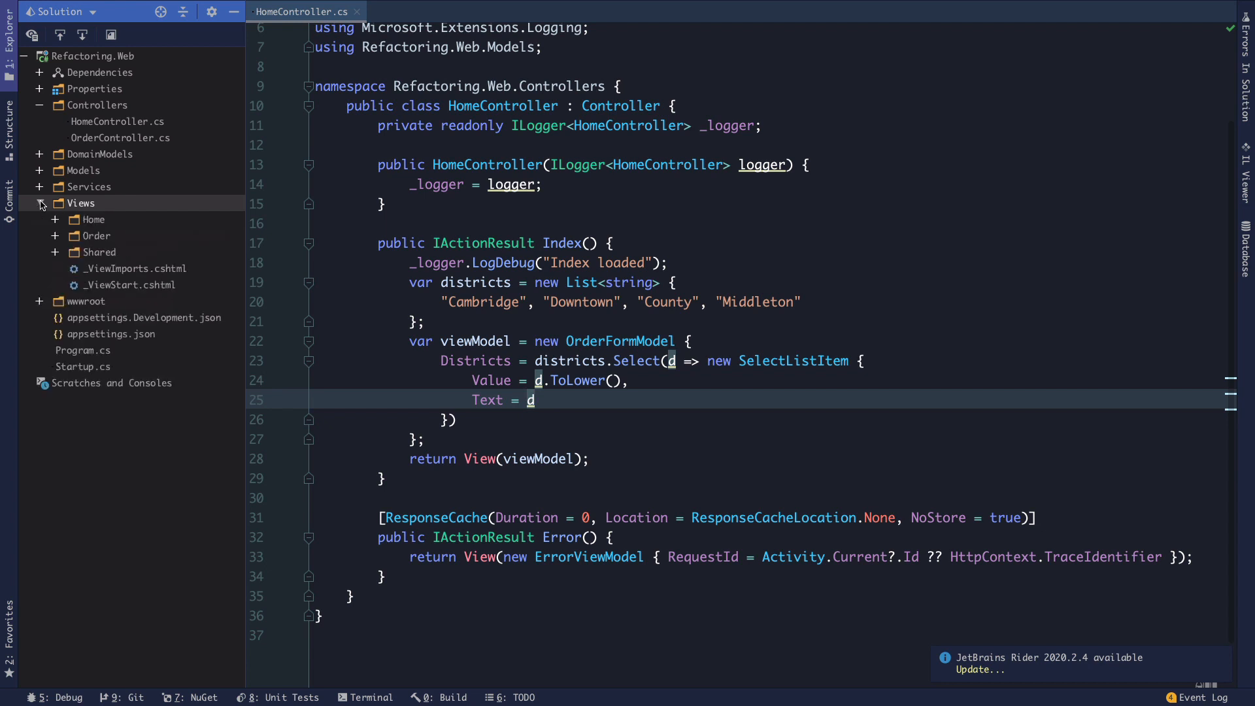
left_click(53, 219)
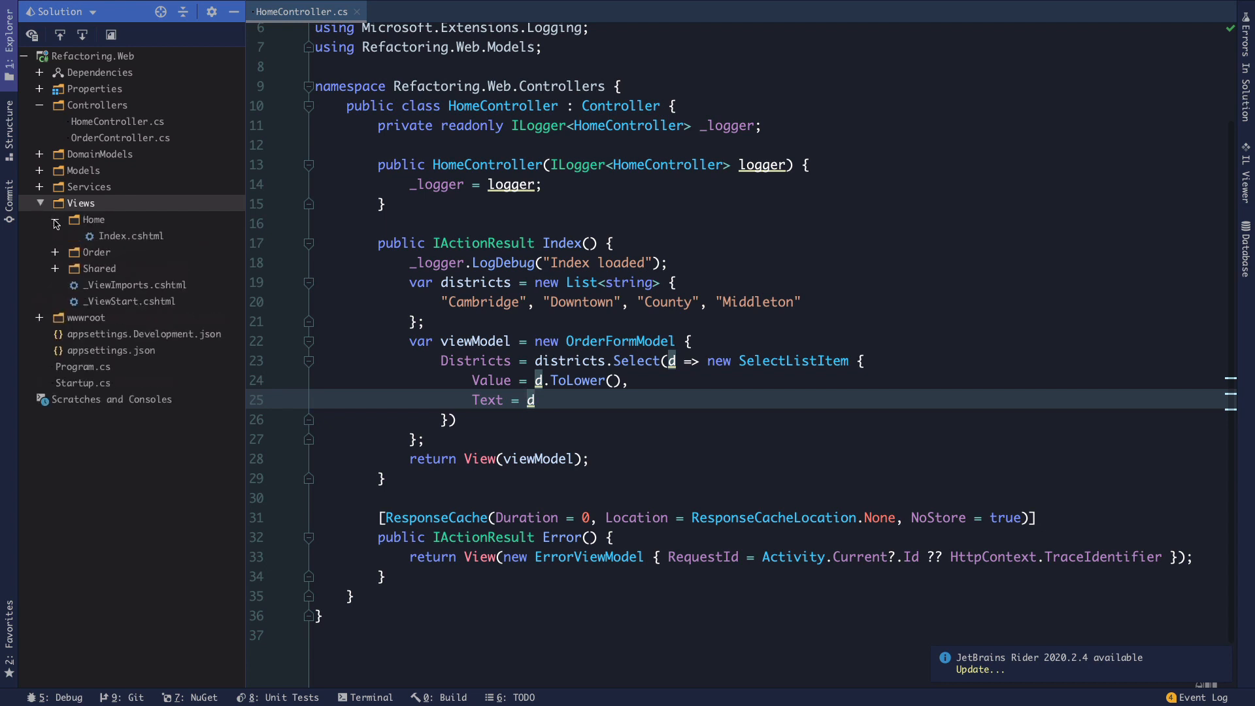
double_click(132, 235)
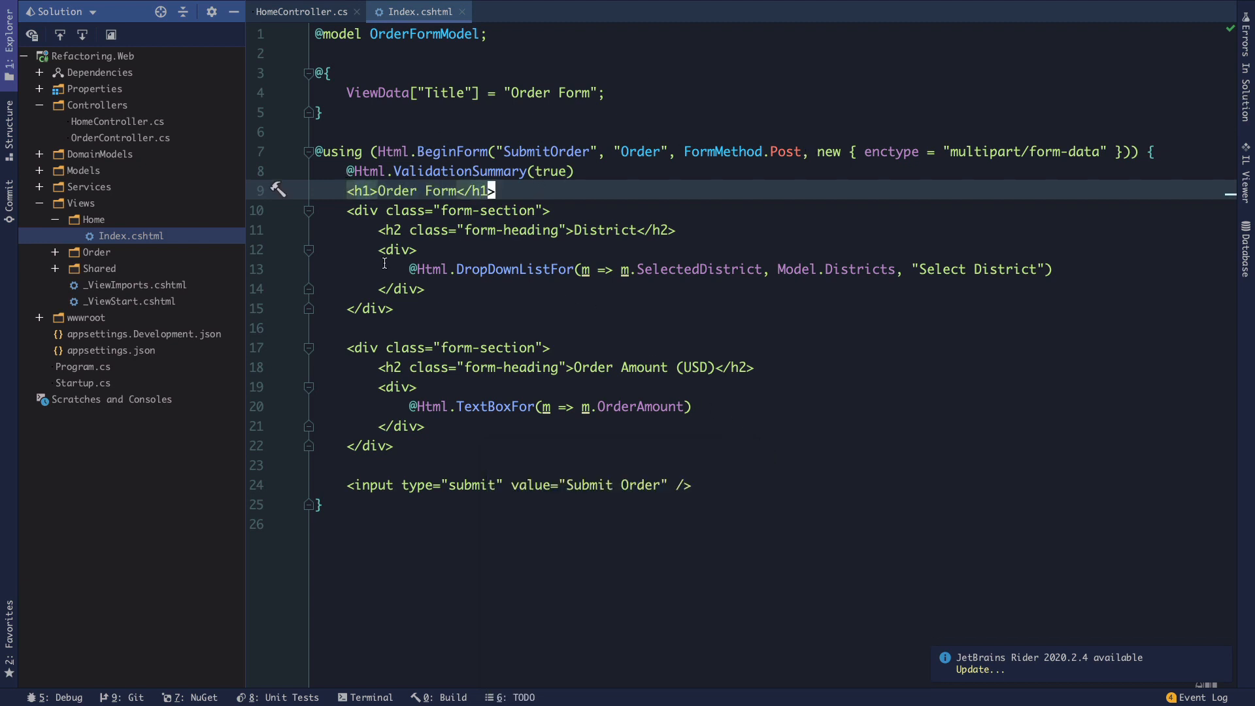
Review the form markup: the district dropdown list and the order amount text box.
left_click(654, 268)
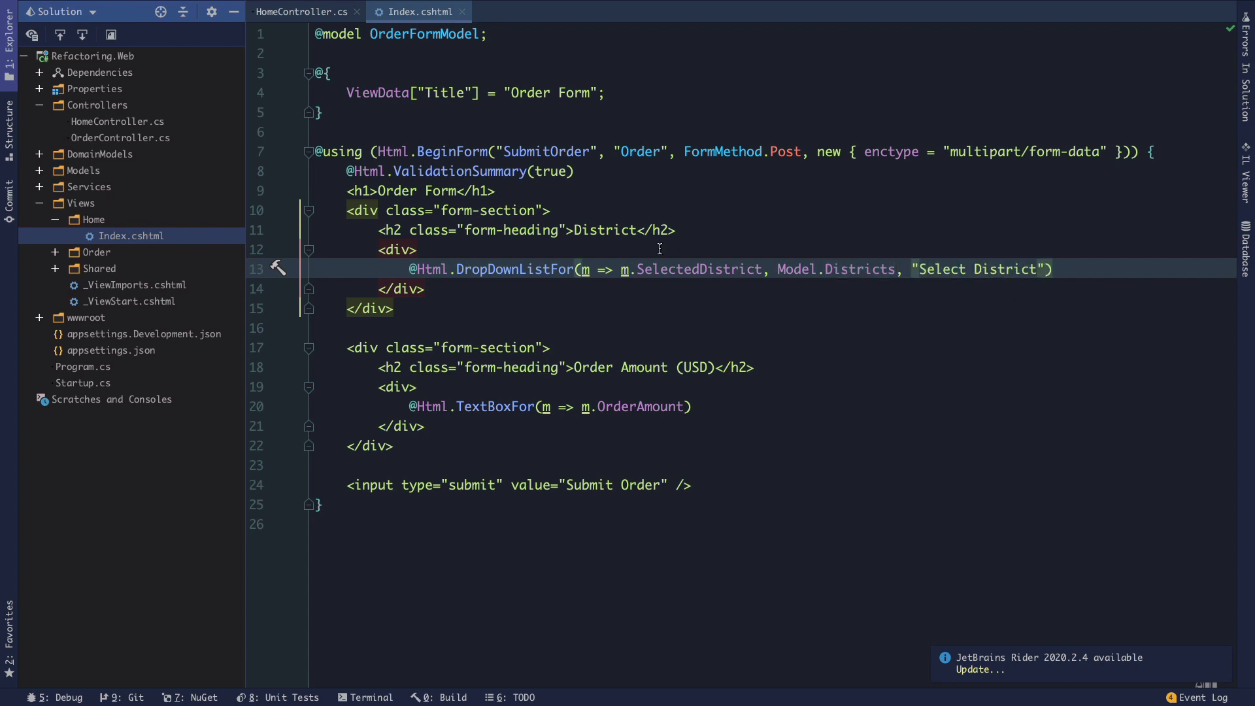
mouse_move(523, 343)
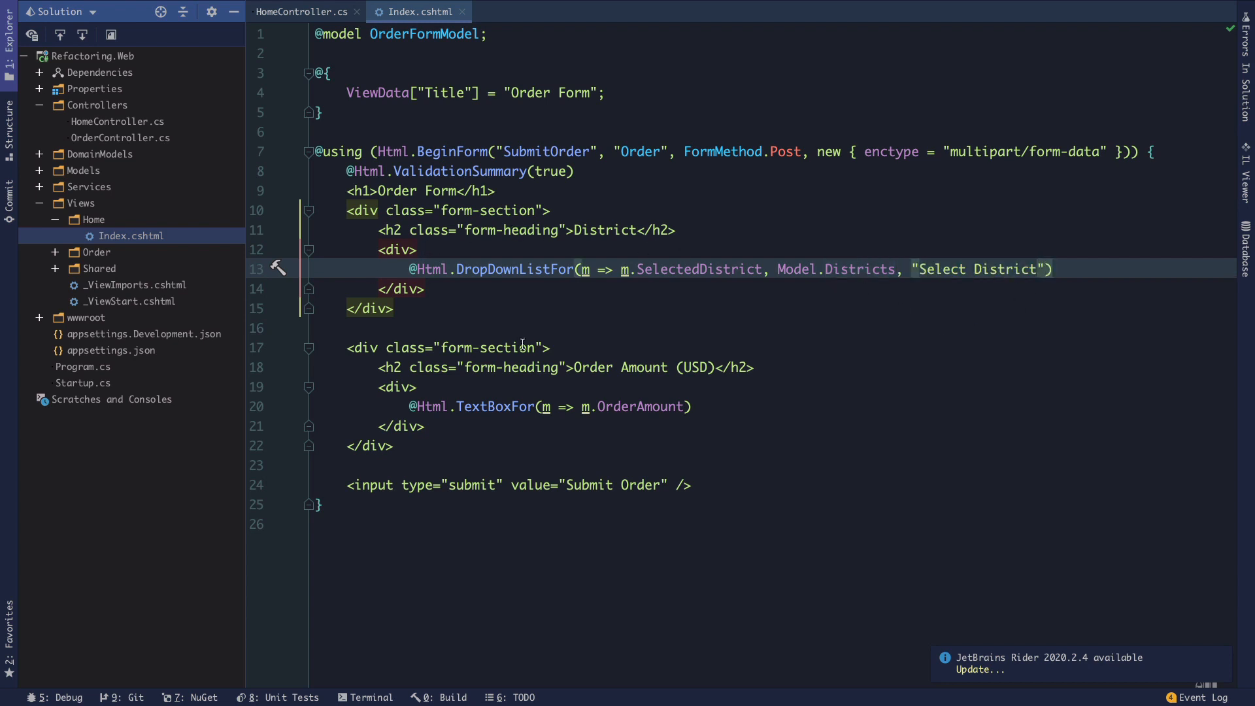
left_click(480, 406)
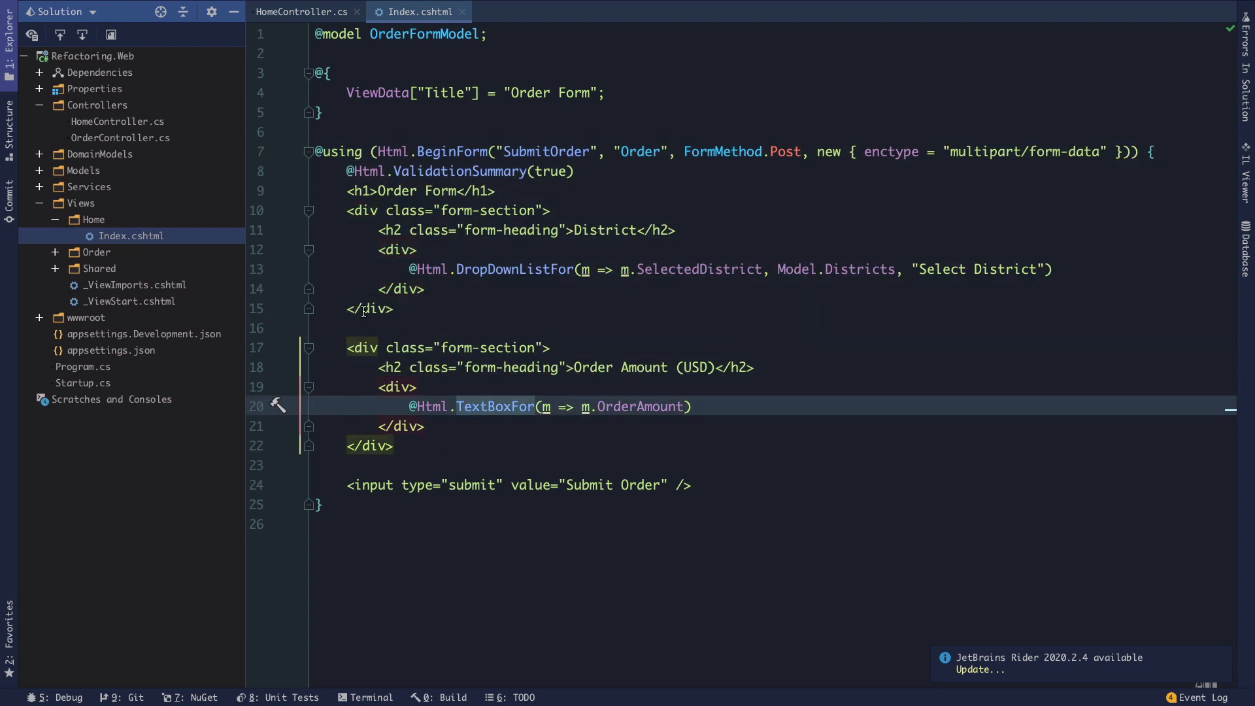
mouse_move(208, 257)
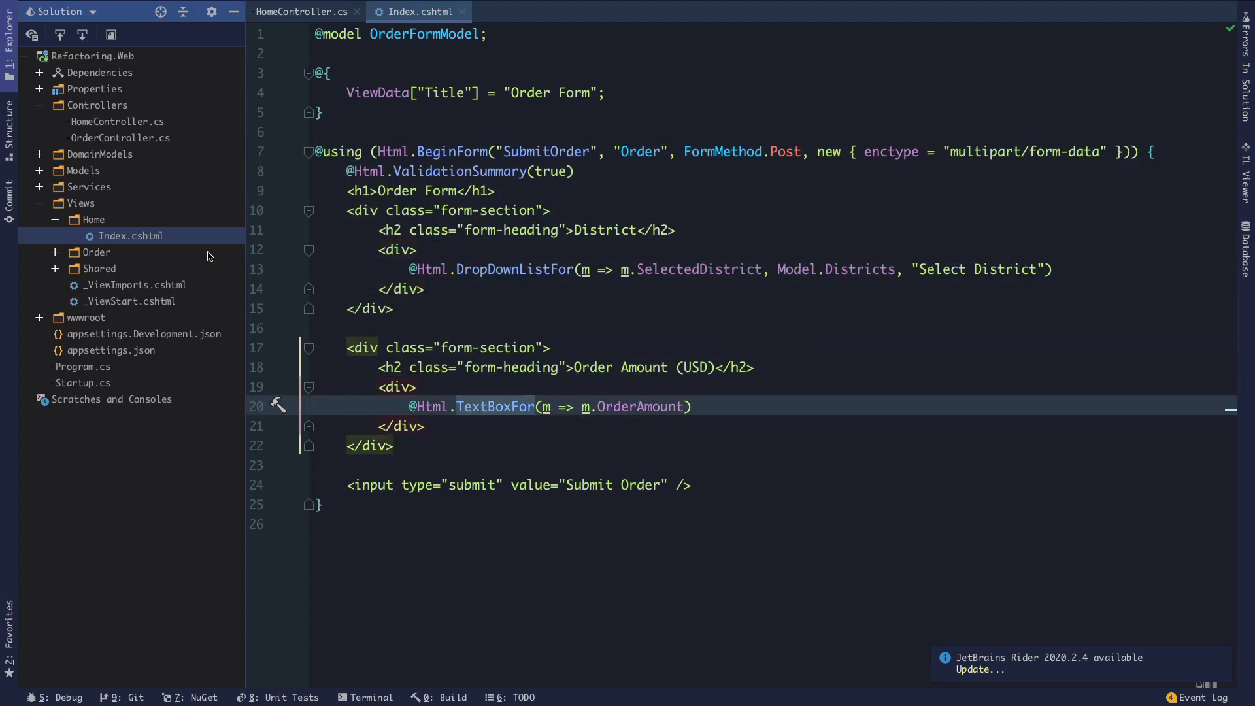
mouse_move(423, 418)
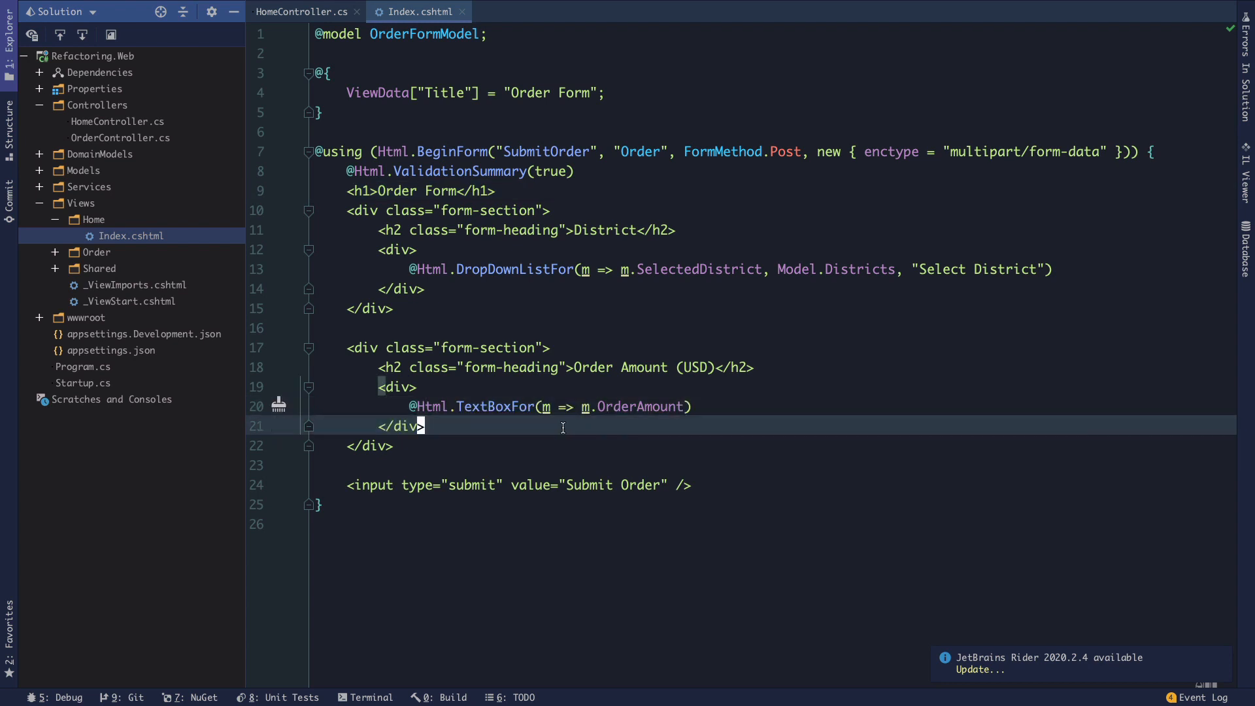
left_click(705, 483)
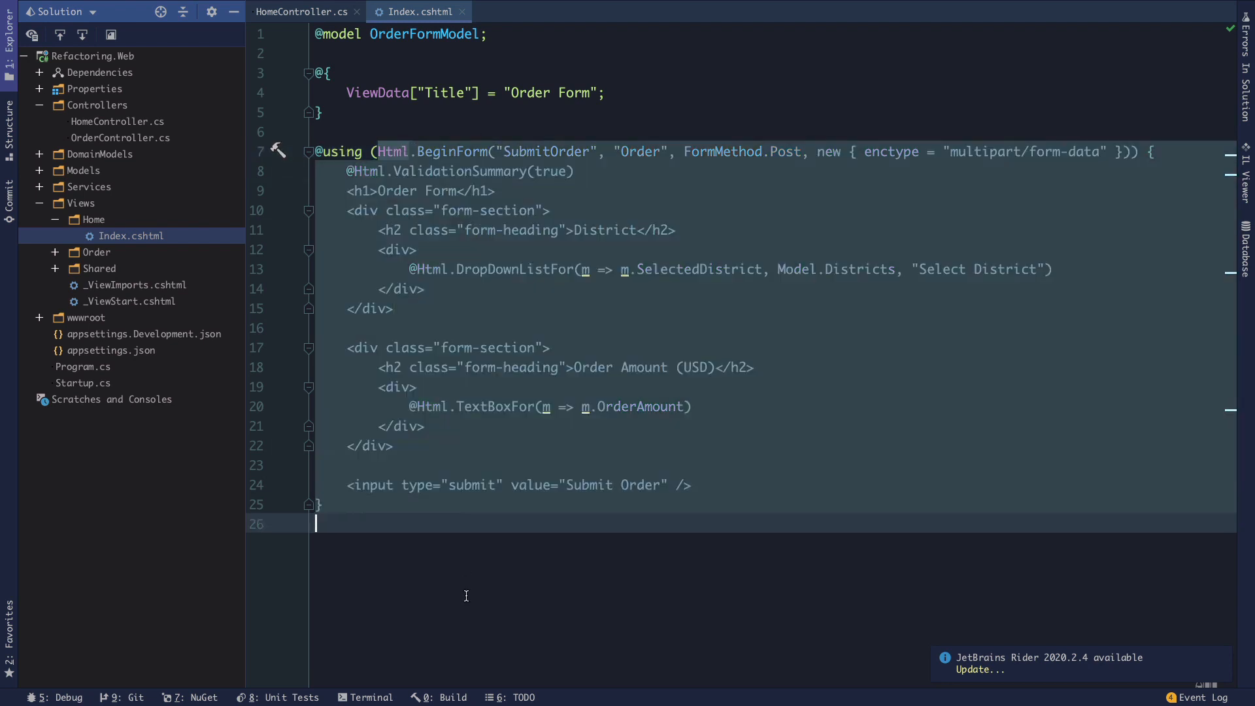
left_click(387, 483)
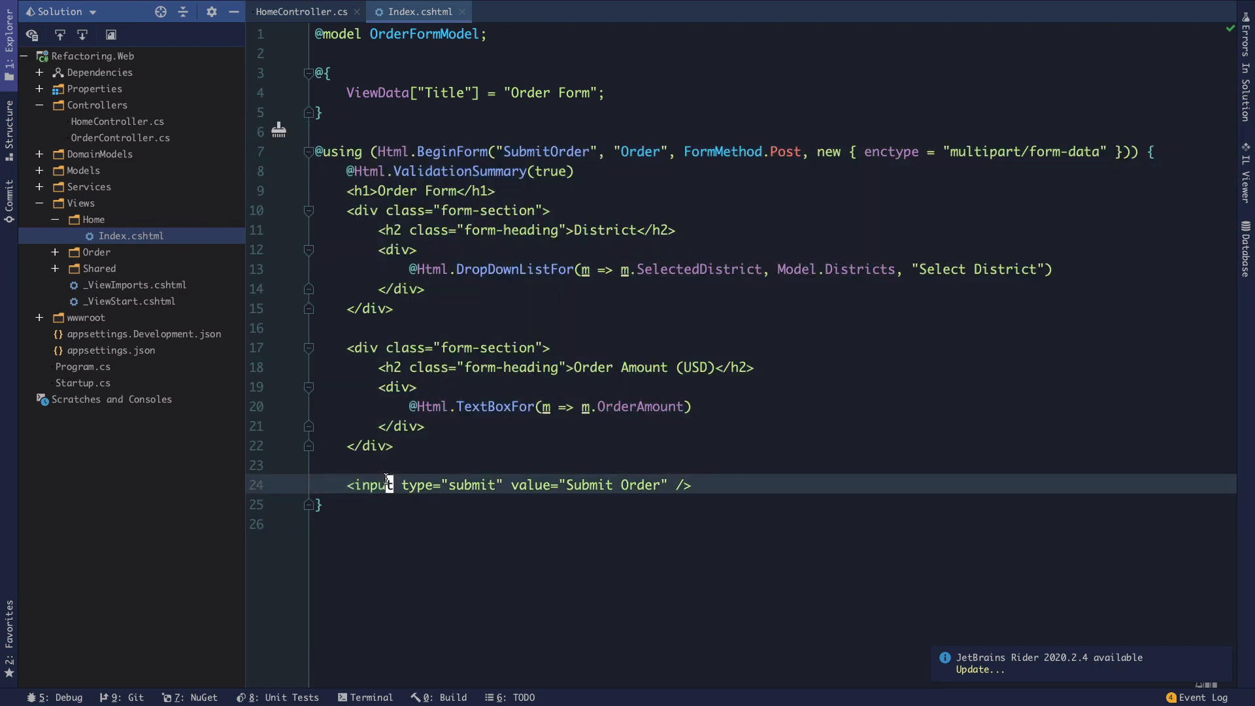
left_click(588, 151)
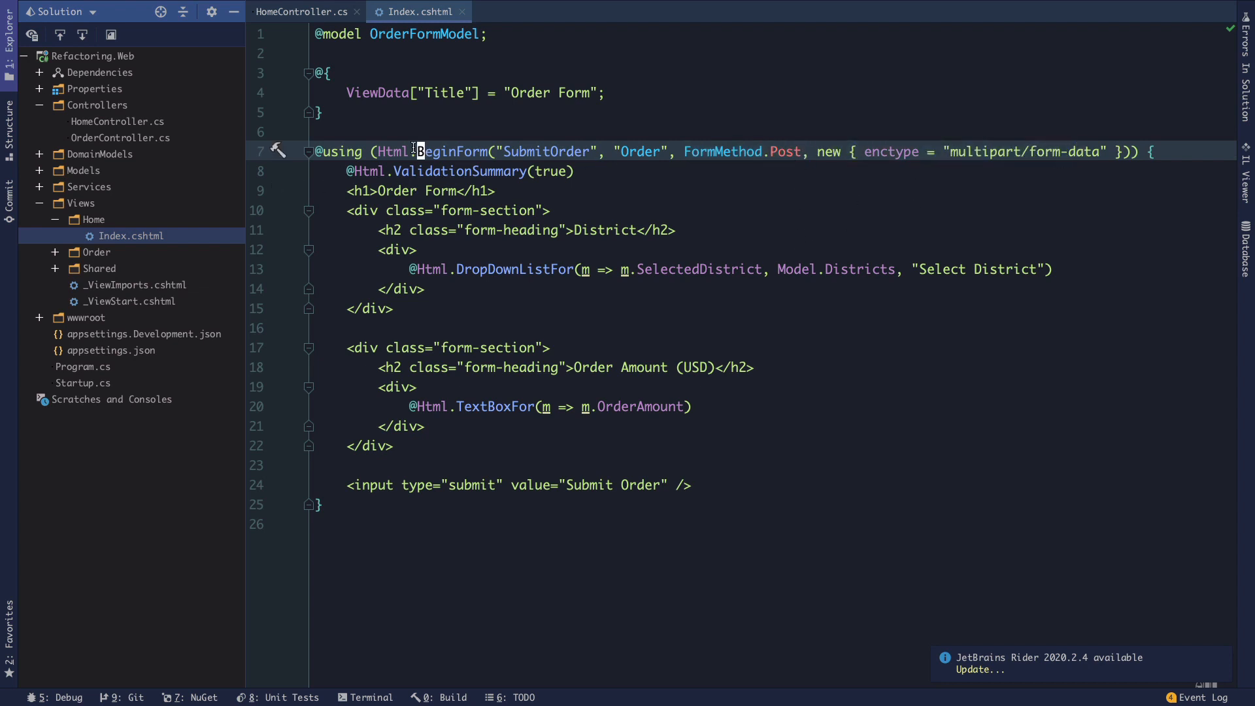
left_click(336, 523)
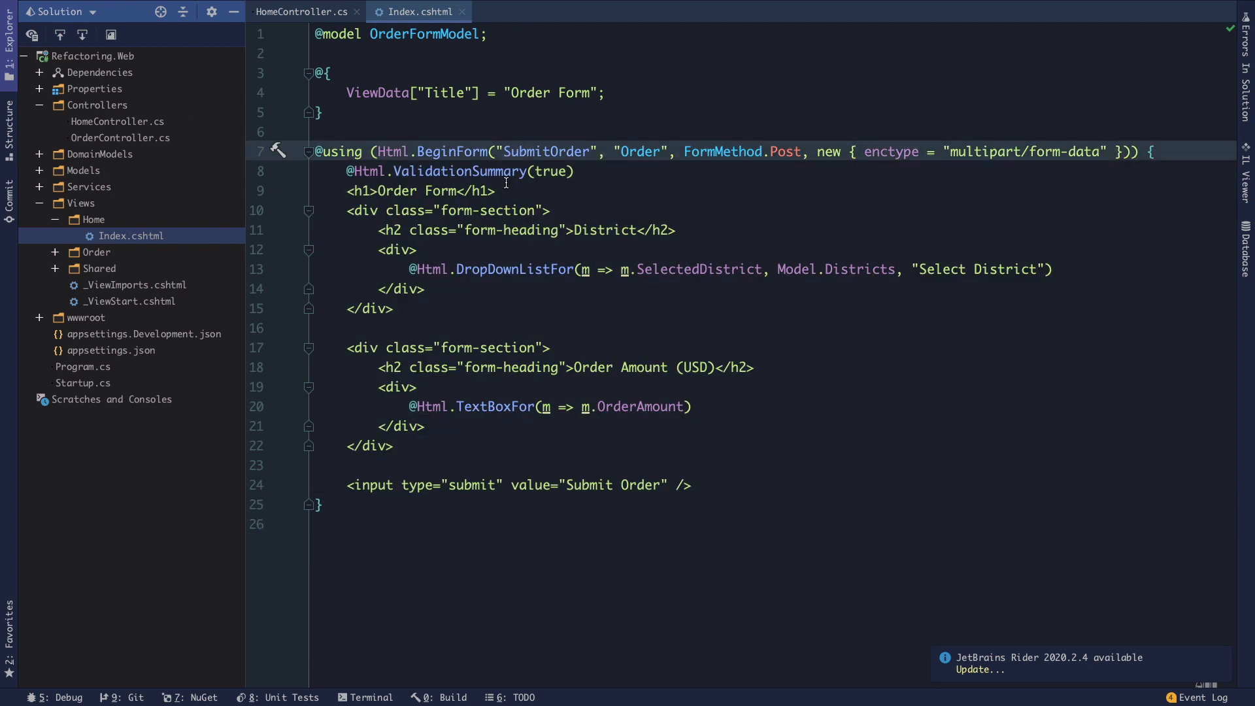
left_click(507, 151)
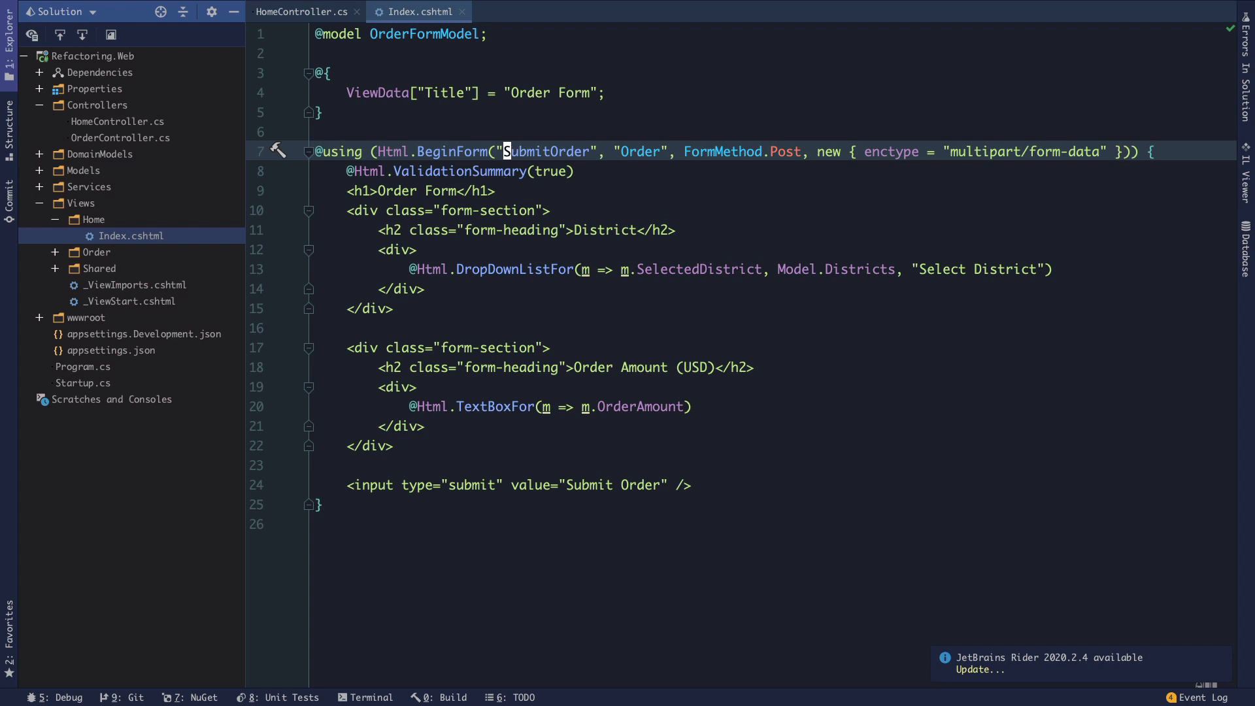
left_click(528, 11)
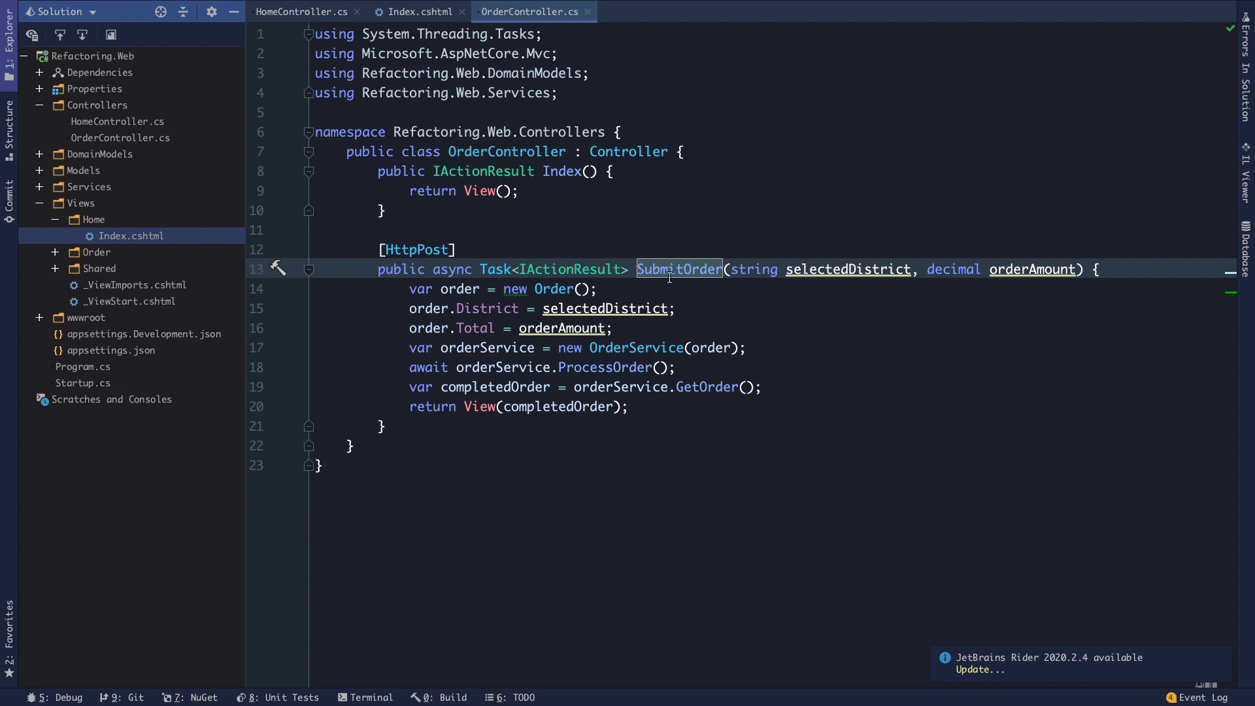
Review SubmitOrder: selectedDistrict parameter, order fill-in, OrderService creation, ProcessOrder call and the completedOrder view.
left_click(540, 269)
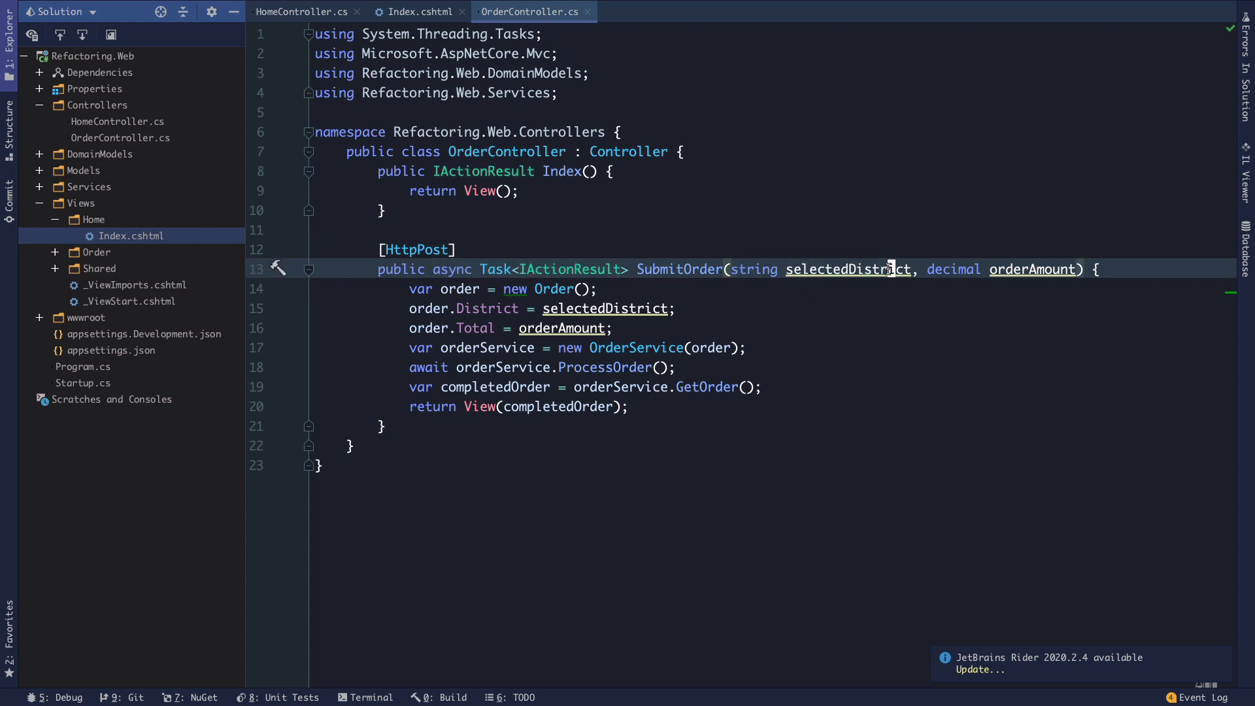
left_click(1103, 270)
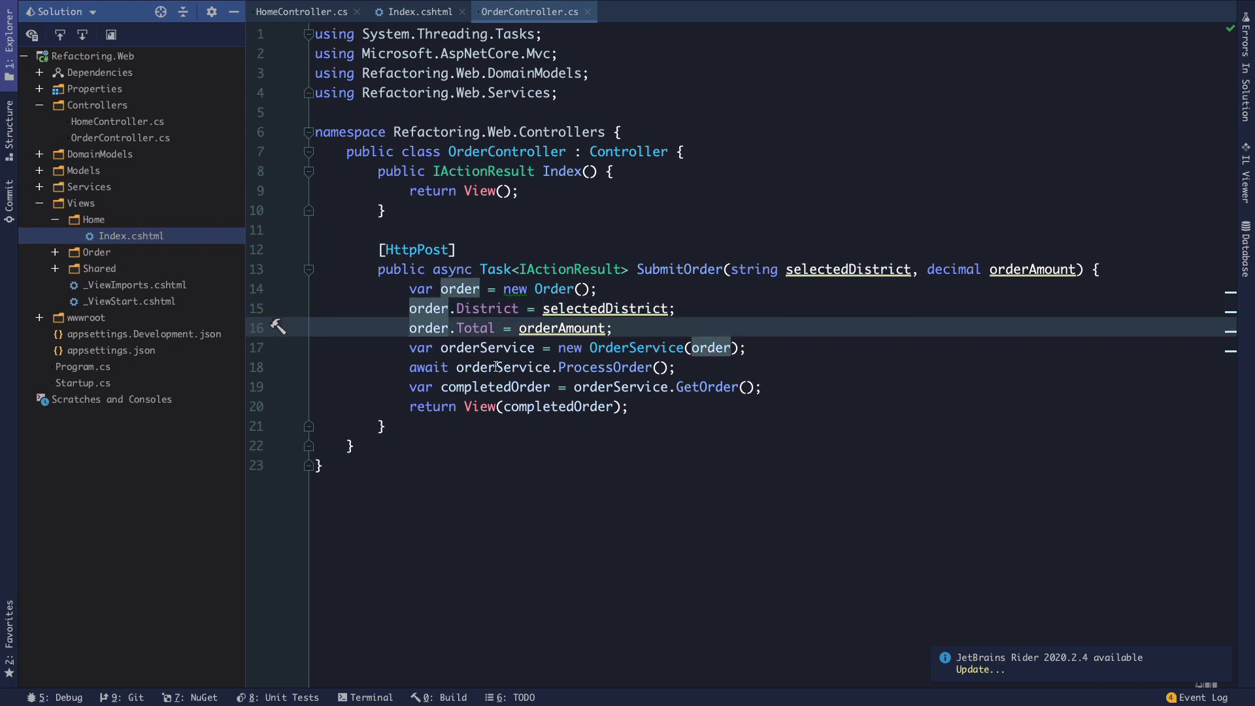
left_click(636, 348)
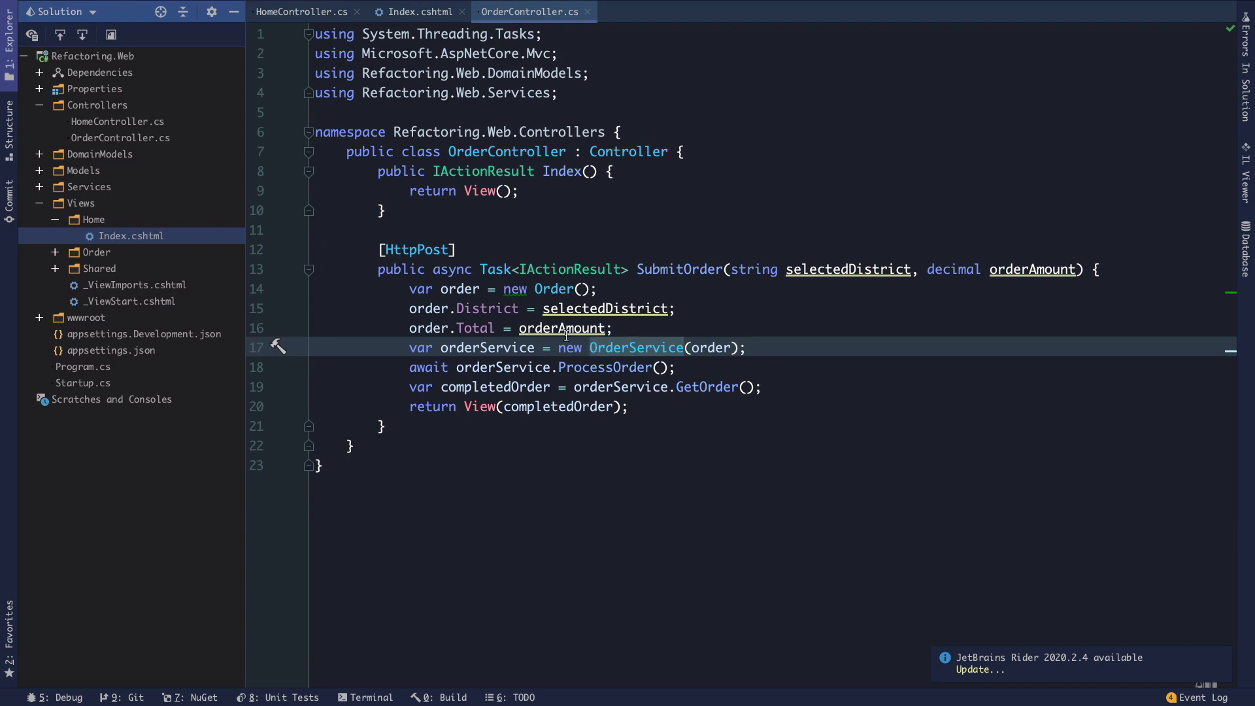
double_click(711, 348)
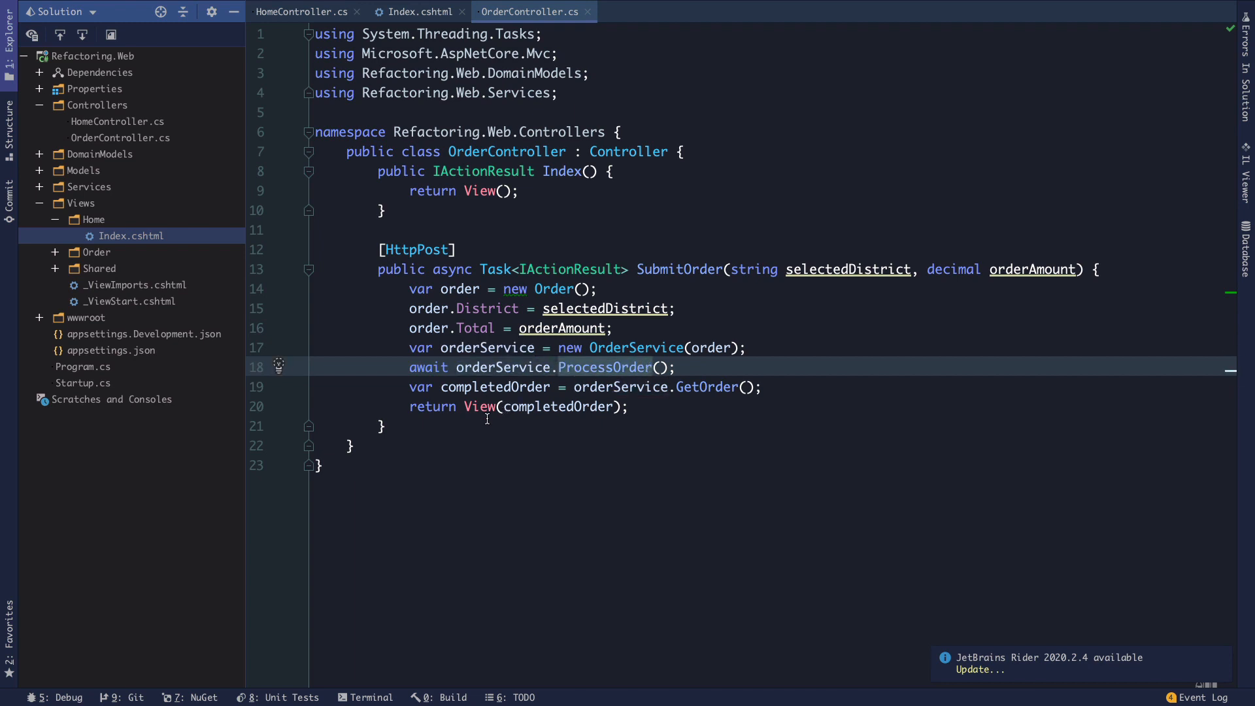
left_click(620, 387)
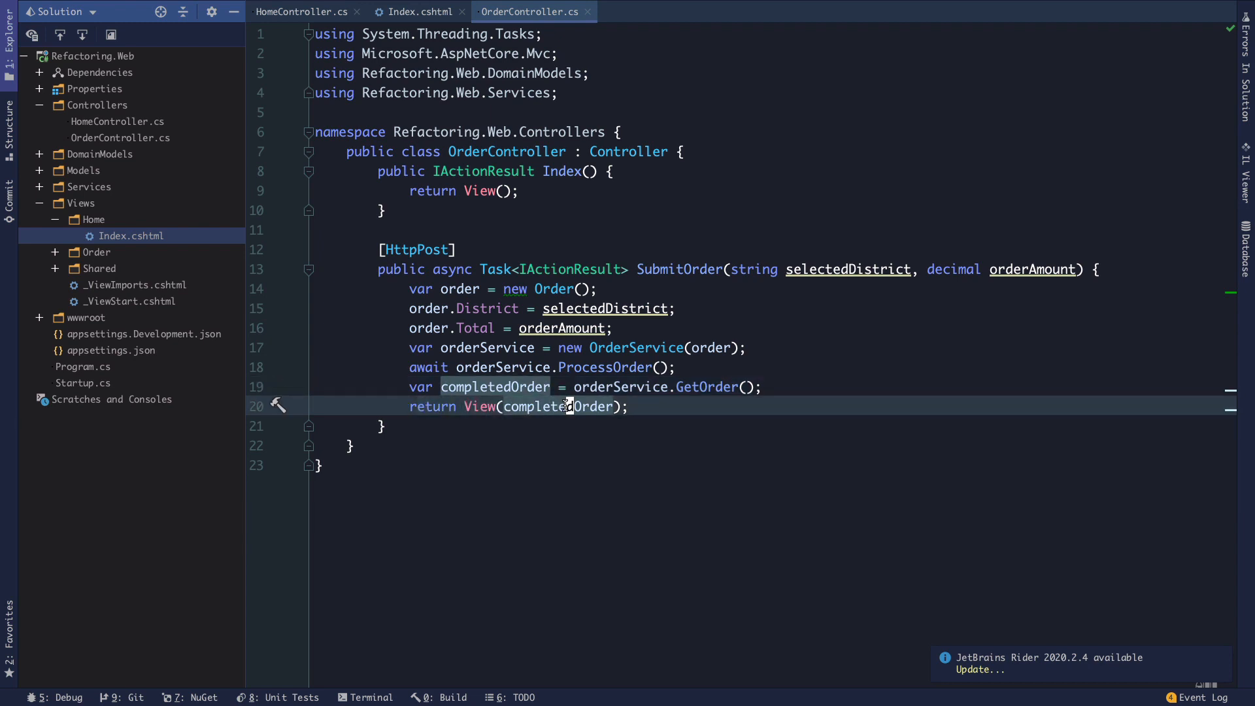
left_click(602, 309)
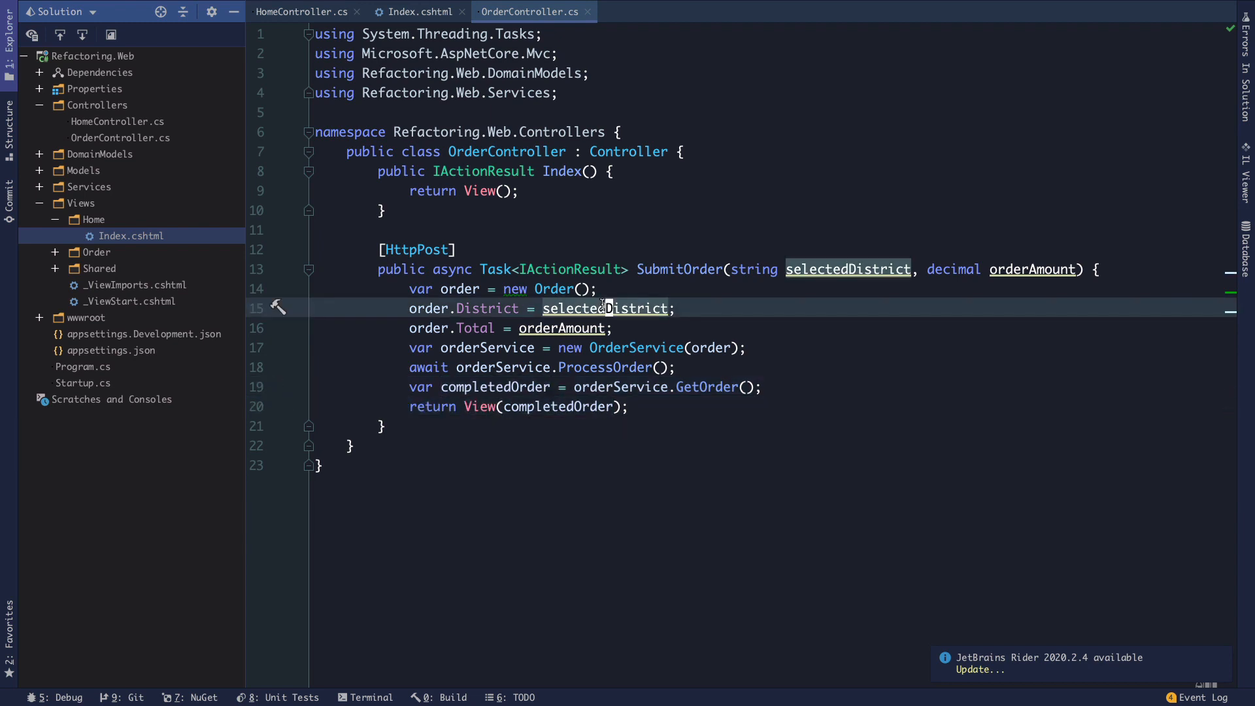
mouse_move(528, 406)
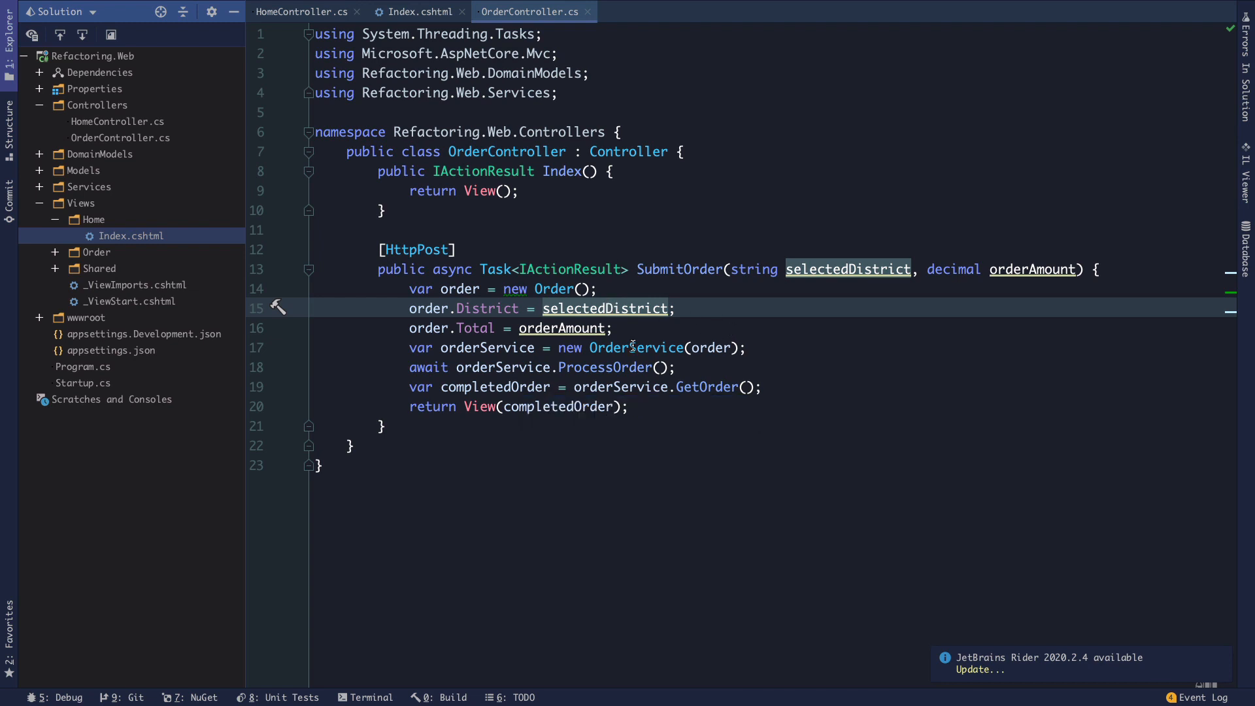
mouse_move(555, 219)
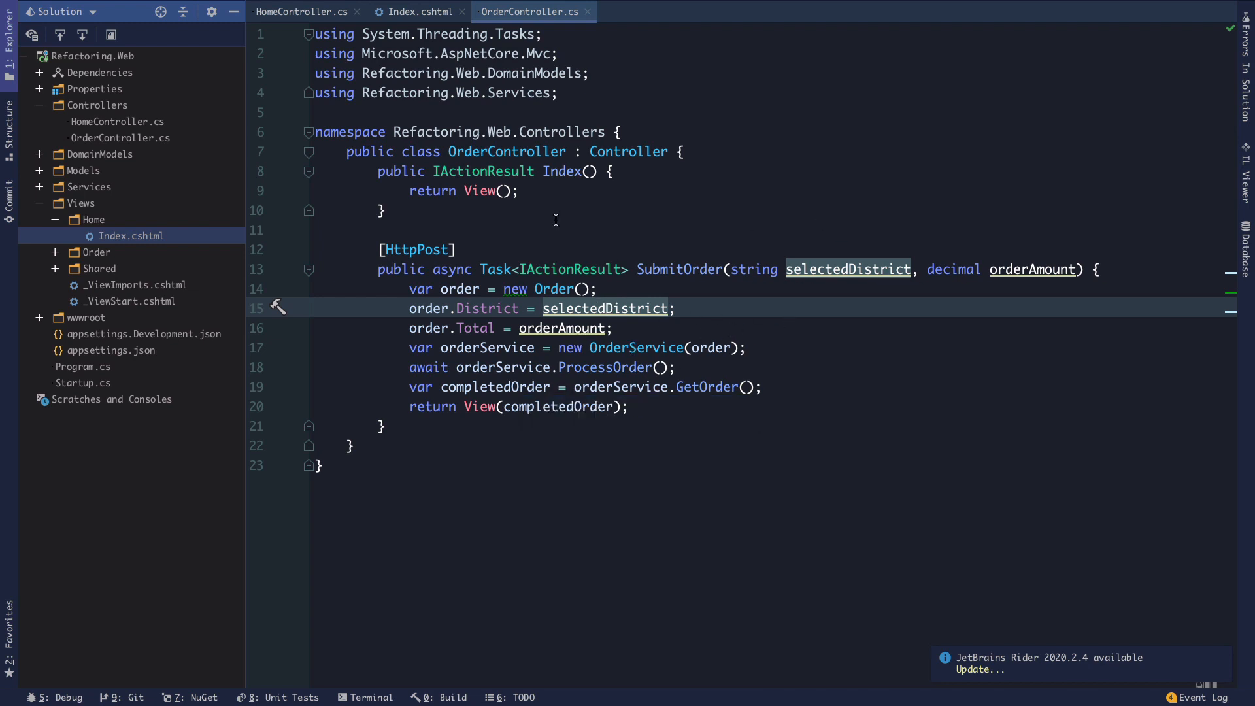
mouse_move(566, 350)
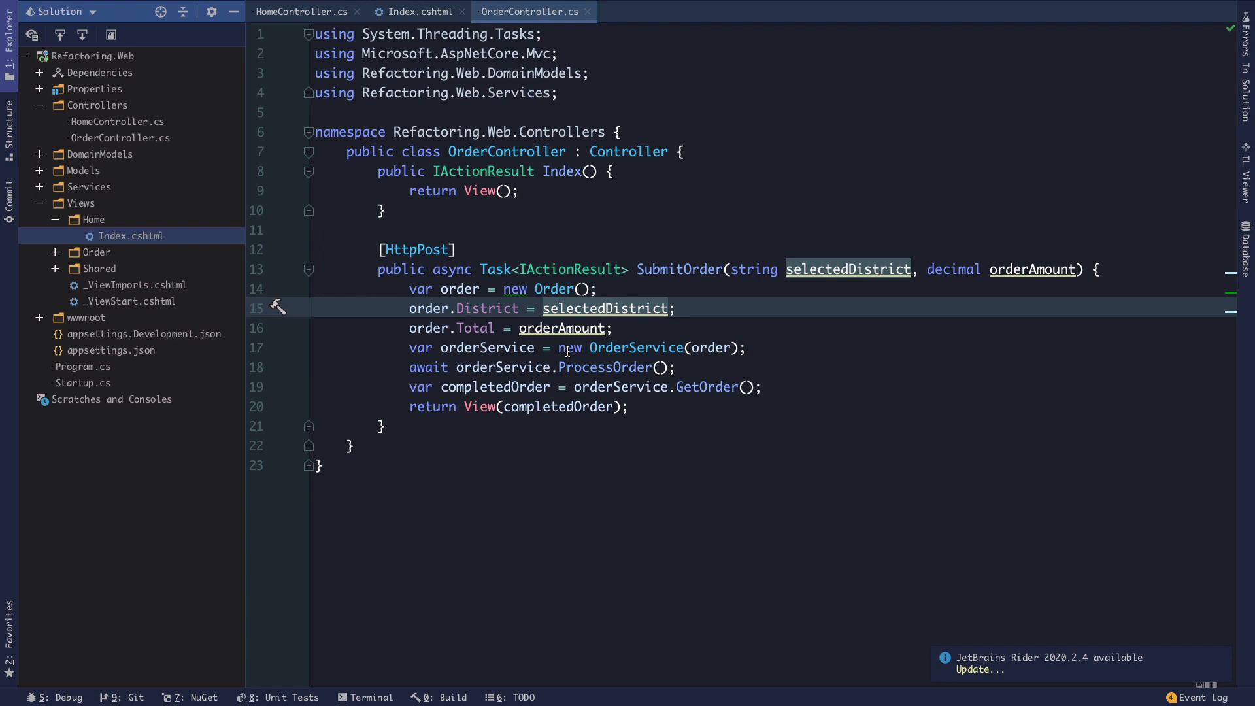
mouse_move(416, 269)
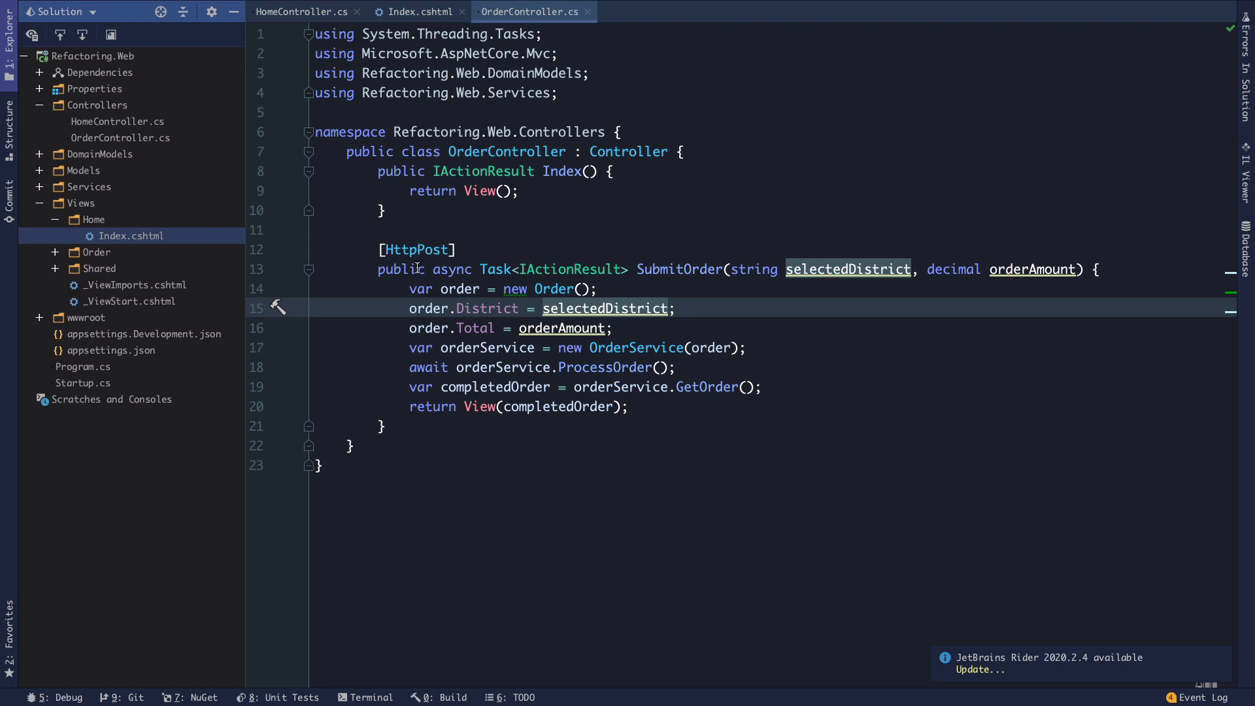
mouse_move(454, 387)
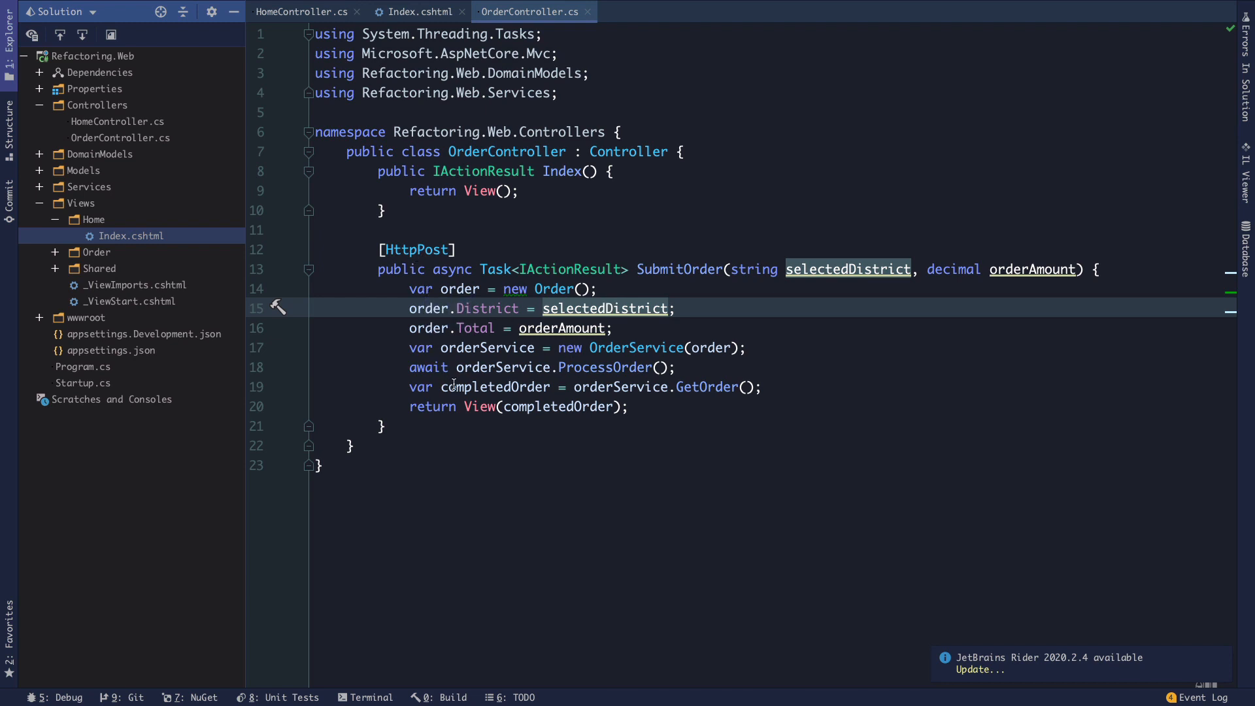
mouse_move(644, 464)
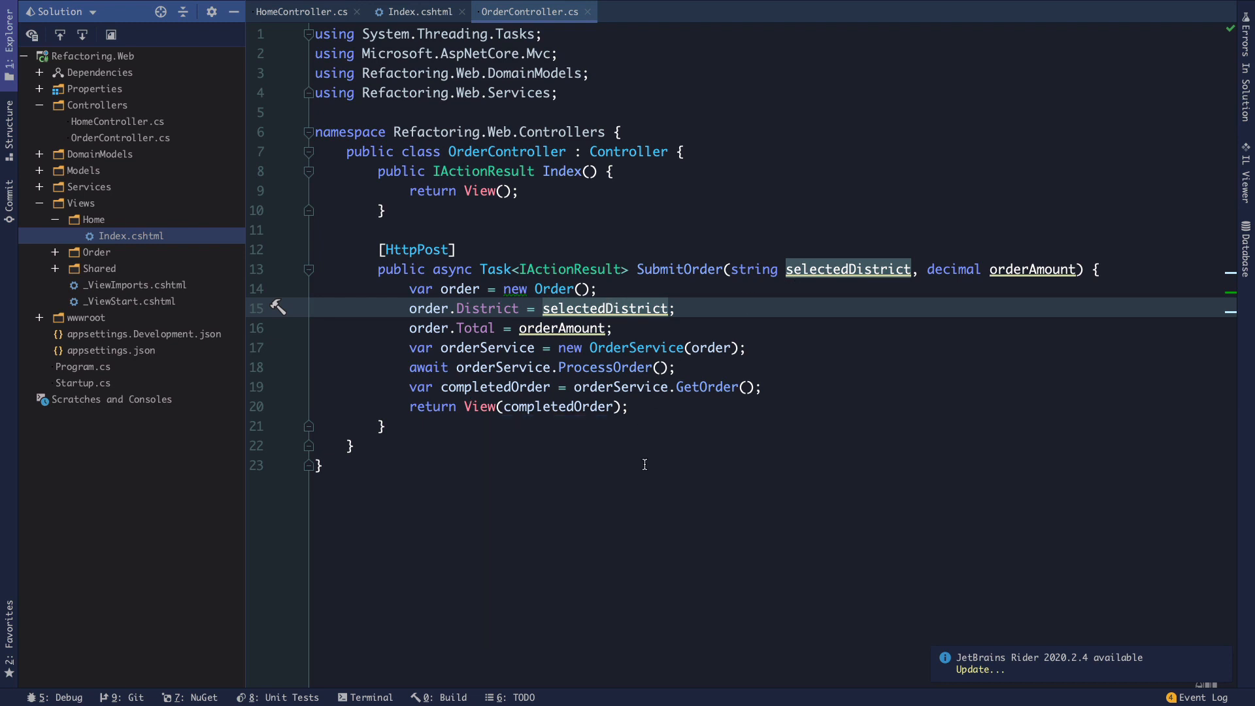
mouse_move(619, 438)
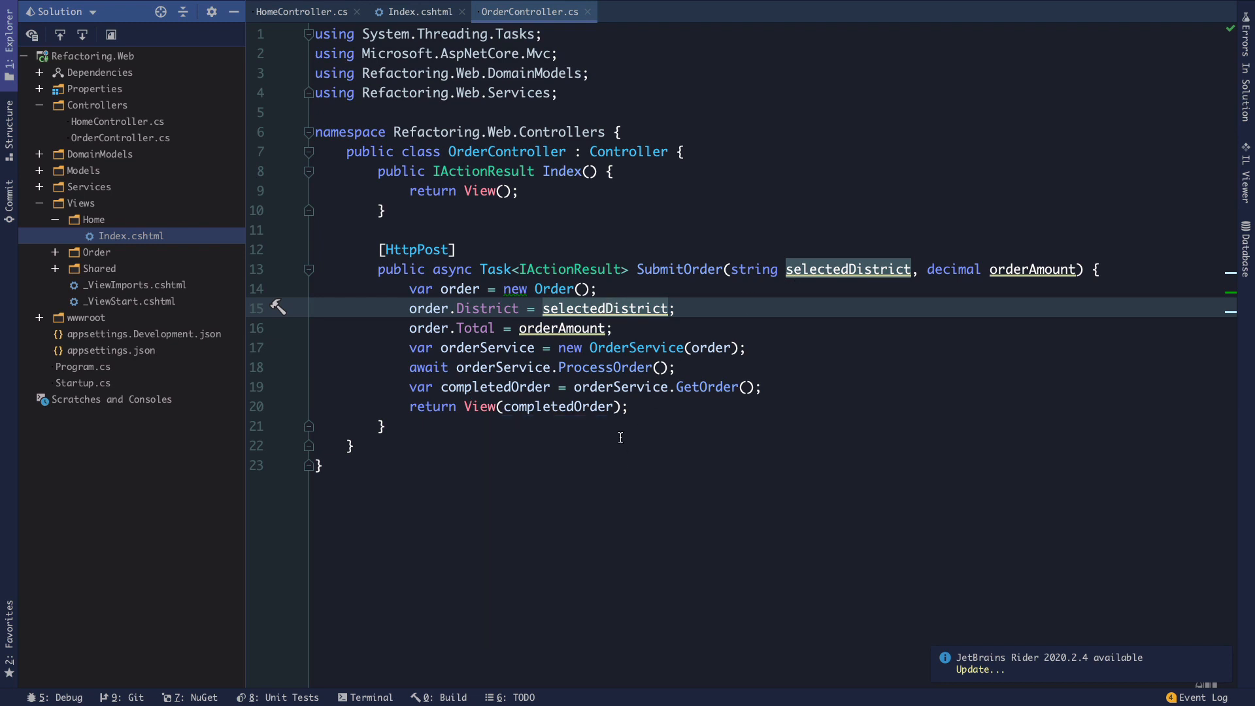
mouse_move(602, 480)
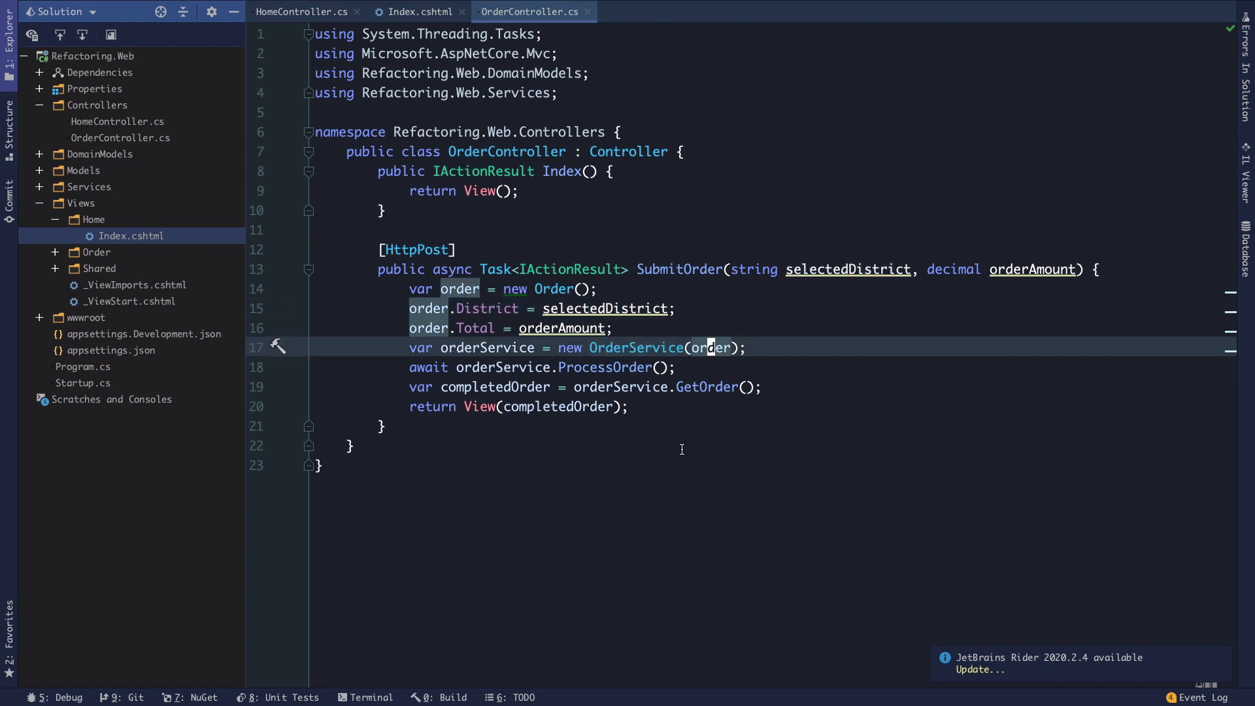
mouse_move(649, 440)
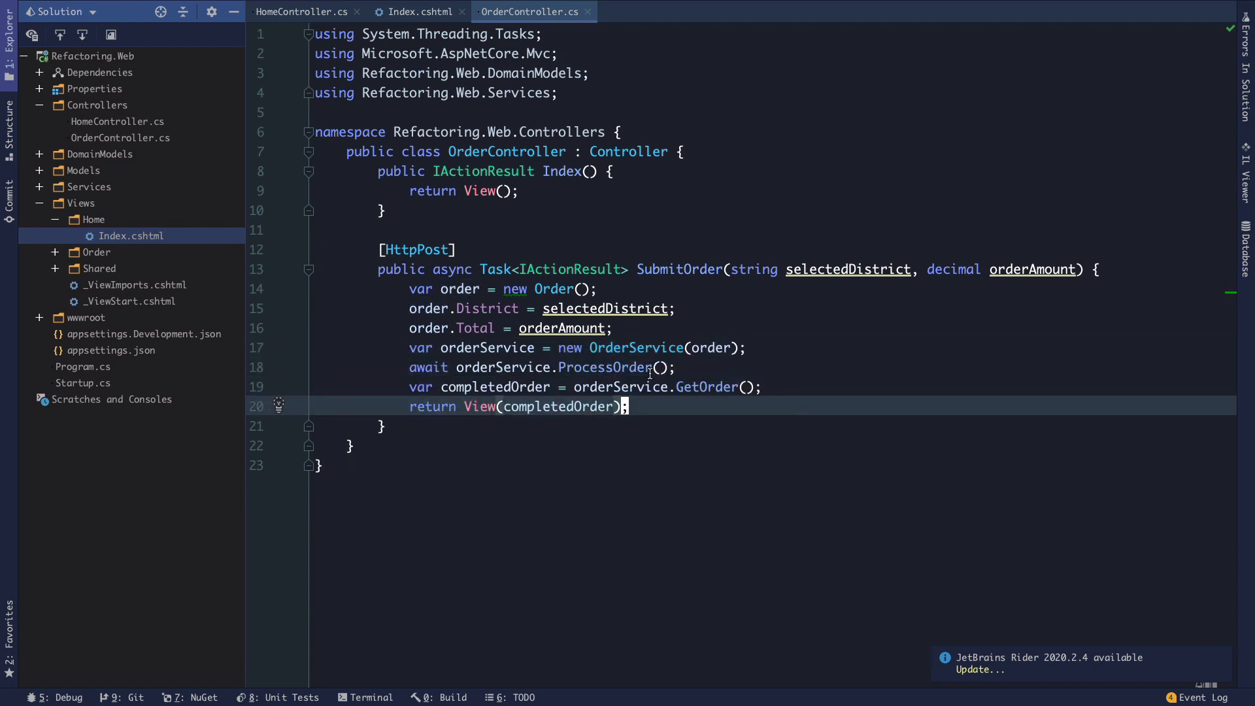
left_click(716, 348)
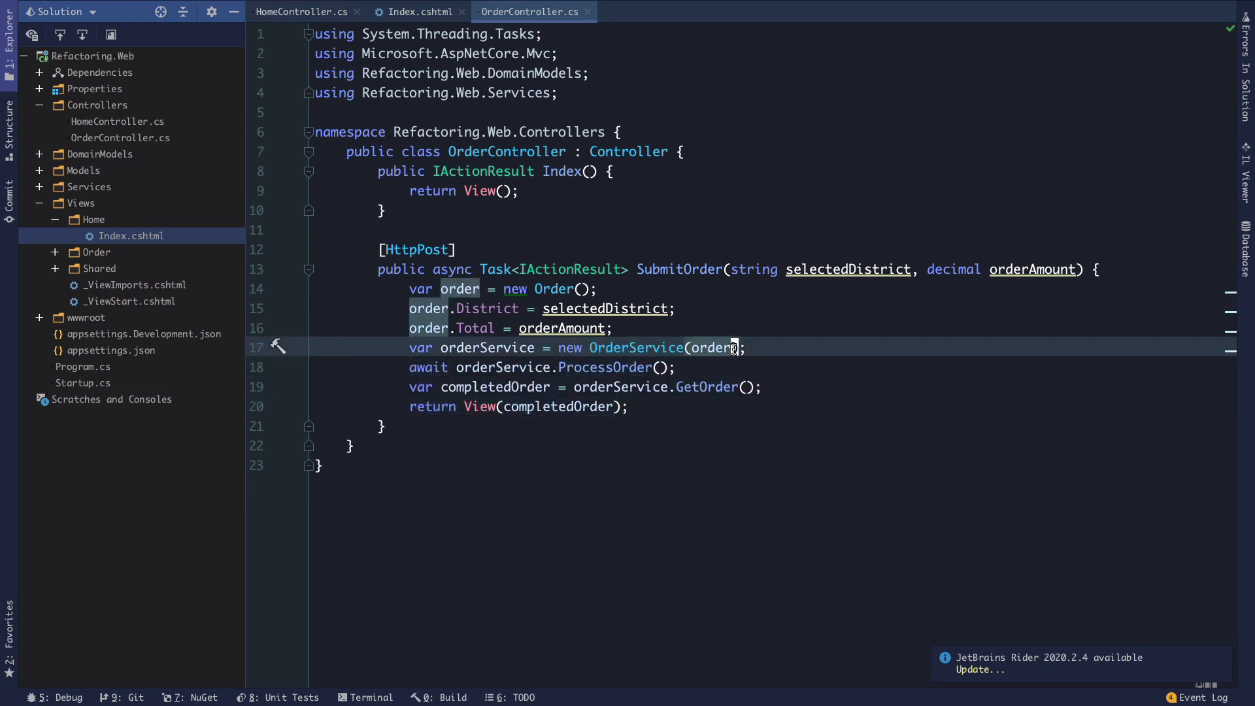
left_click(663, 386)
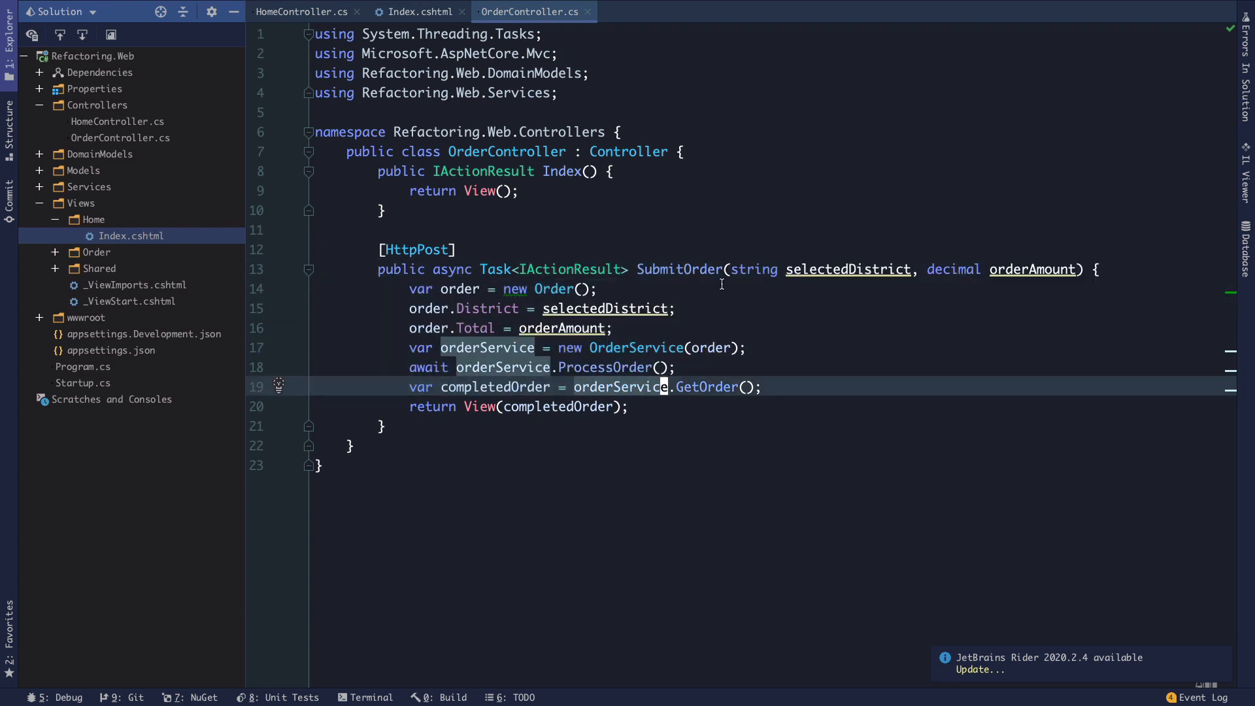
left_click(552, 405)
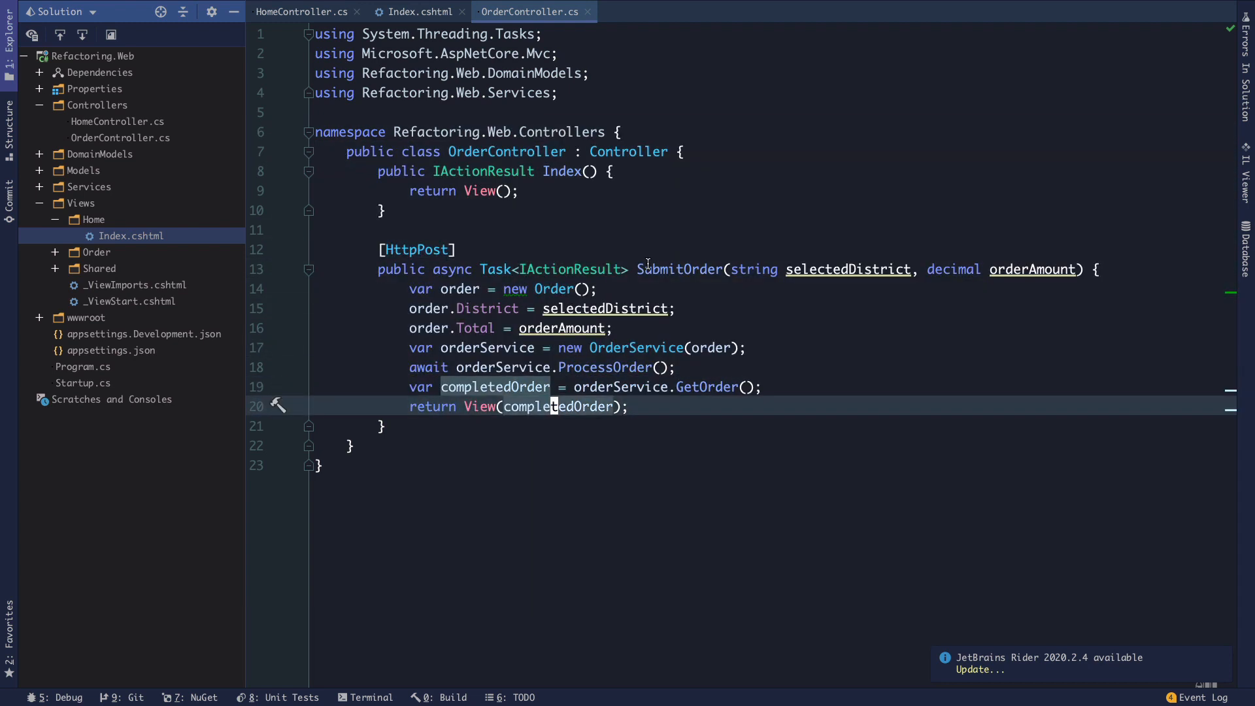
mouse_move(544, 376)
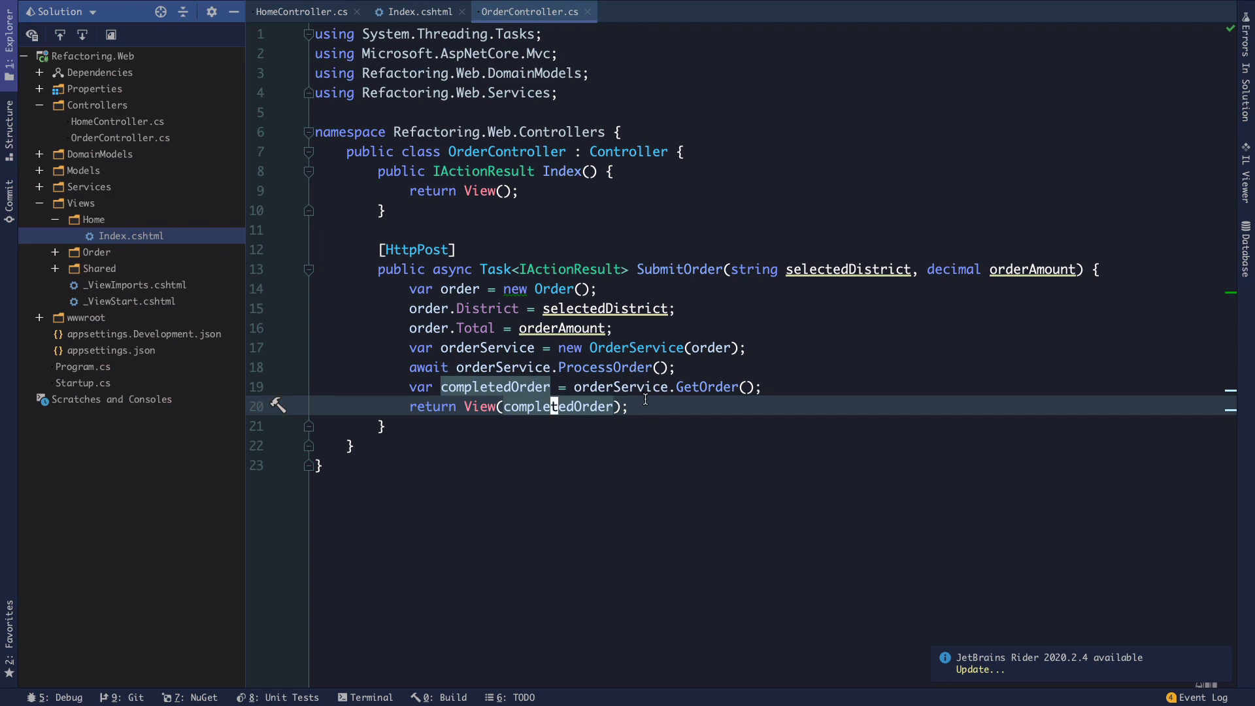
mouse_move(570, 362)
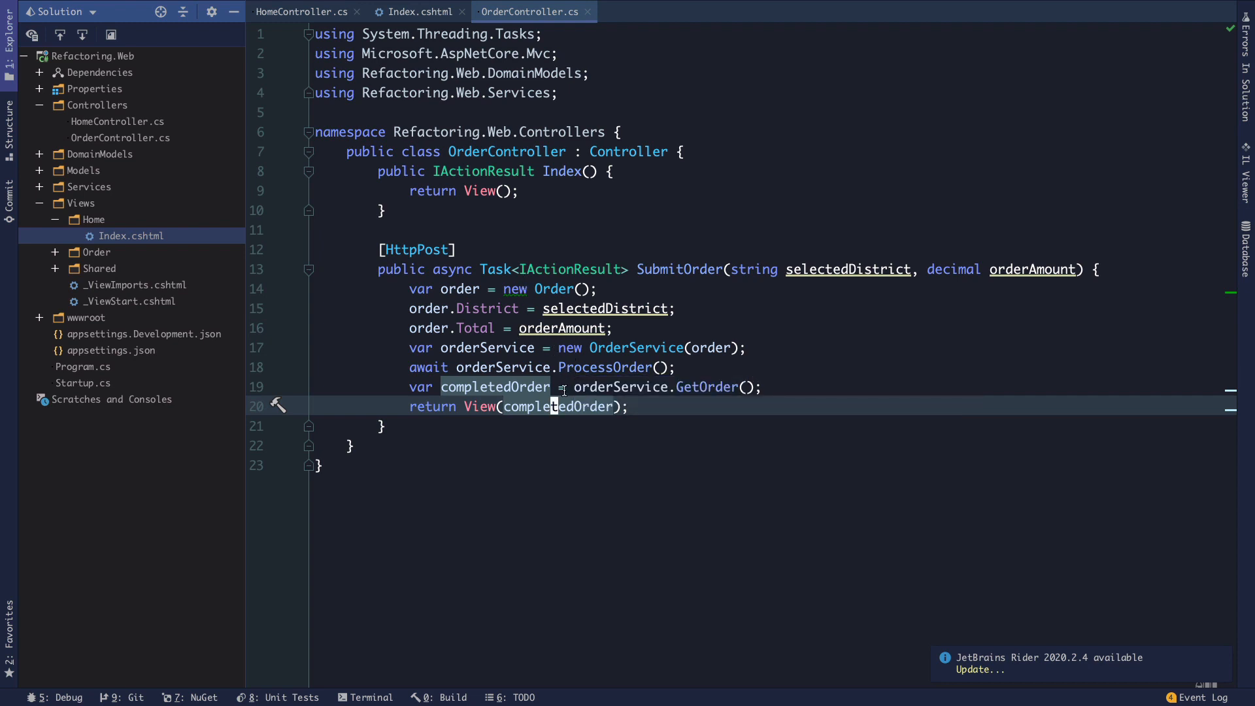
mouse_move(548, 441)
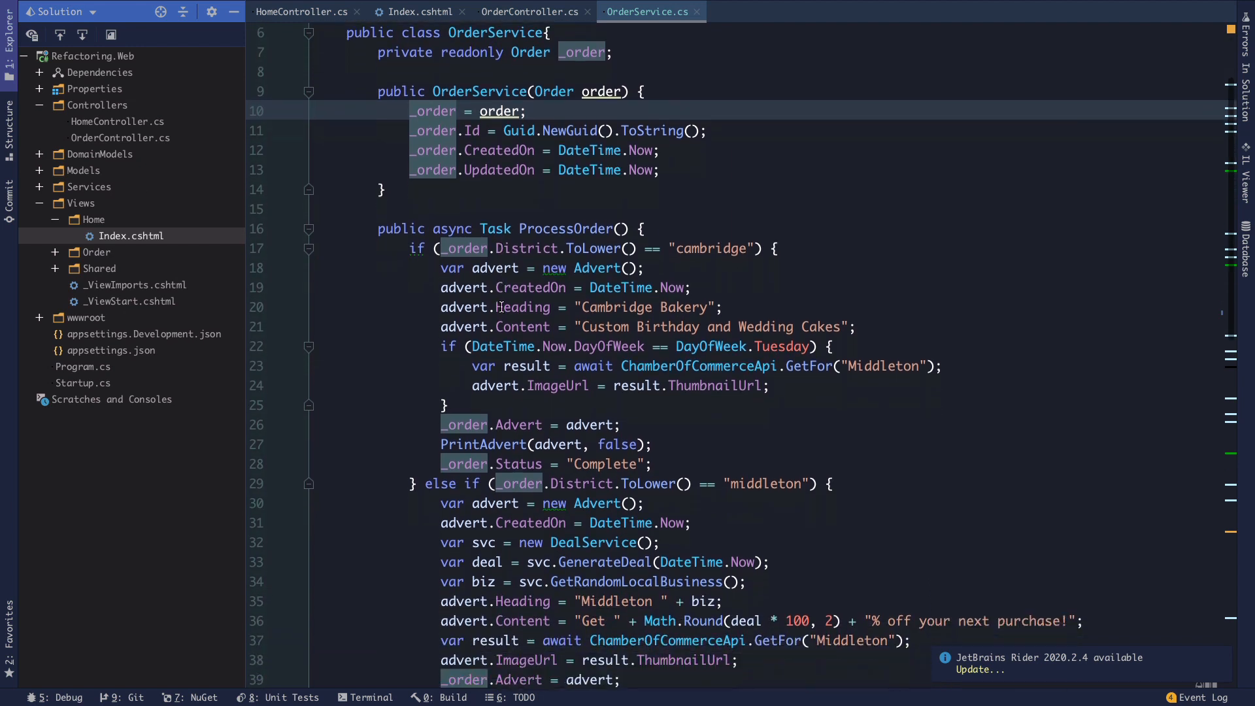
scroll("down", 3)
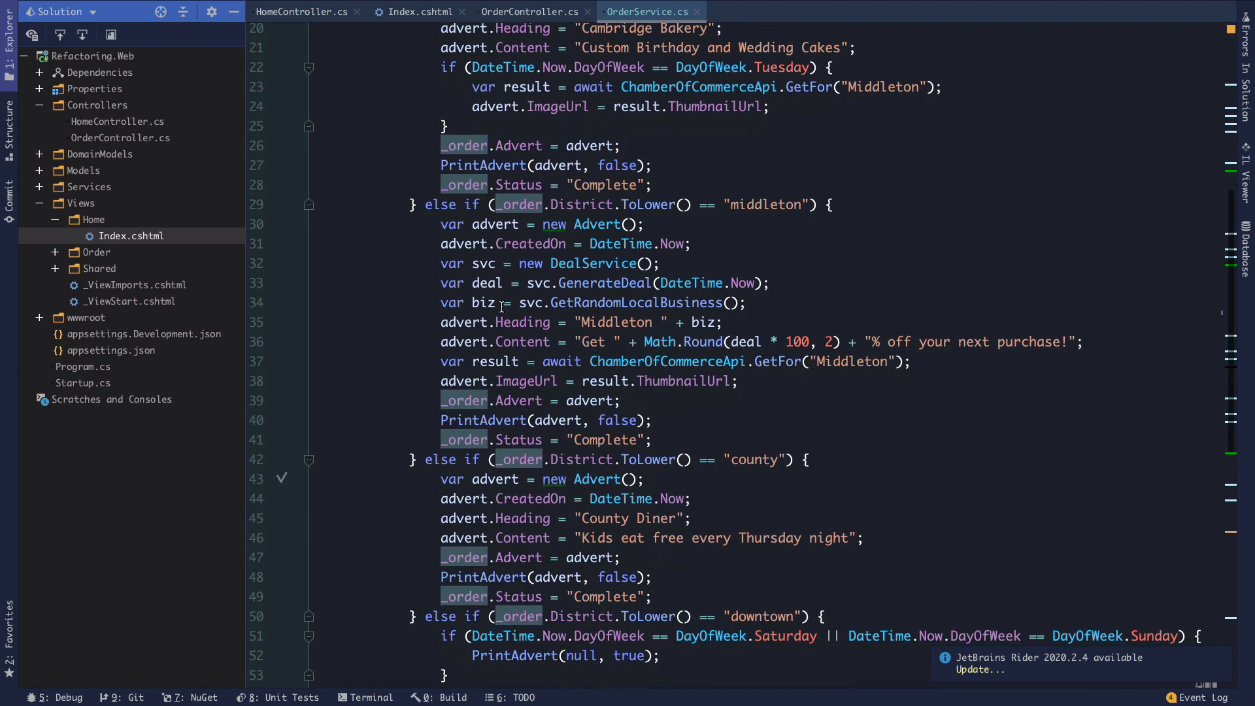
scroll("down", 3)
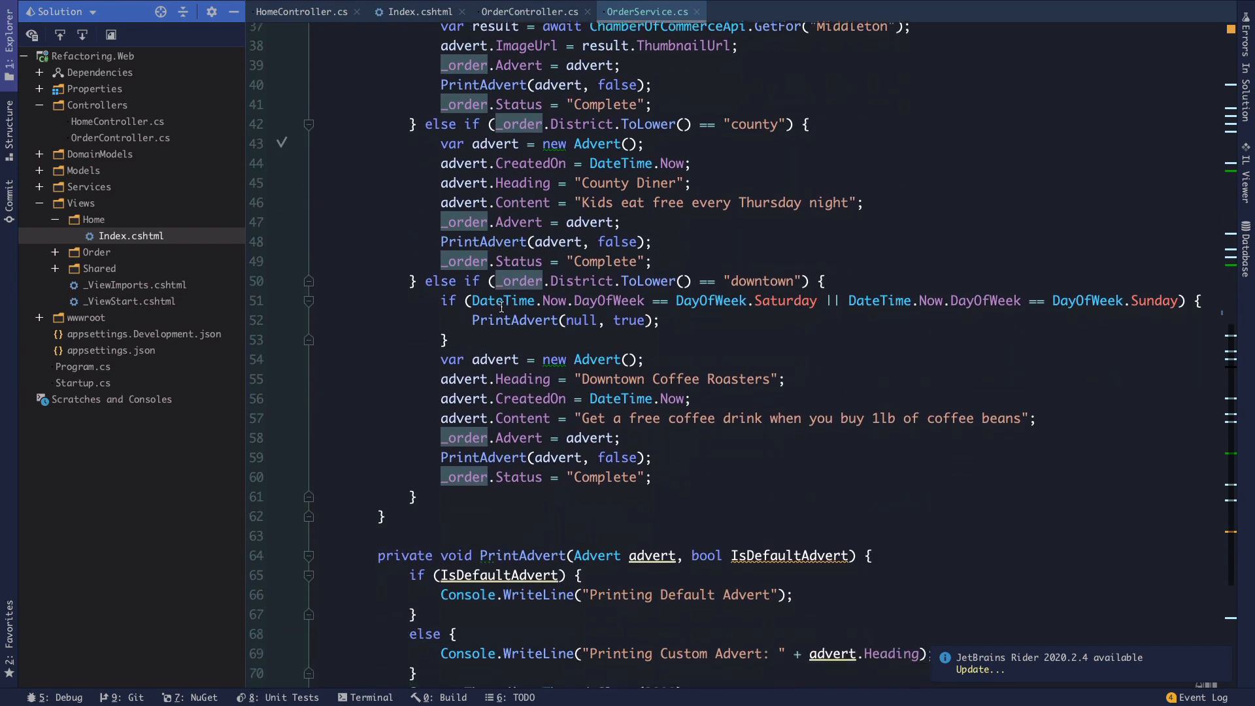
scroll("up", 3)
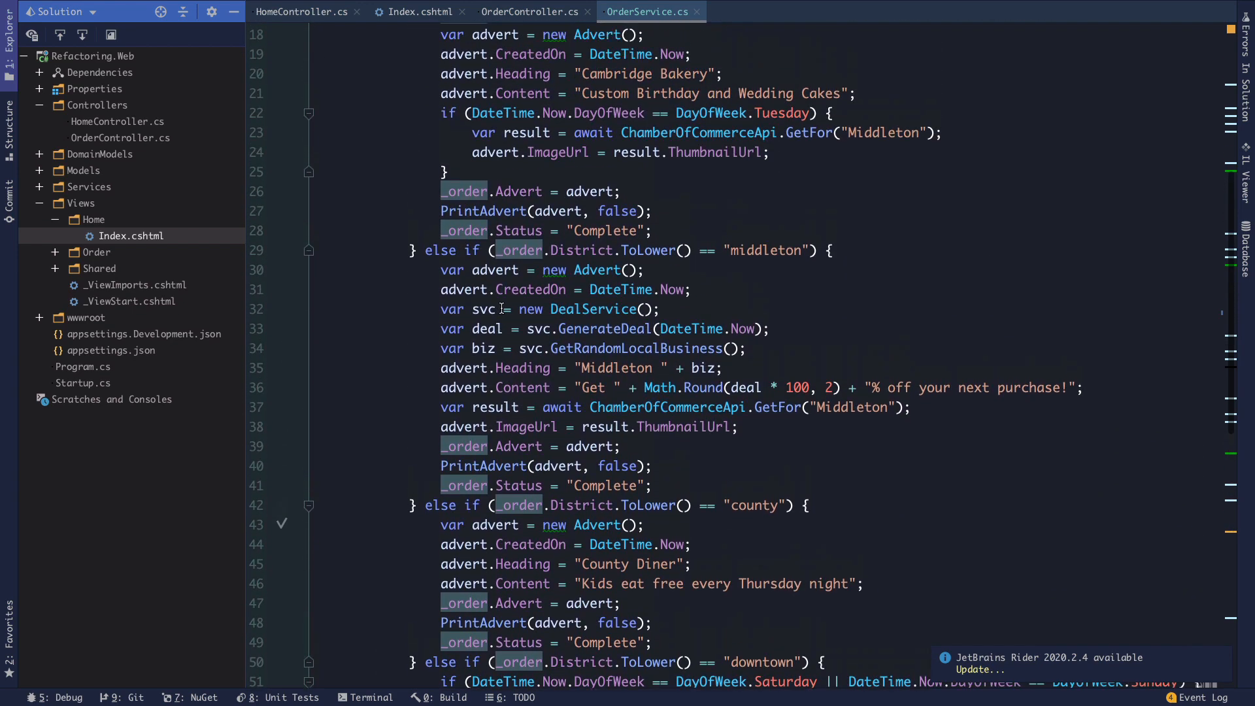
scroll("up", 3)
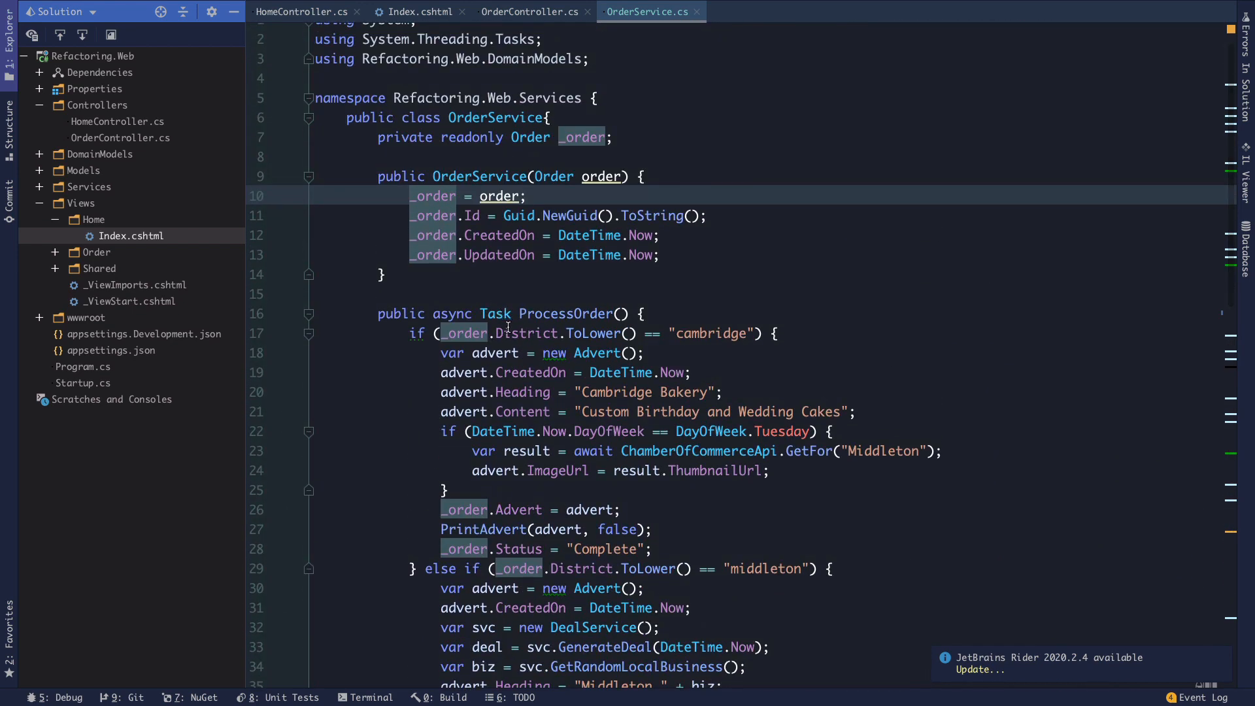
scroll("up", 3)
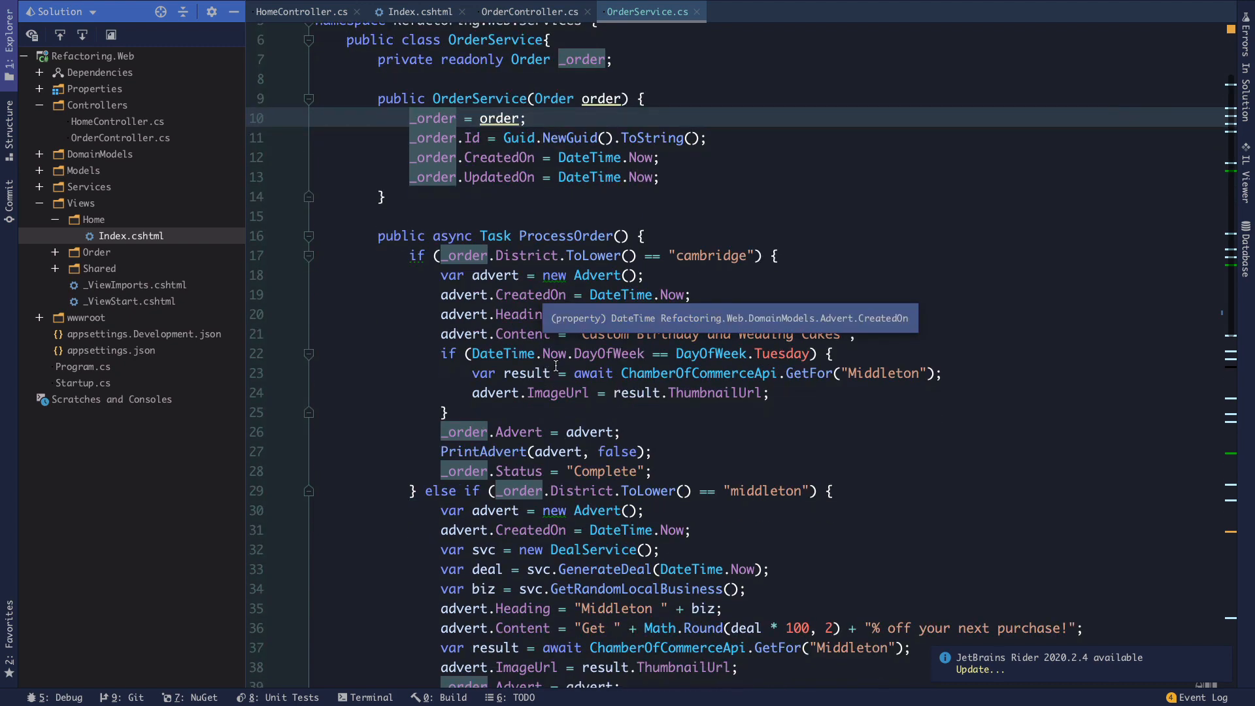
scroll("down", 3)
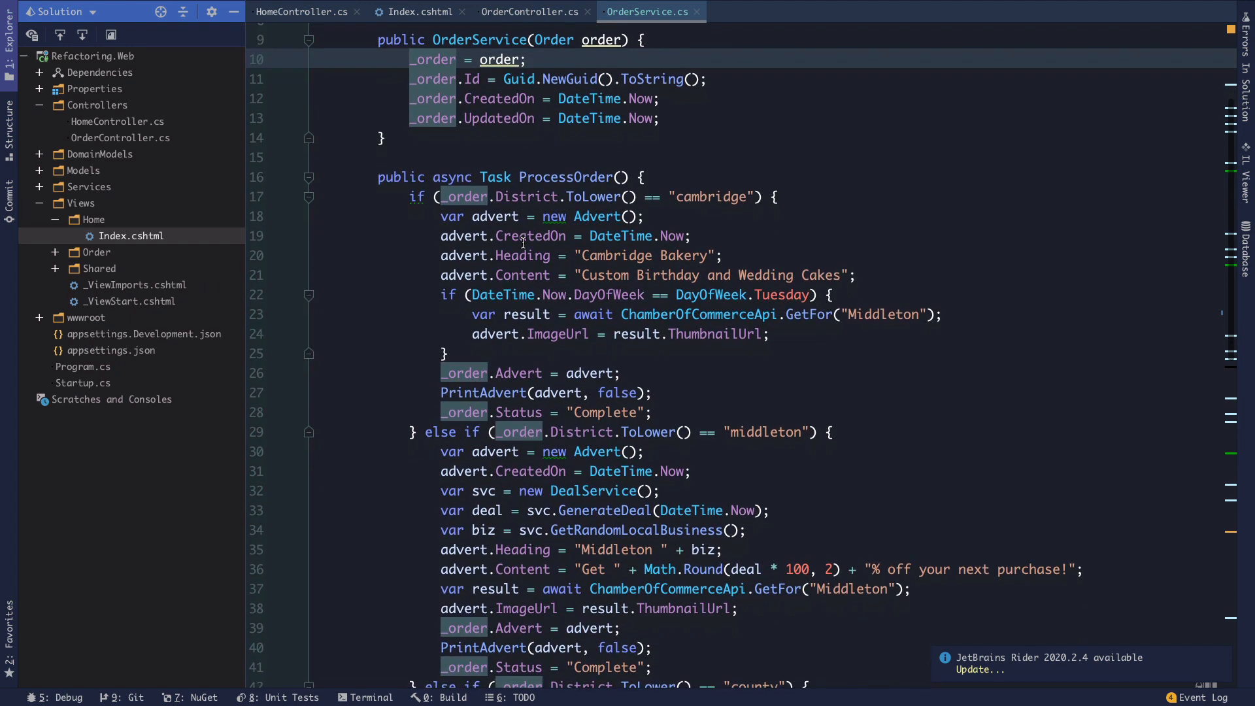
scroll("up", 3)
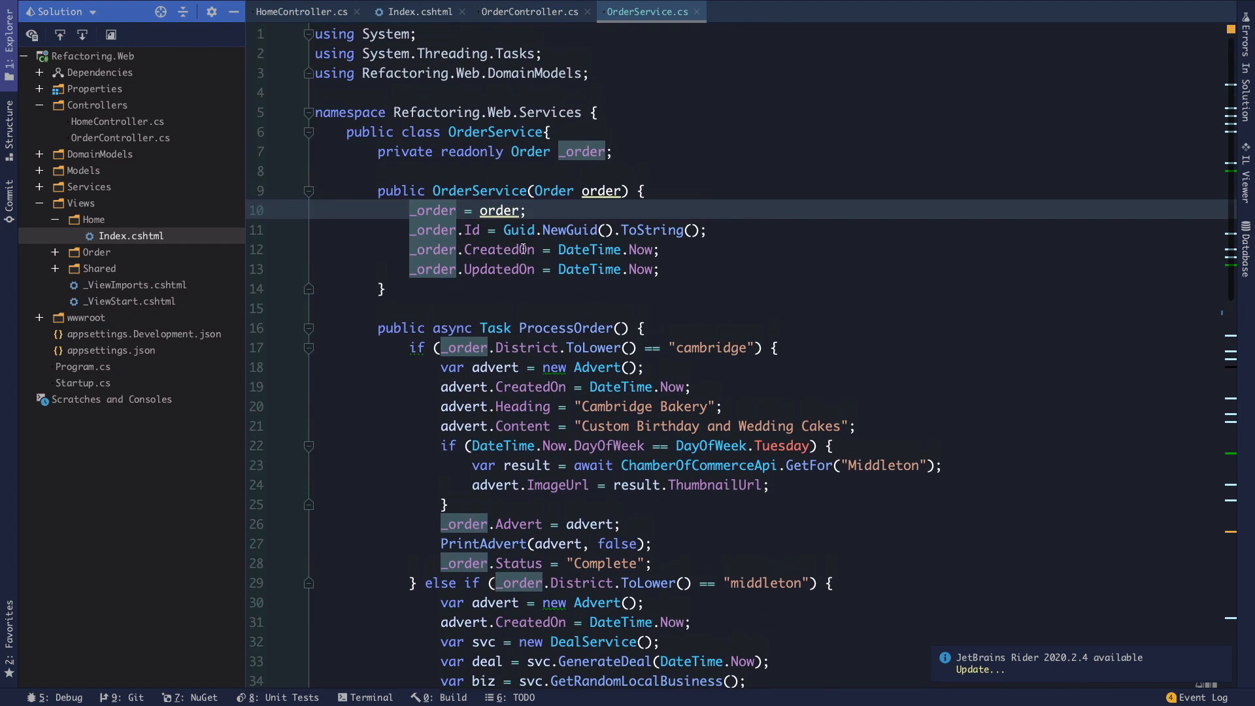
scroll("down", 3)
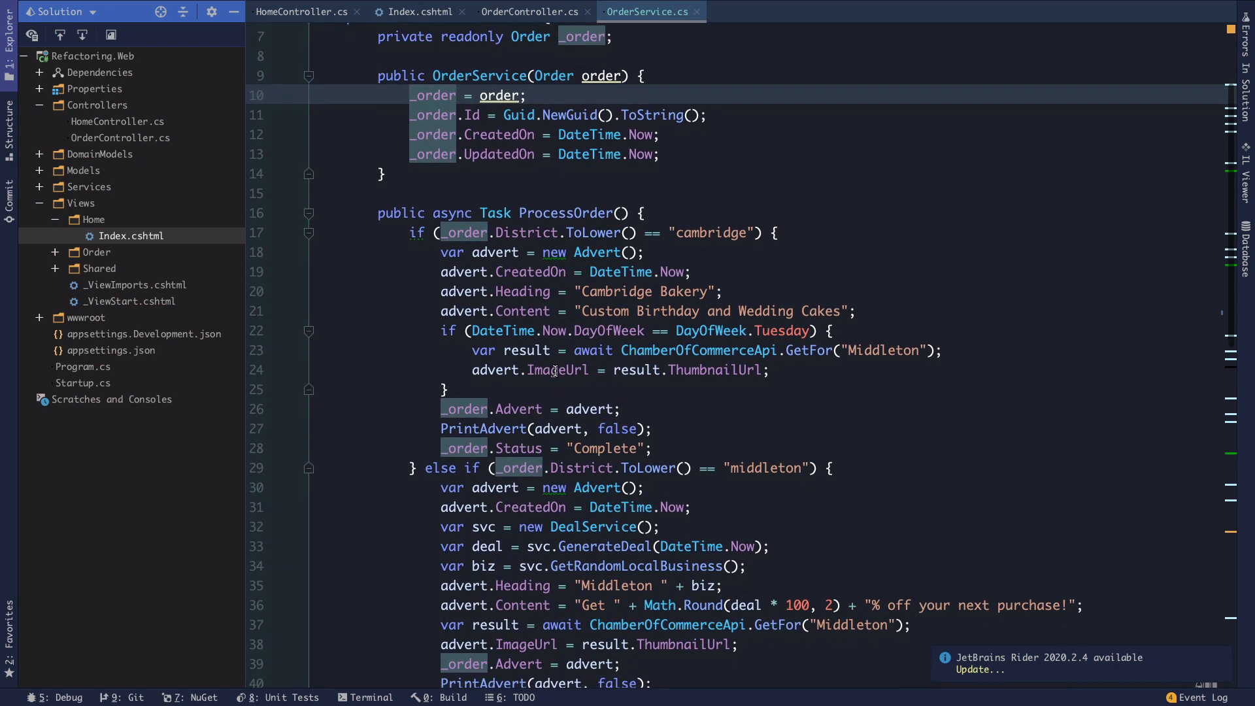
scroll("down", 3)
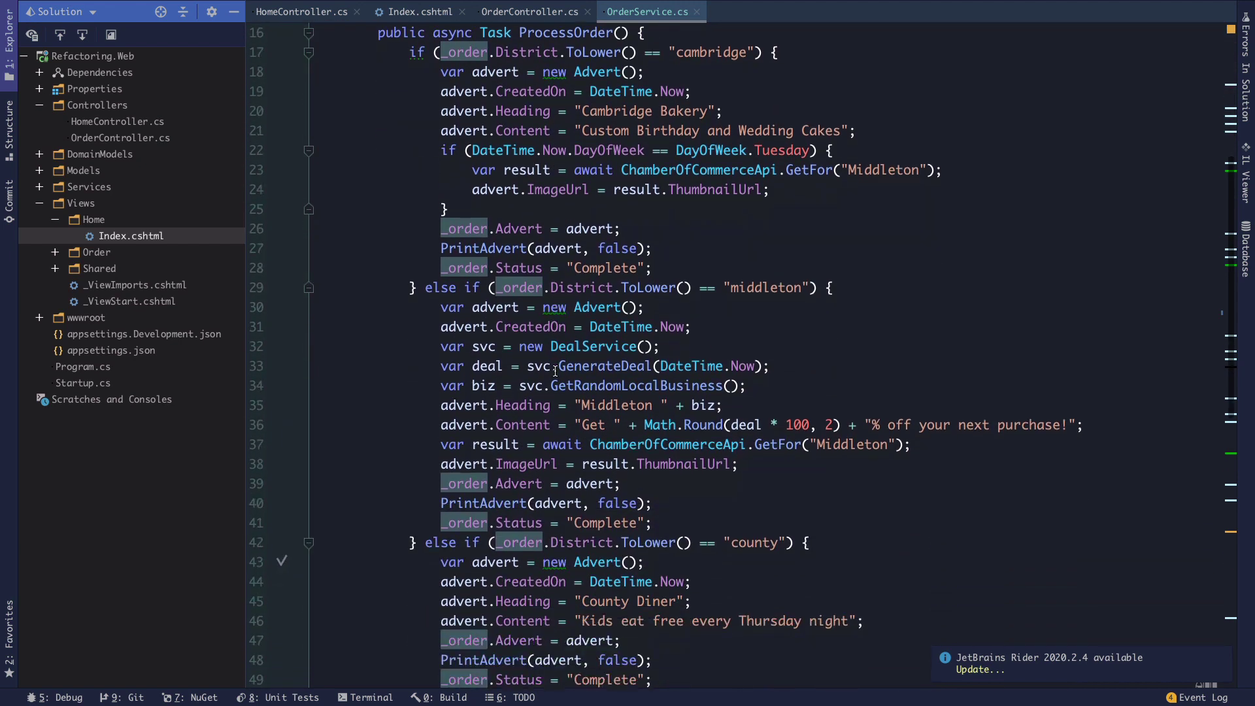
scroll("down", 3)
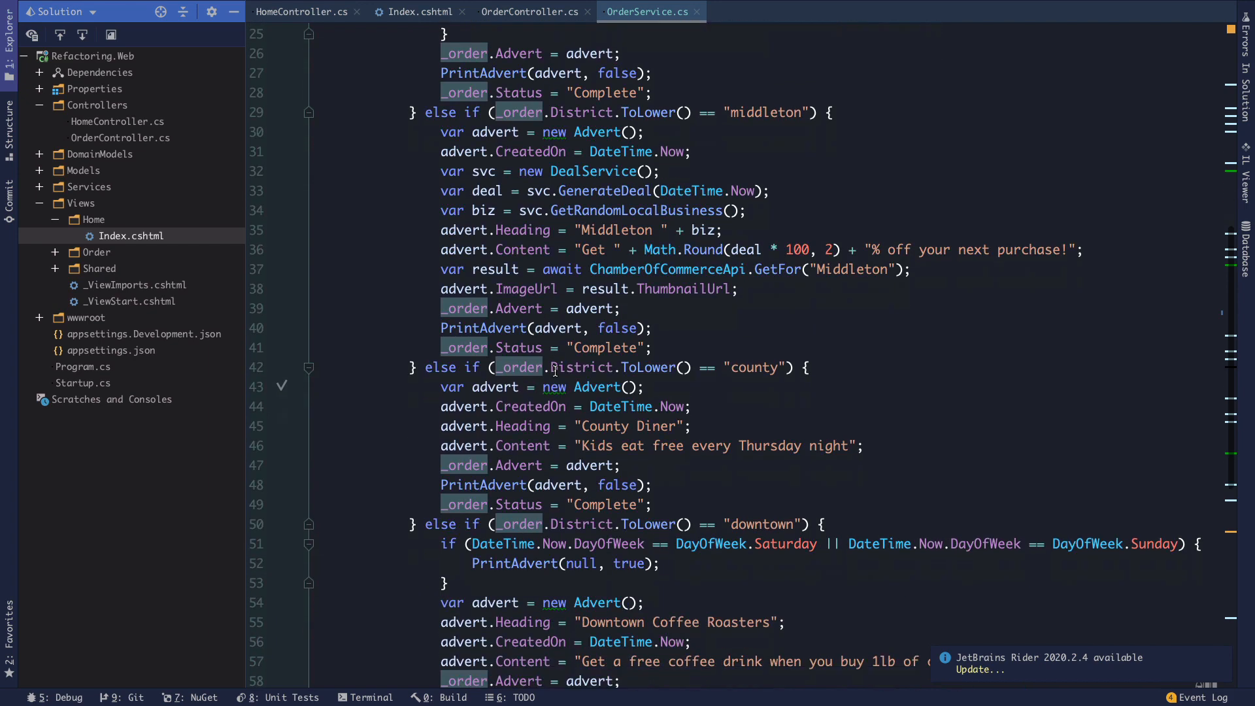
scroll("up", 3)
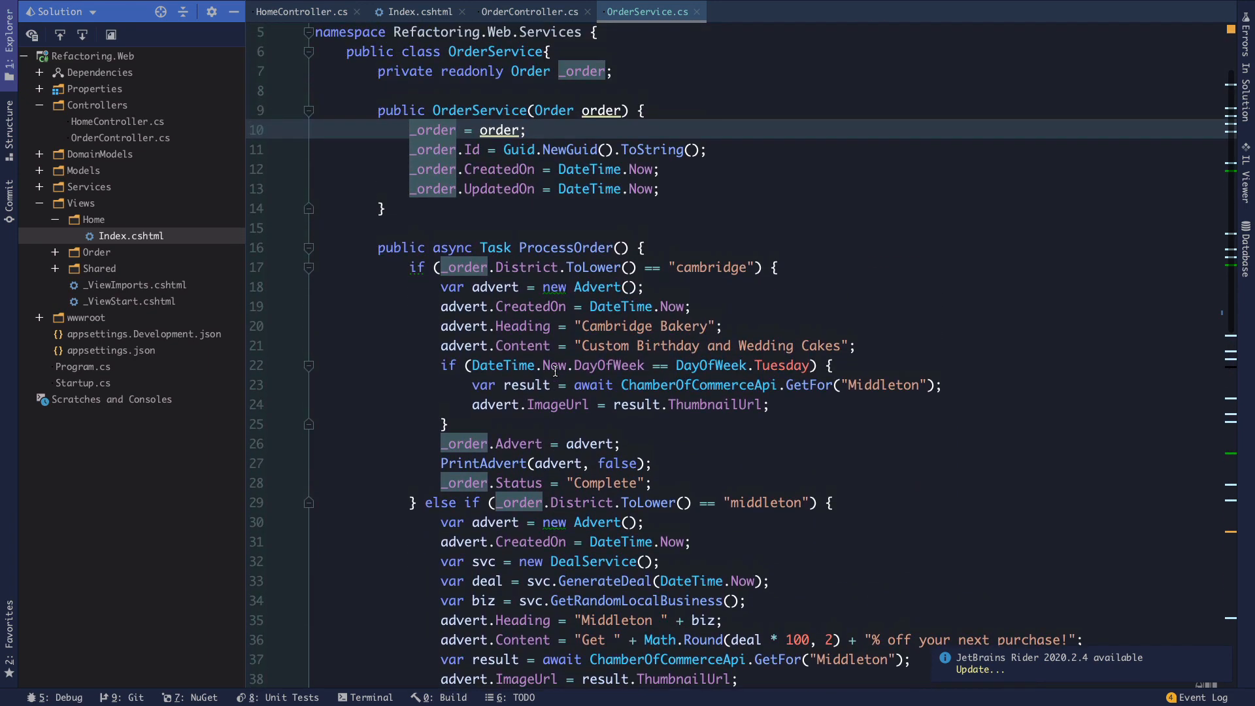
mouse_move(575, 472)
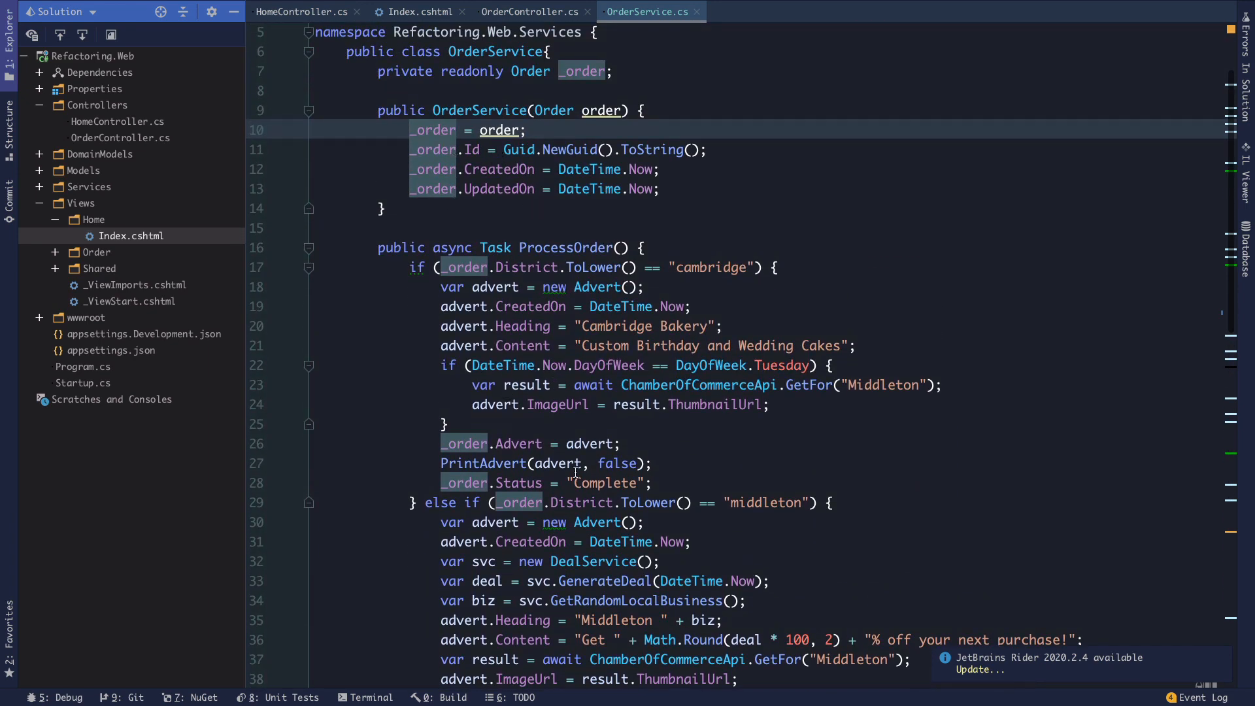
scroll("down", 3)
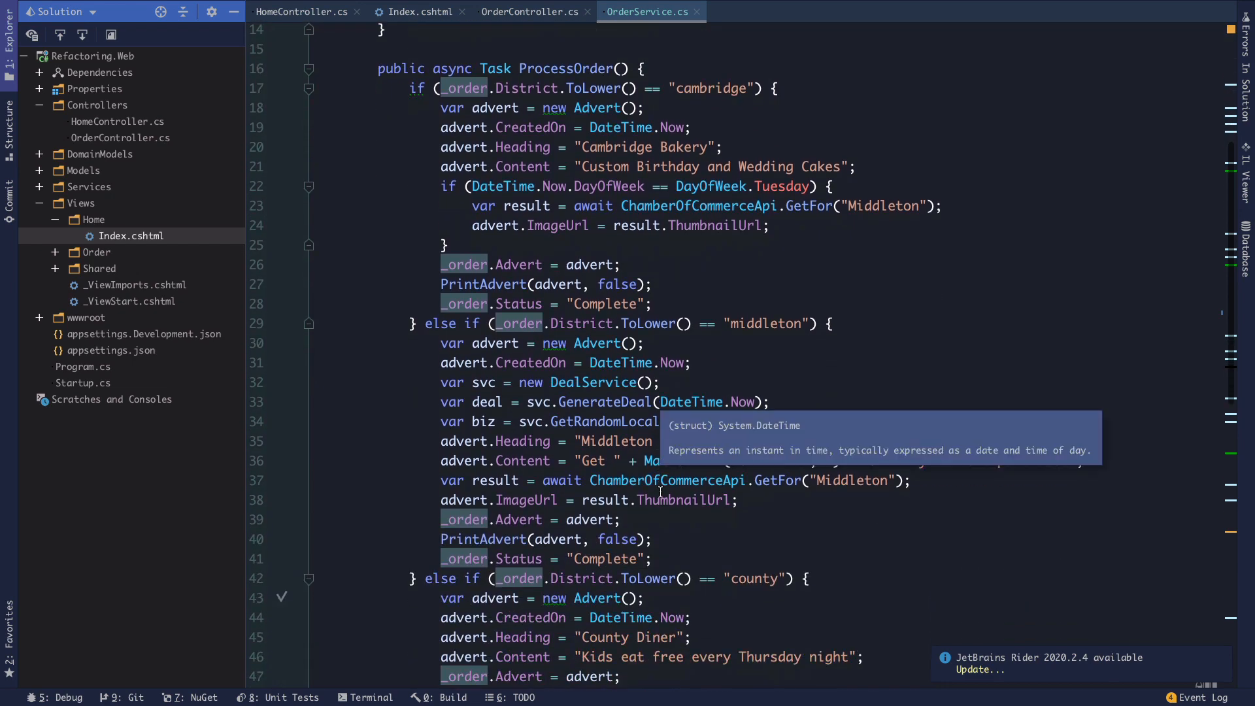
scroll("down", 3)
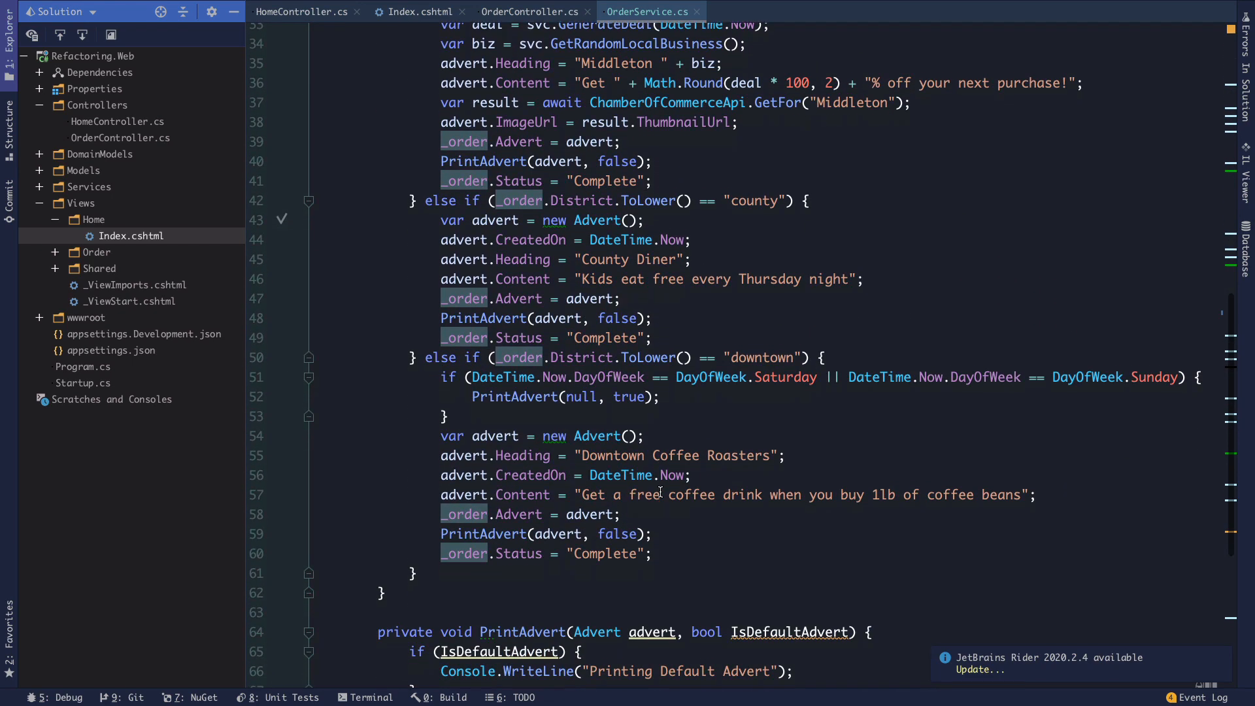
scroll("down", 3)
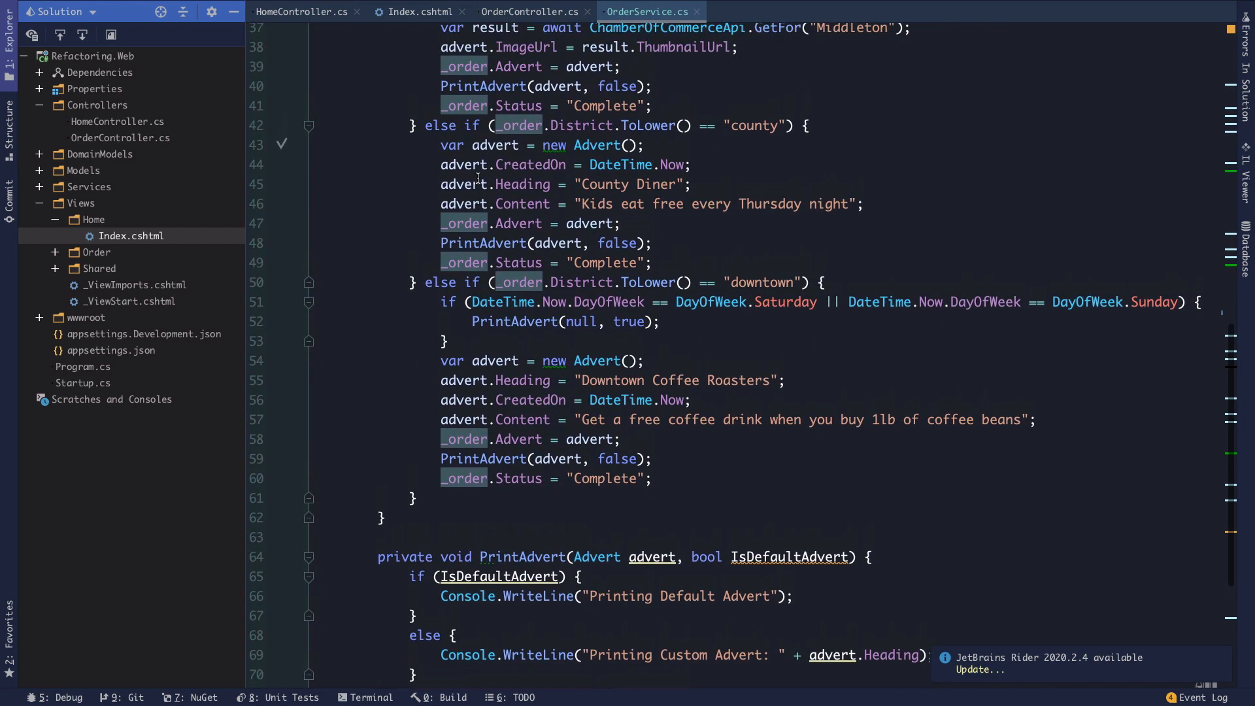
scroll("up", 3)
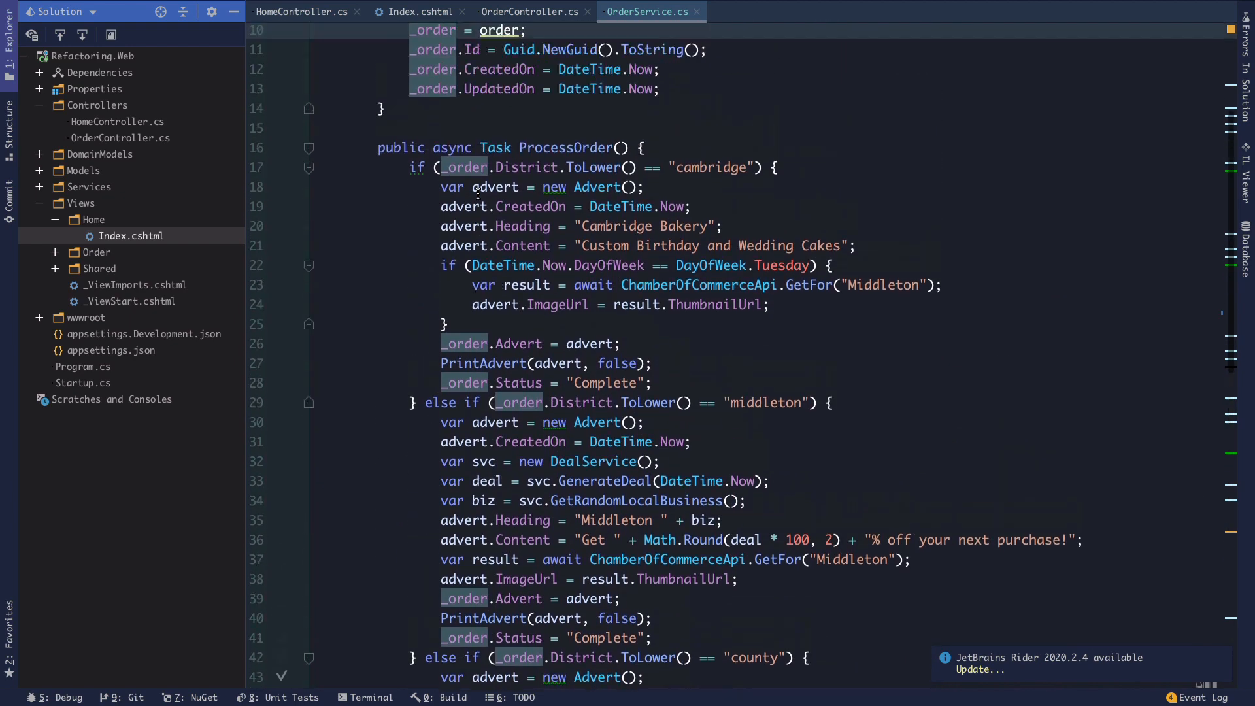
scroll("up", 3)
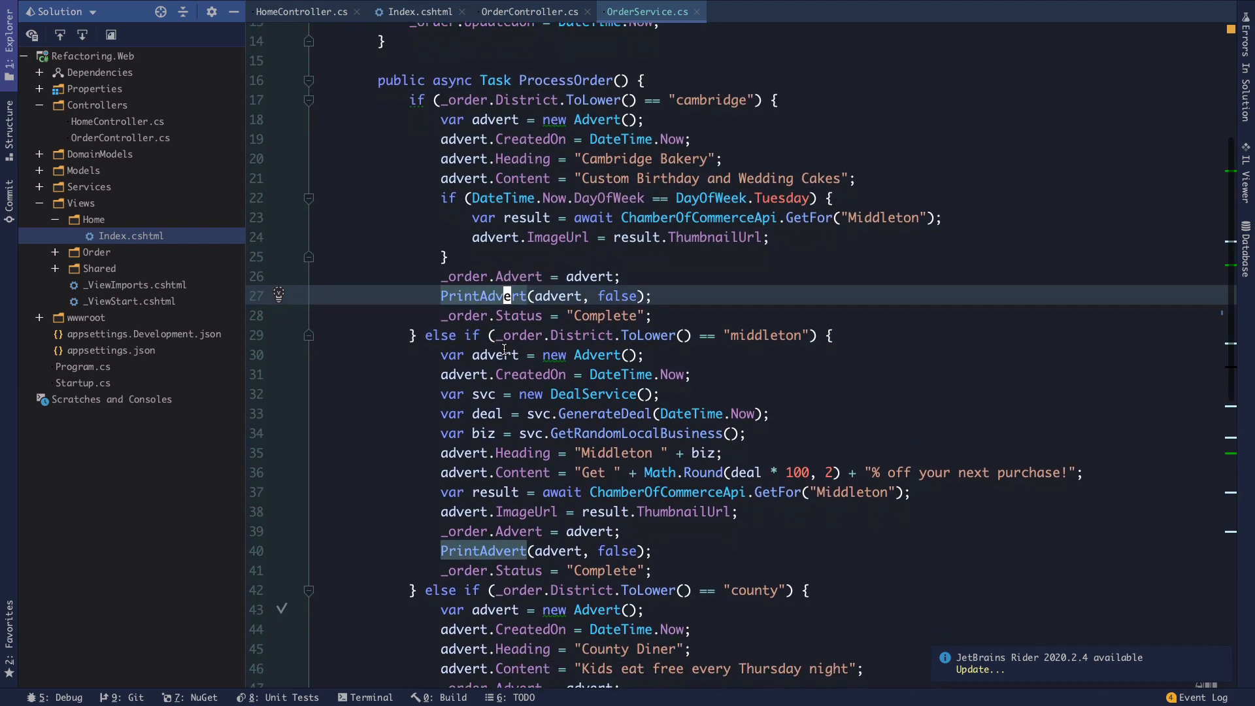
scroll("down", 3)
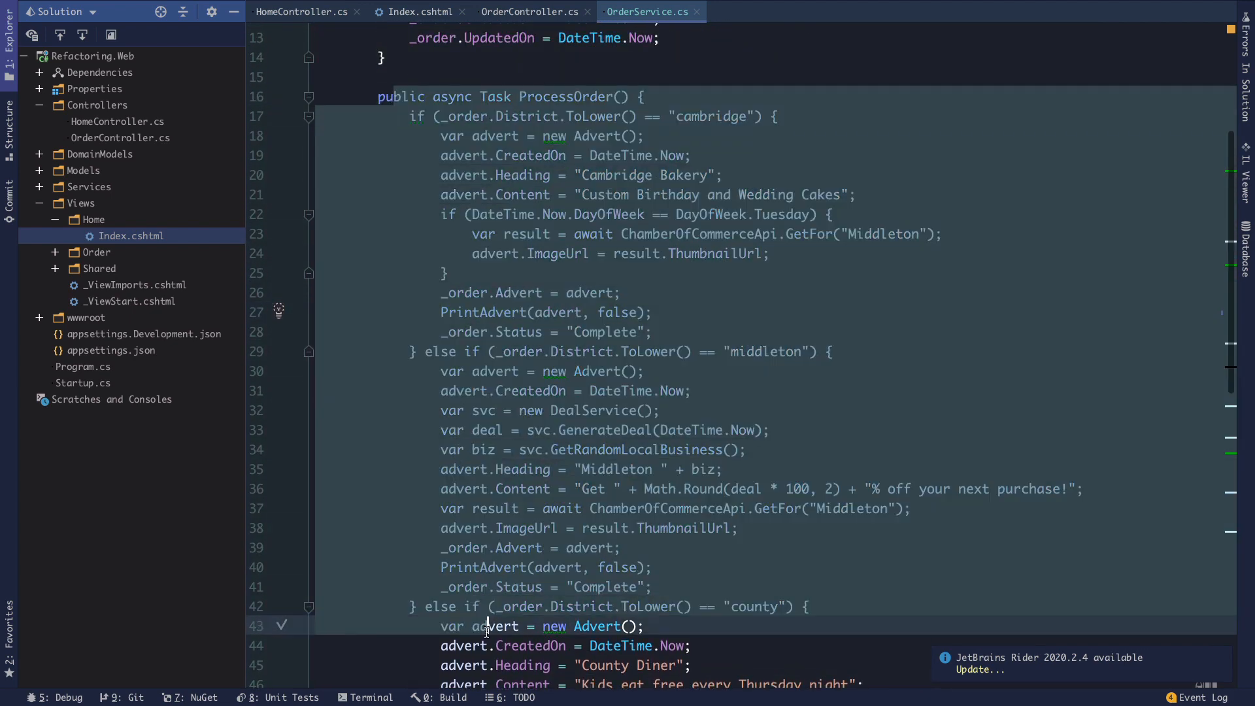
scroll("down", 3)
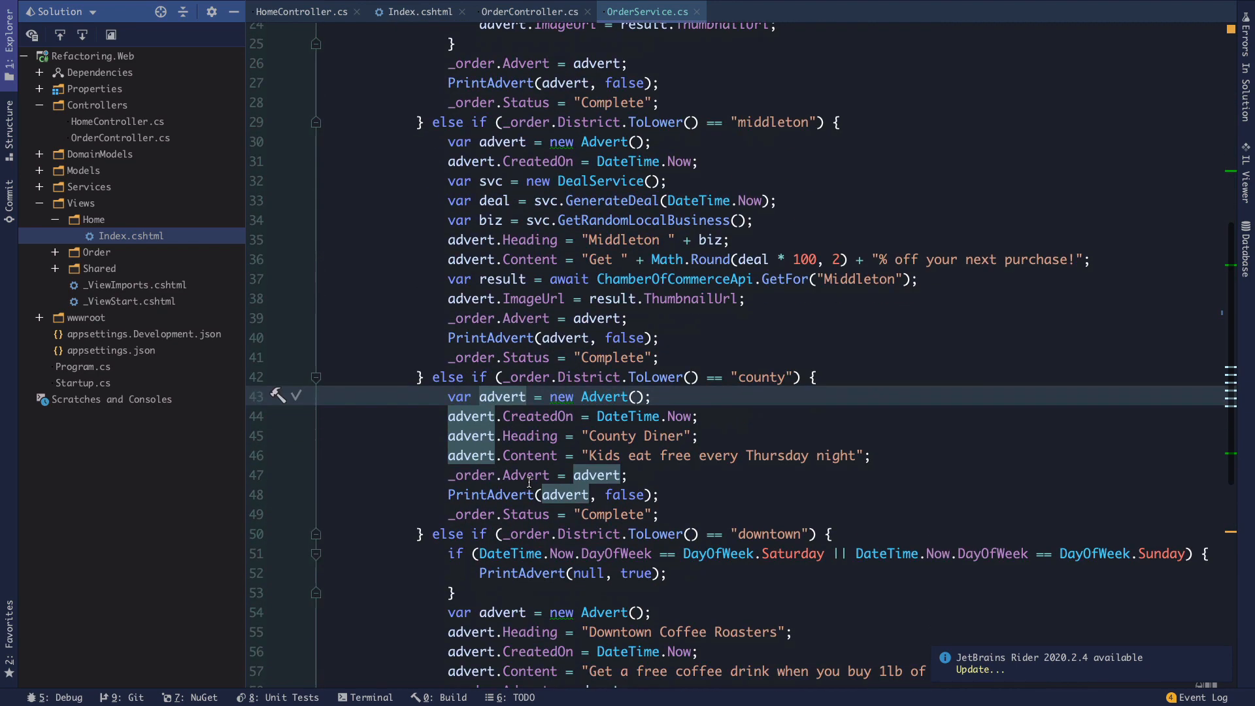
scroll("down", 3)
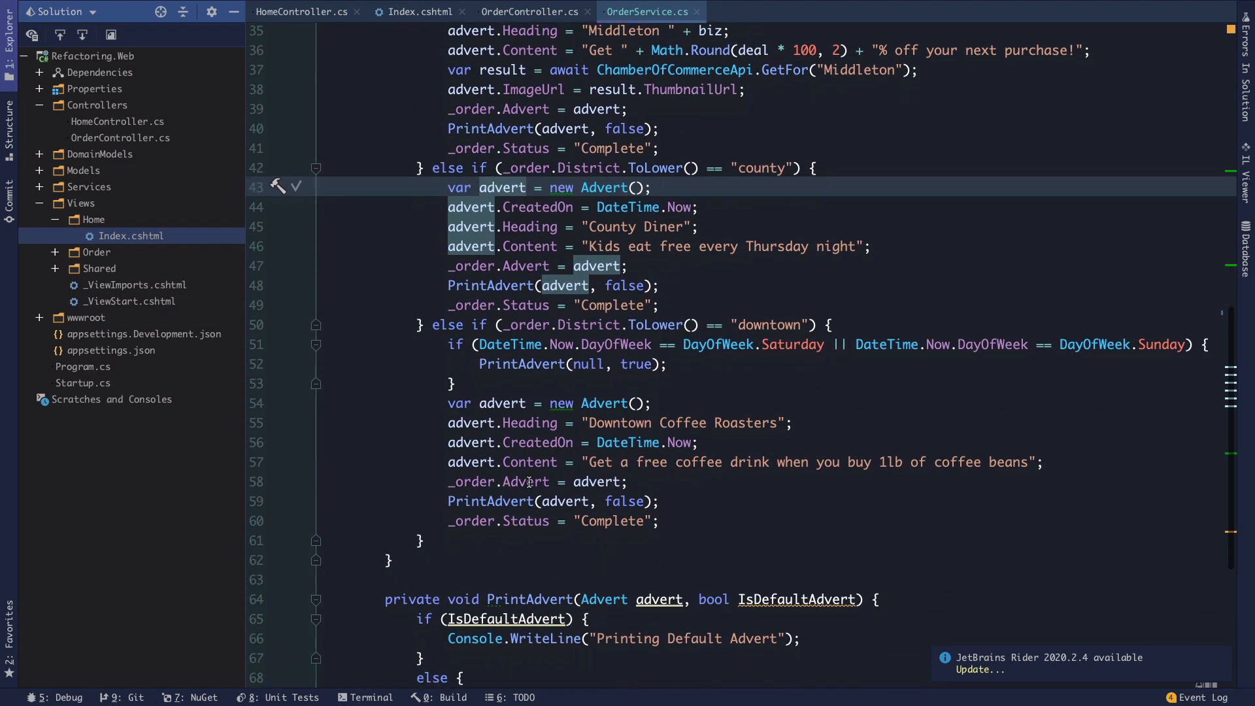
scroll("down", 3)
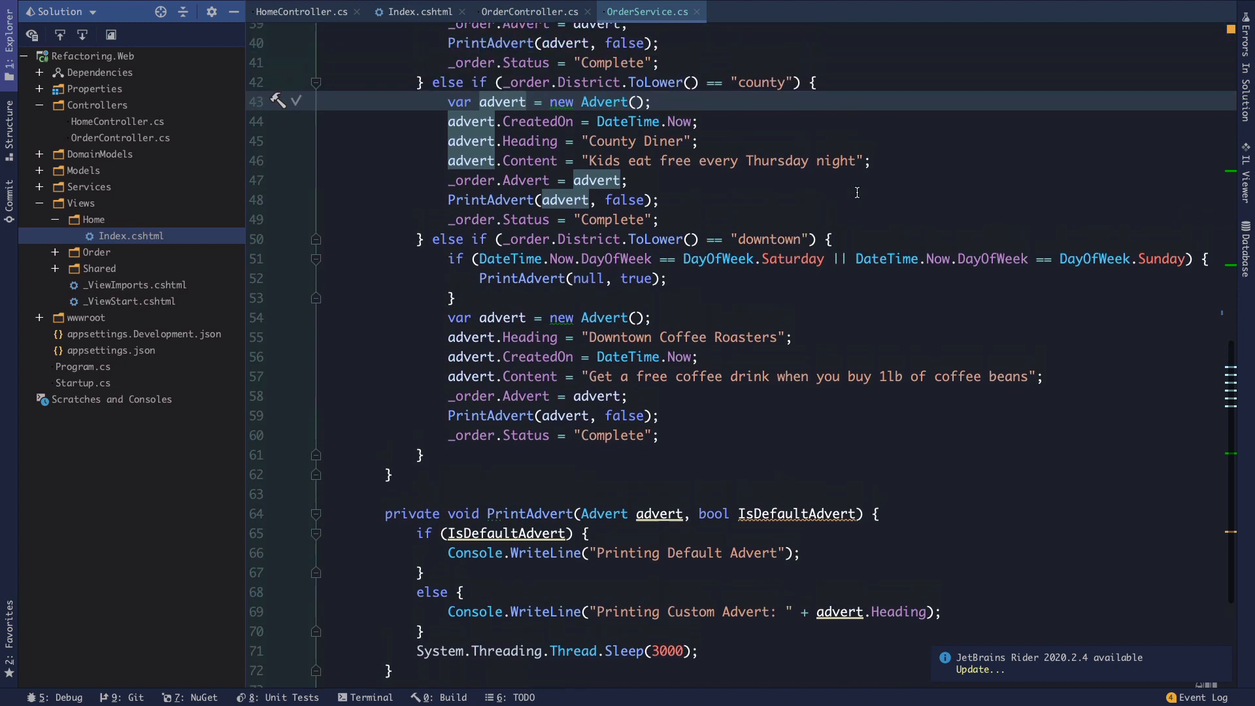
scroll("up", 3)
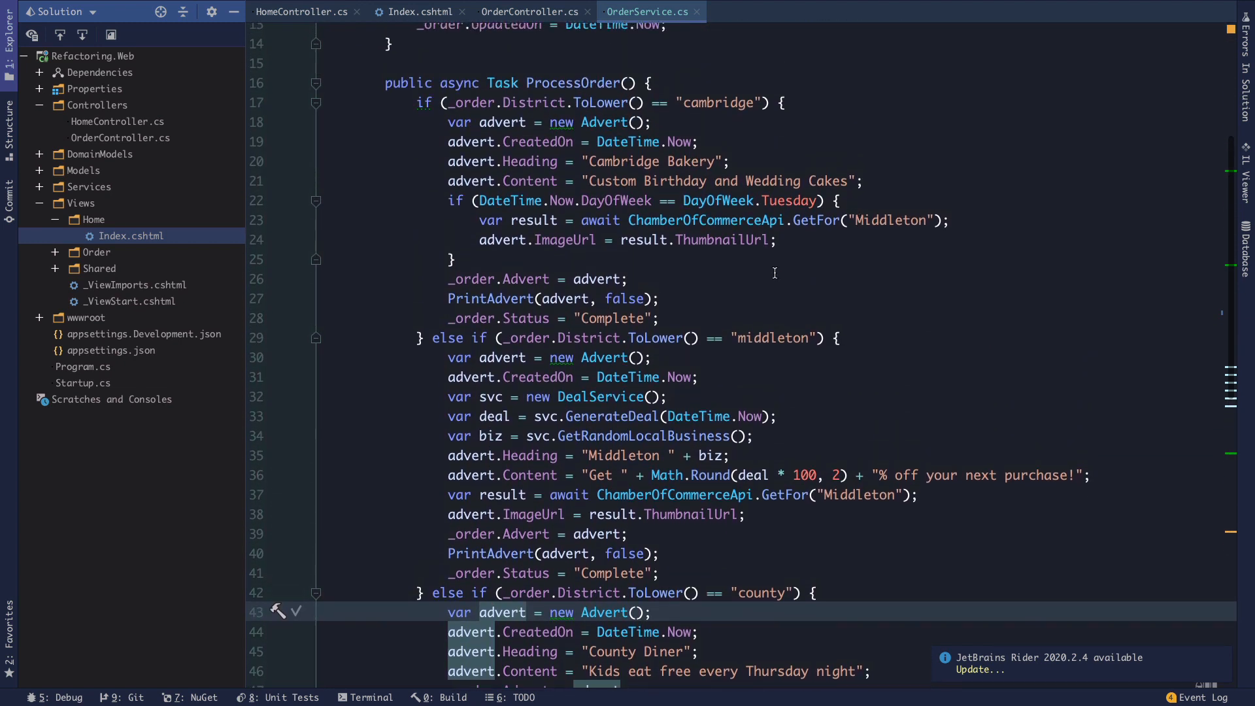
scroll("up", 3)
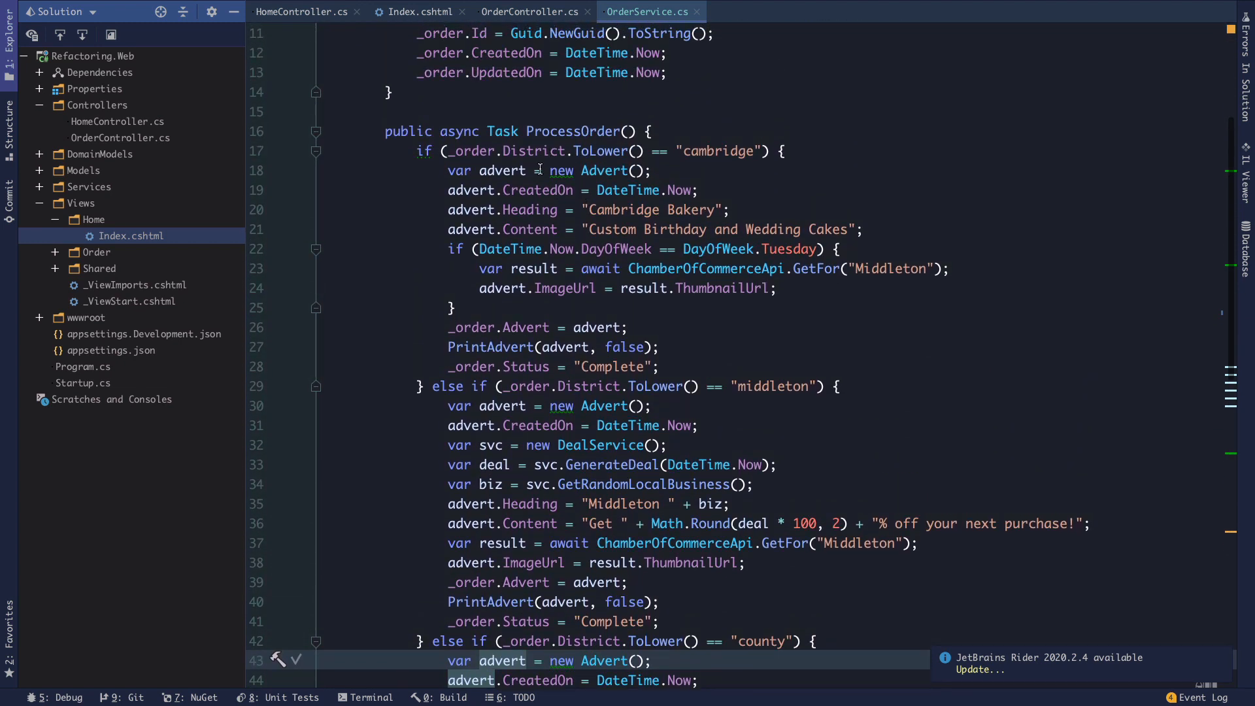
scroll("up", 3)
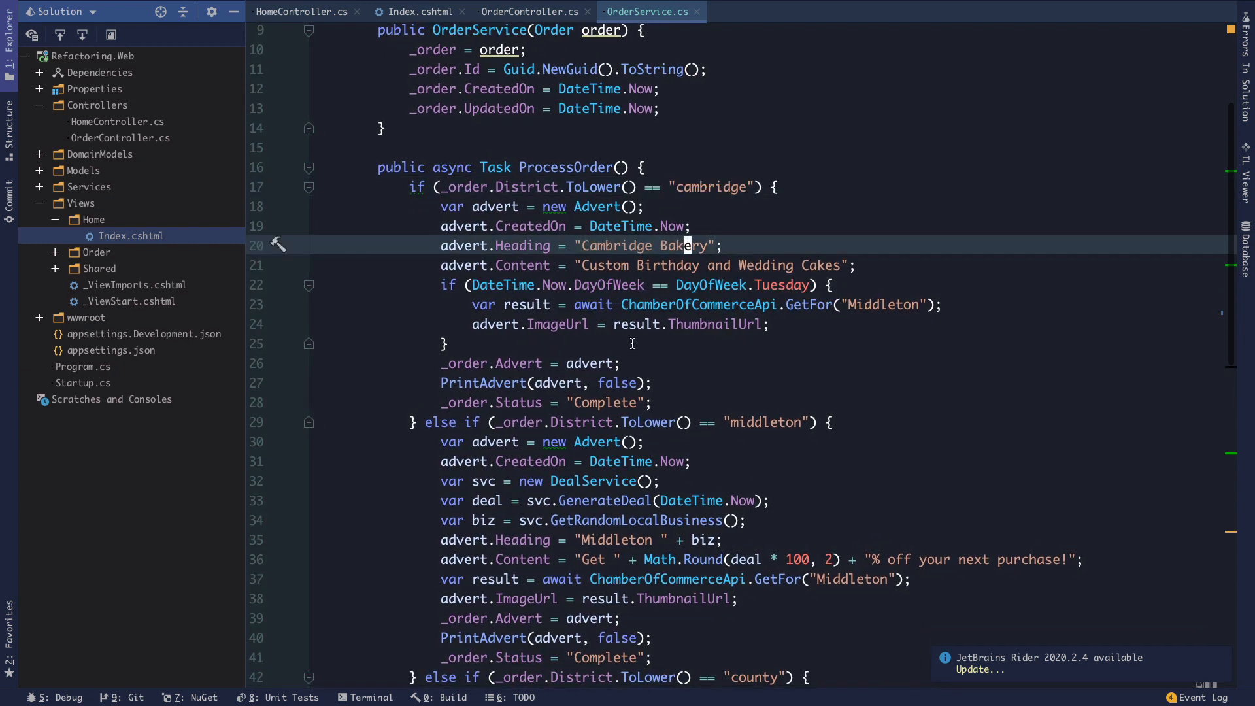
scroll("down", 3)
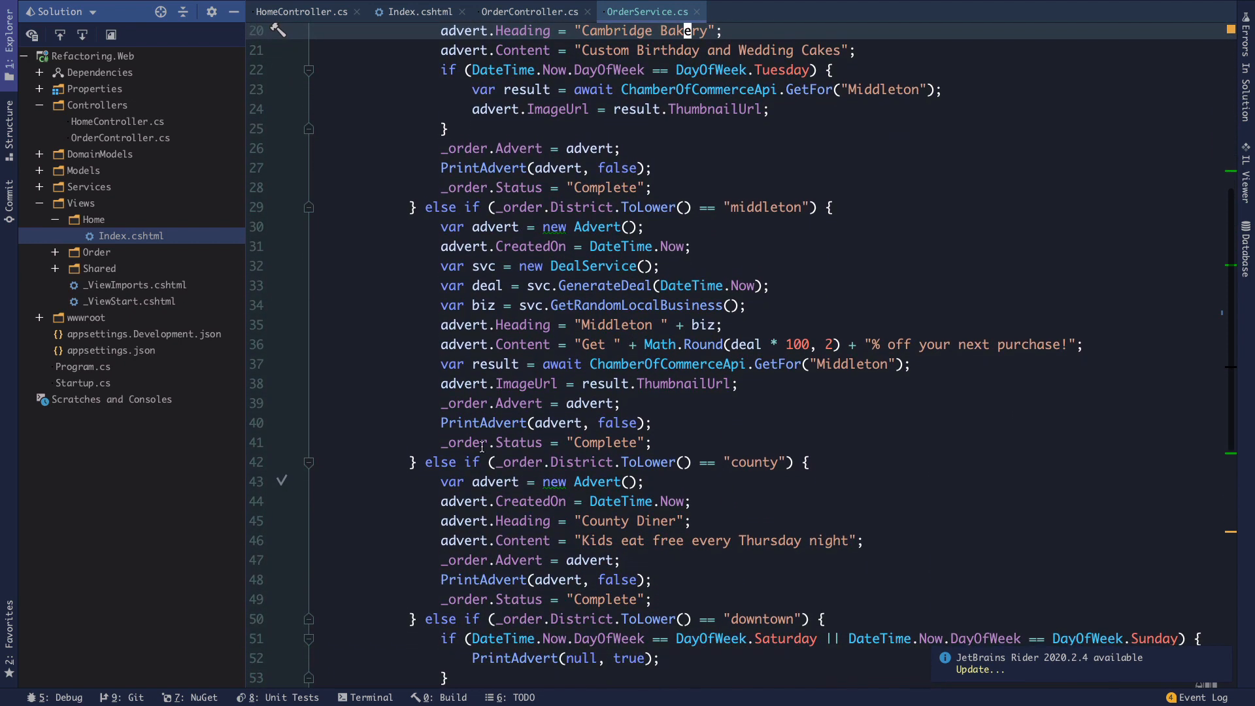
scroll("down", 3)
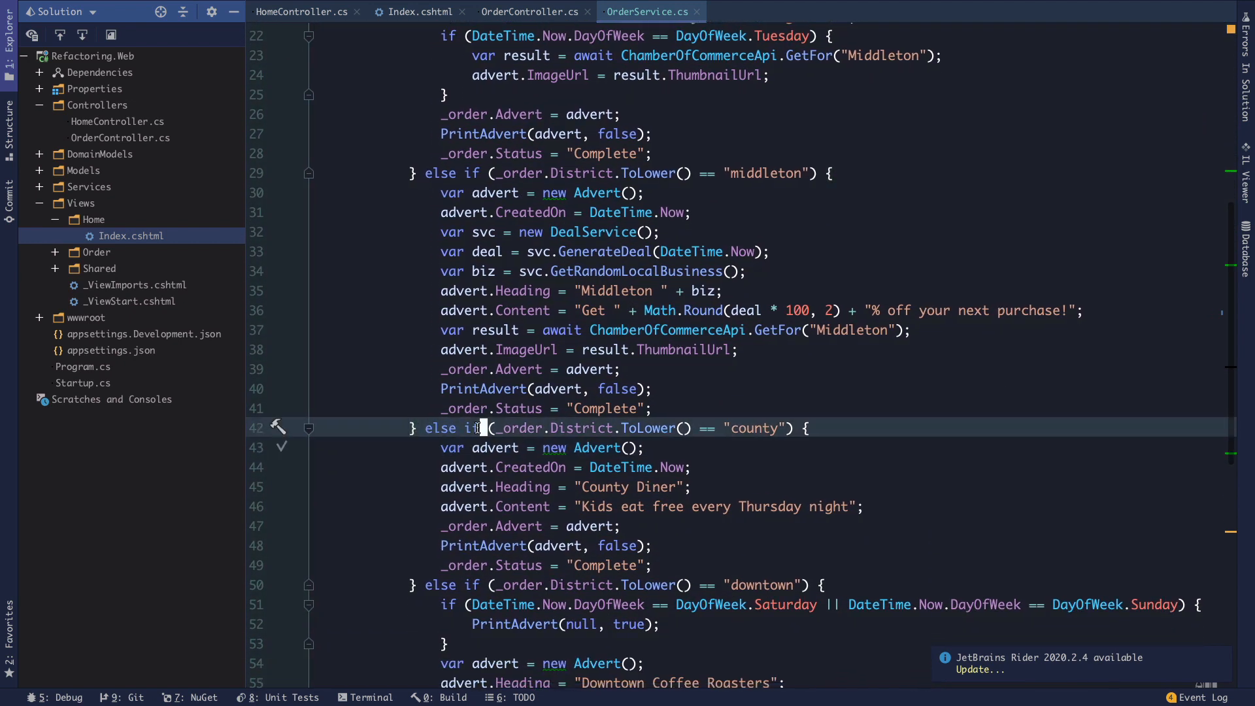
scroll("down", 3)
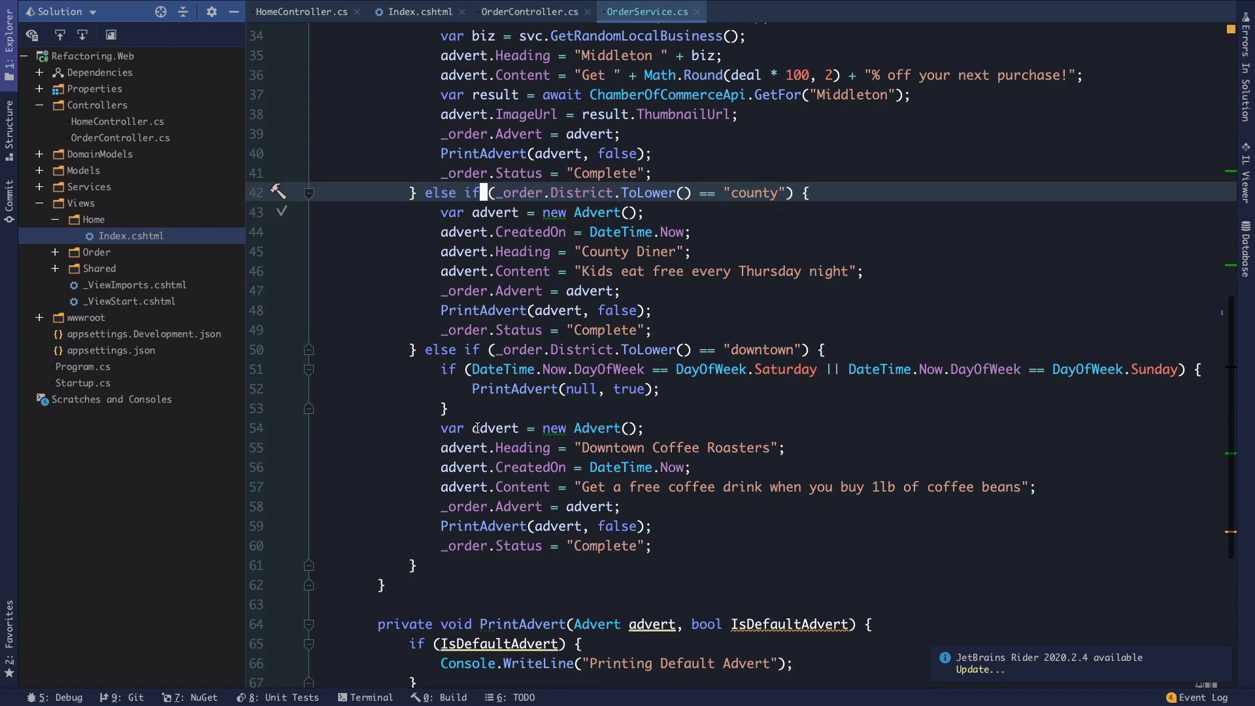
scroll("down", 3)
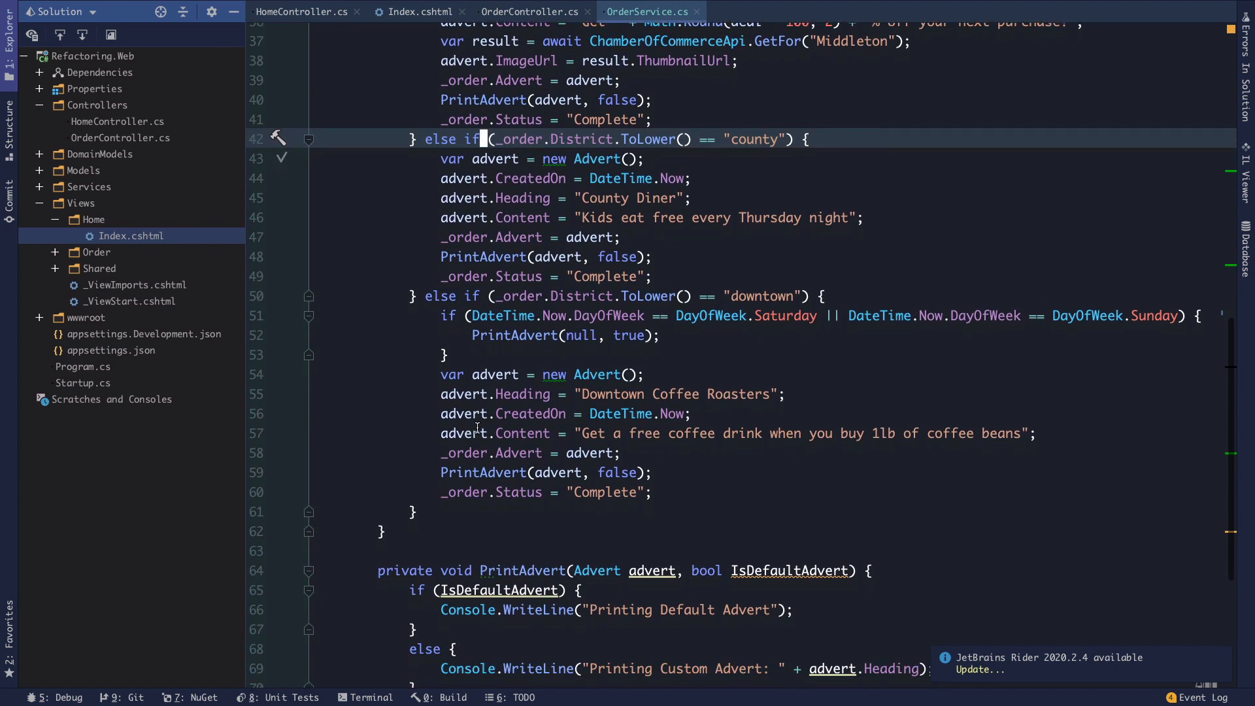
scroll("down", 3)
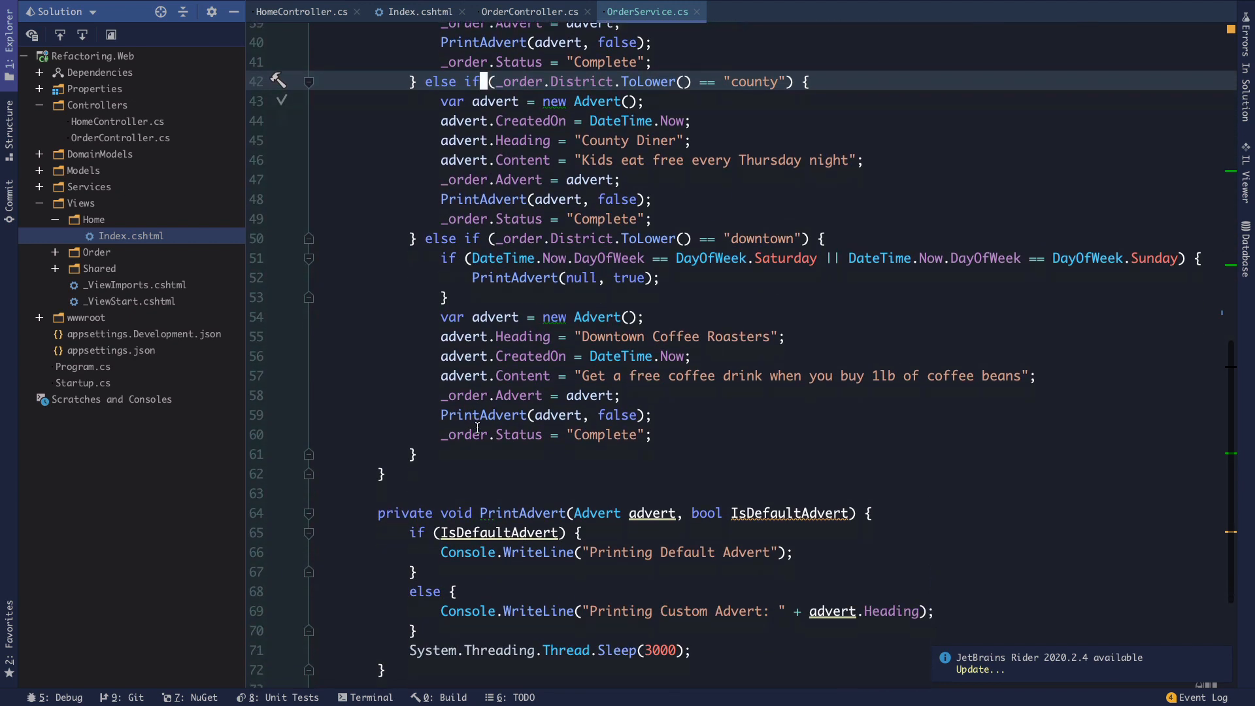
scroll("down", 3)
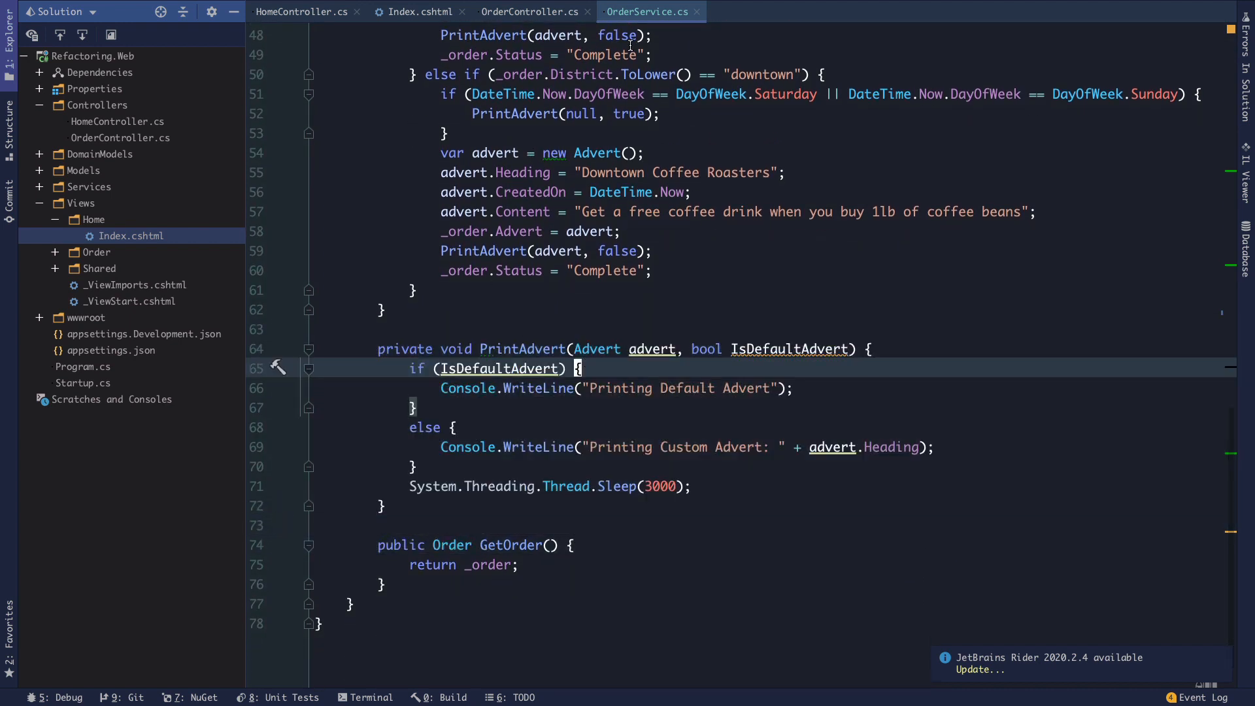
scroll("up", 3)
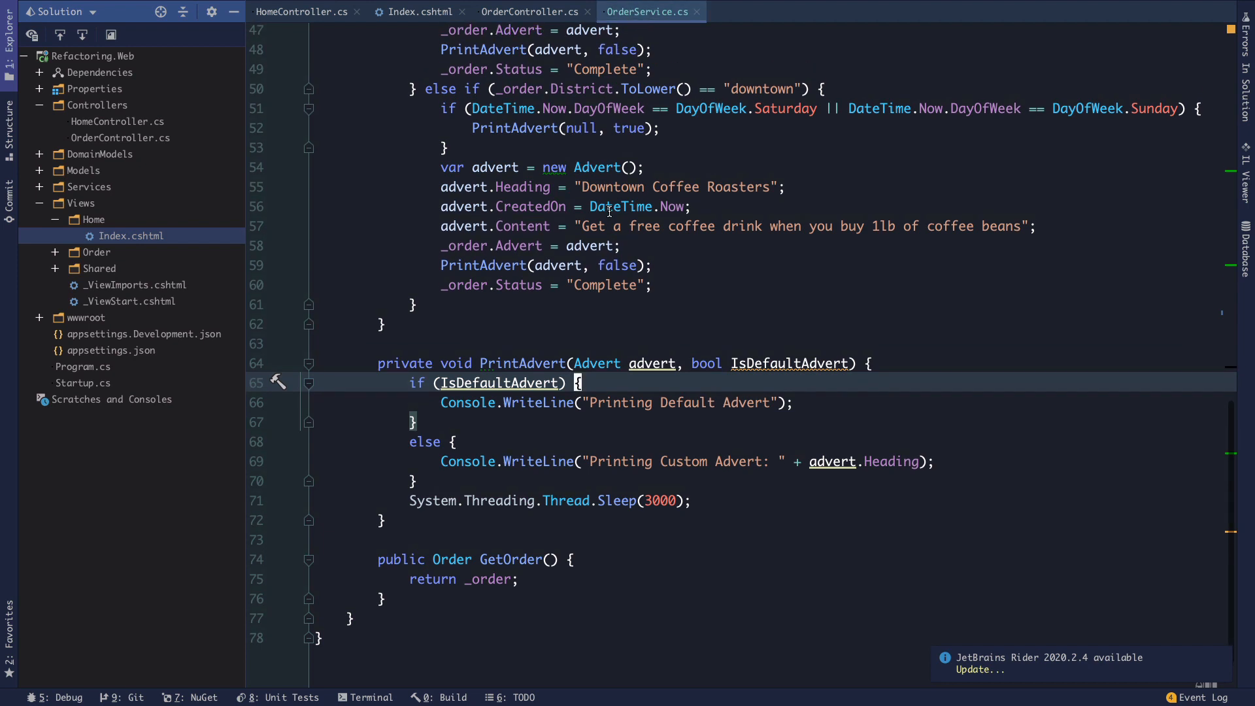
scroll("up", 3)
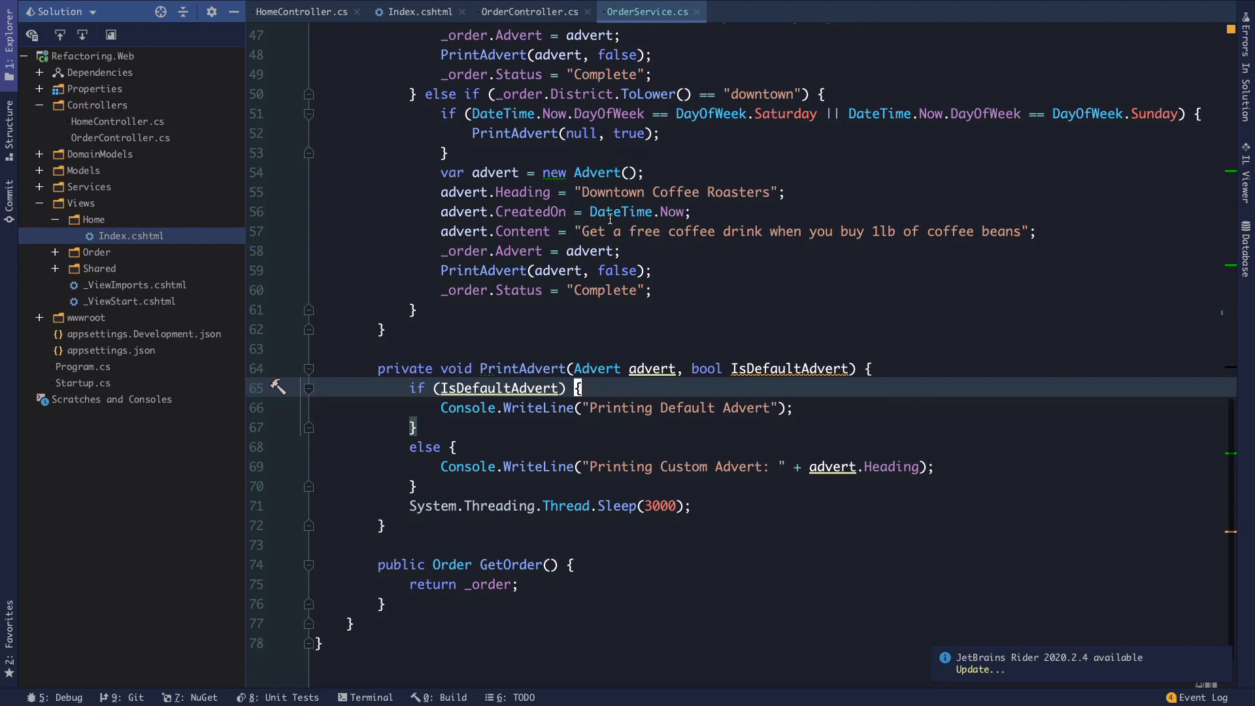
left_click(544, 369)
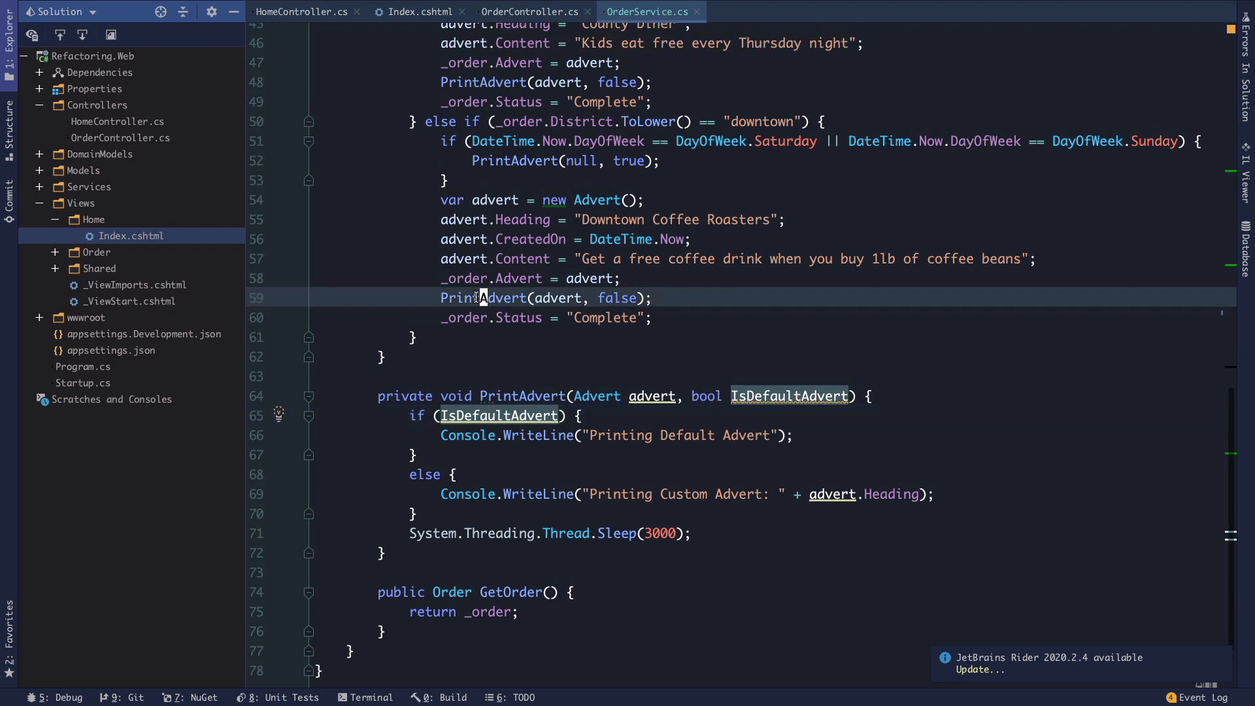
scroll("down", 3)
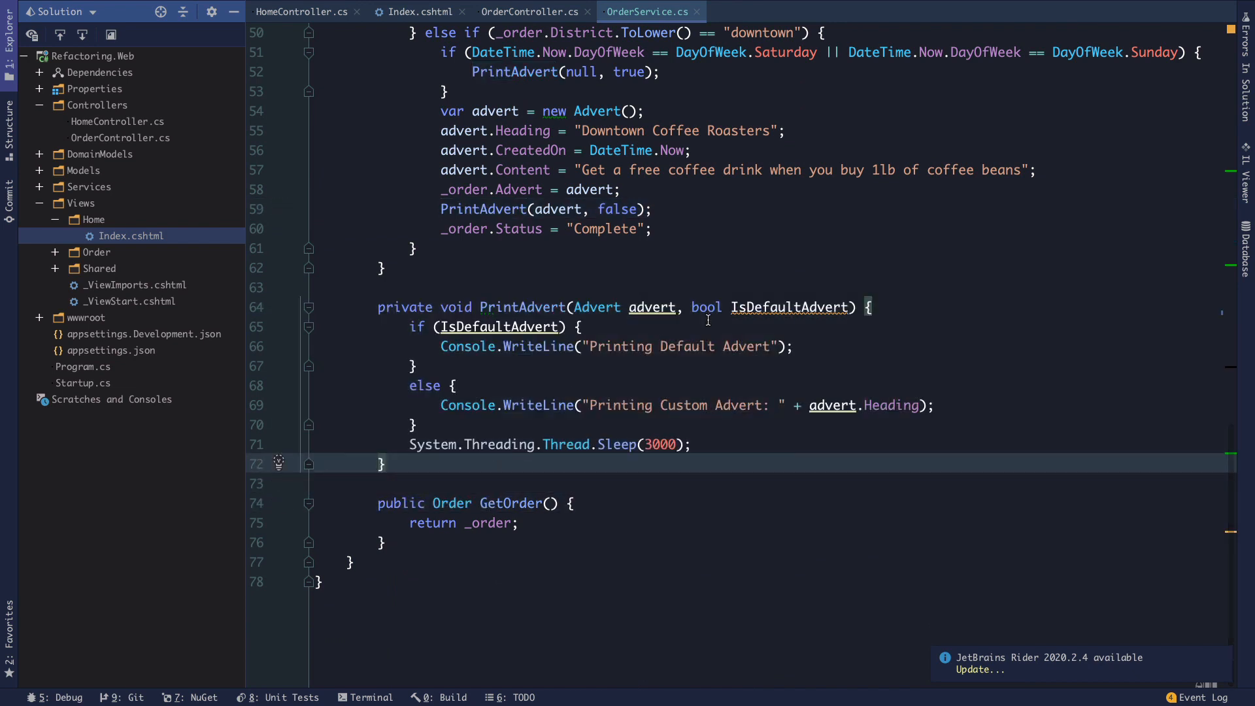
mouse_move(428, 388)
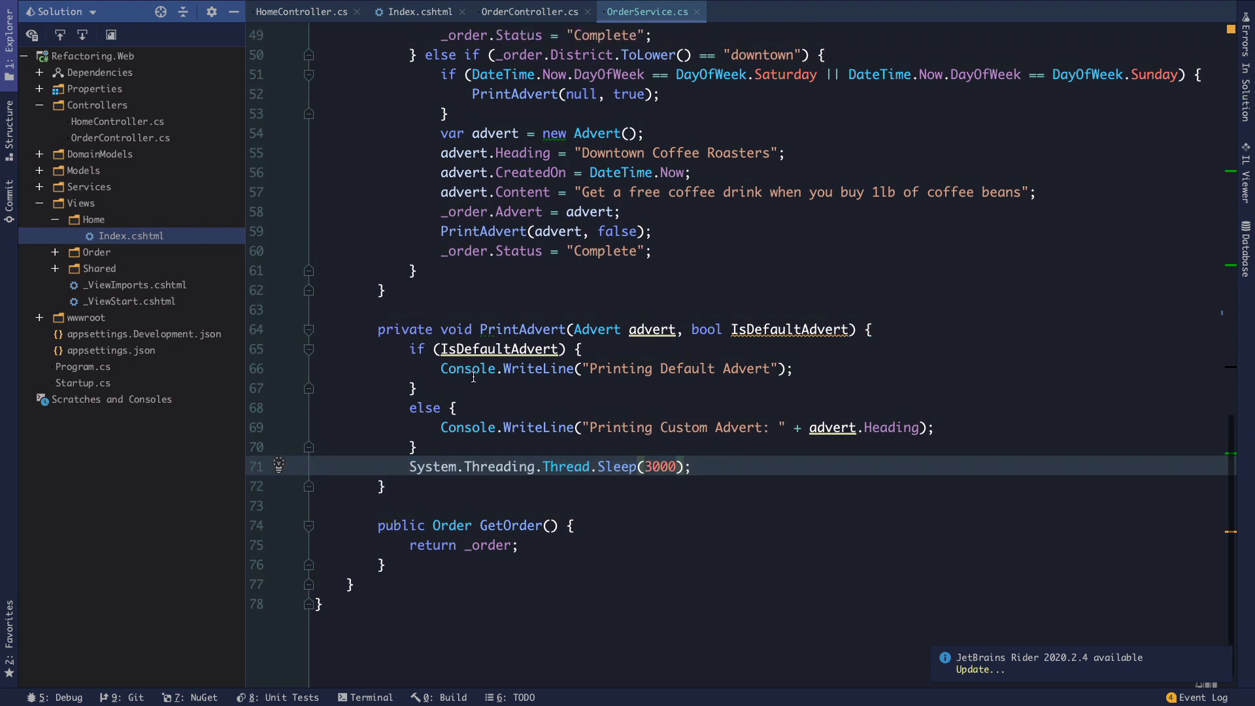
scroll("up", 3)
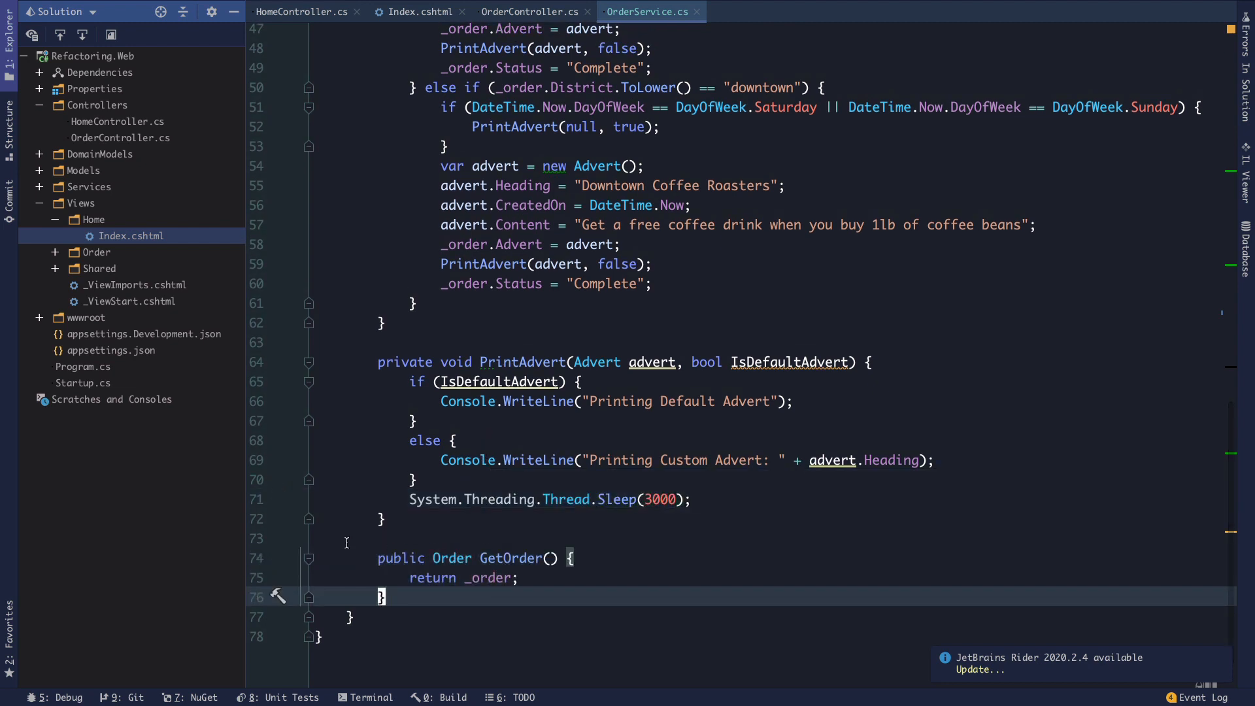
mouse_move(324, 485)
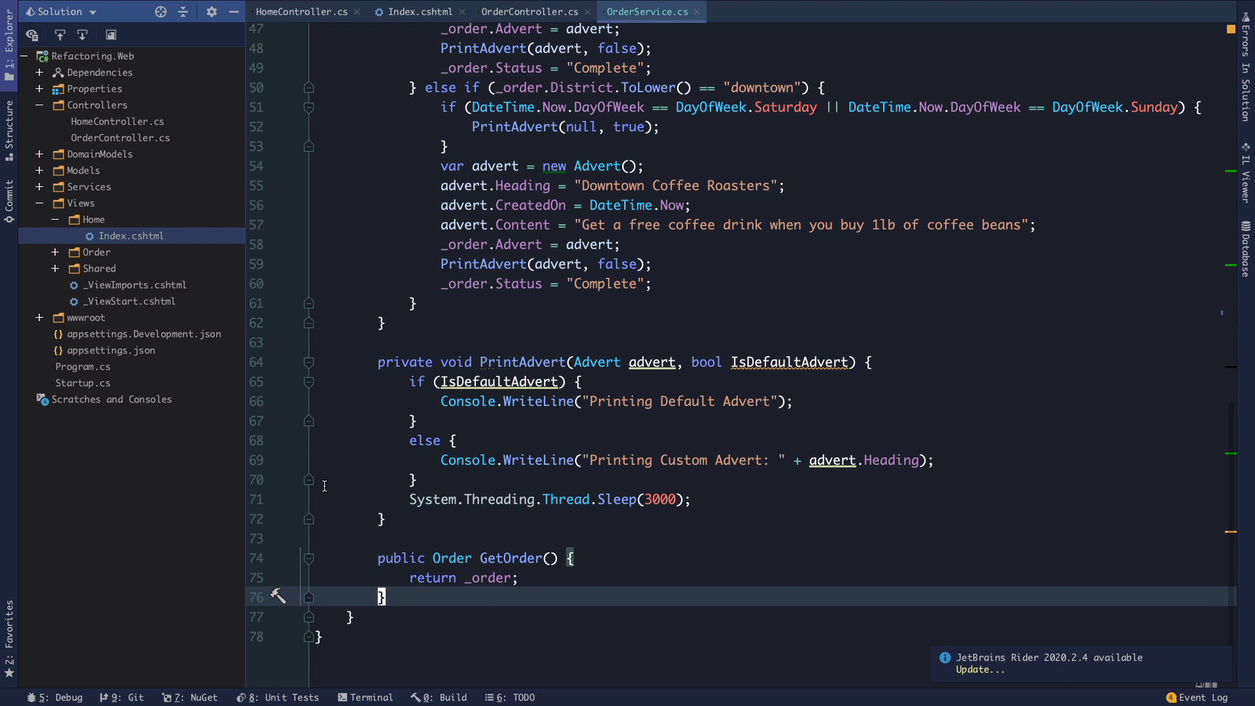
mouse_move(471, 596)
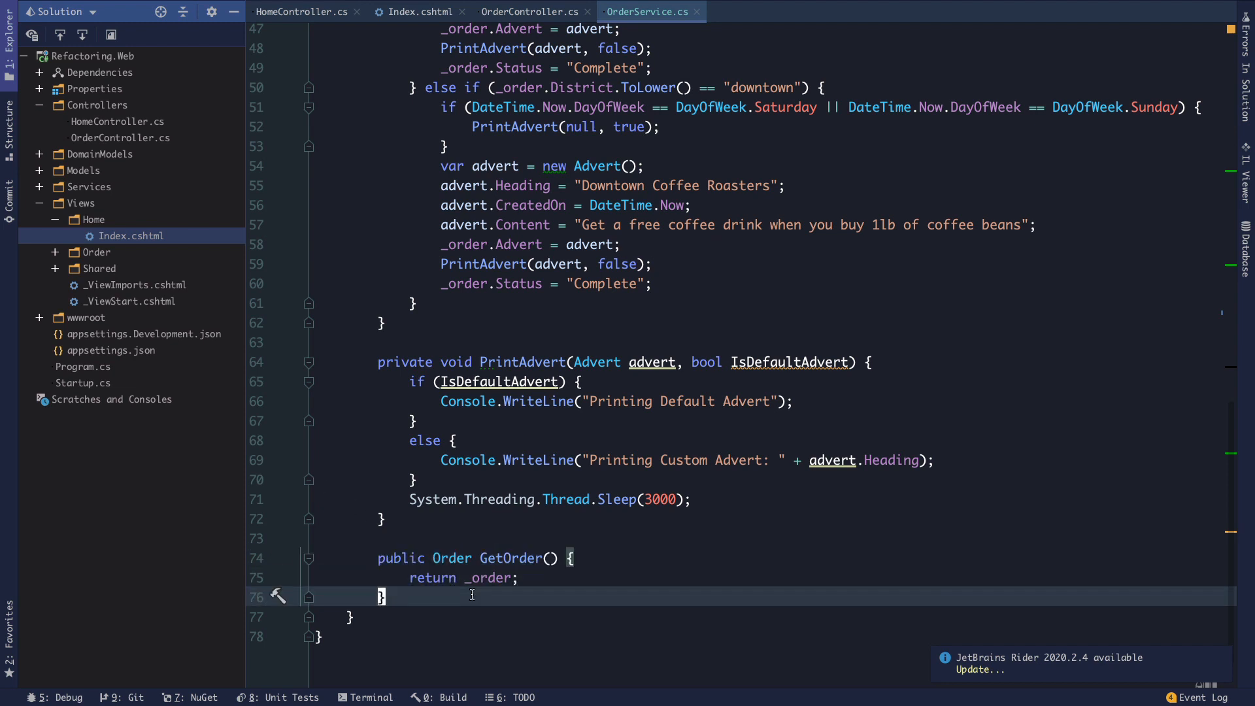
left_click(480, 577)
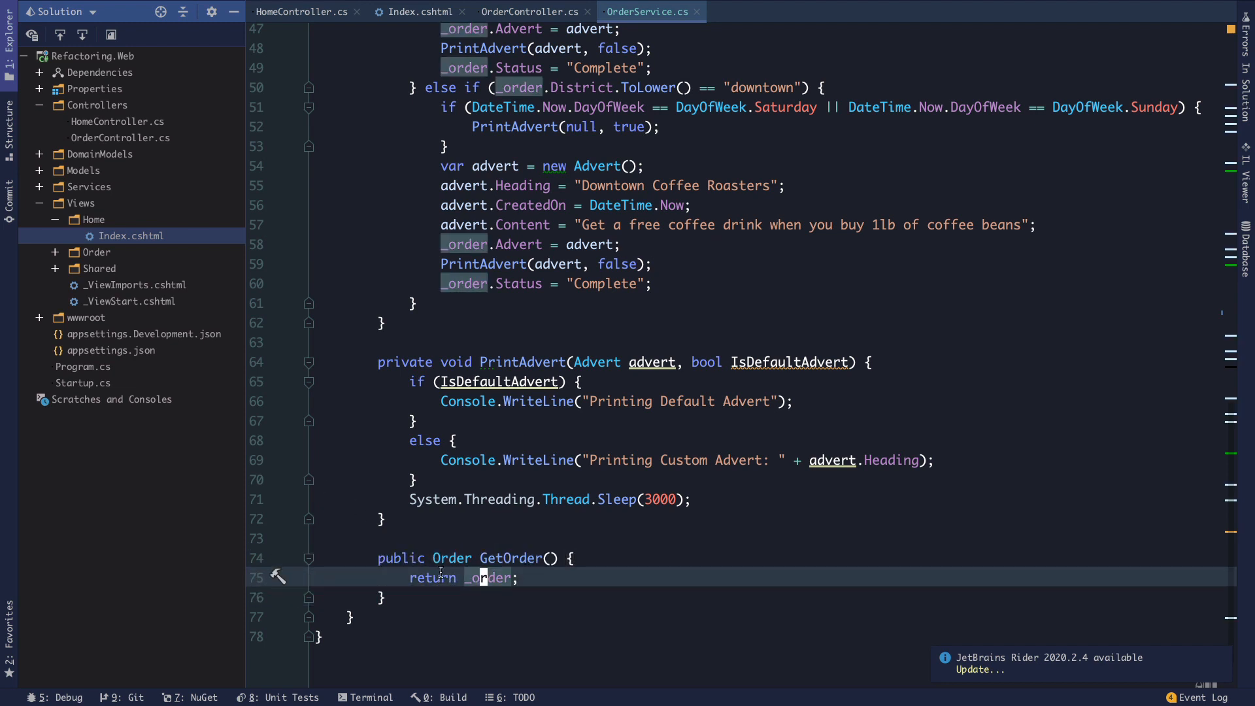
scroll("up", 3)
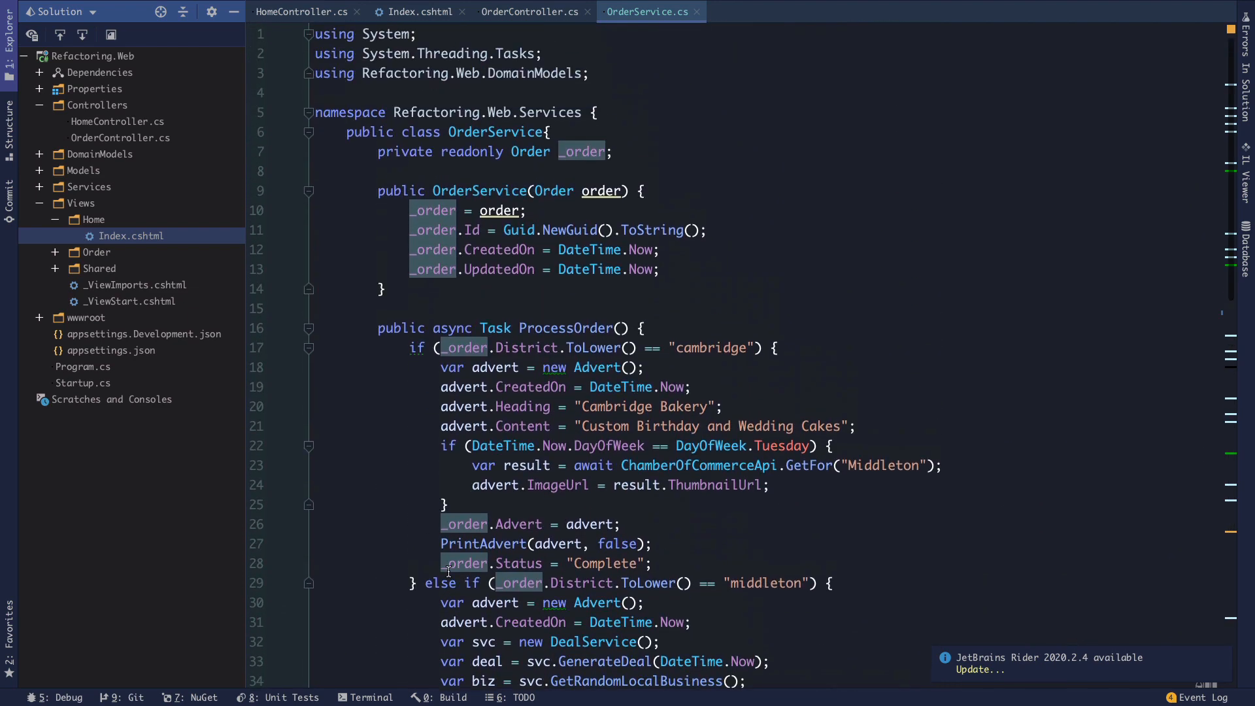
left_click(606, 152)
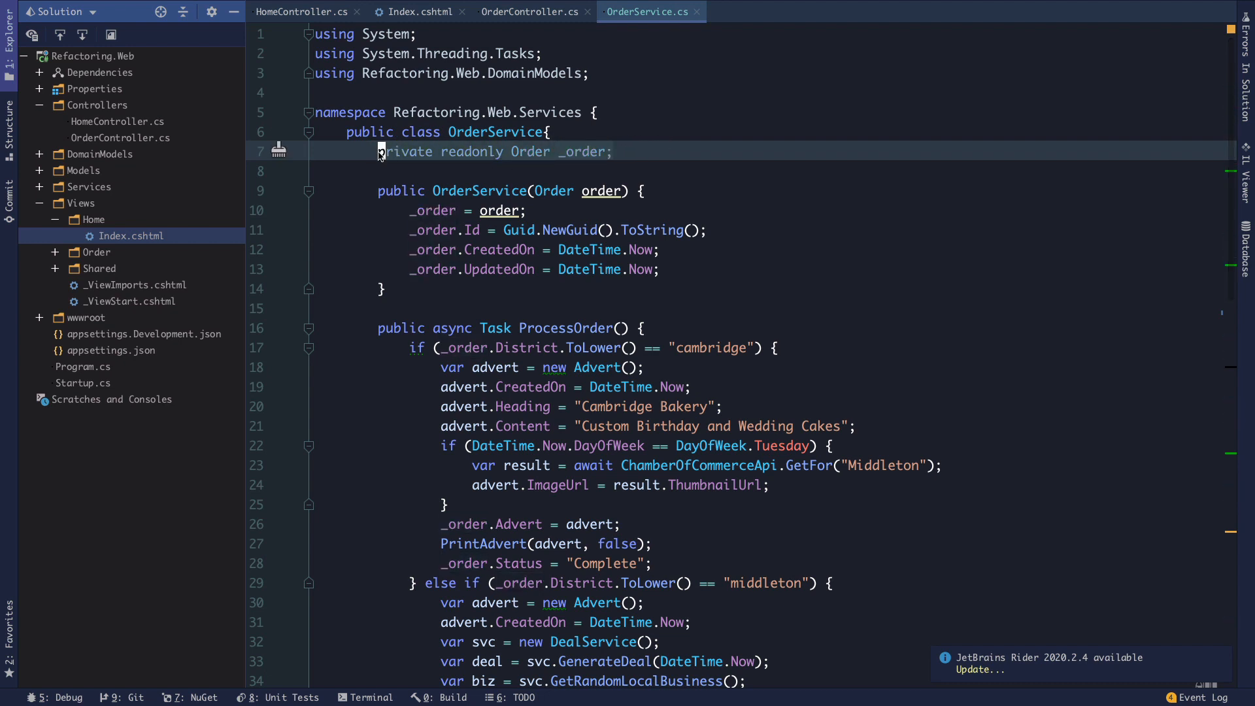
left_click(492, 131)
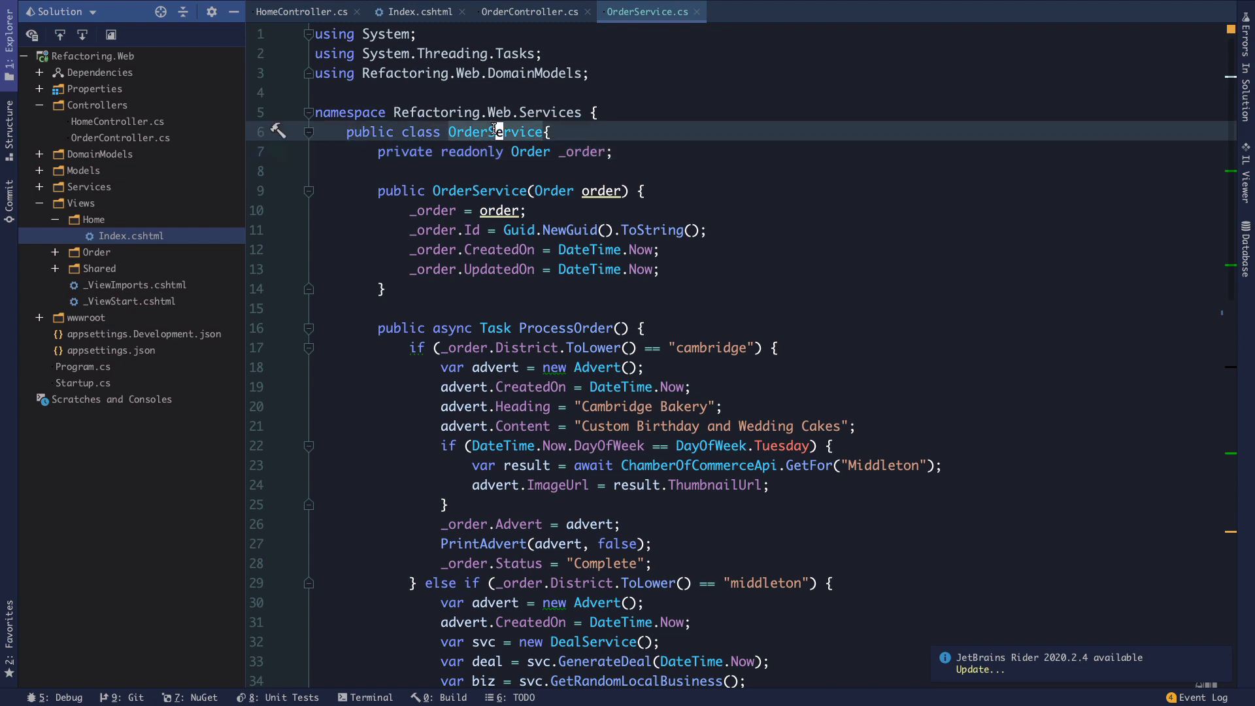
Navigate from the Order type in OrderService to Order.cs with its Id, Total, District and Advert properties.
left_click(612, 151)
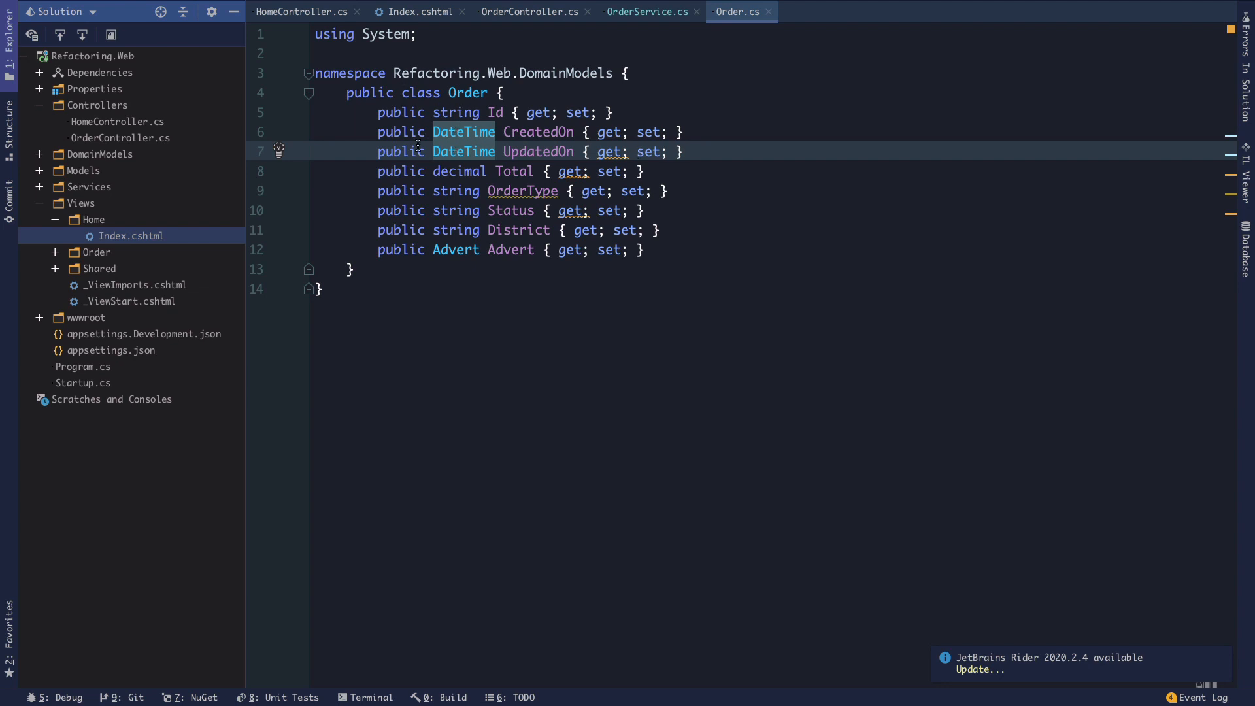
mouse_move(768, 14)
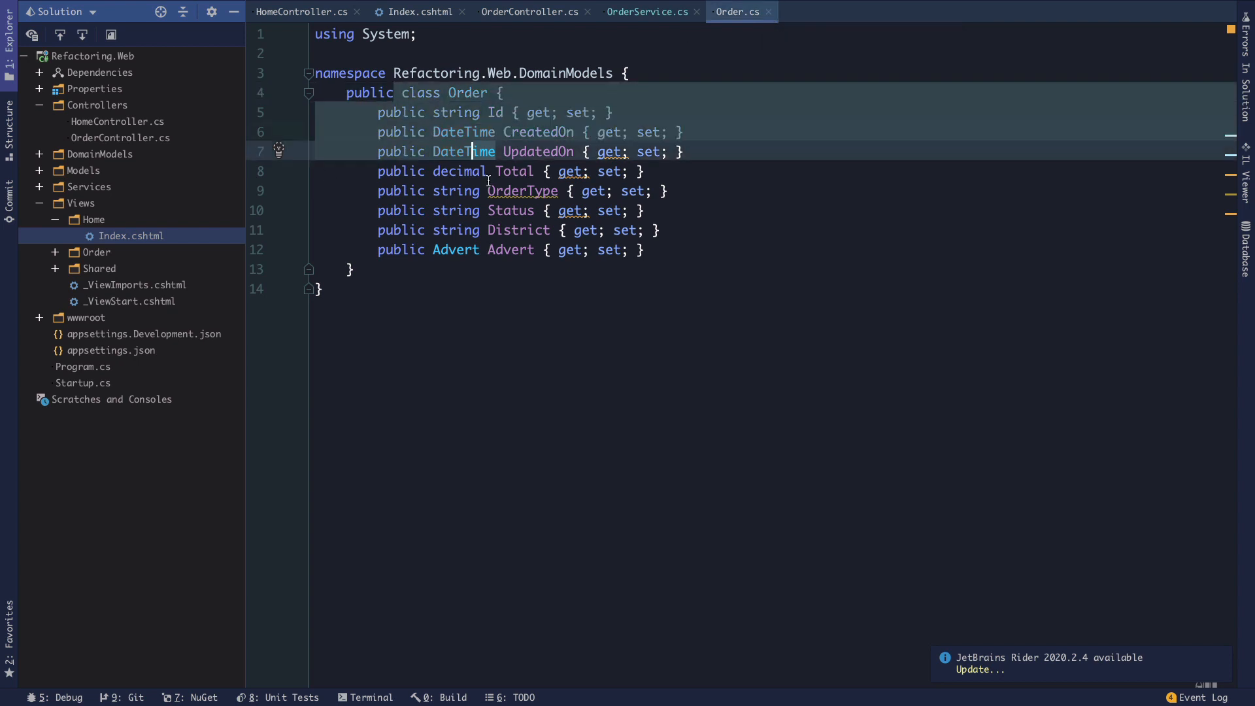
Close Order.cs and review the OrderService class declaration and its private _order field.
left_click(650, 12)
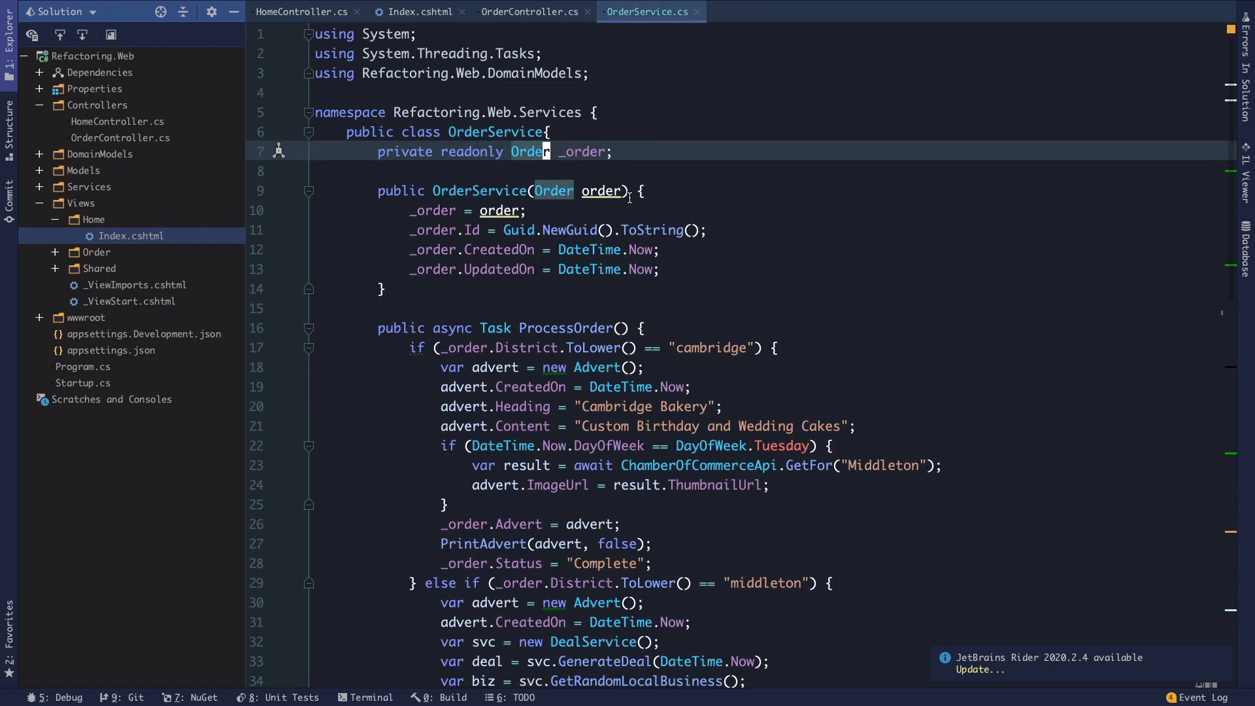
mouse_move(349, 217)
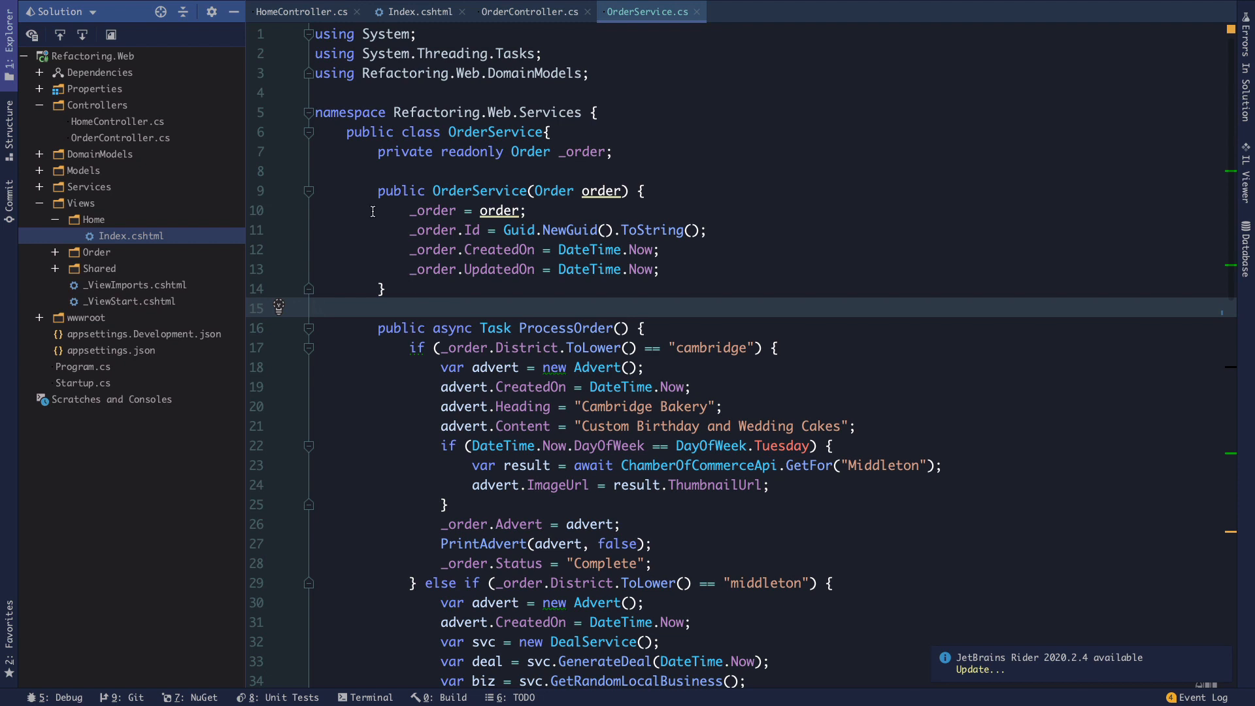
left_click(412, 249)
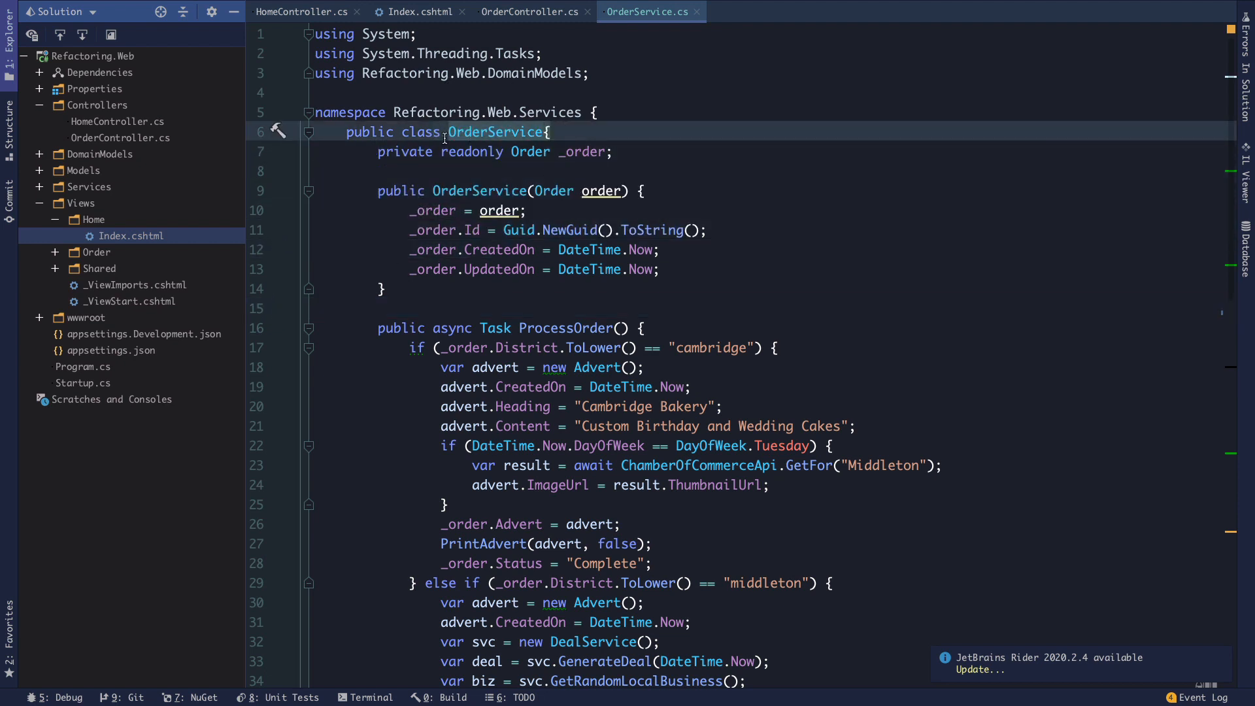
left_click(384, 152)
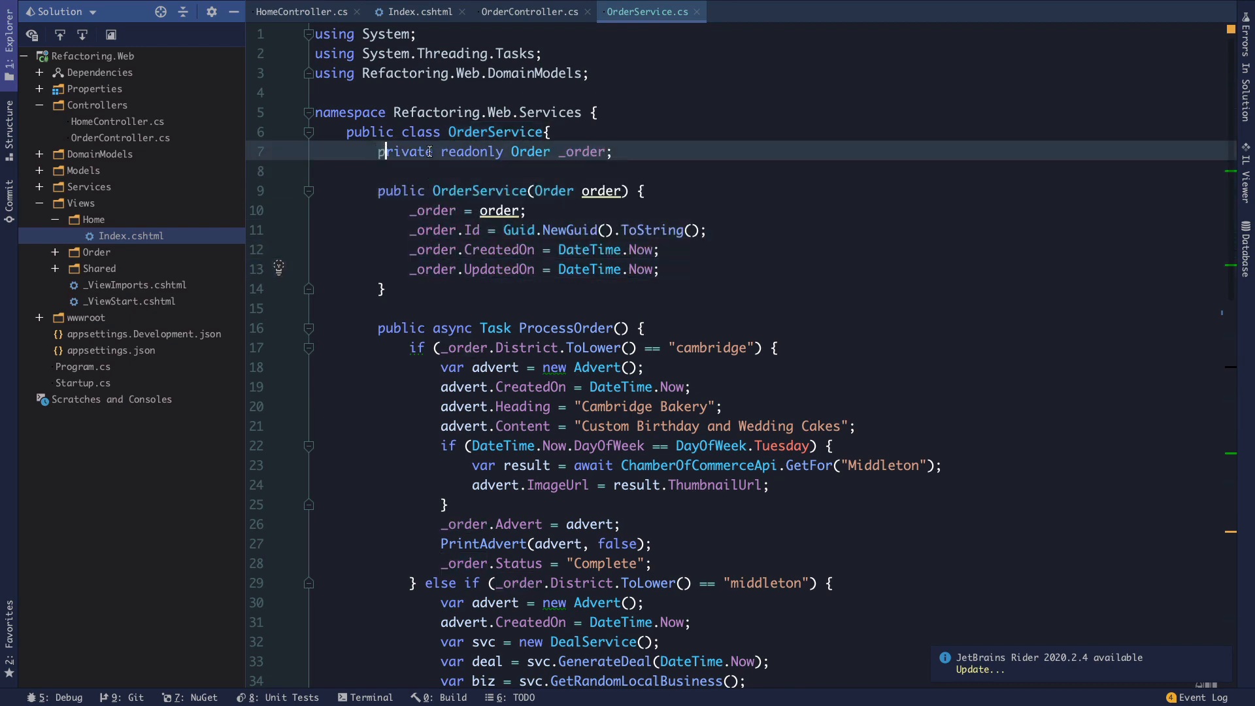
scroll("down", 3)
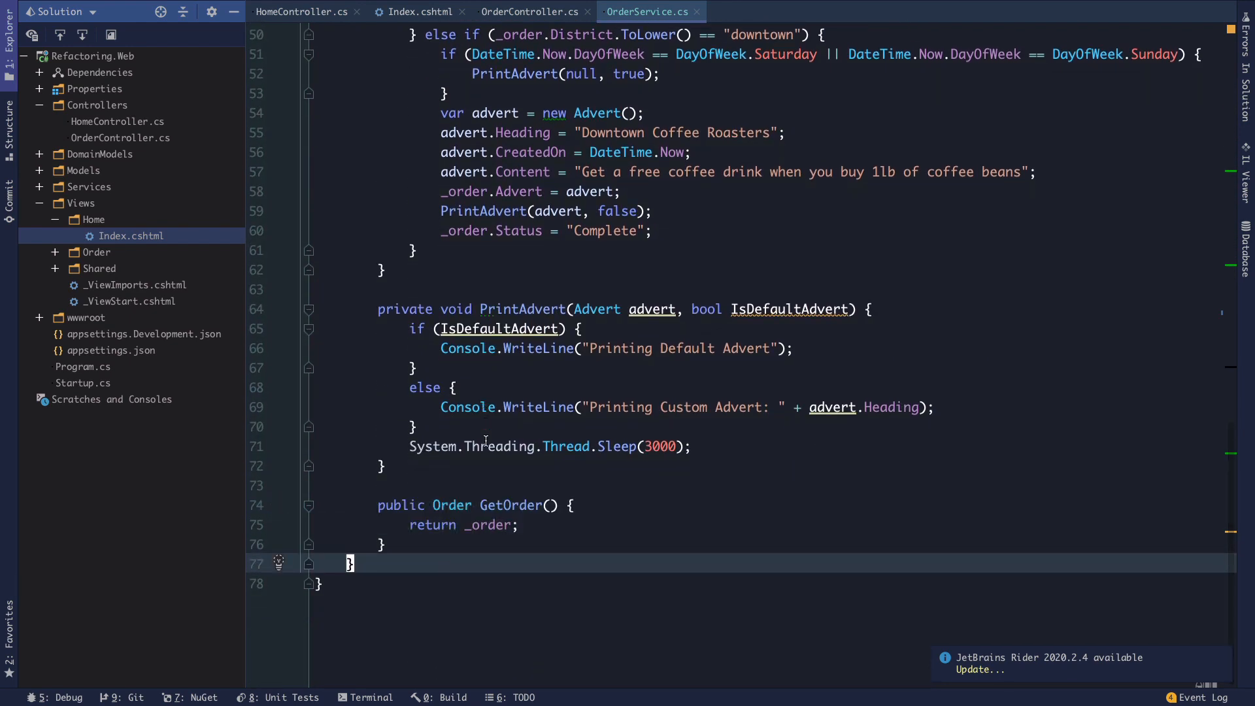
scroll("up", 3)
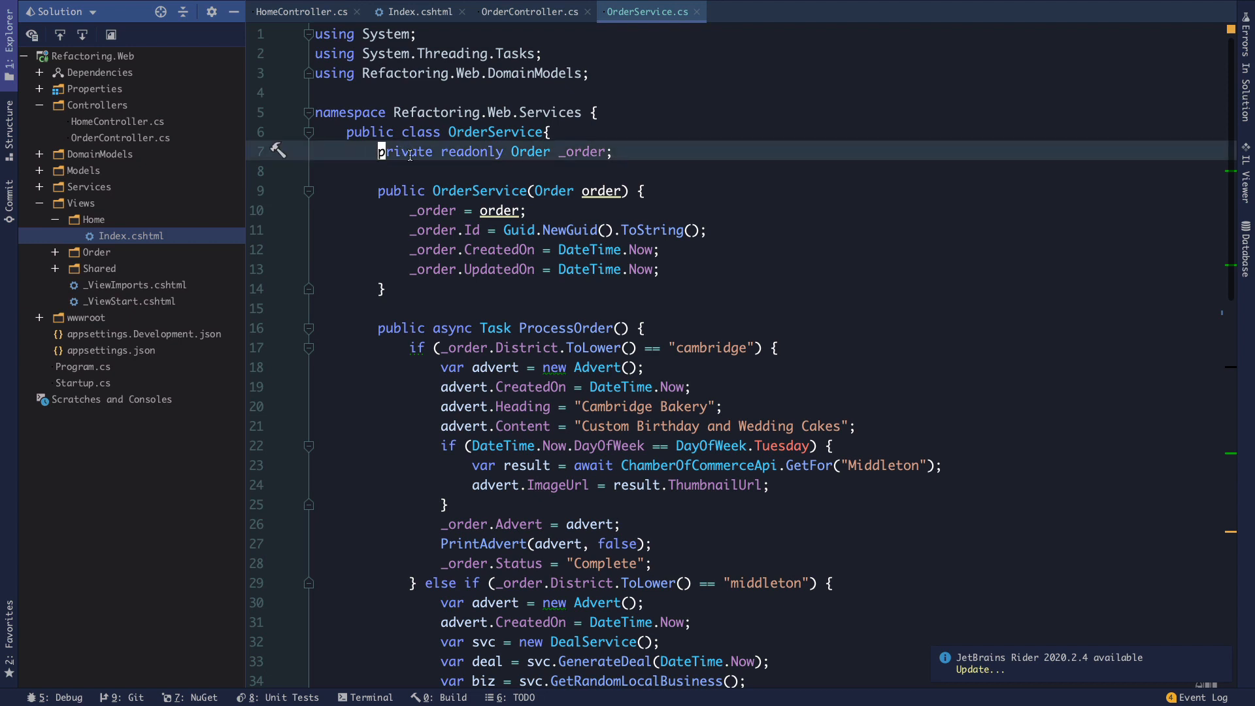
Highlight every usage of the _order field throughout OrderService.
left_click(612, 152)
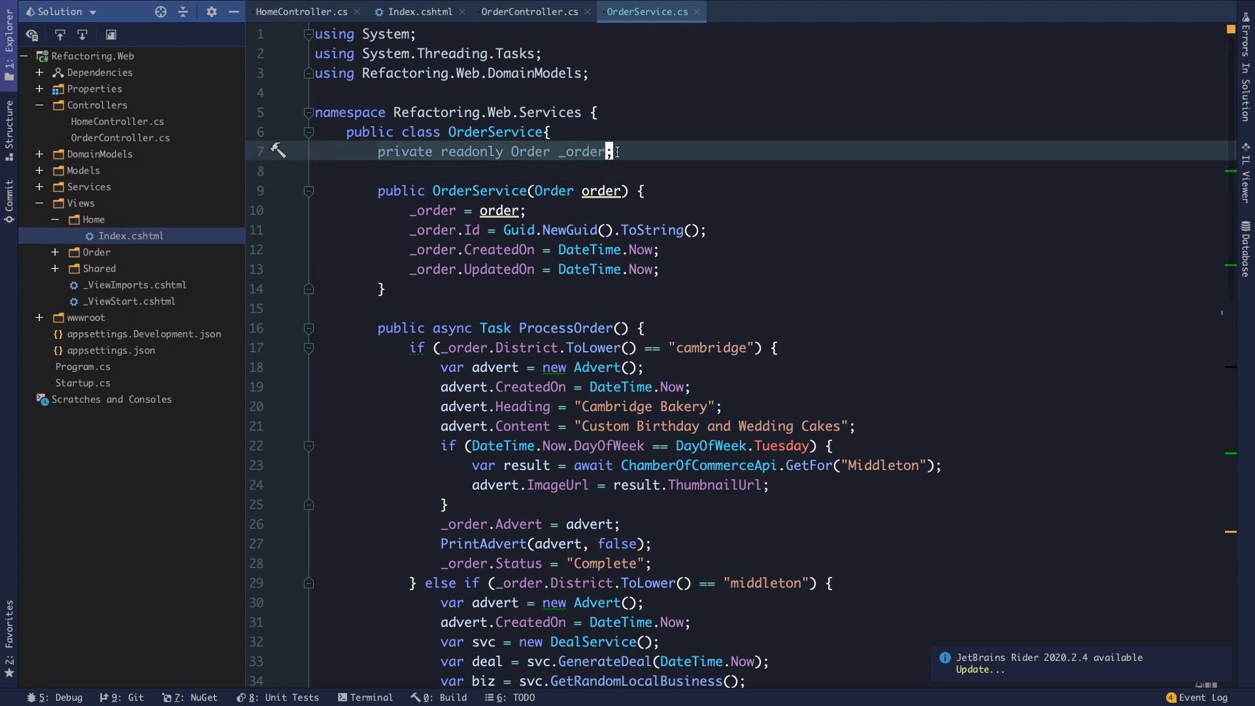
left_click(583, 152)
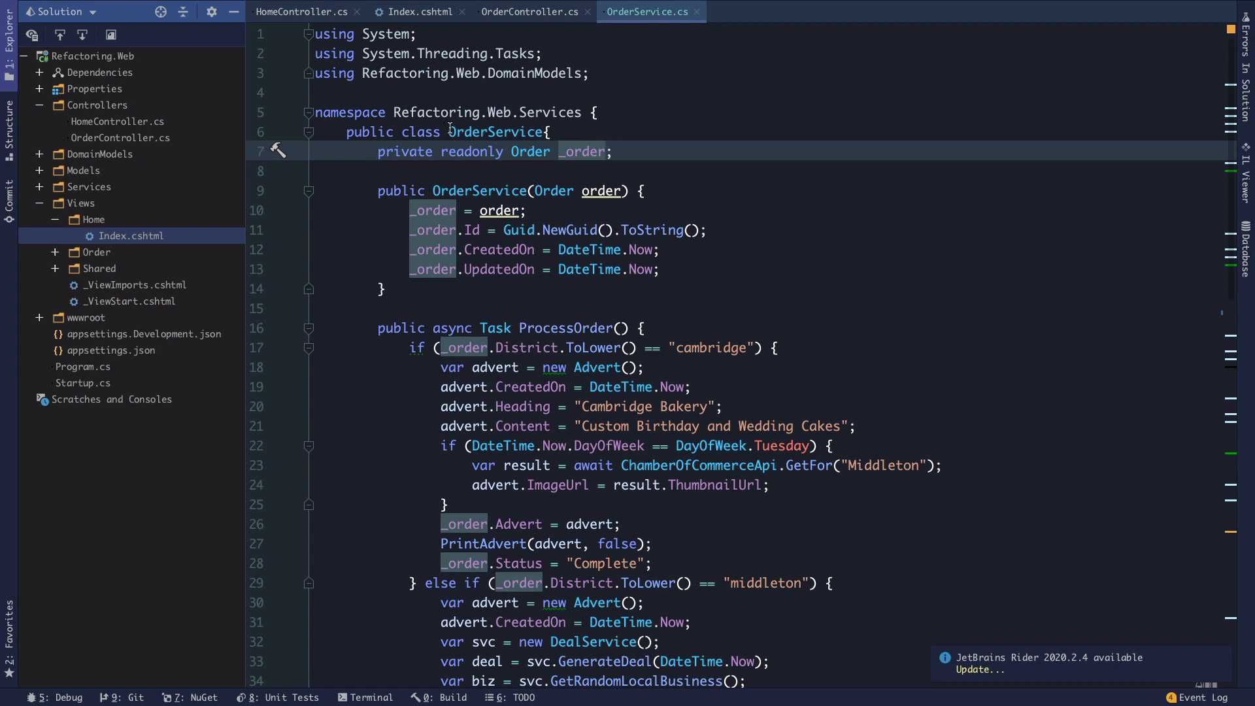
scroll("down", 3)
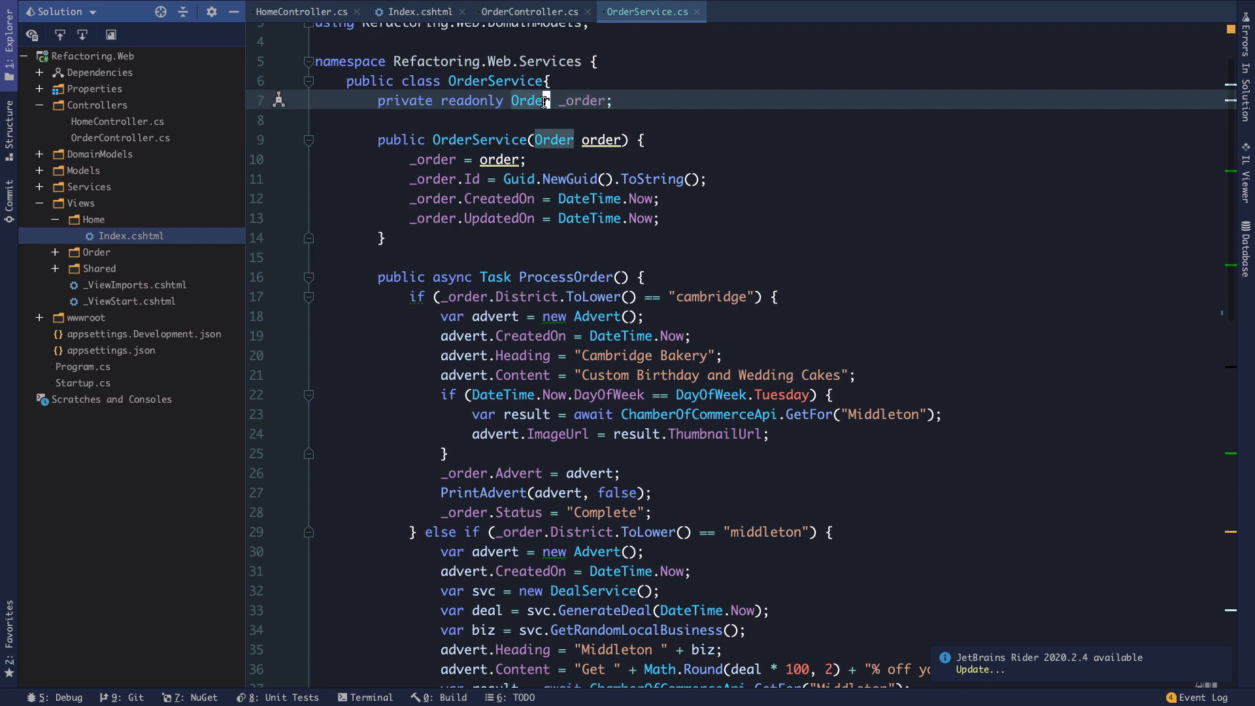
scroll("down", 3)
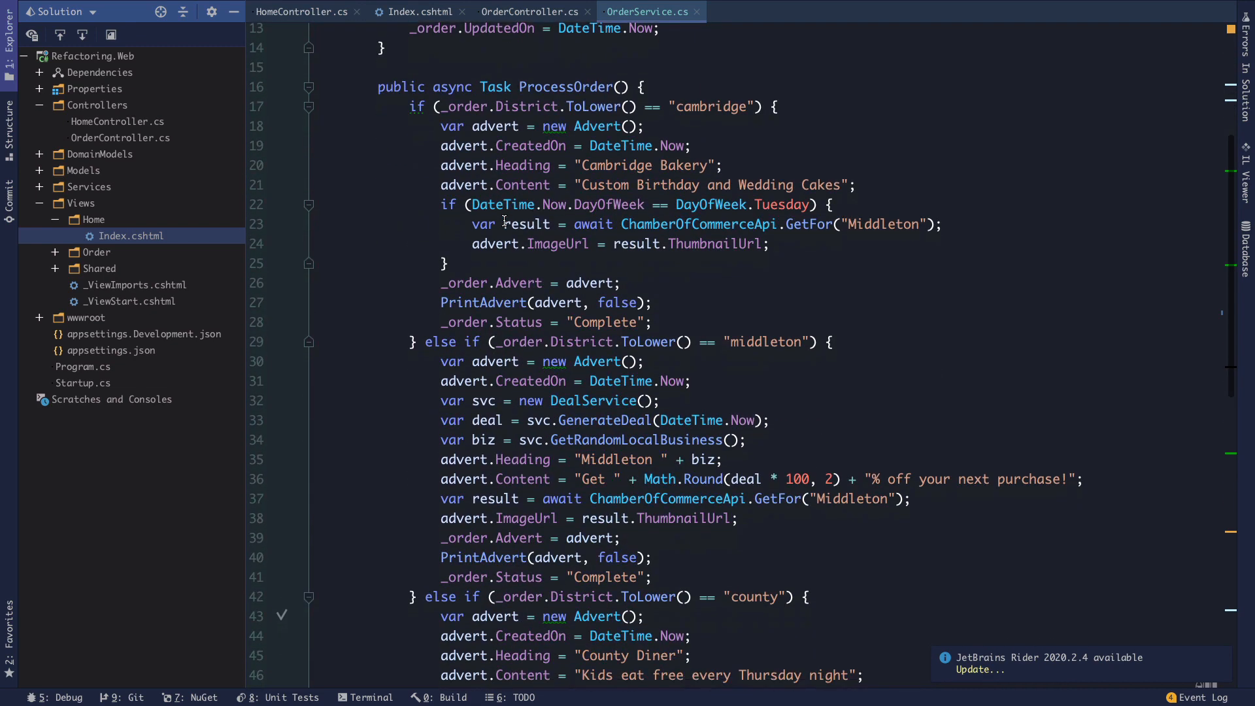
scroll("down", 3)
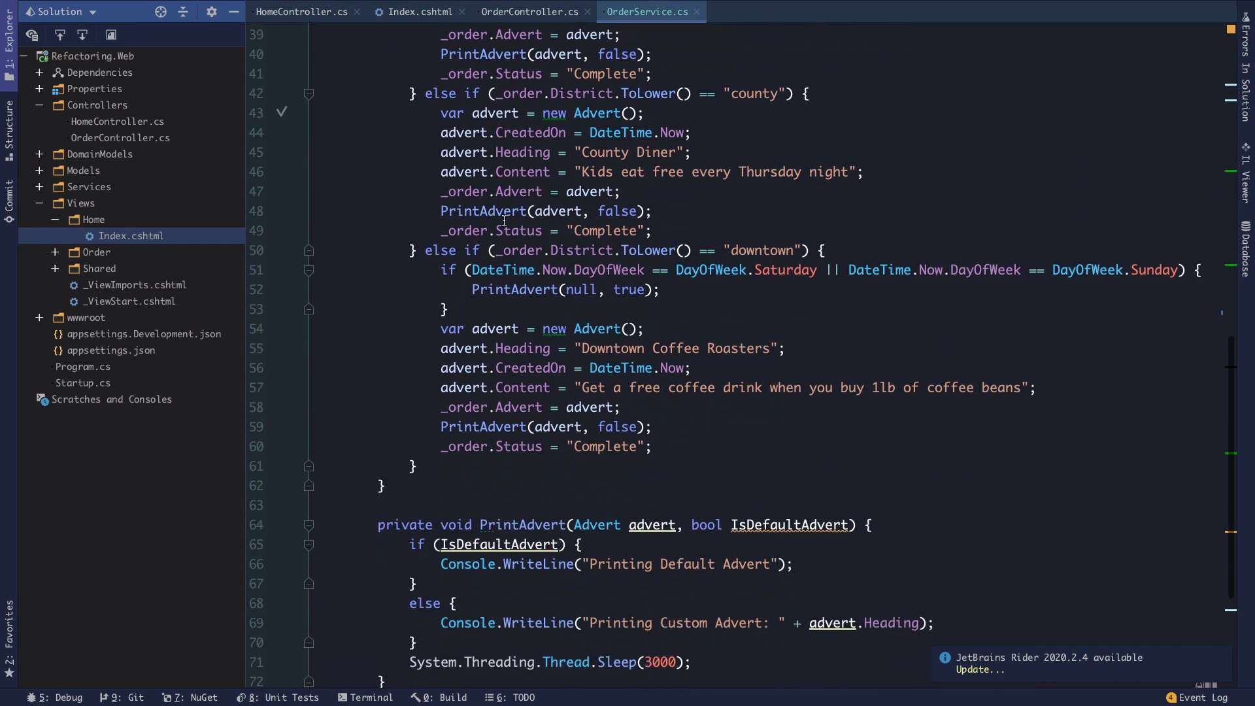
scroll("down", 3)
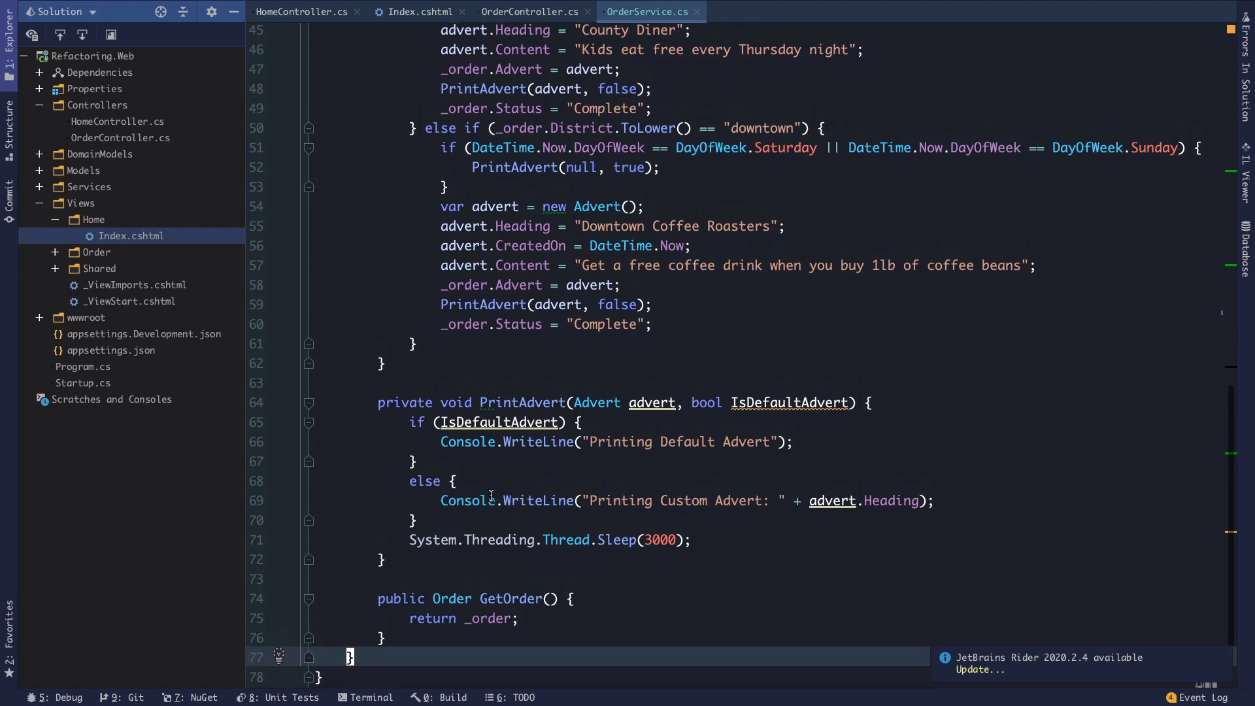
scroll("up", 3)
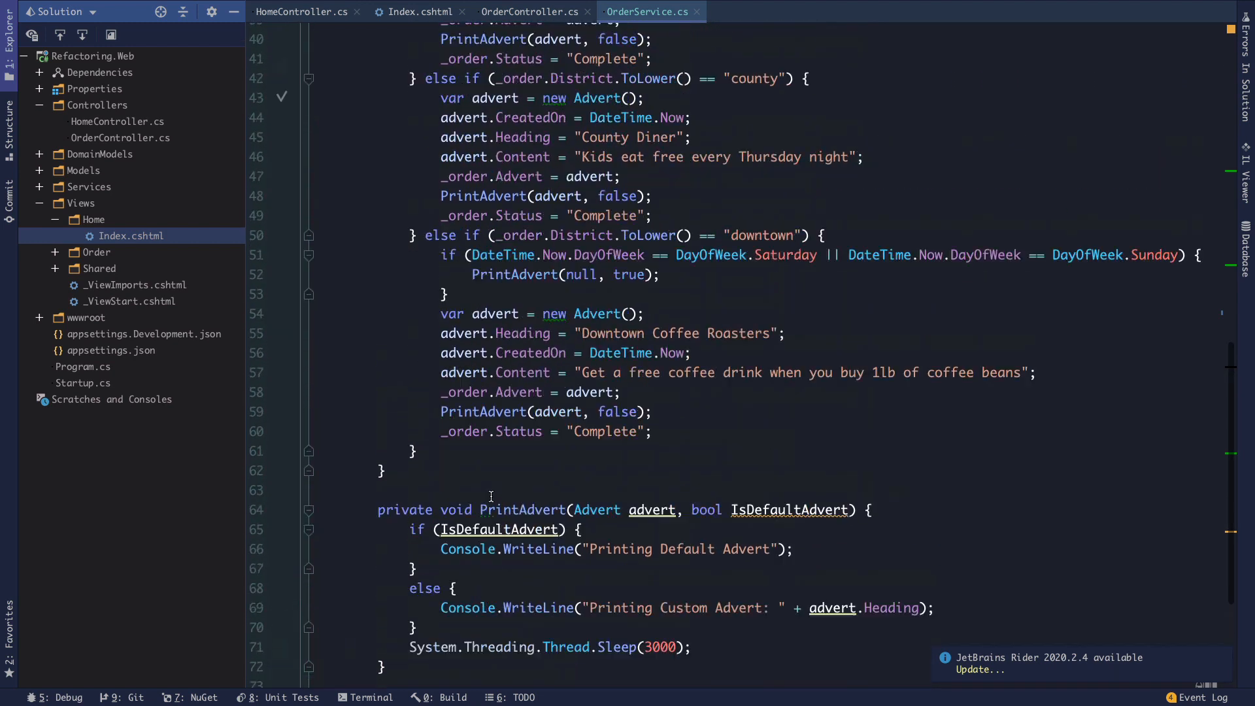
scroll("up", 3)
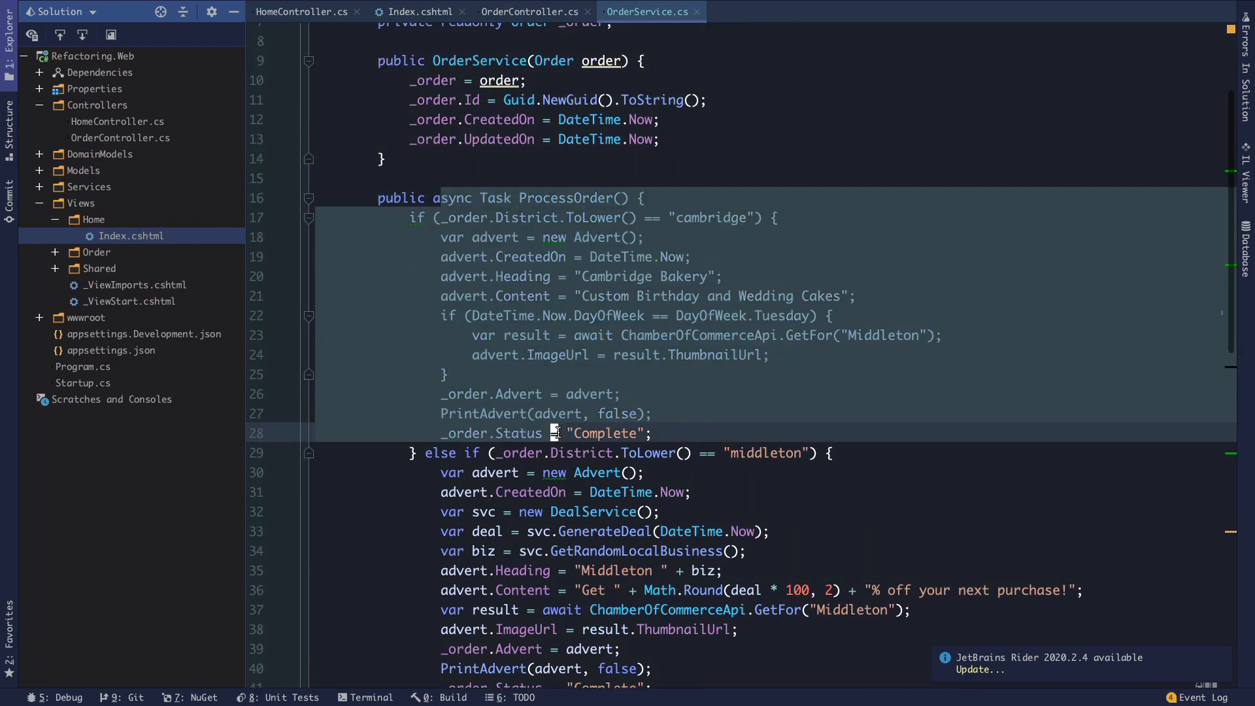
scroll("up", 3)
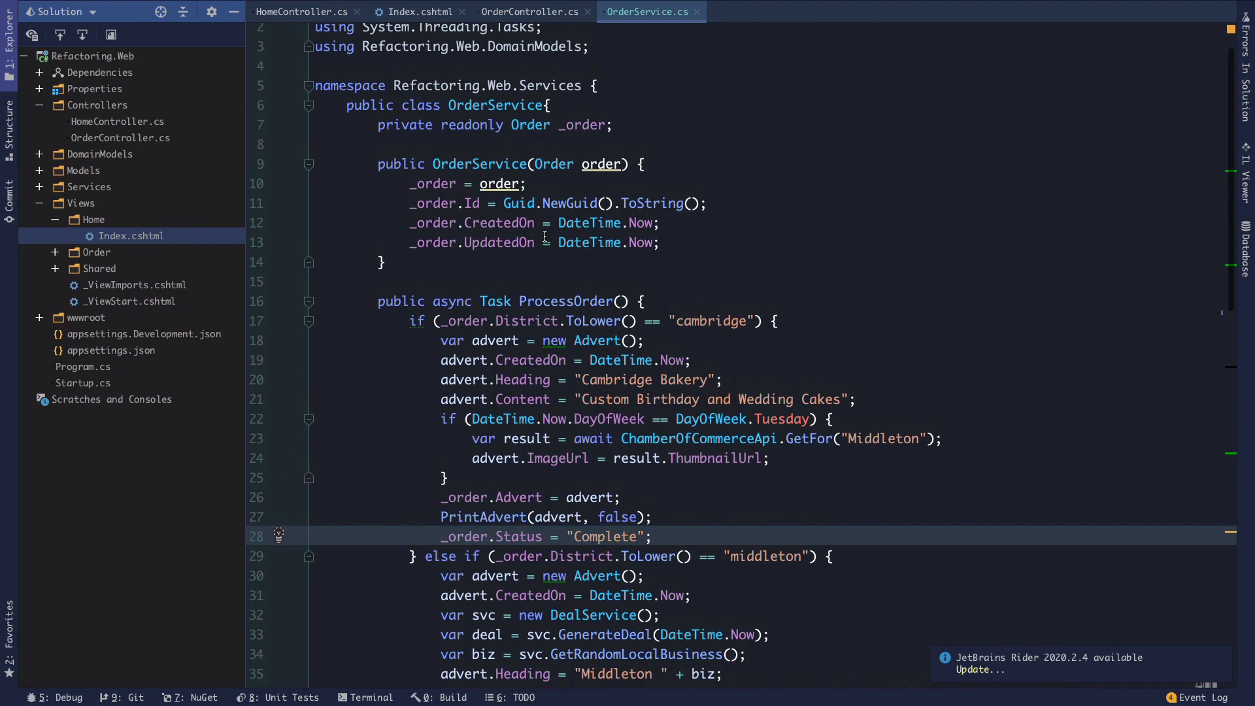
scroll("up", 3)
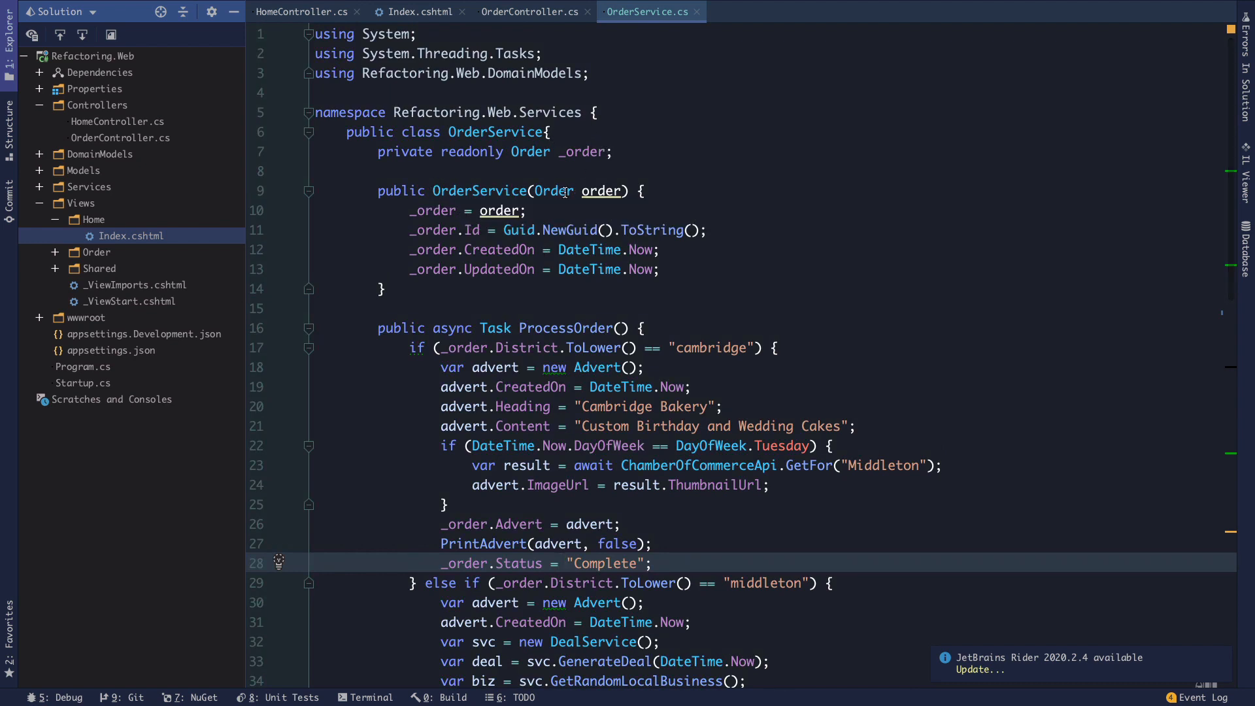
left_click(631, 191)
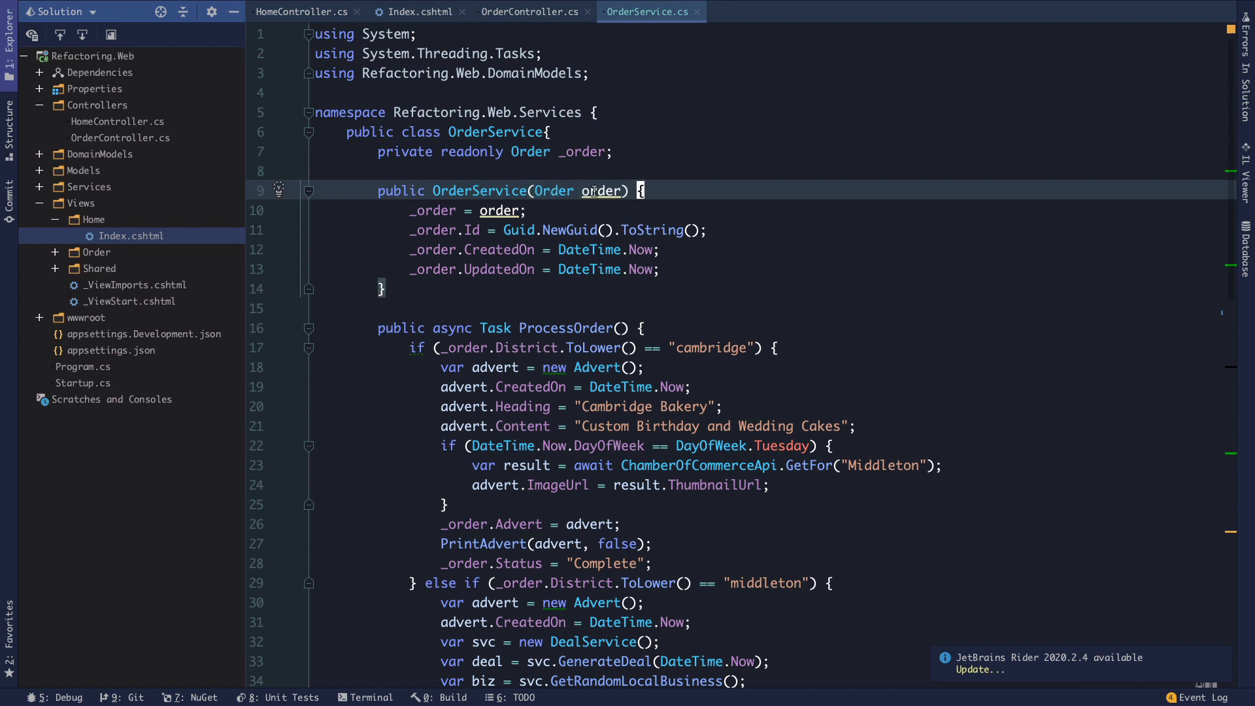
left_click(383, 287)
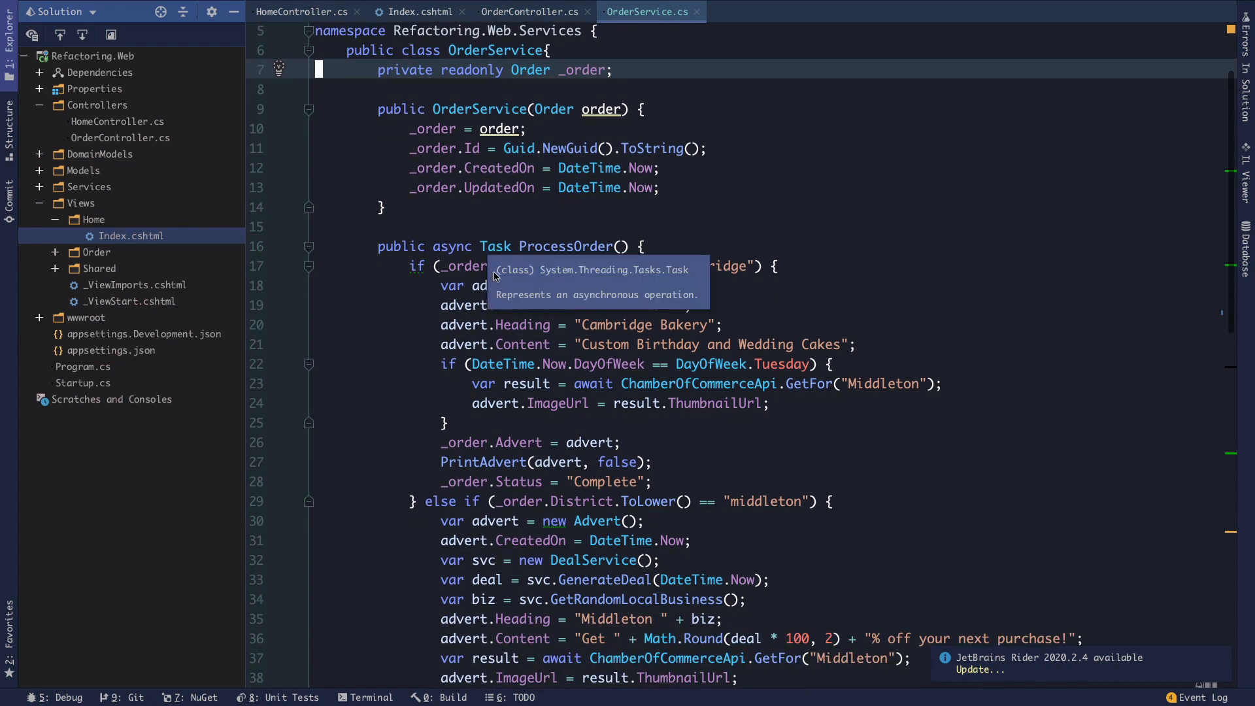
scroll("up", 3)
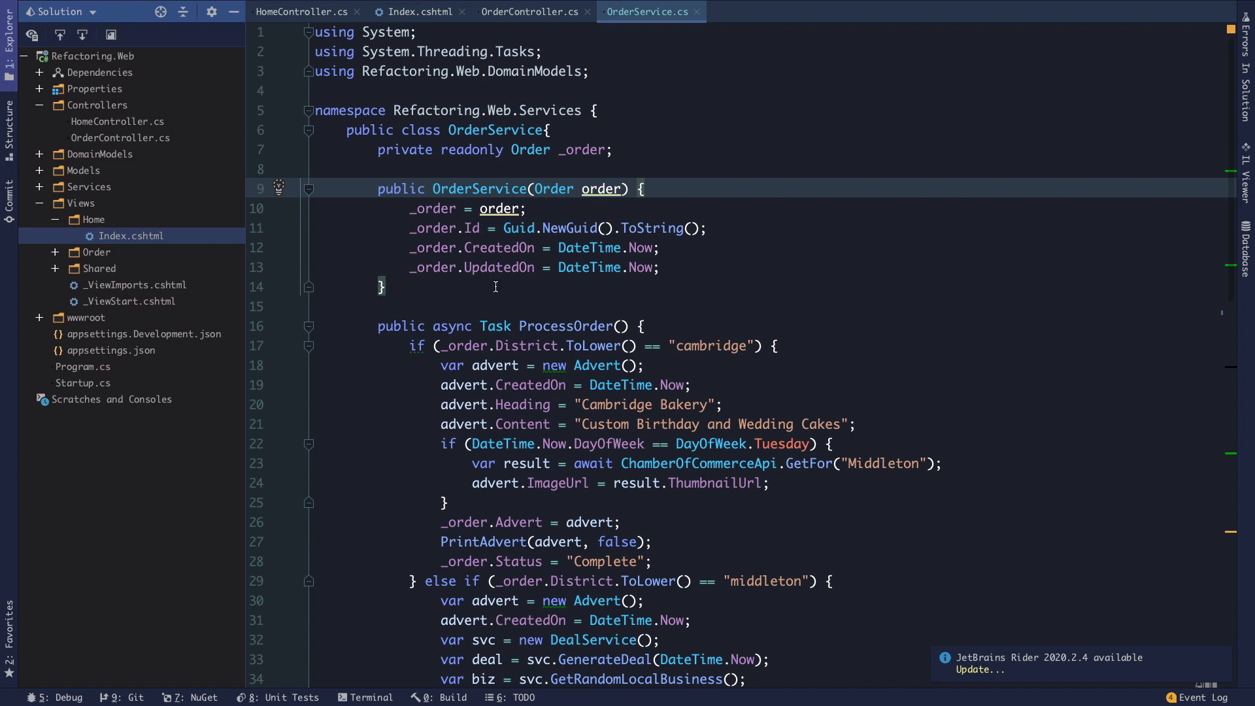
scroll("down", 3)
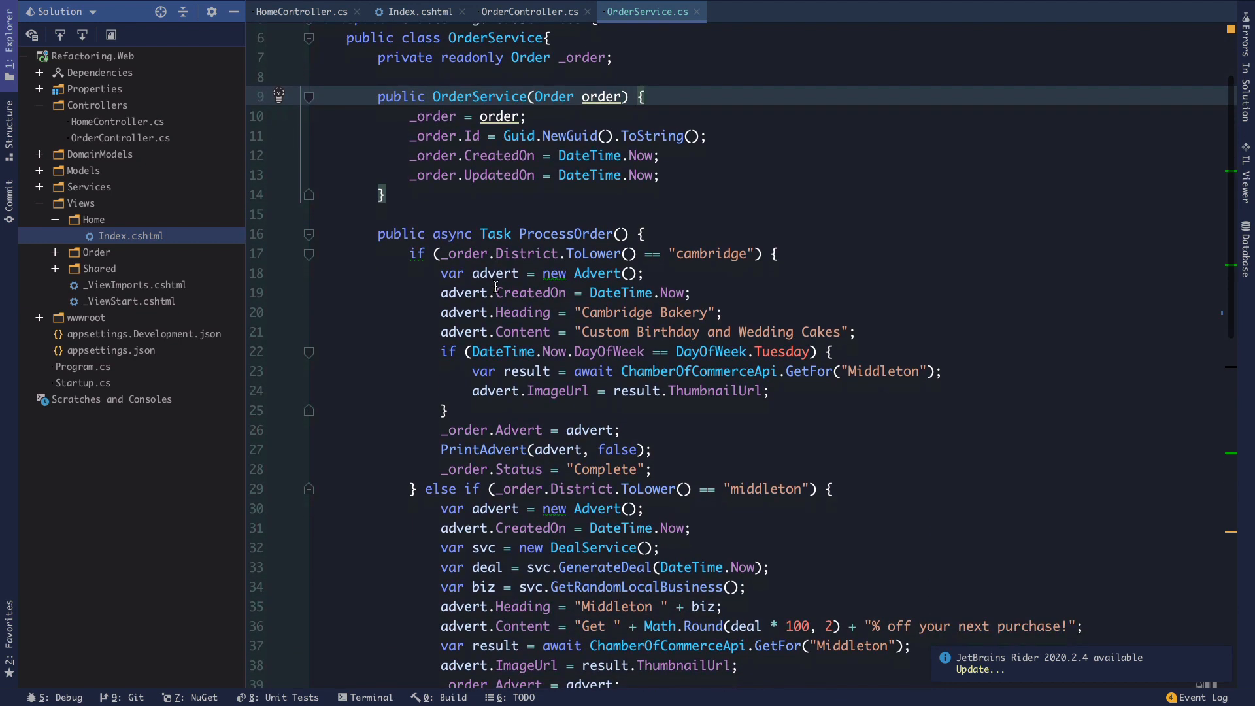
scroll("up", 3)
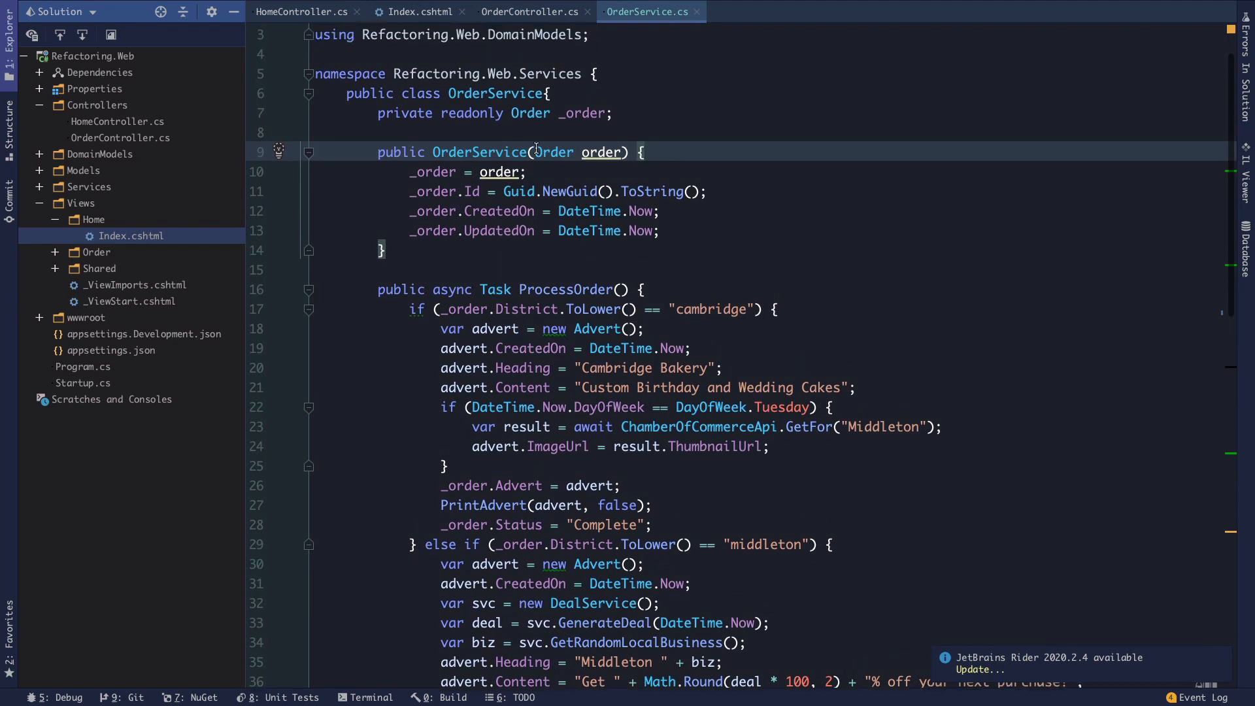
scroll("up", 3)
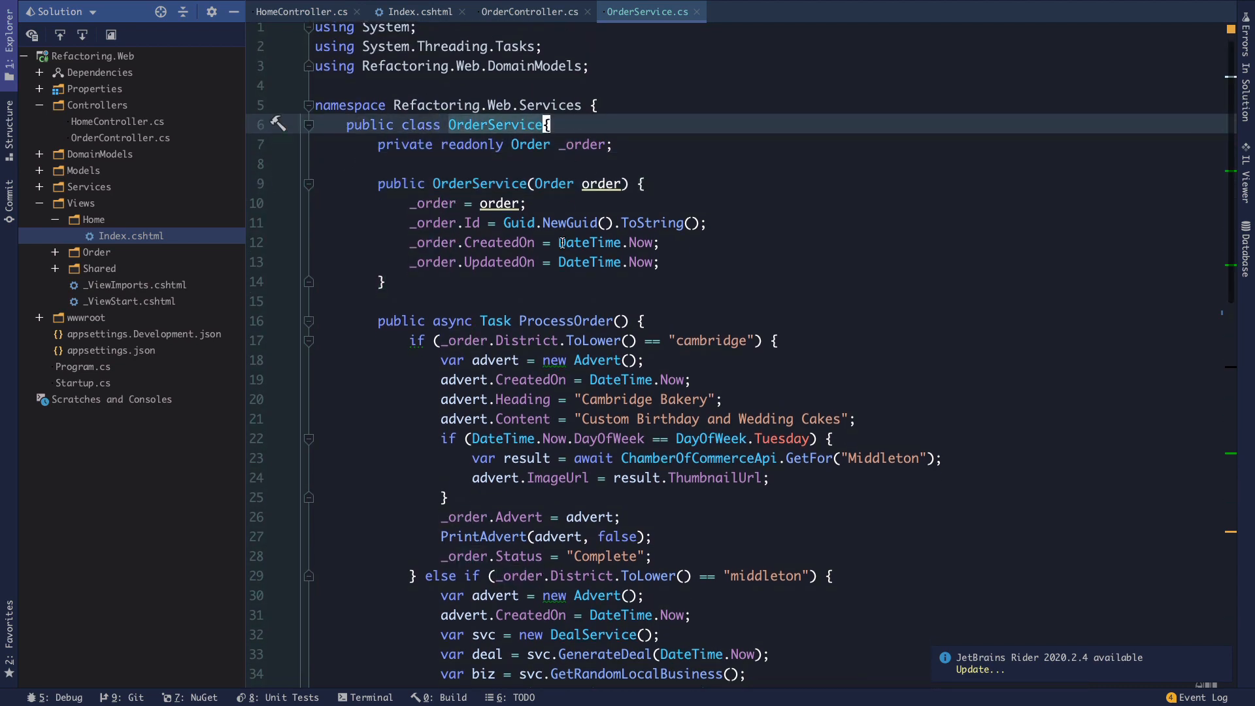
scroll("down", 3)
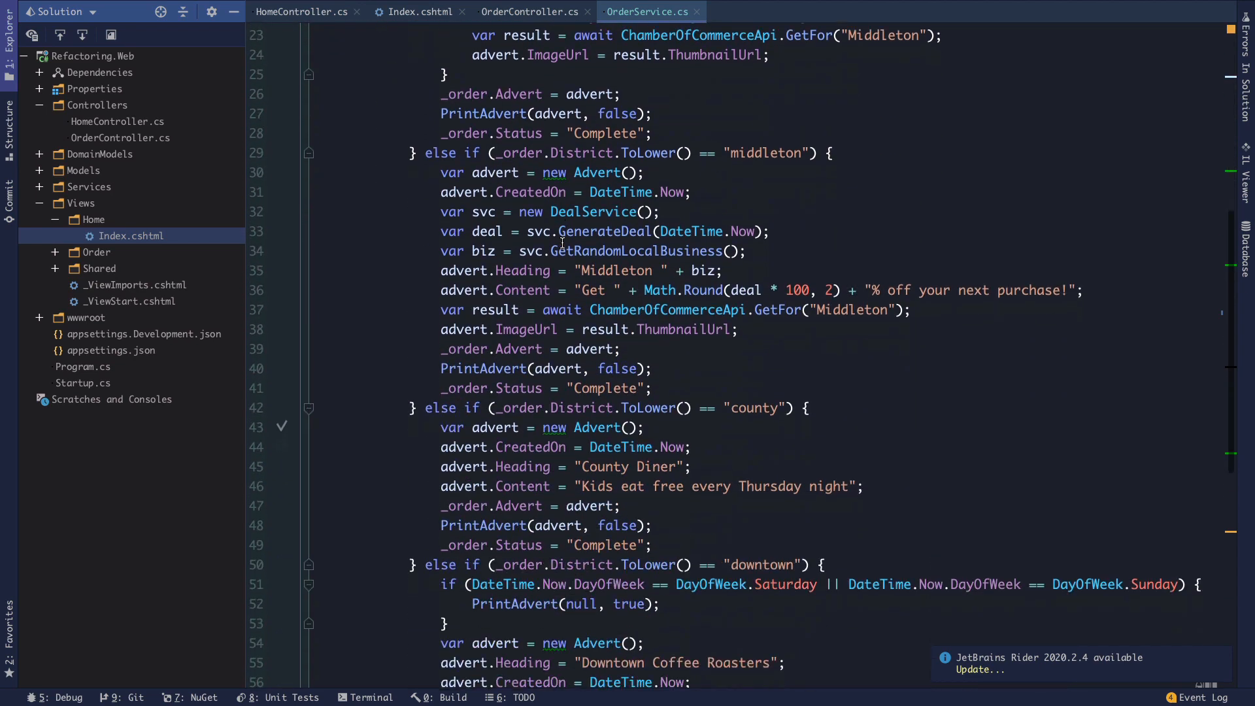
scroll("down", 3)
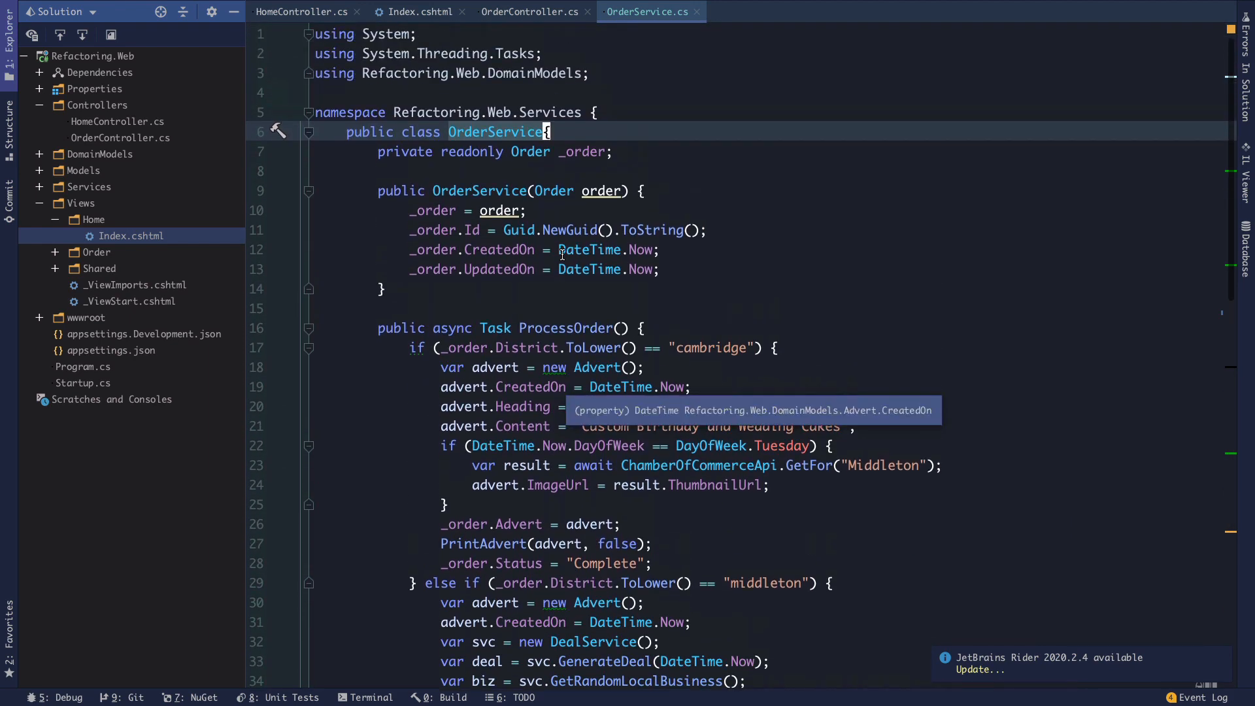
mouse_move(528, 132)
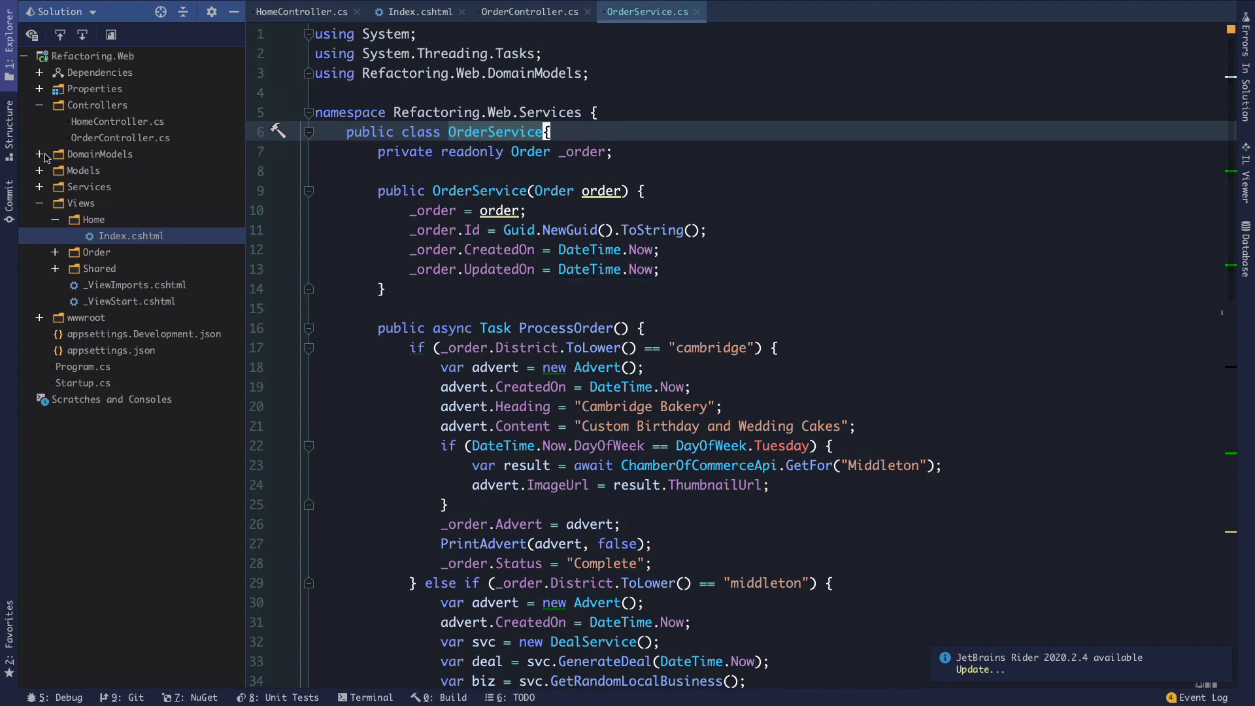
mouse_move(51, 185)
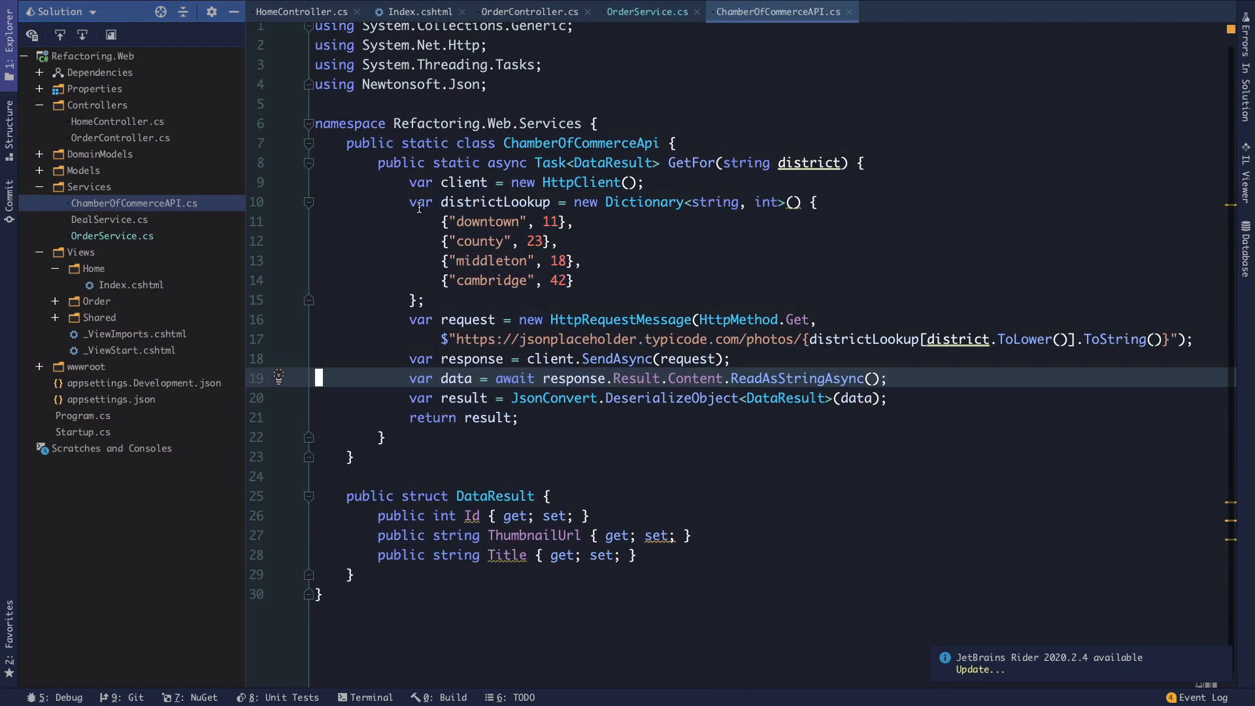
From OrderService's GetFor call, navigate to ChamberOfCommerceAPI.cs and review its response-reading line.
scroll("up", 3)
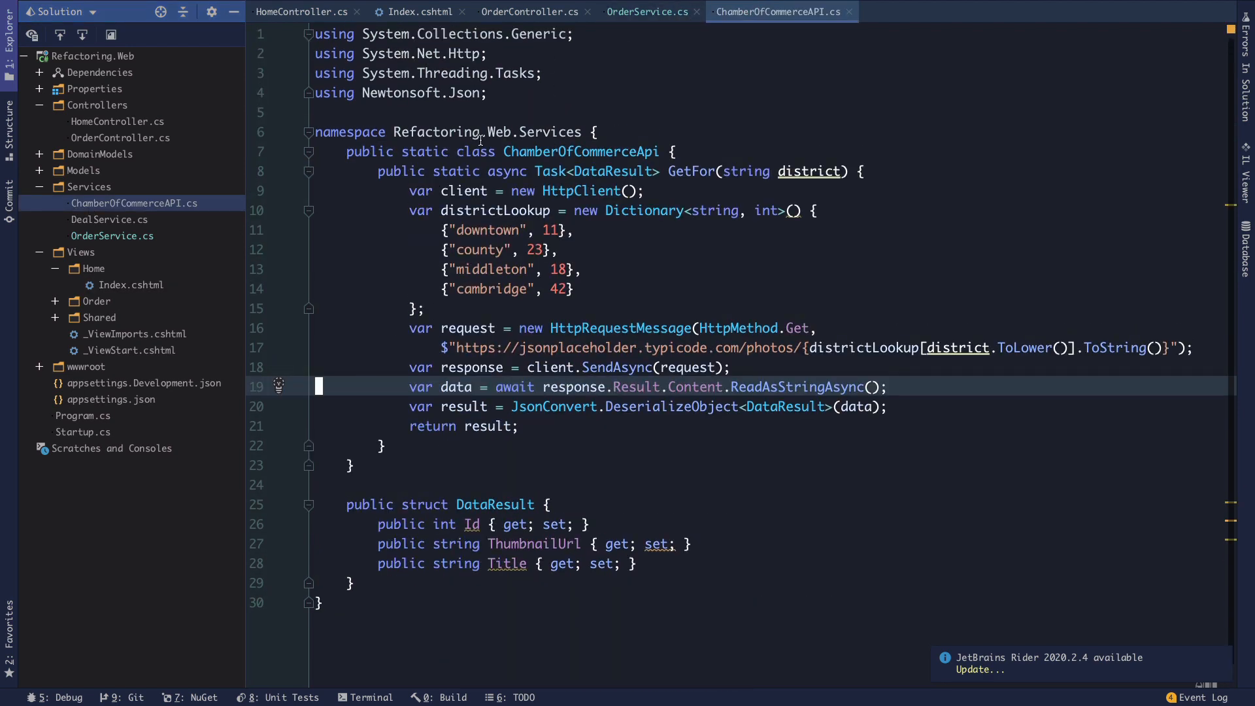
left_click(647, 11)
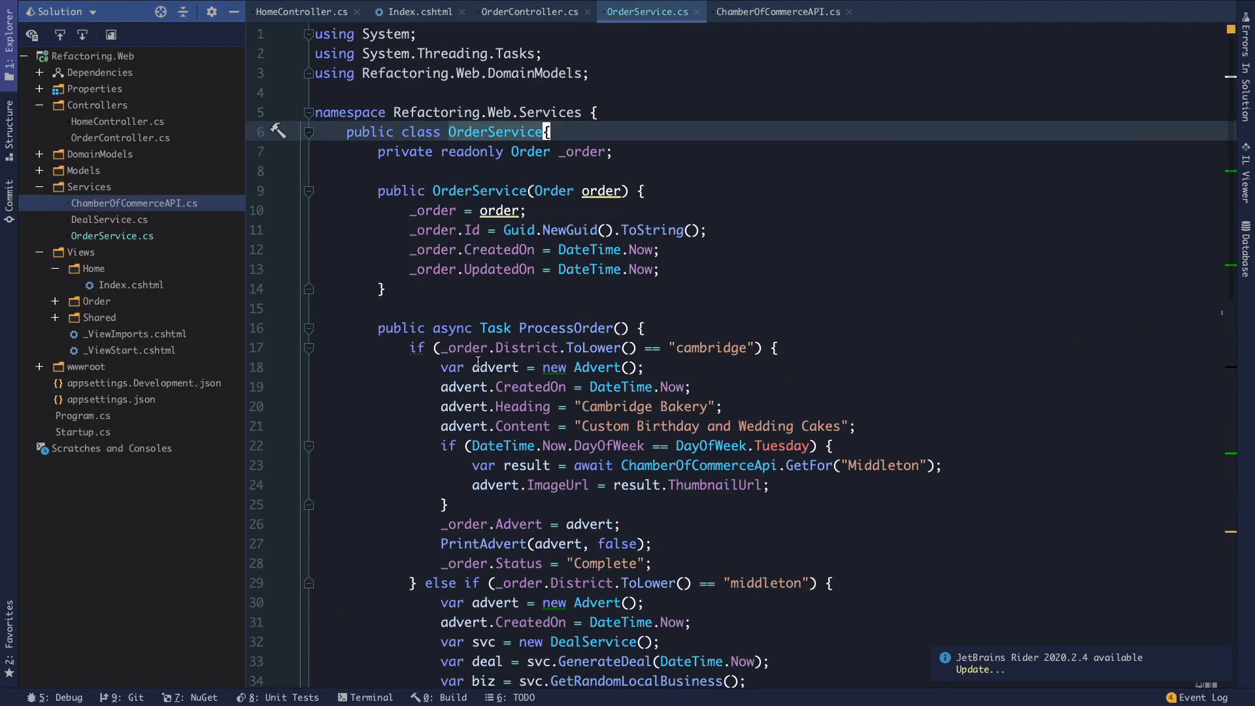
scroll("down", 3)
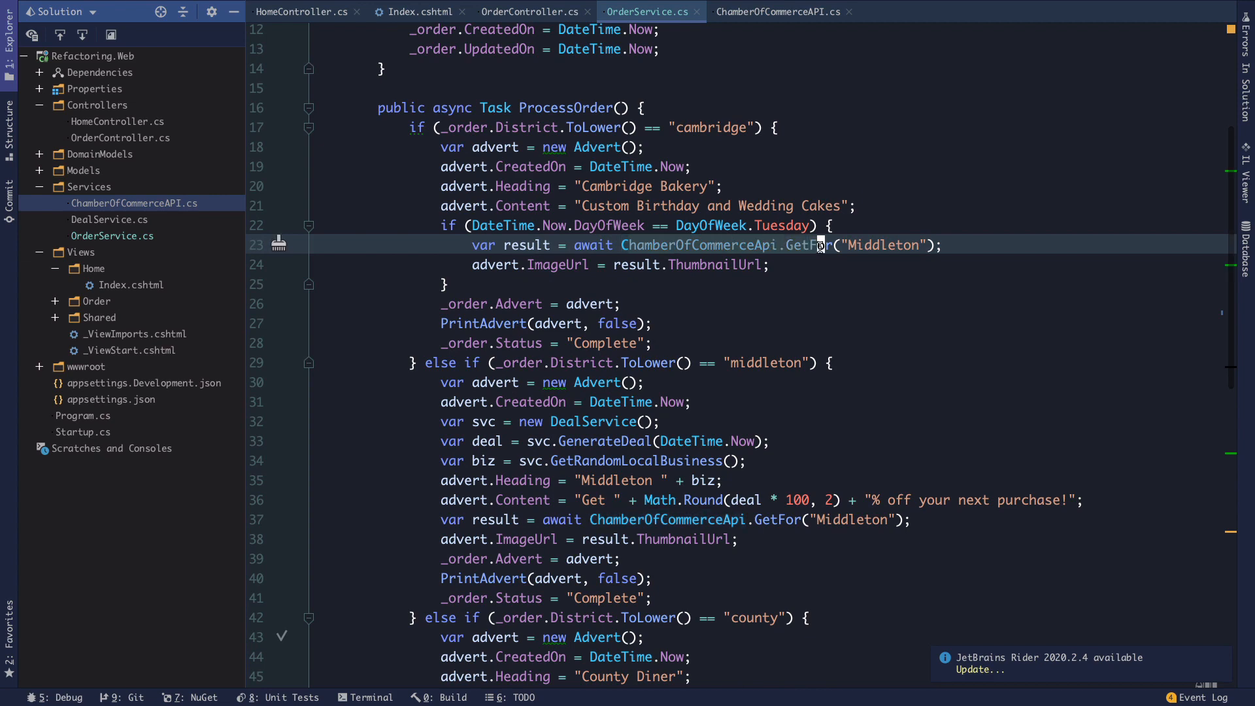
left_click(776, 11)
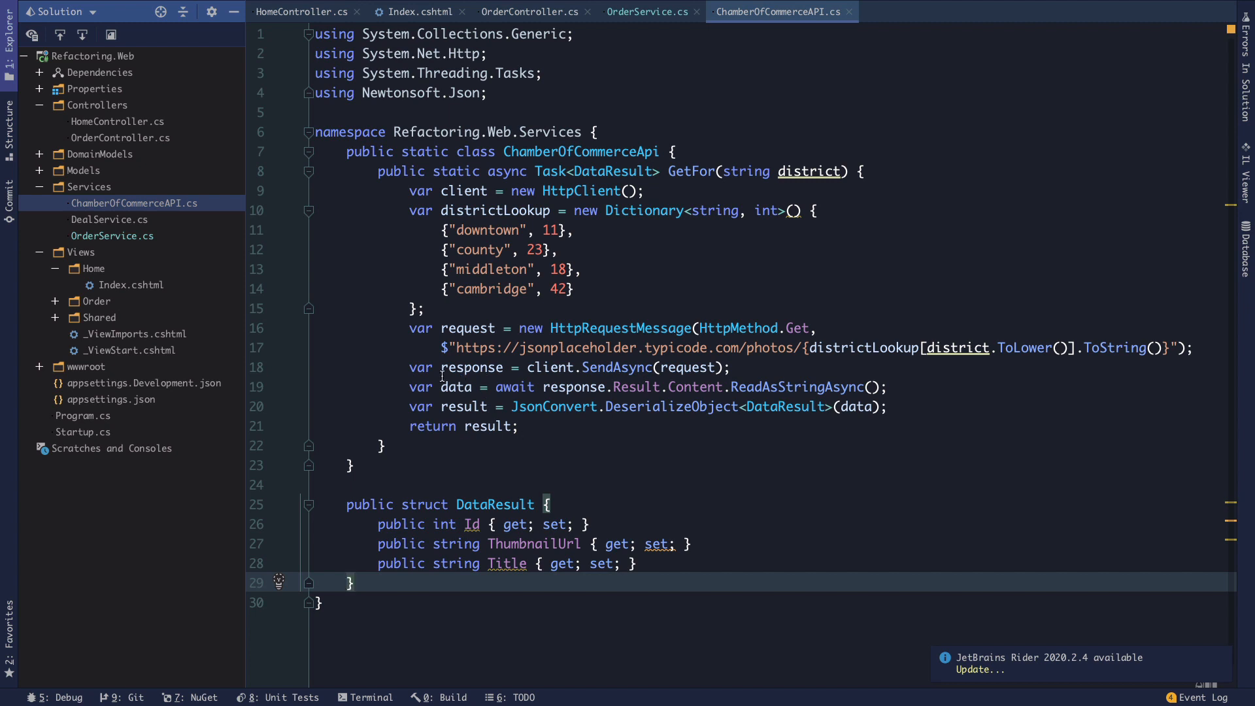
left_click(456, 387)
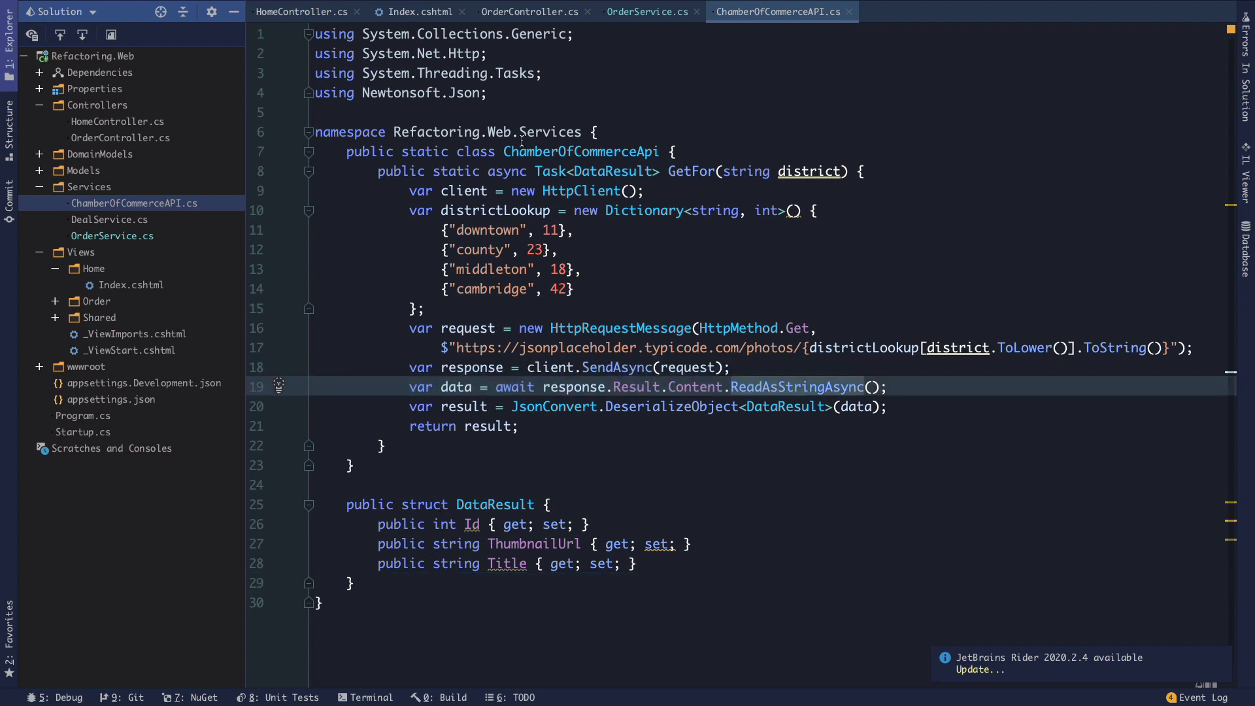
mouse_move(515, 170)
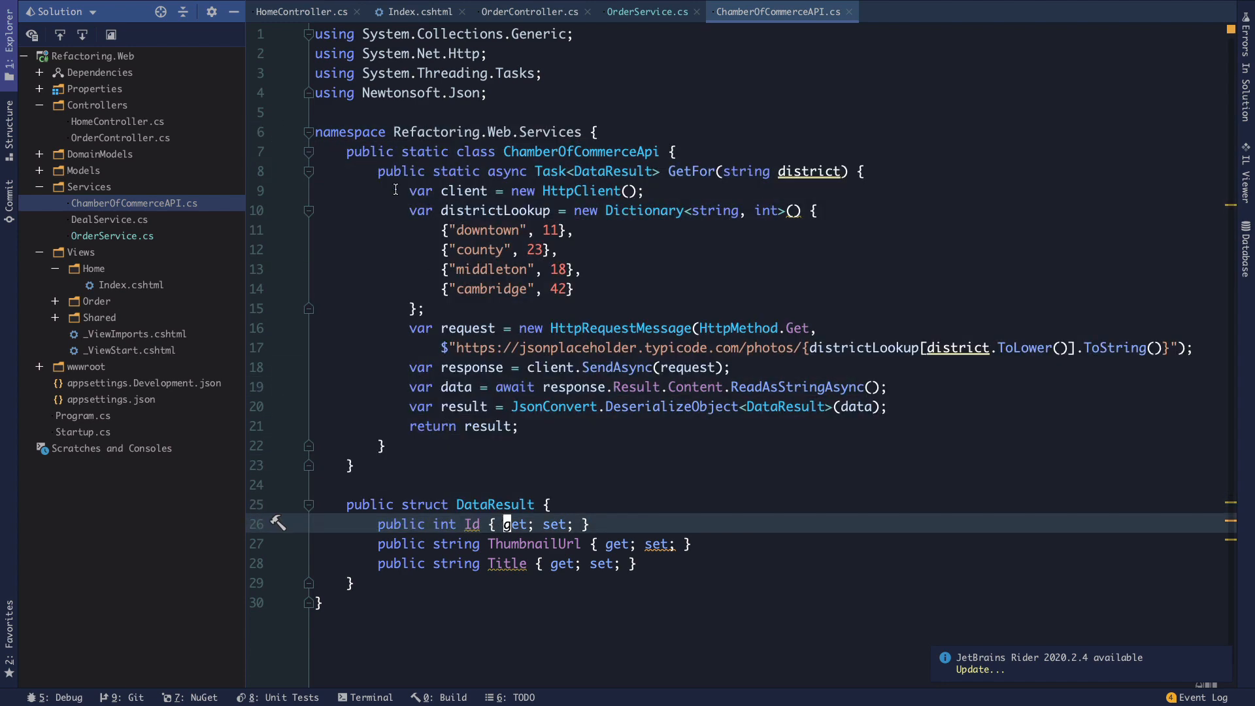
mouse_move(351, 171)
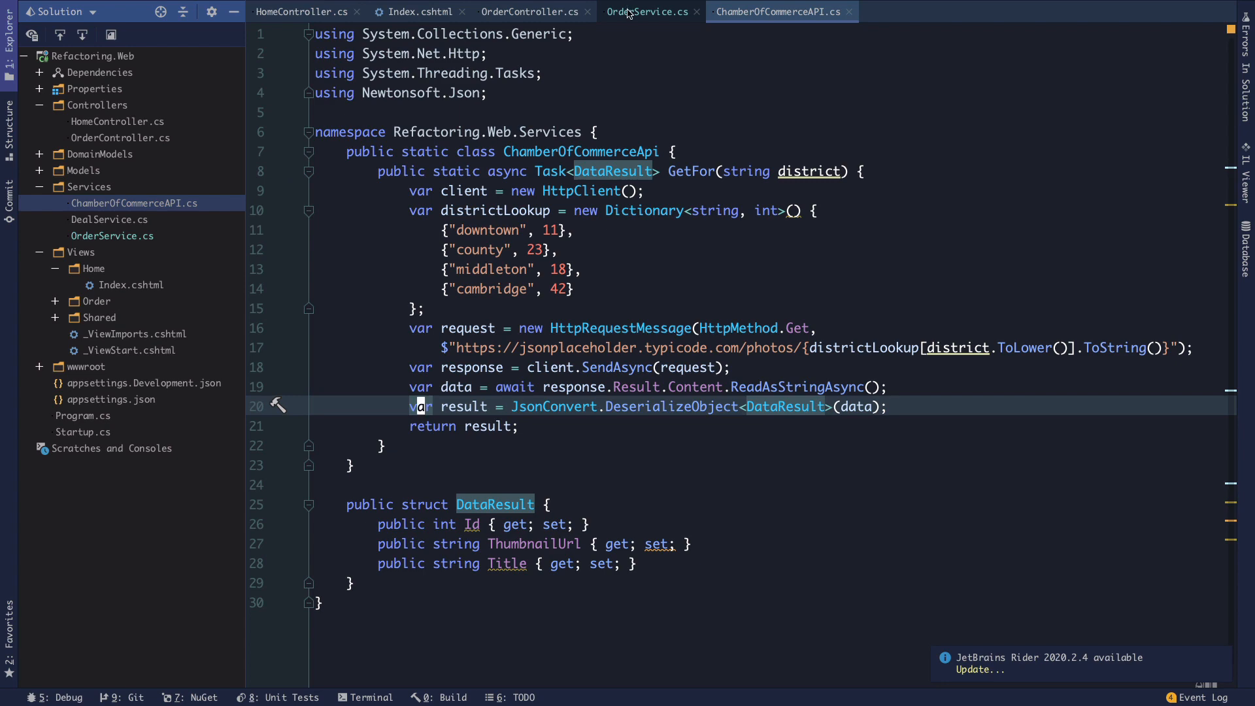
Return to OrderService.cs, peek at the ChamberOfCommerceApi definition from the GetFor call, and scroll to ProcessOrder's Cambridge branch.
left_click(649, 12)
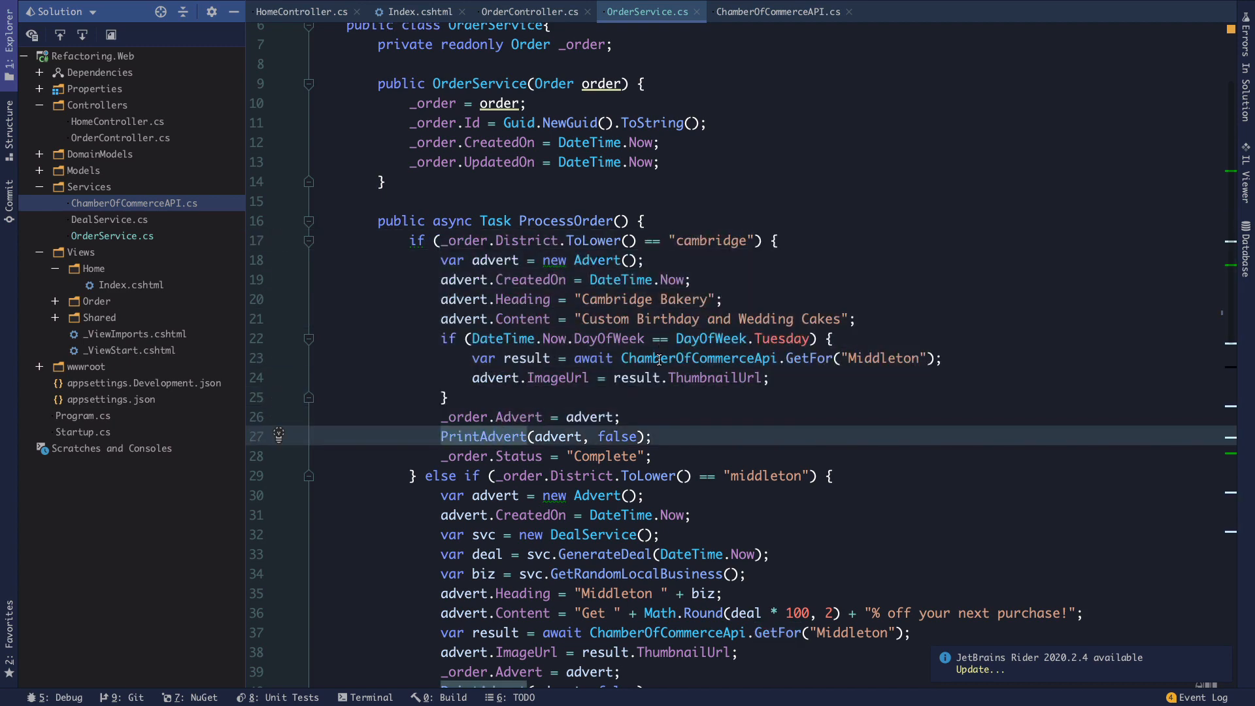
left_click(831, 358)
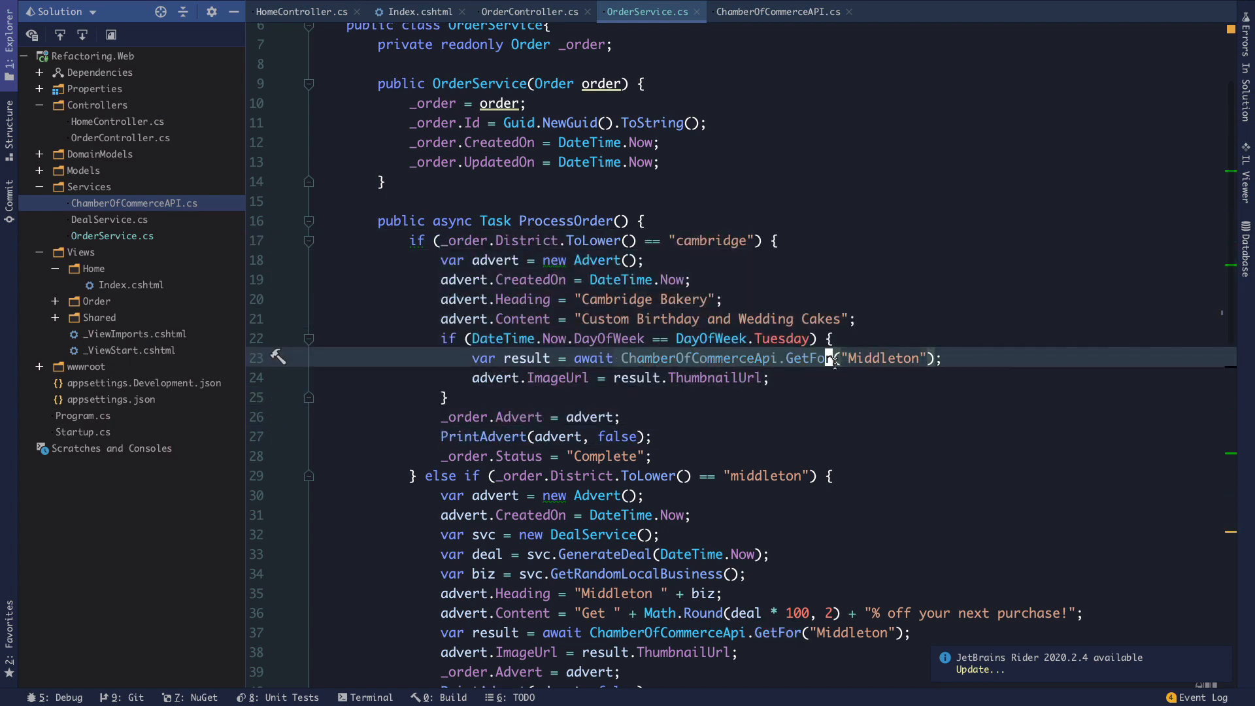
mouse_move(792, 358)
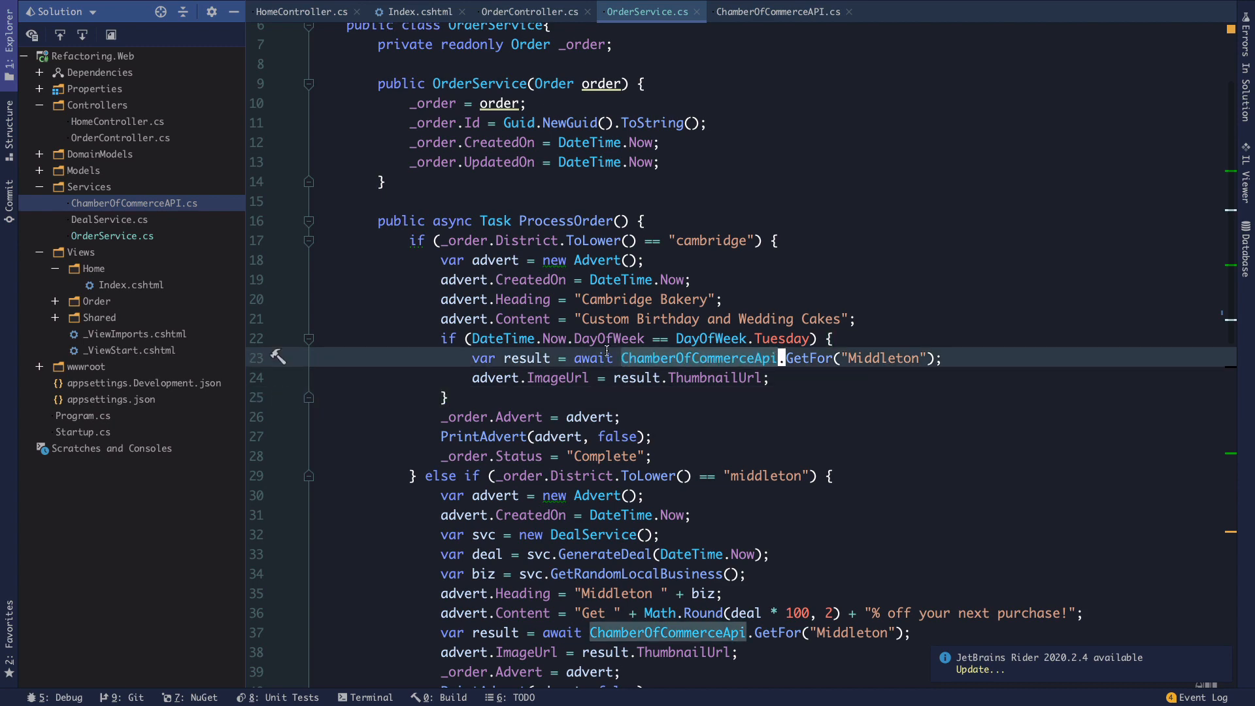
left_click(773, 12)
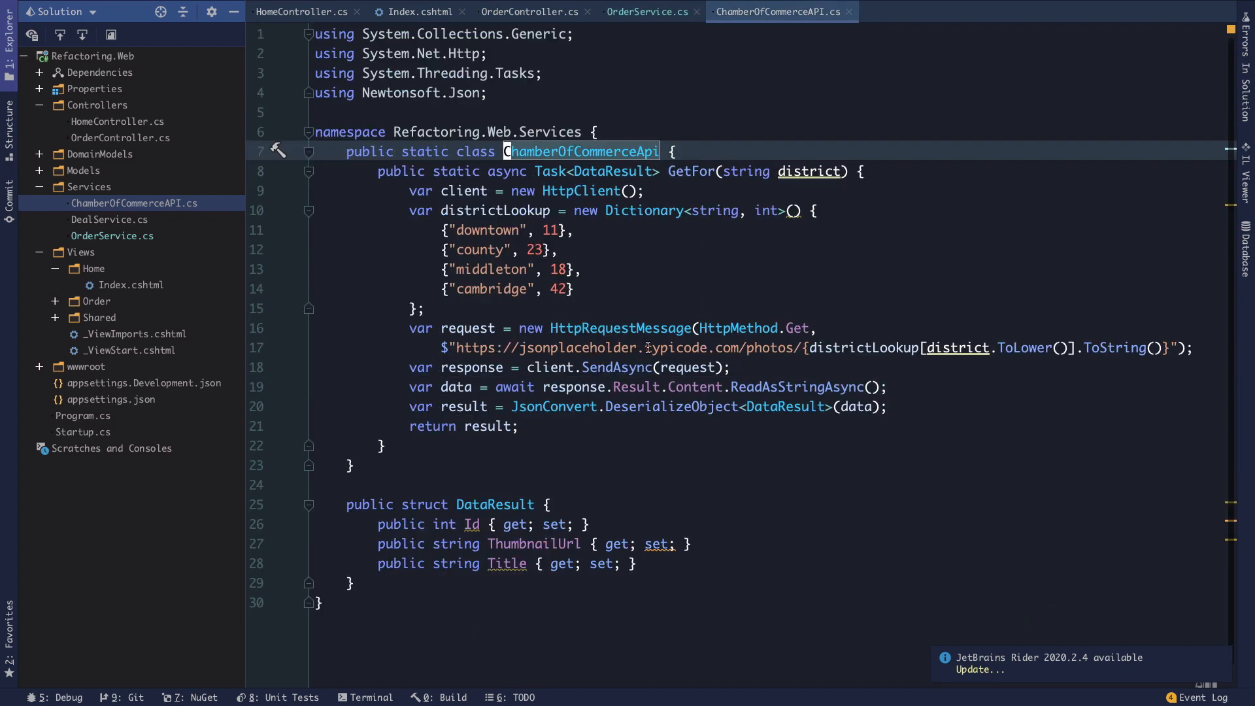
left_click(649, 12)
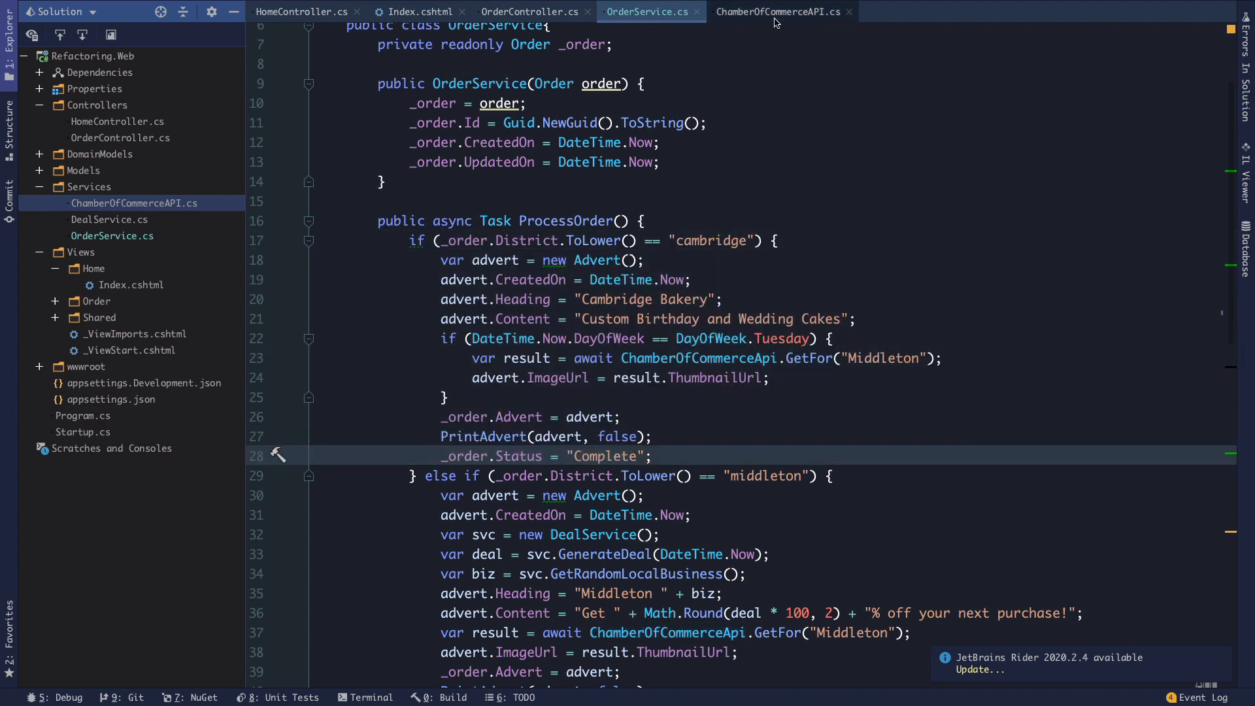
mouse_move(776, 11)
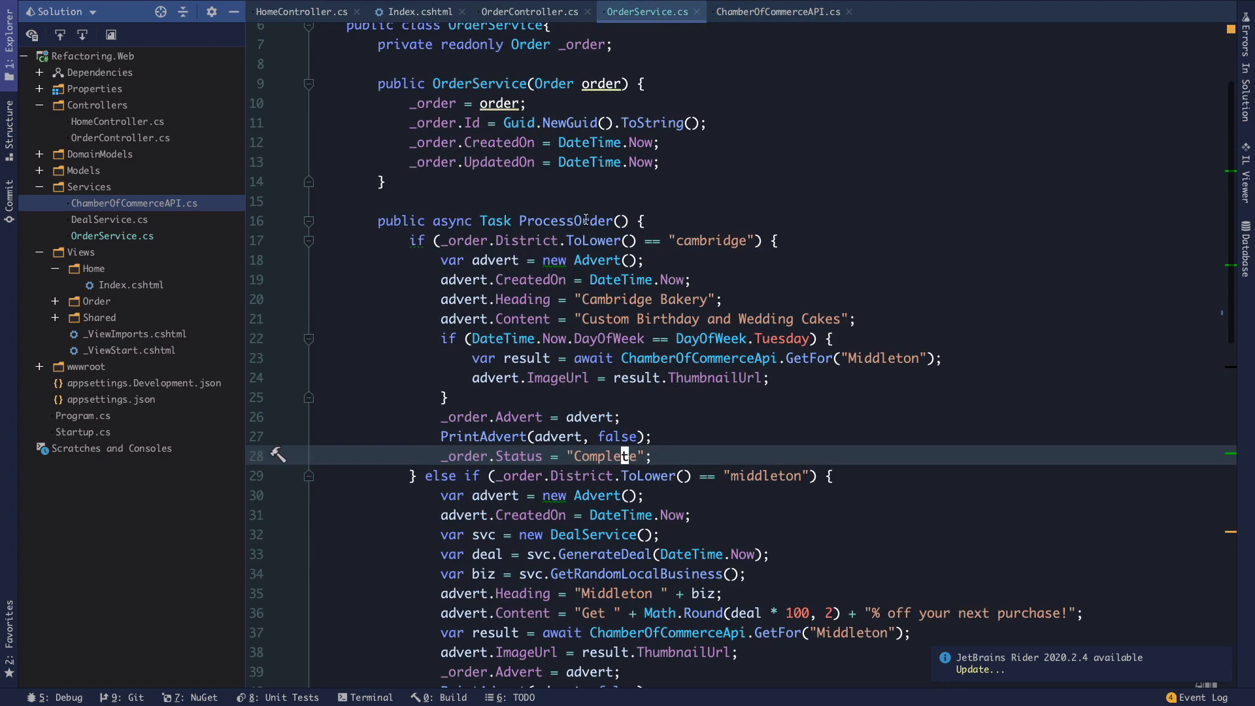
scroll("up", 3)
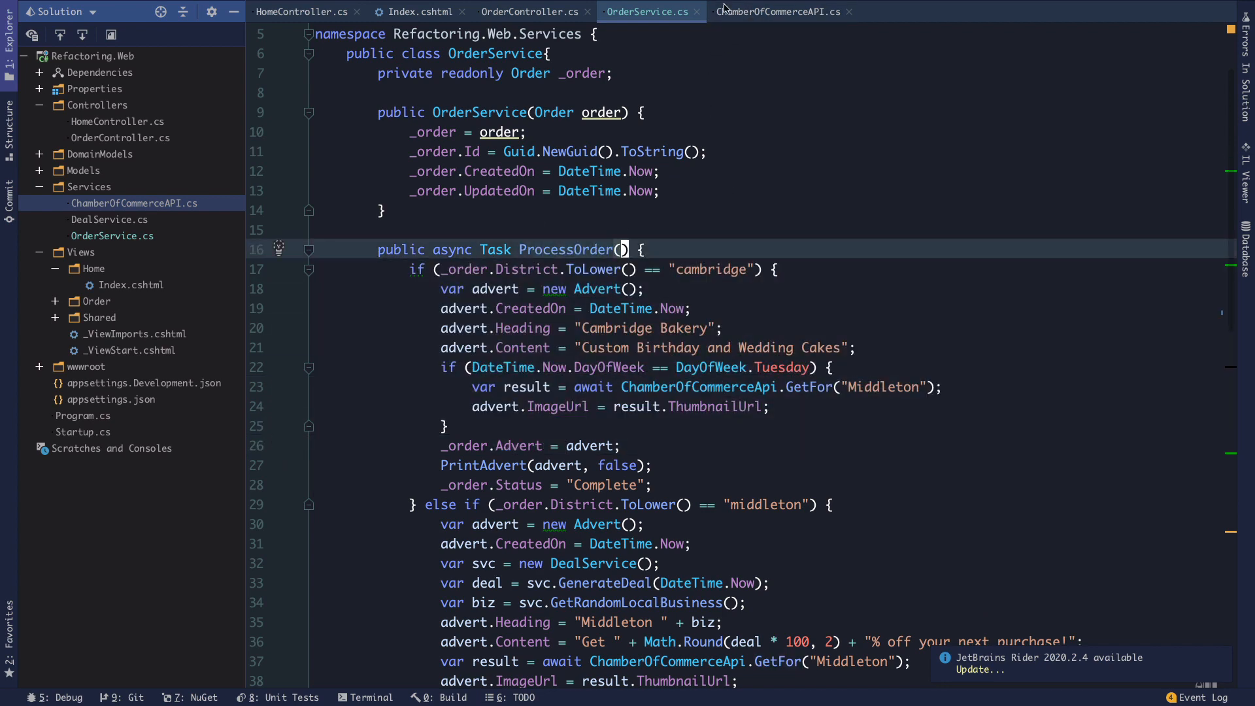
left_click(778, 12)
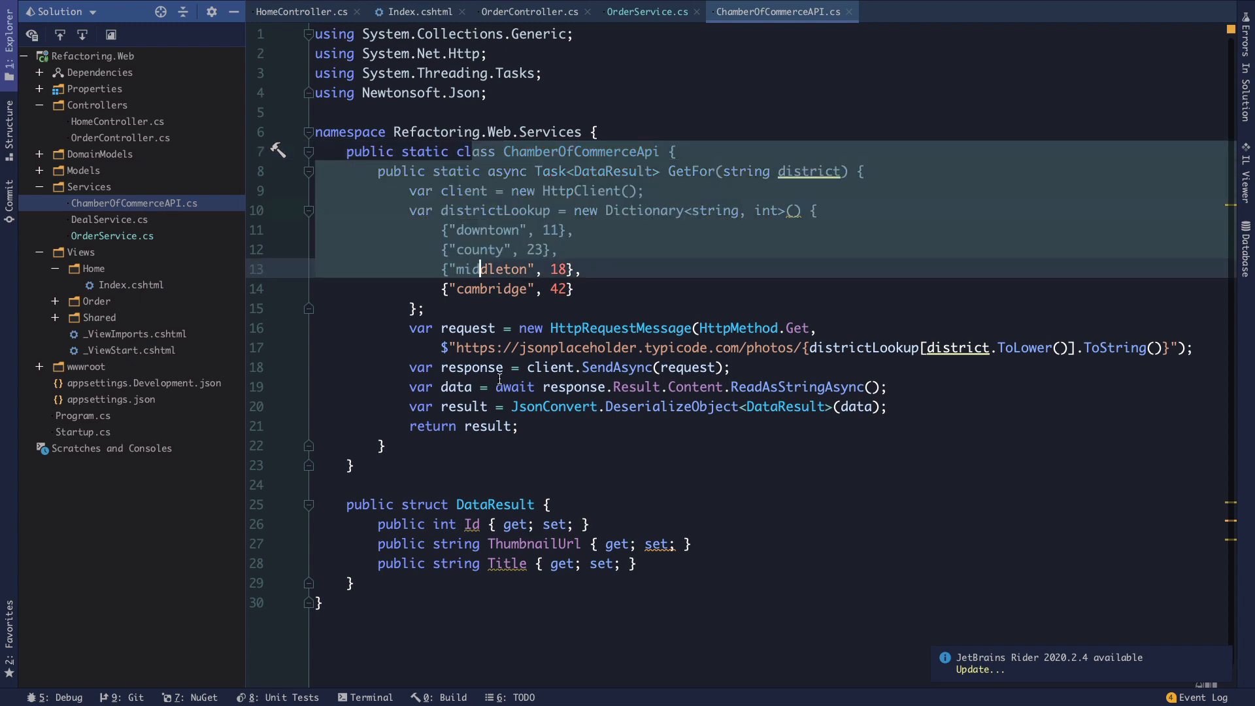
left_click(476, 348)
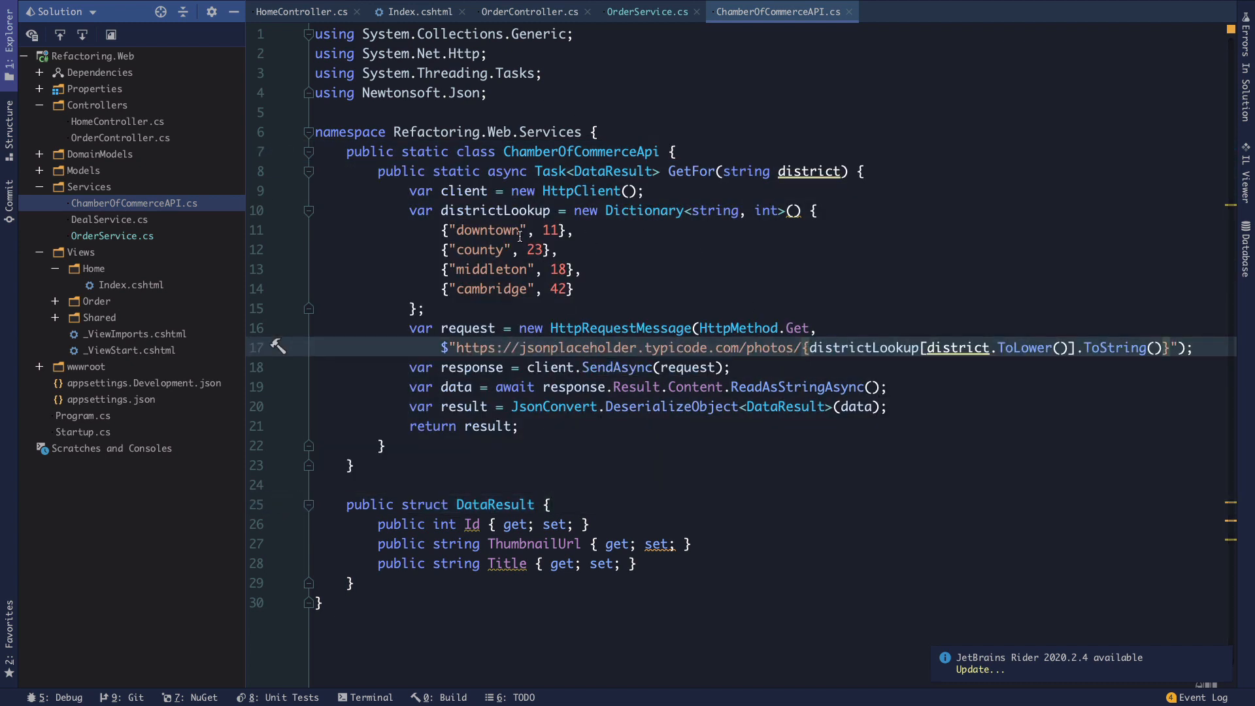
mouse_move(647, 11)
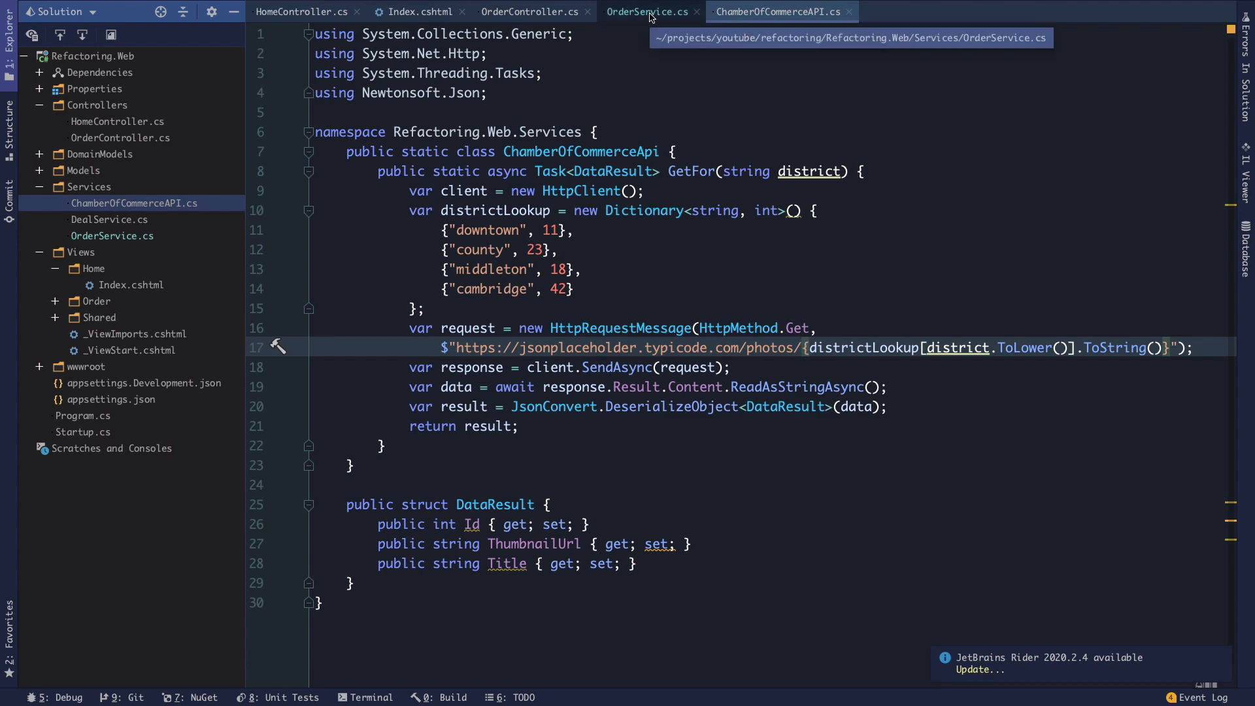
left_click(649, 11)
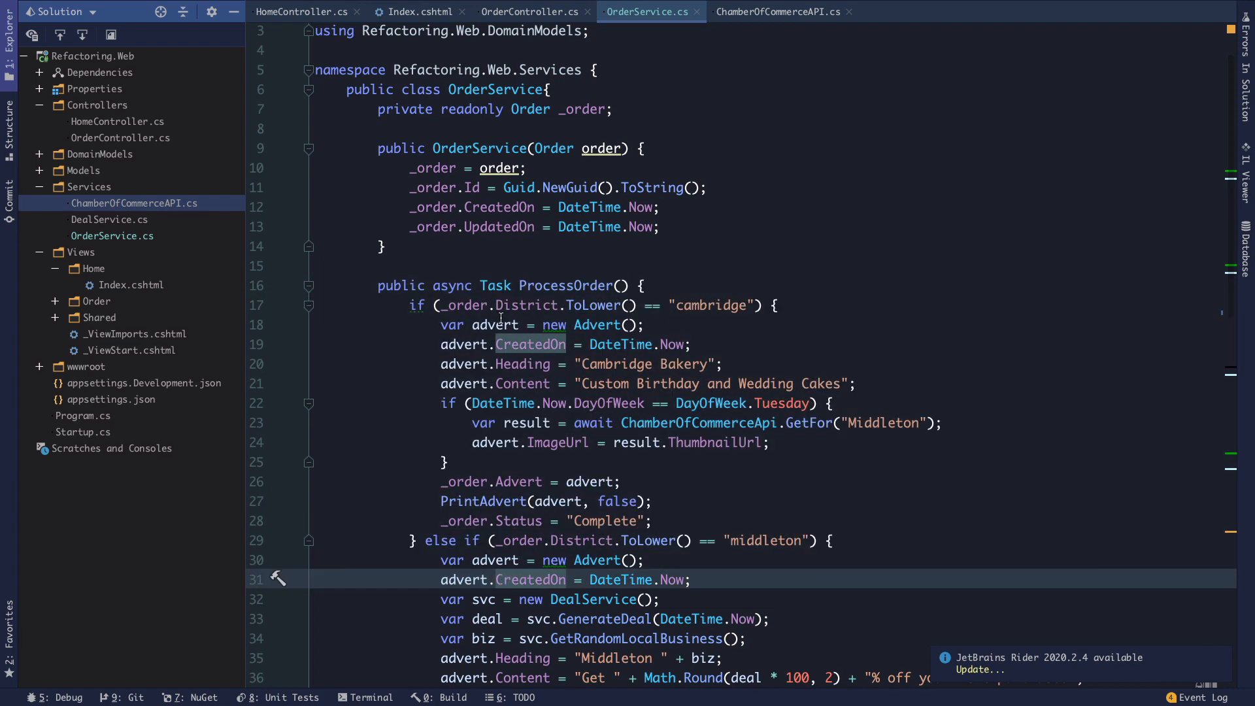
mouse_move(629, 431)
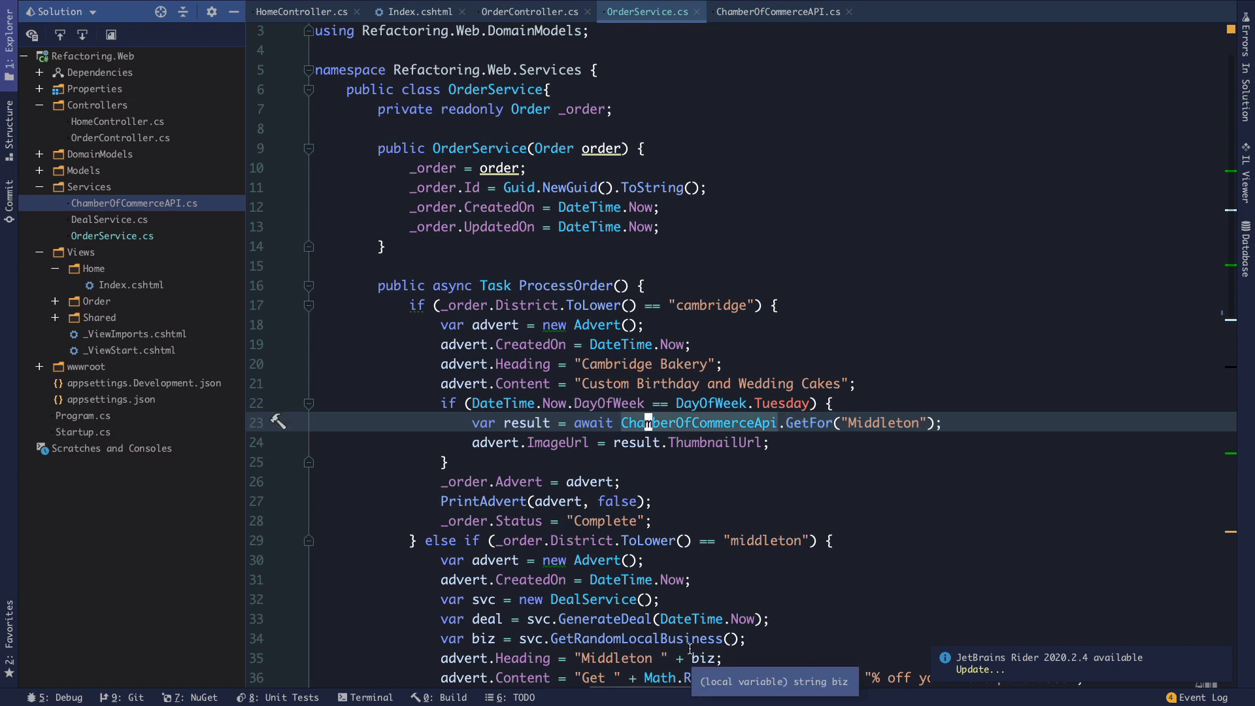
mouse_move(493, 325)
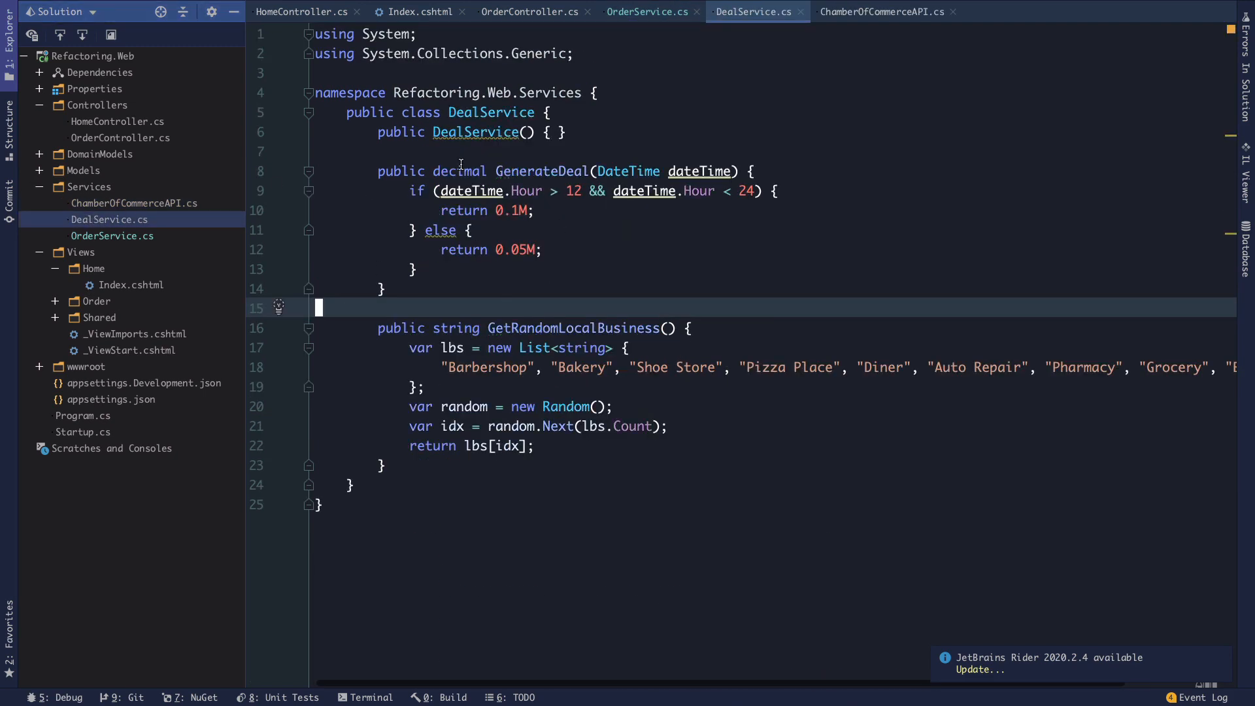
Review DealService.cs's GenerateDeal and GetRandomLocalBusiness from OrderService, then close it again.
left_click(648, 12)
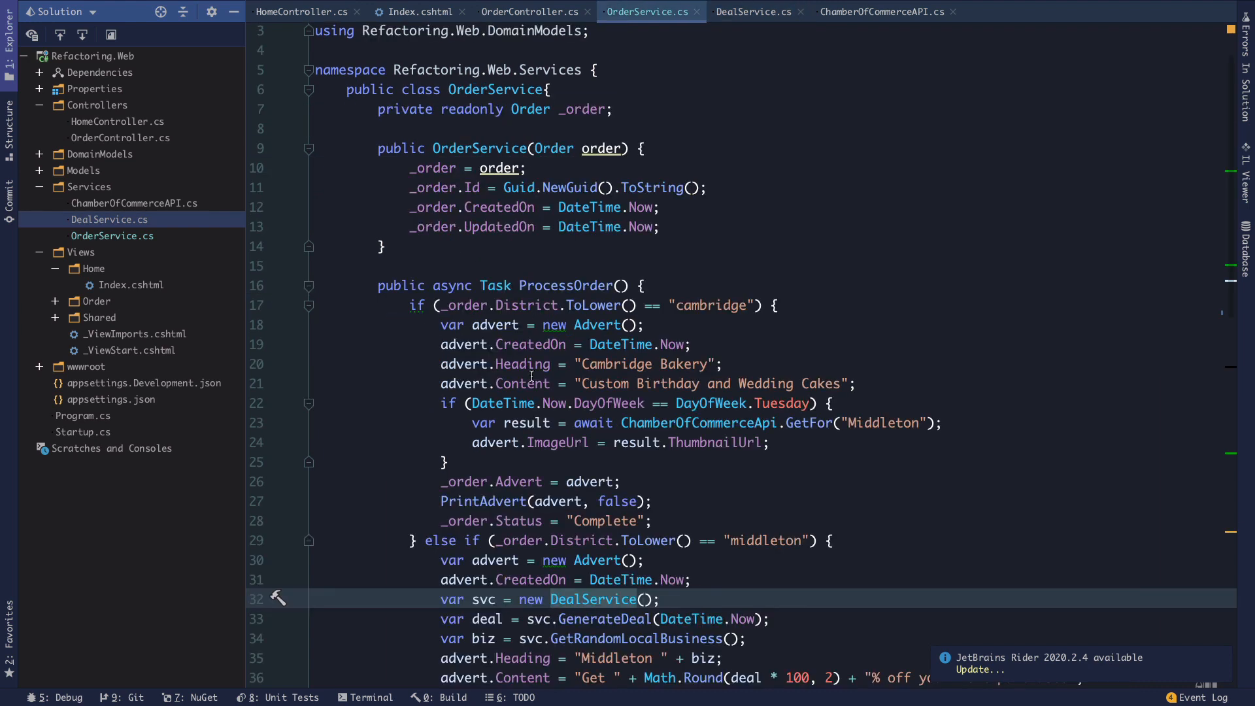
scroll("down", 3)
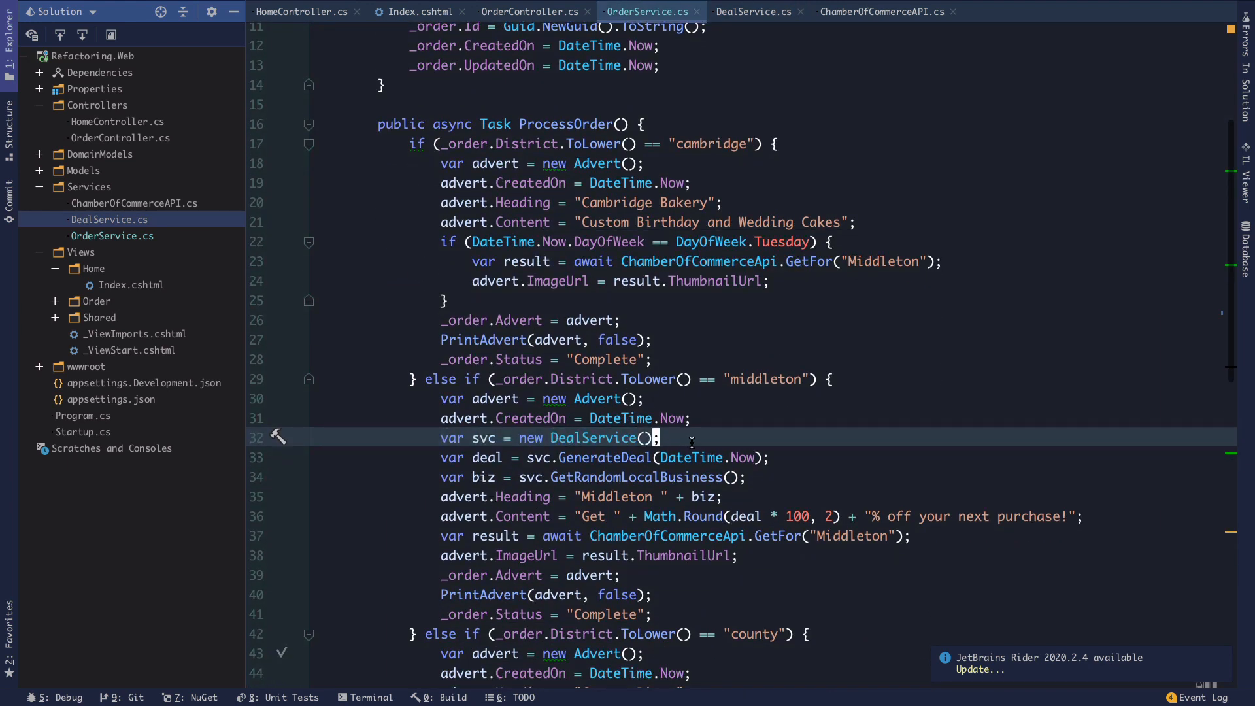
scroll("down", 3)
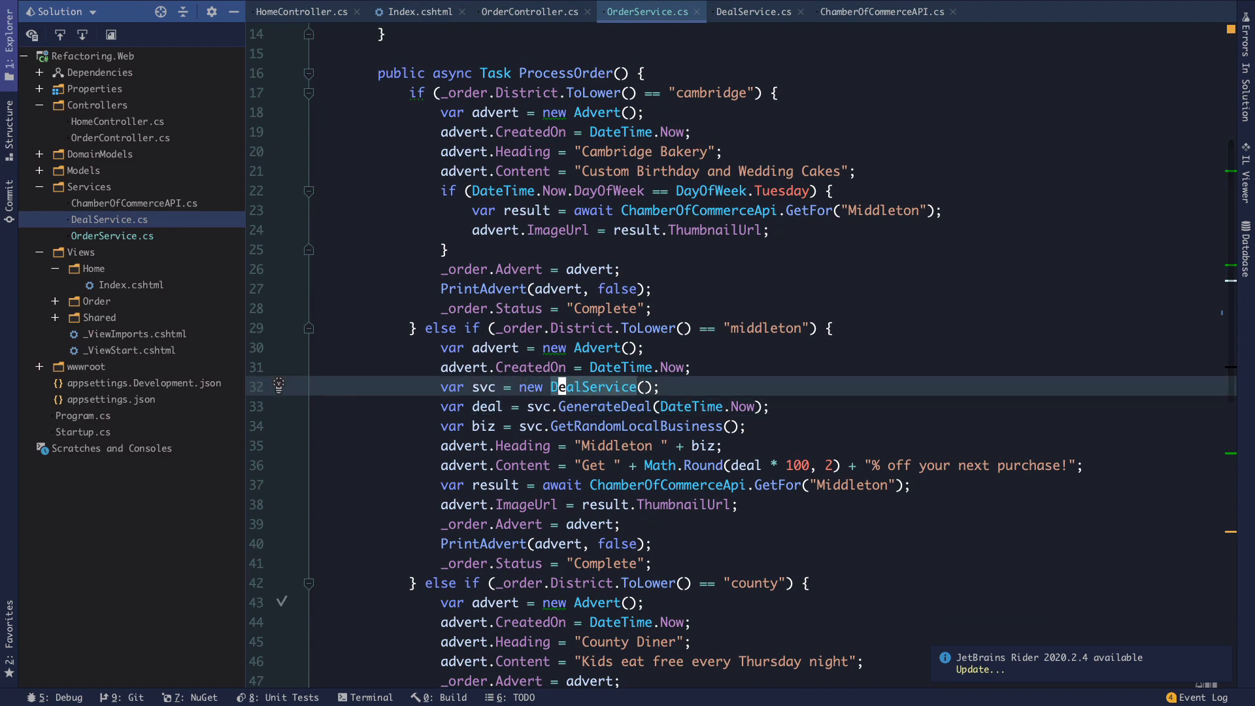
left_click(751, 12)
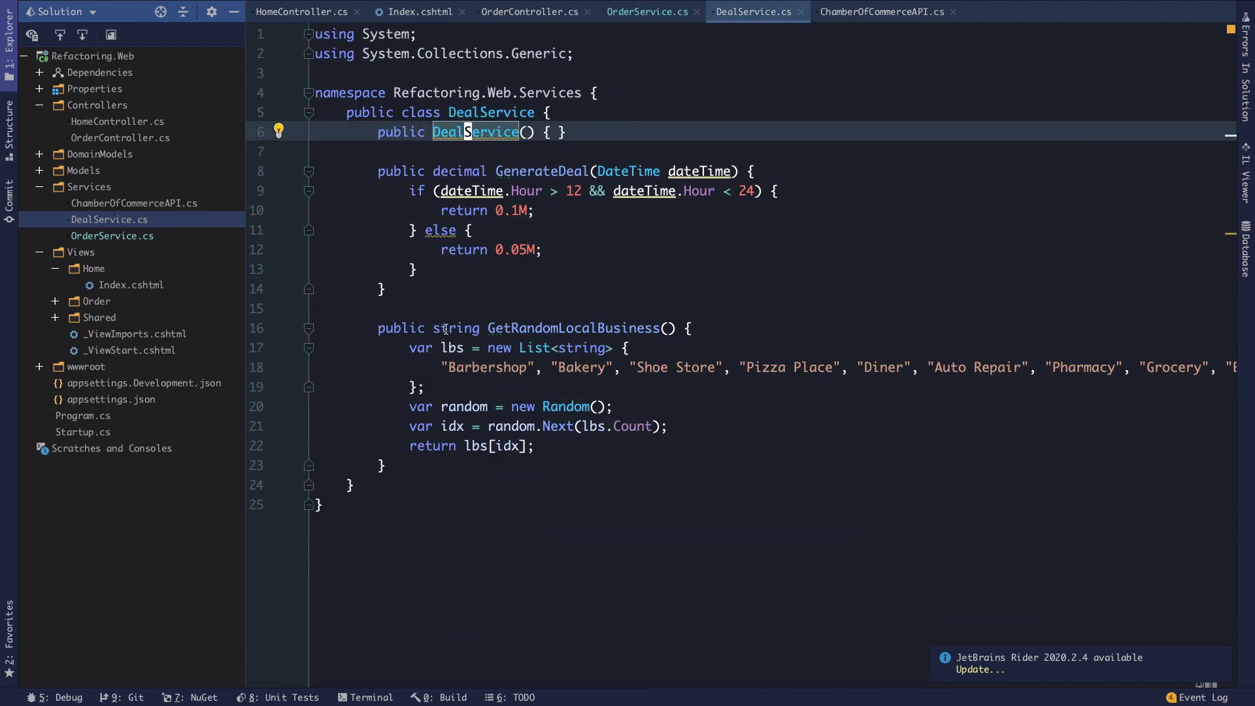
left_click(464, 405)
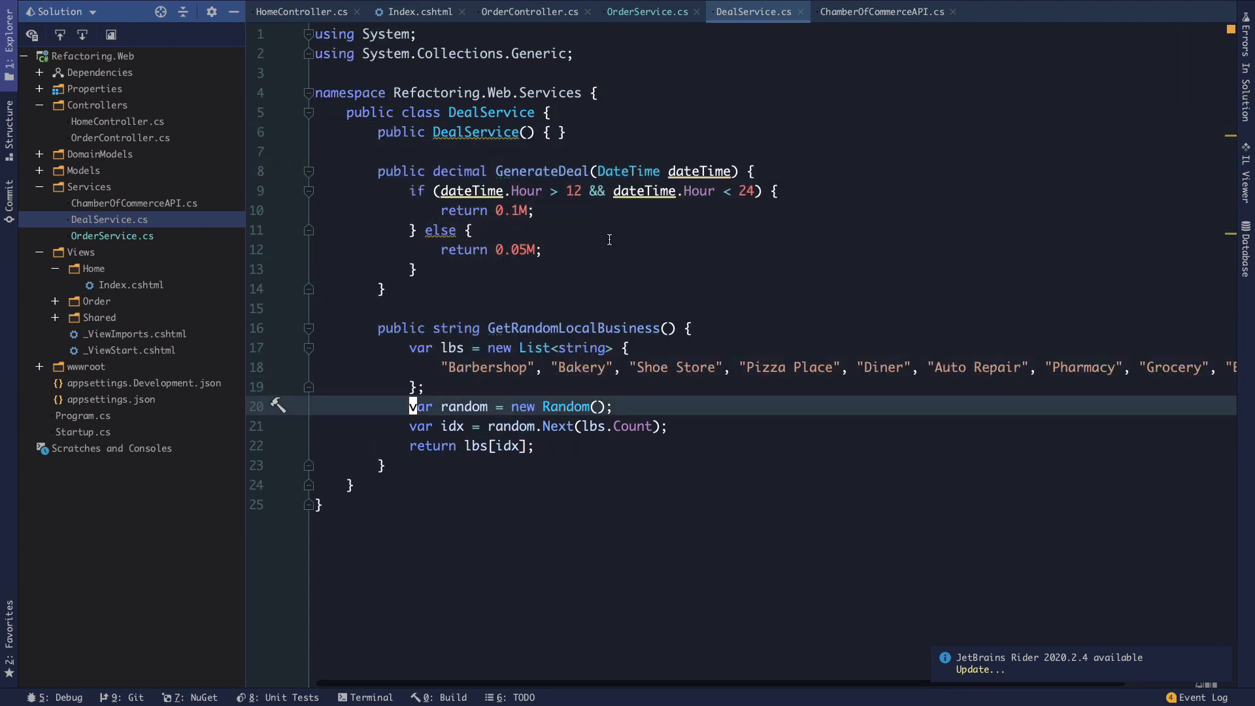
mouse_move(596, 116)
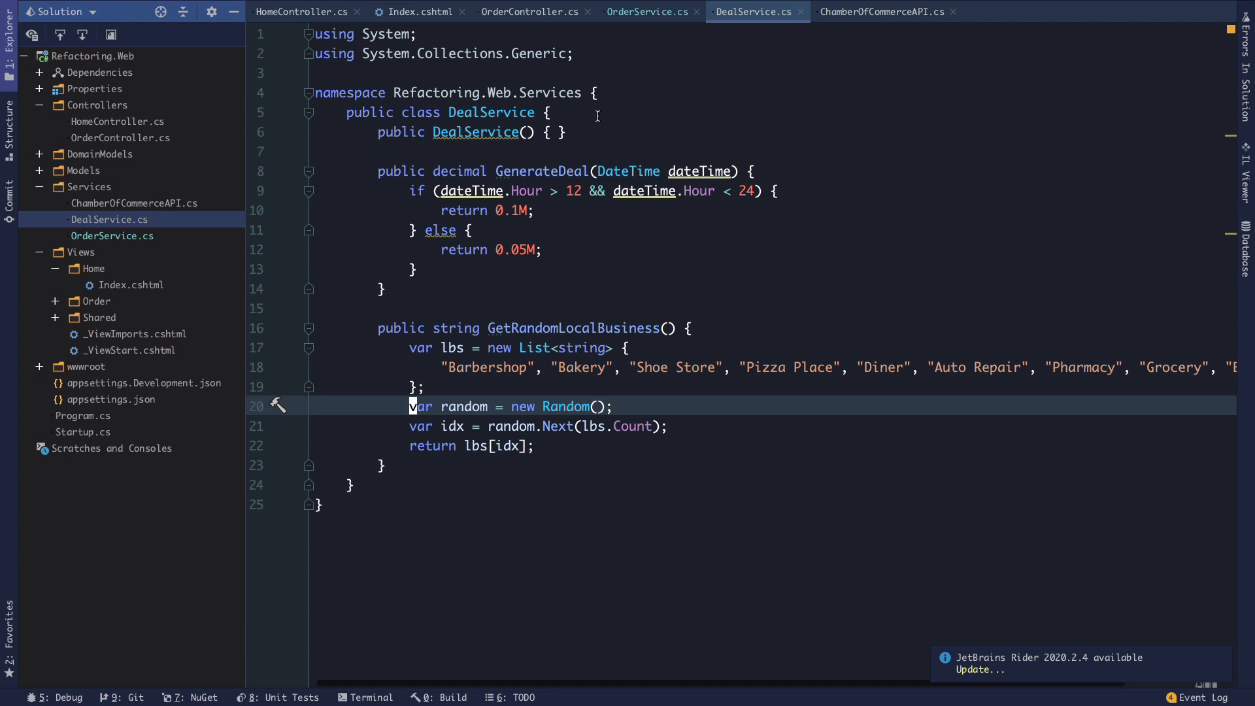
left_click(649, 12)
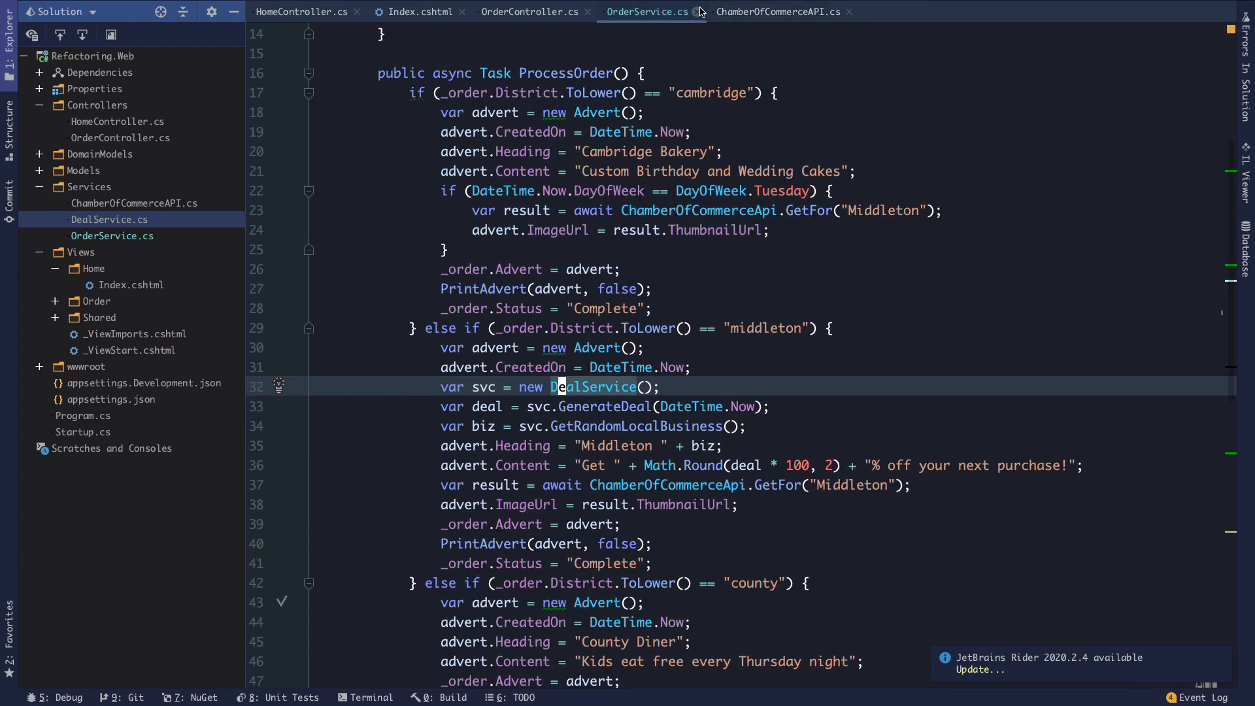
mouse_move(698, 11)
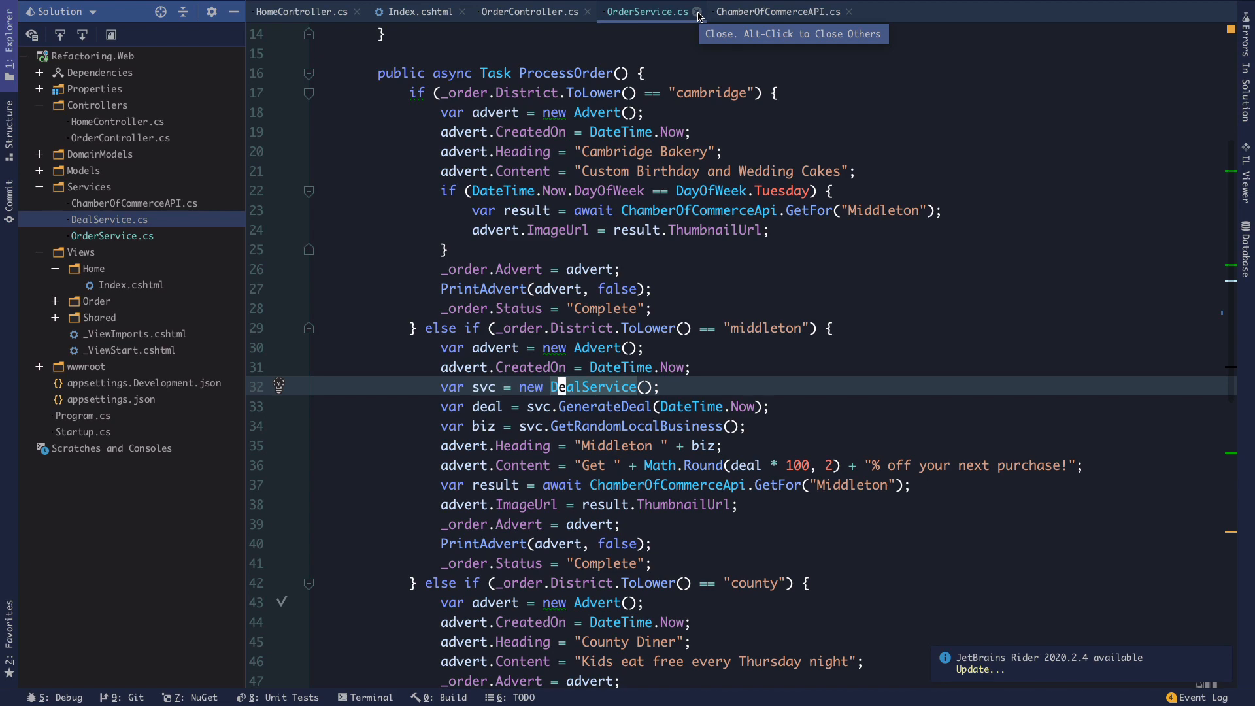
Close the OrderService.cs and Index.cshtml tabs, leaving OrderController's SubmitOrder showing.
left_click(697, 15)
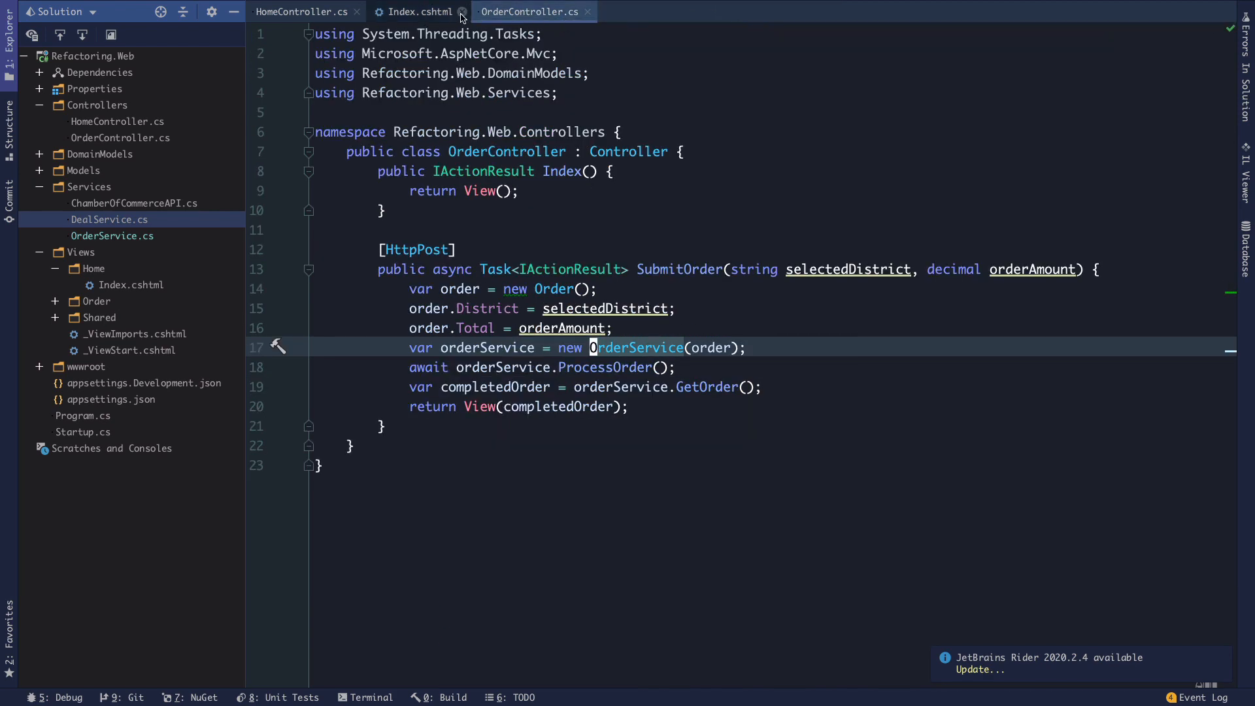
left_click(461, 12)
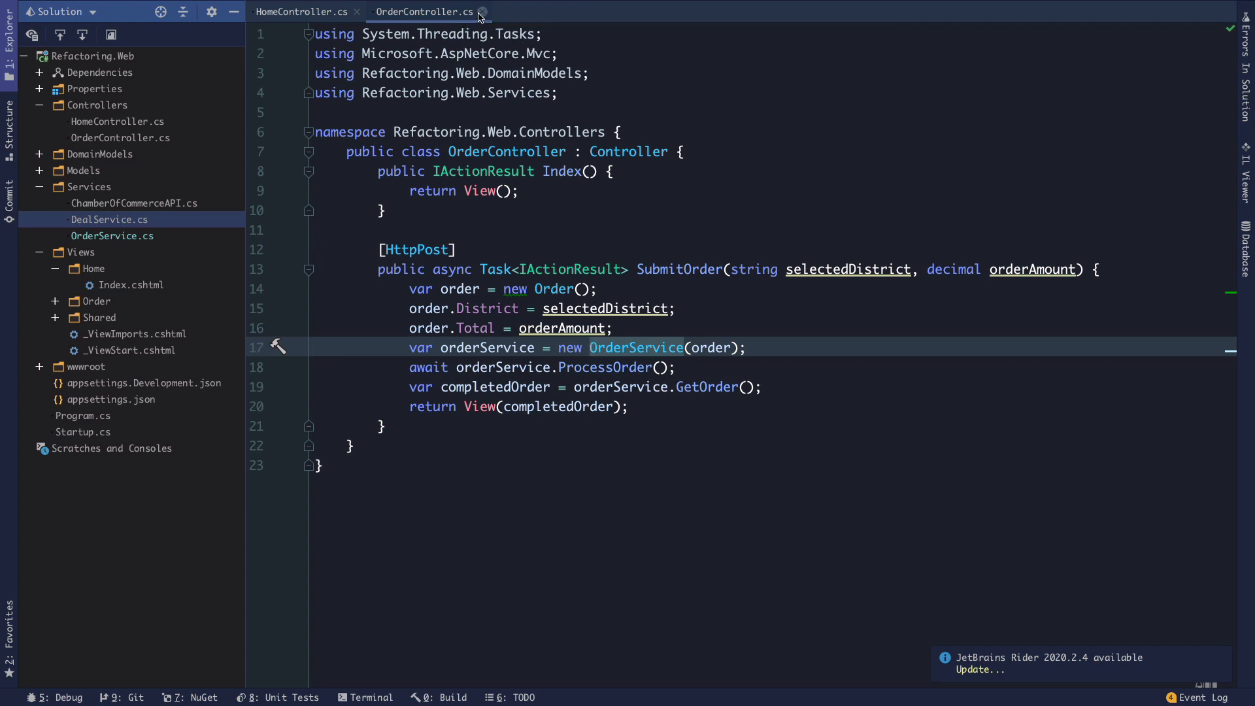
mouse_move(481, 12)
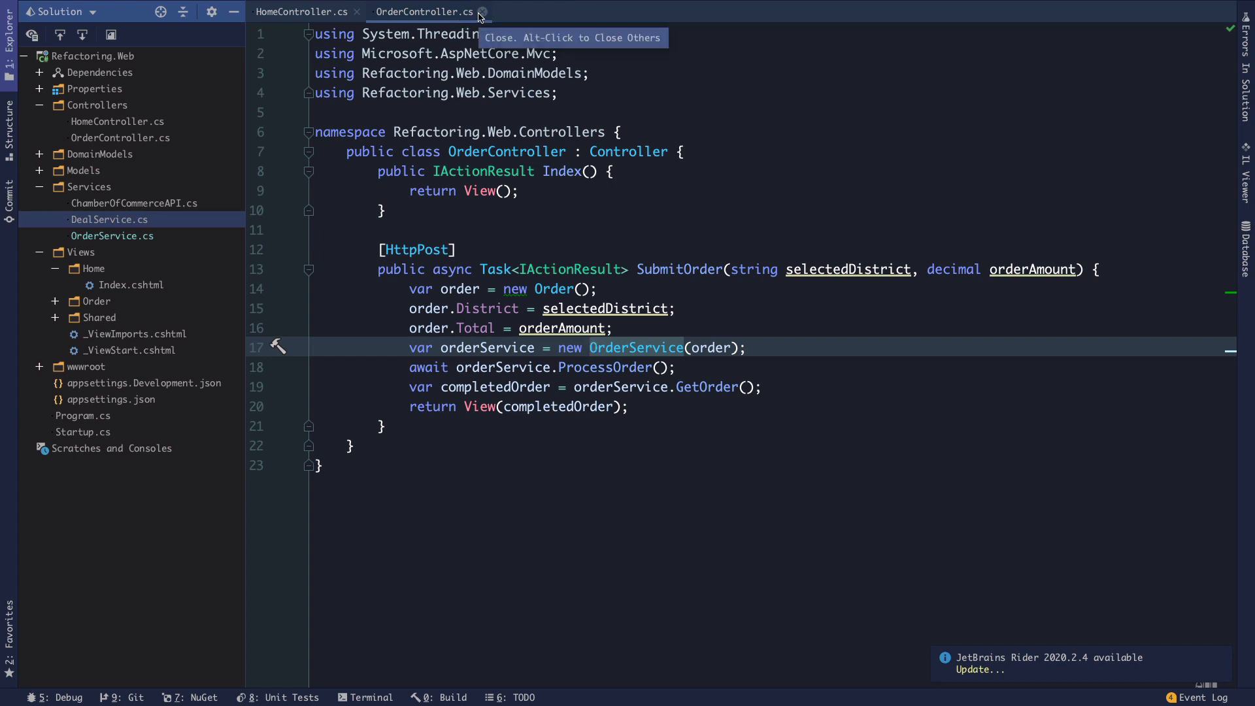